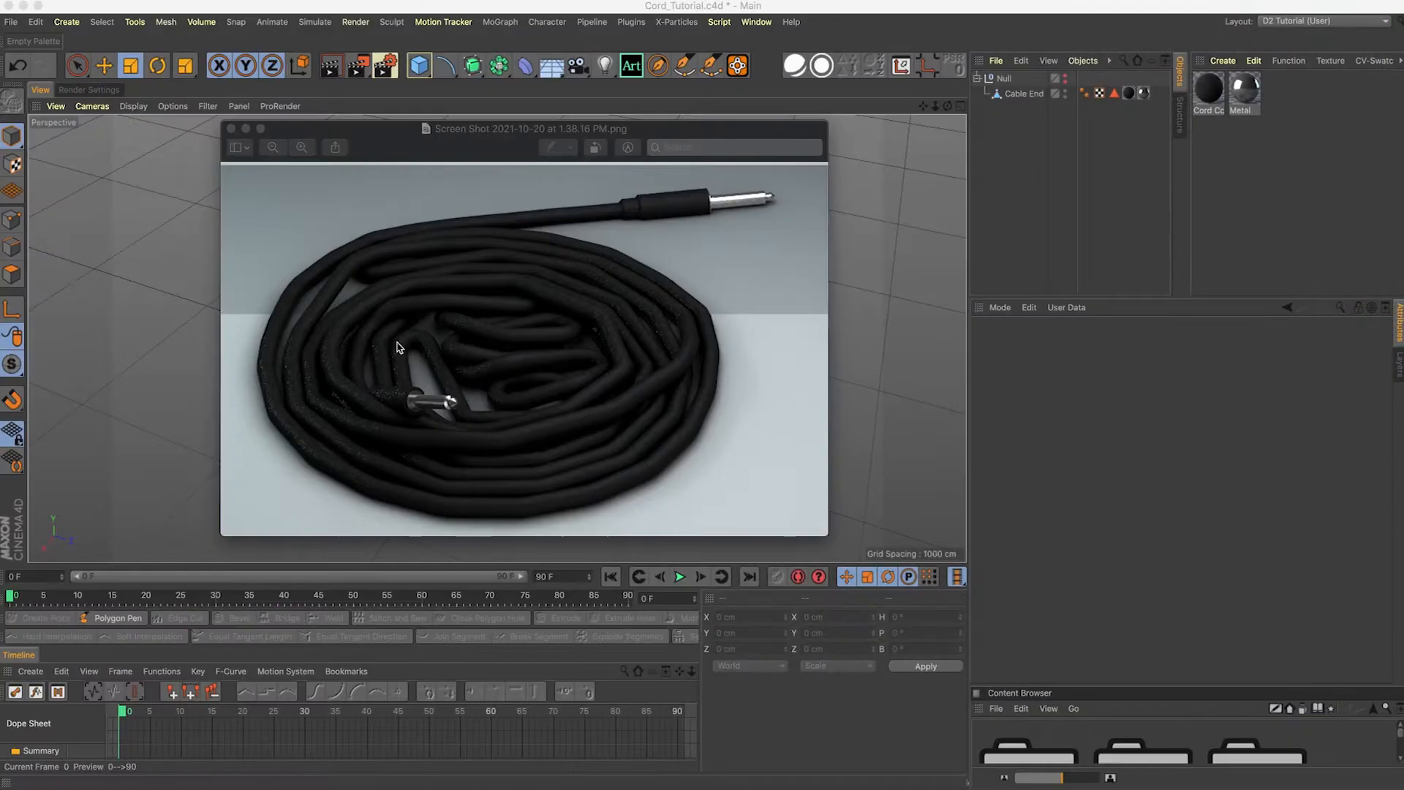
{"action": "mouse_move", "coordinate": [621, 333]}
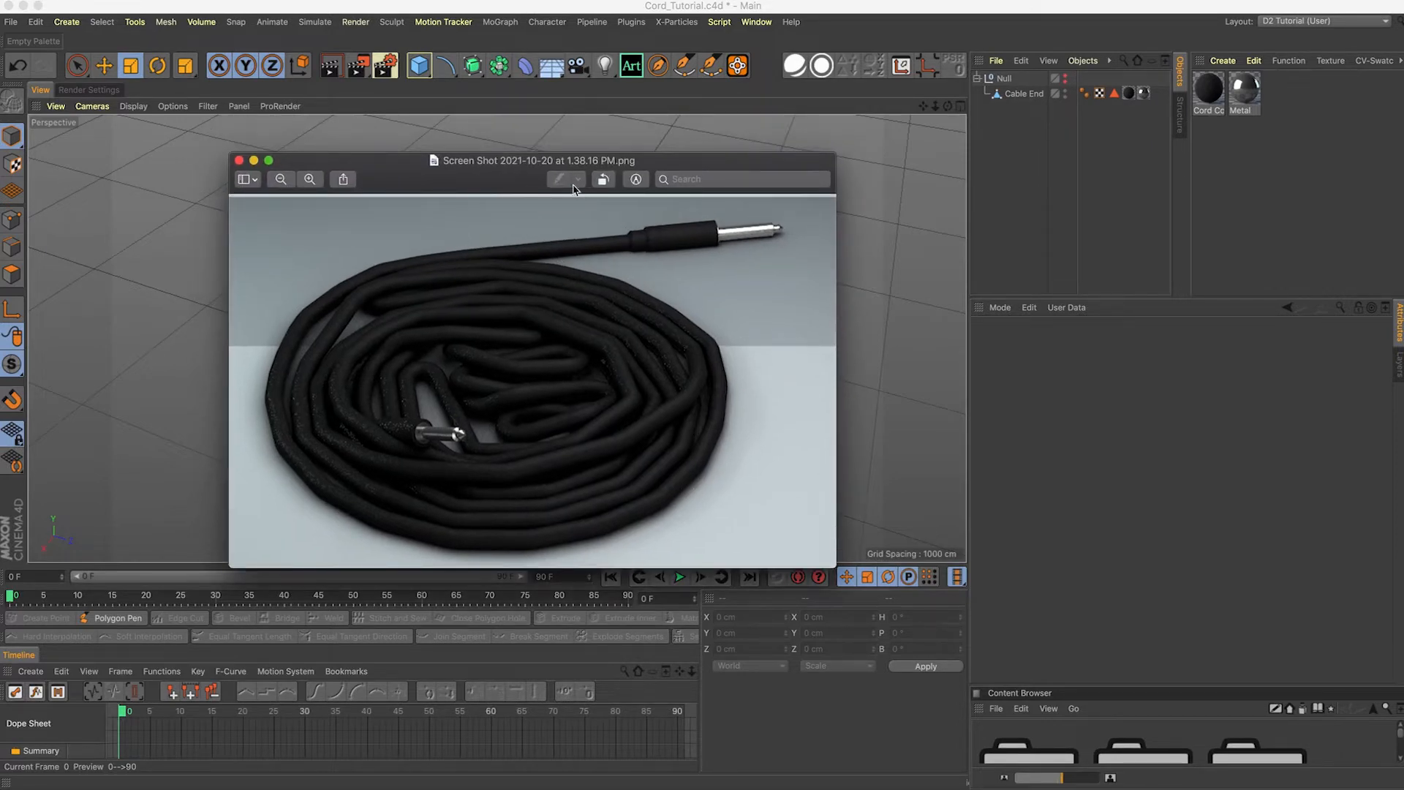
{"action": "mouse_move", "coordinate": [506, 175]}
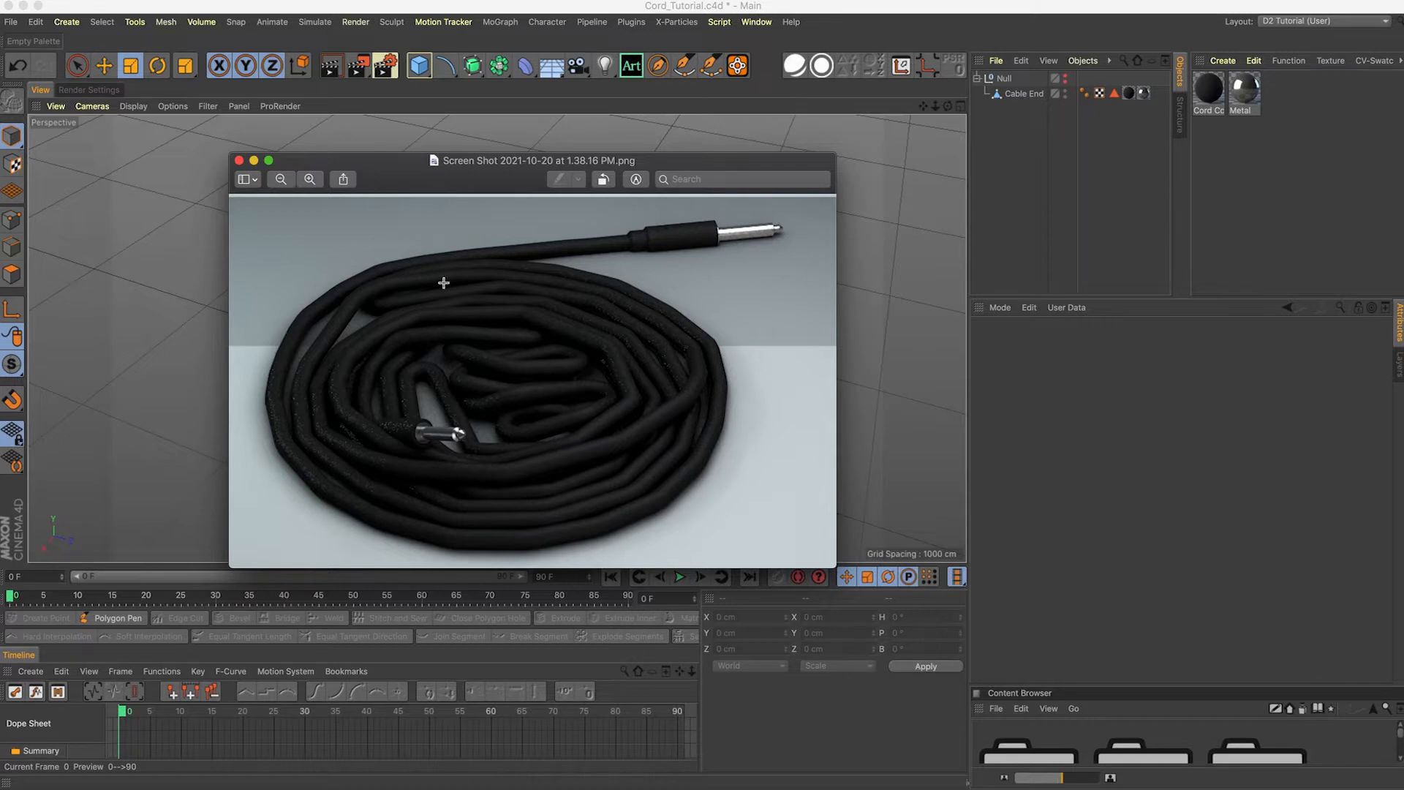
{"action": "mouse_move", "coordinate": [490, 391]}
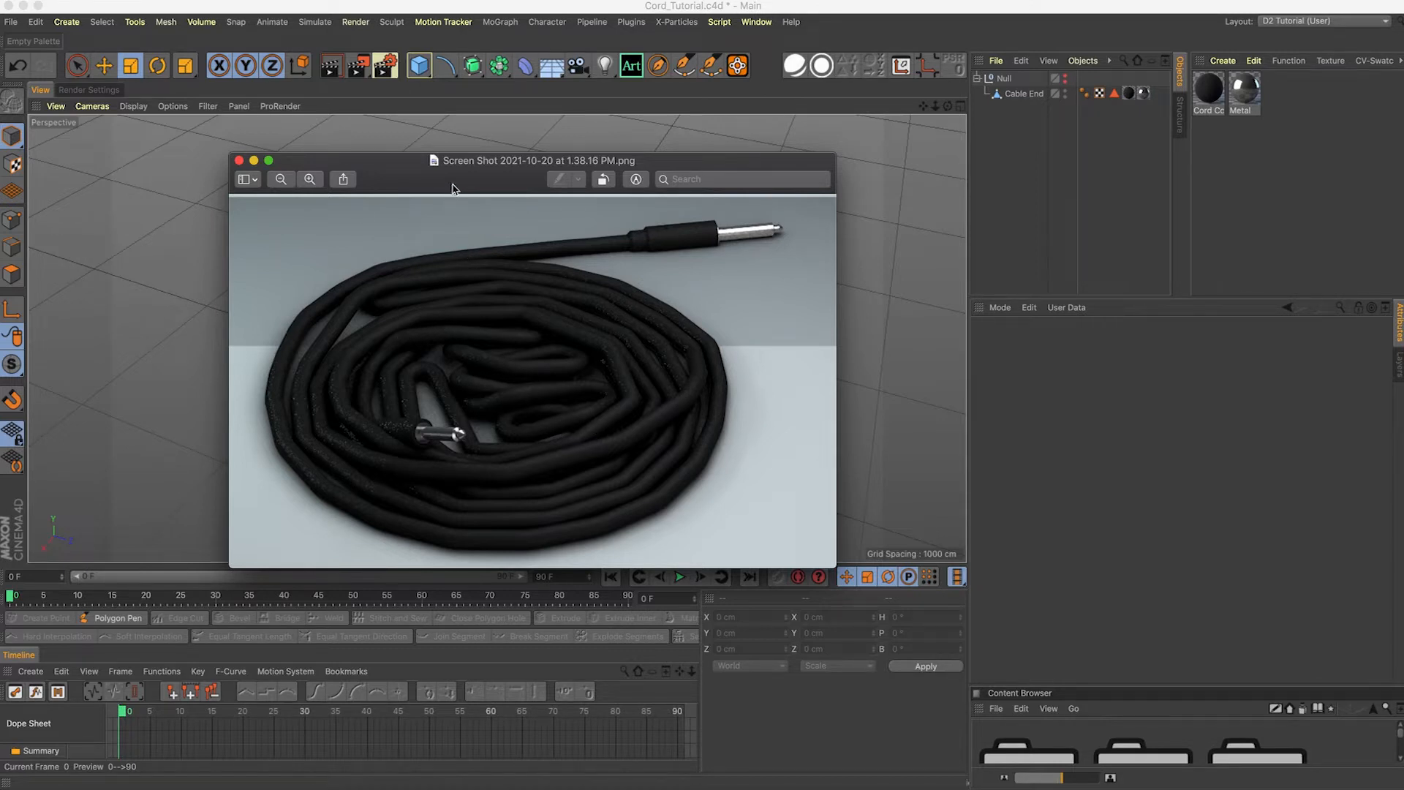
Close the reference image preview and select the Cable End model to view its properties
{"action": "left_click", "coordinate": [239, 160]}
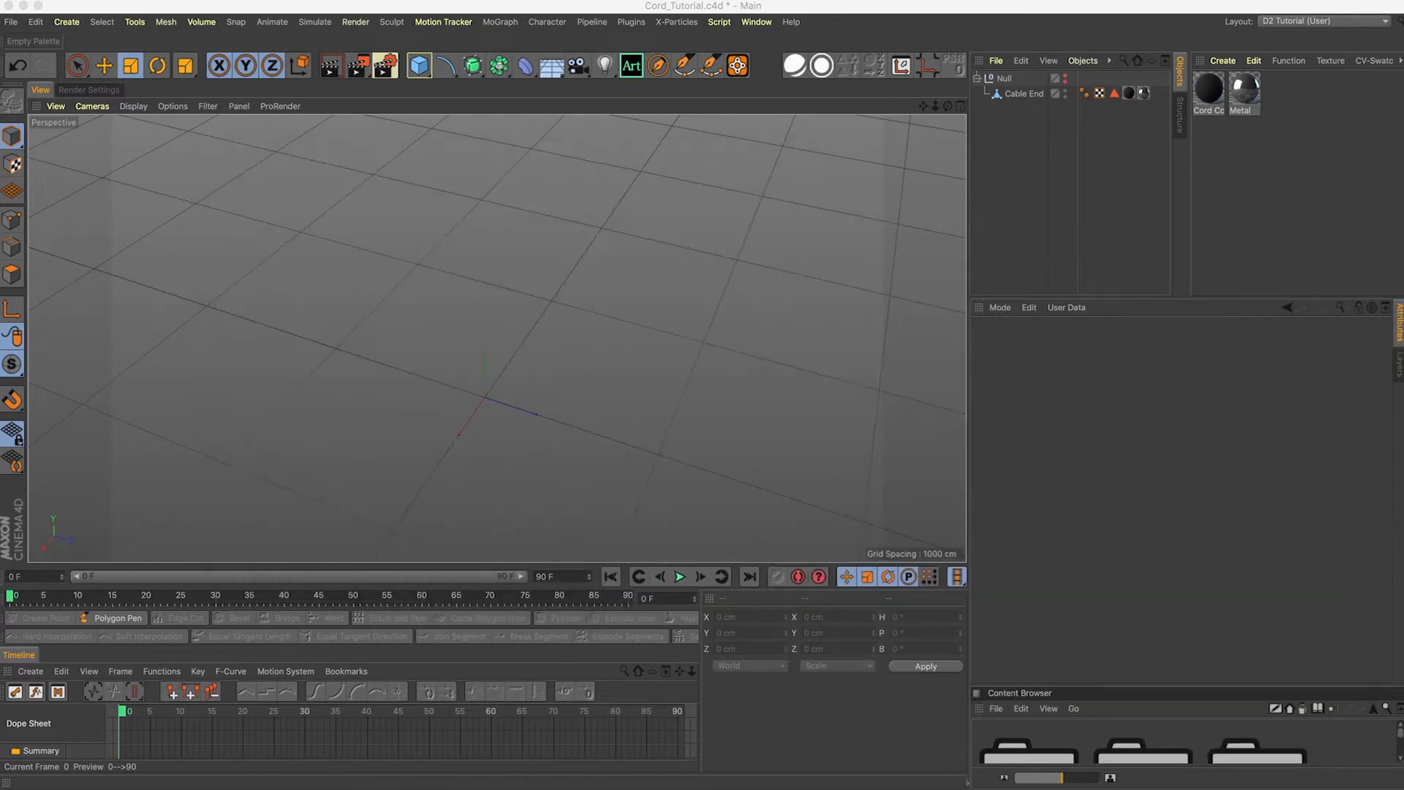
{"action": "left_click", "coordinate": [1024, 93]}
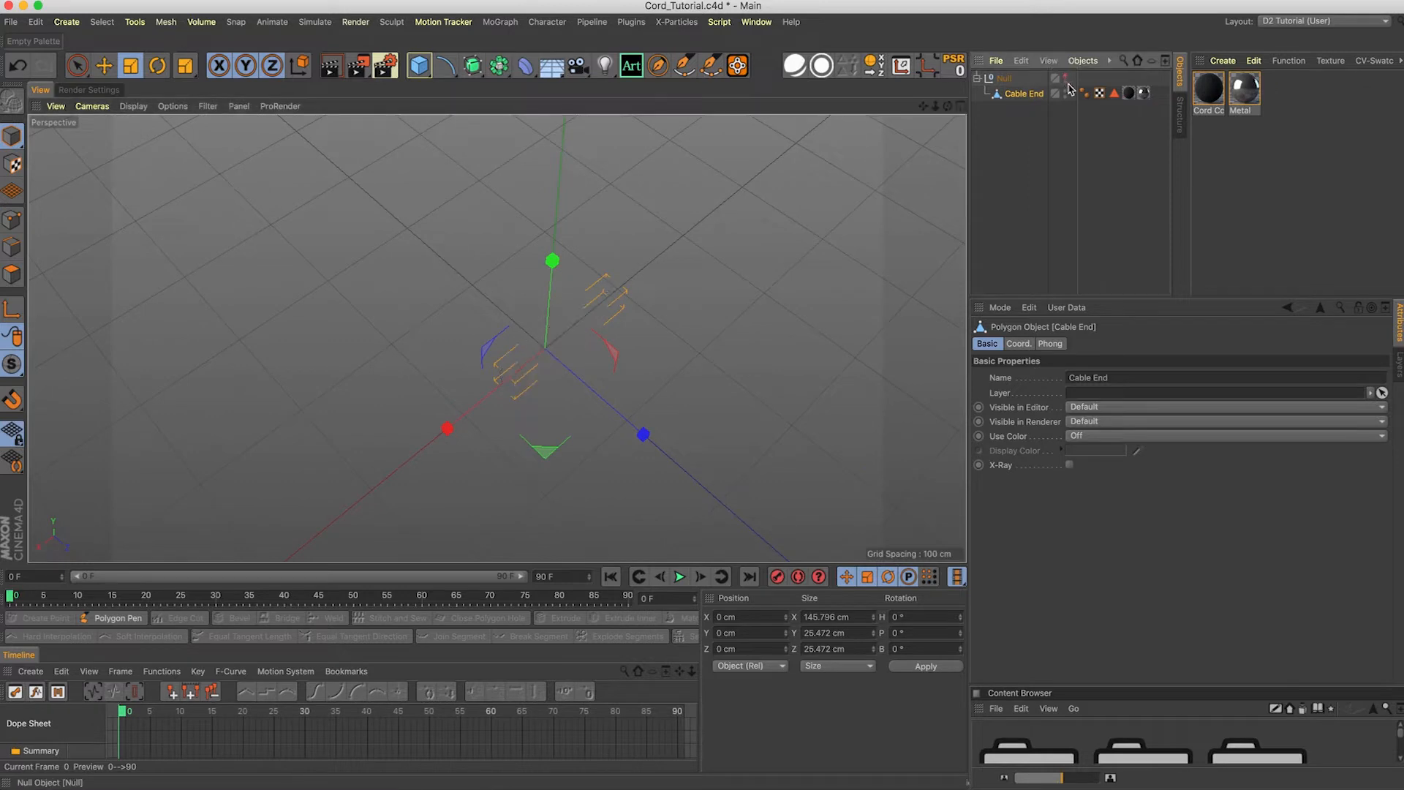
Add a Helix spline from the spline primitives menu
{"action": "left_click", "coordinate": [439, 65]}
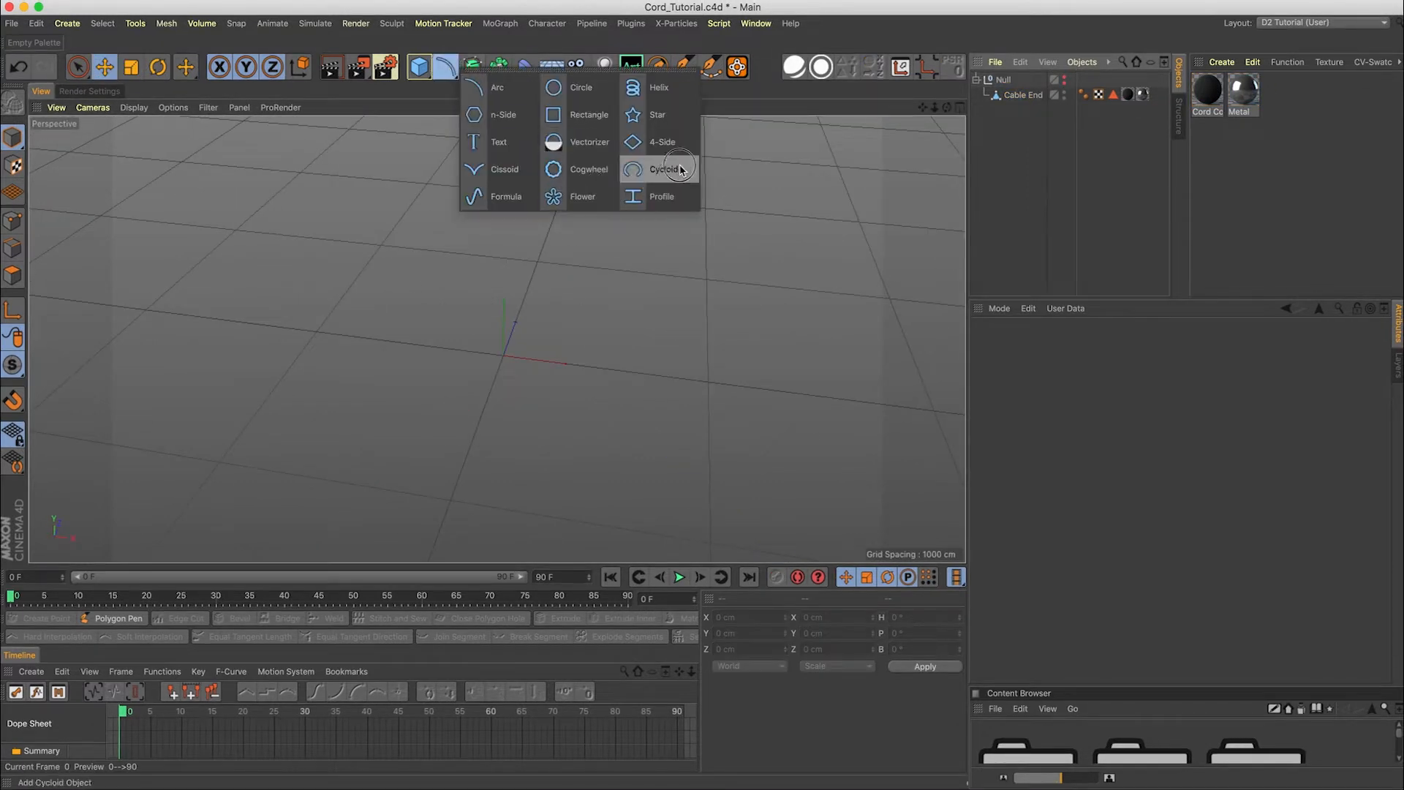
{"action": "left_click", "coordinate": [658, 87]}
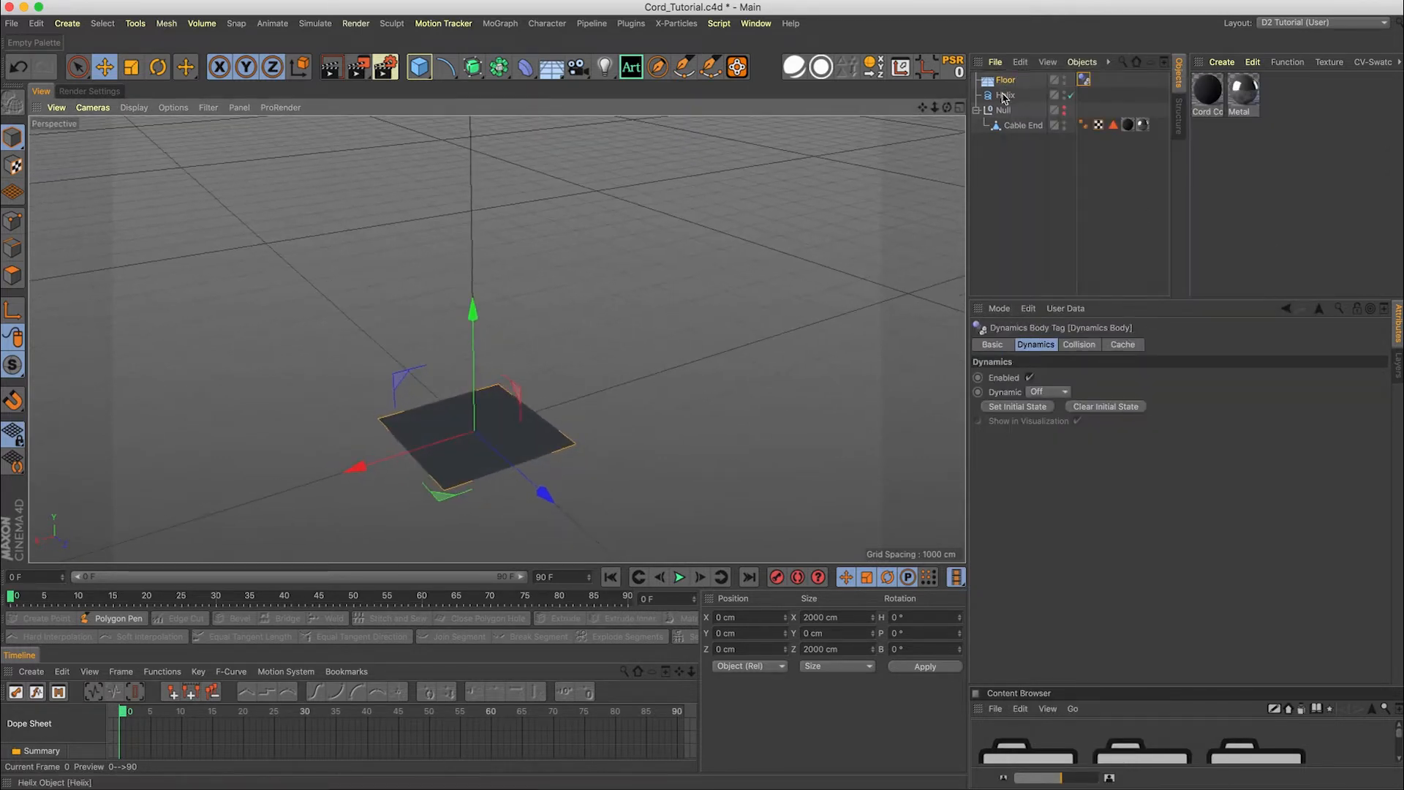
Hide the Floor in the editor and turn off the viewport grid
{"action": "left_click", "coordinate": [1005, 95]}
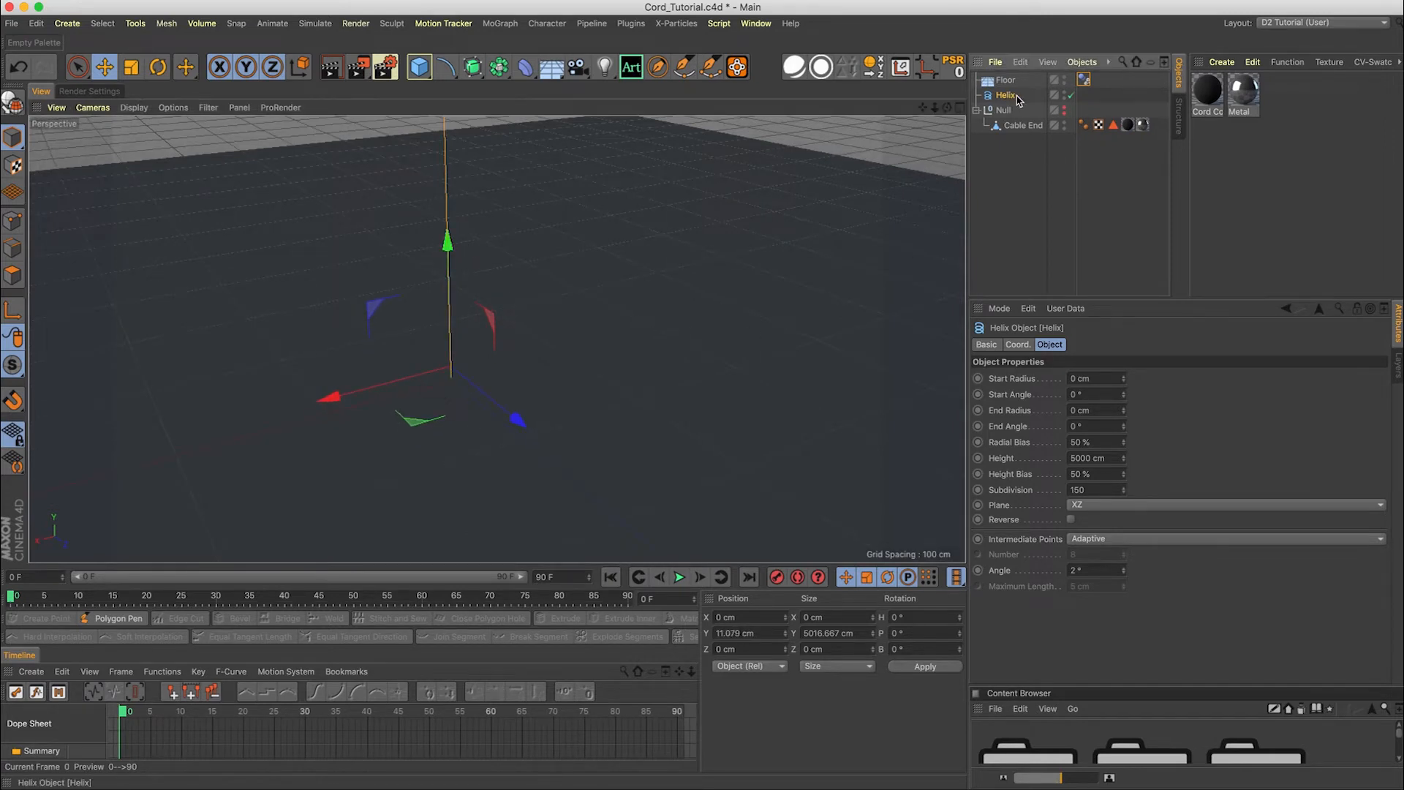
{"action": "left_click", "coordinate": [1005, 80]}
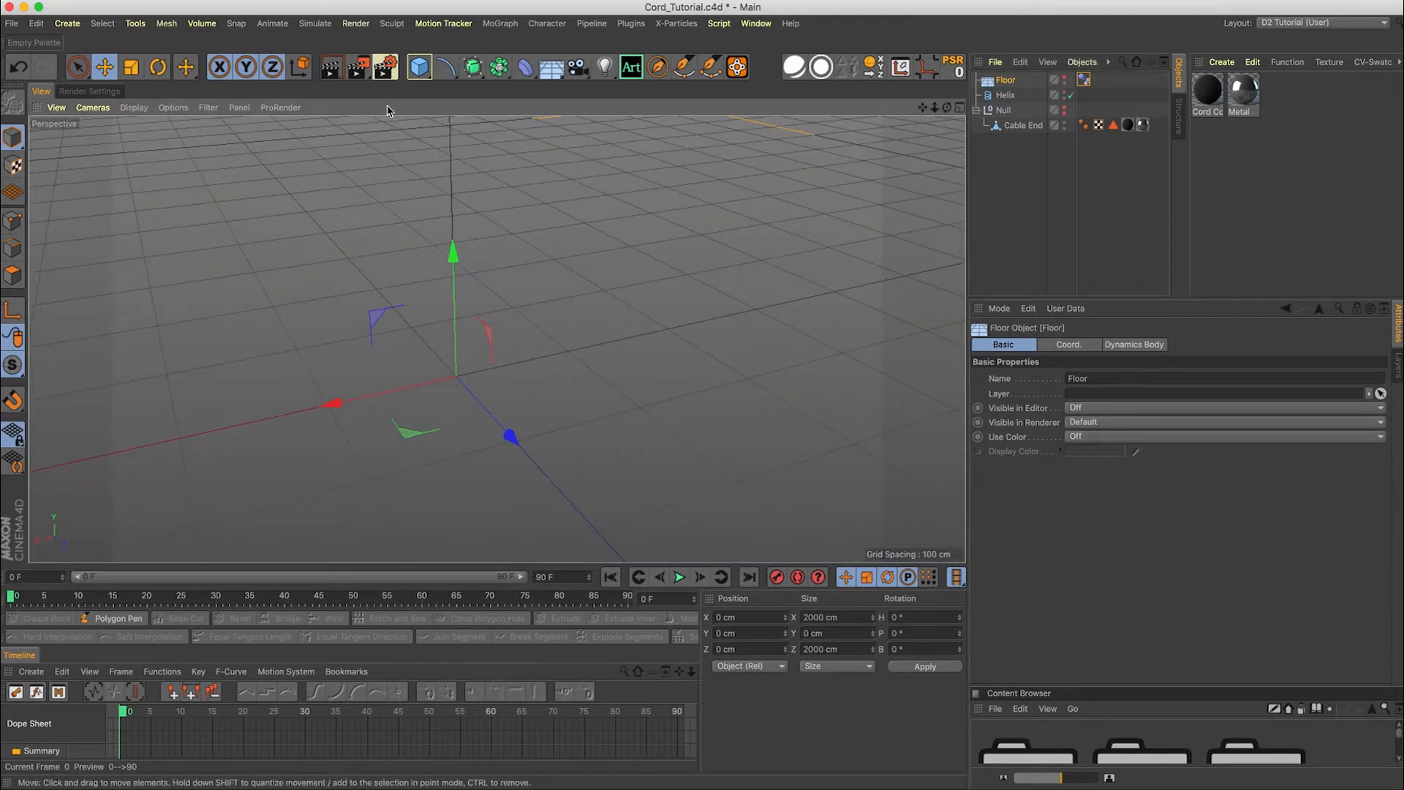
{"action": "left_click", "coordinate": [208, 107]}
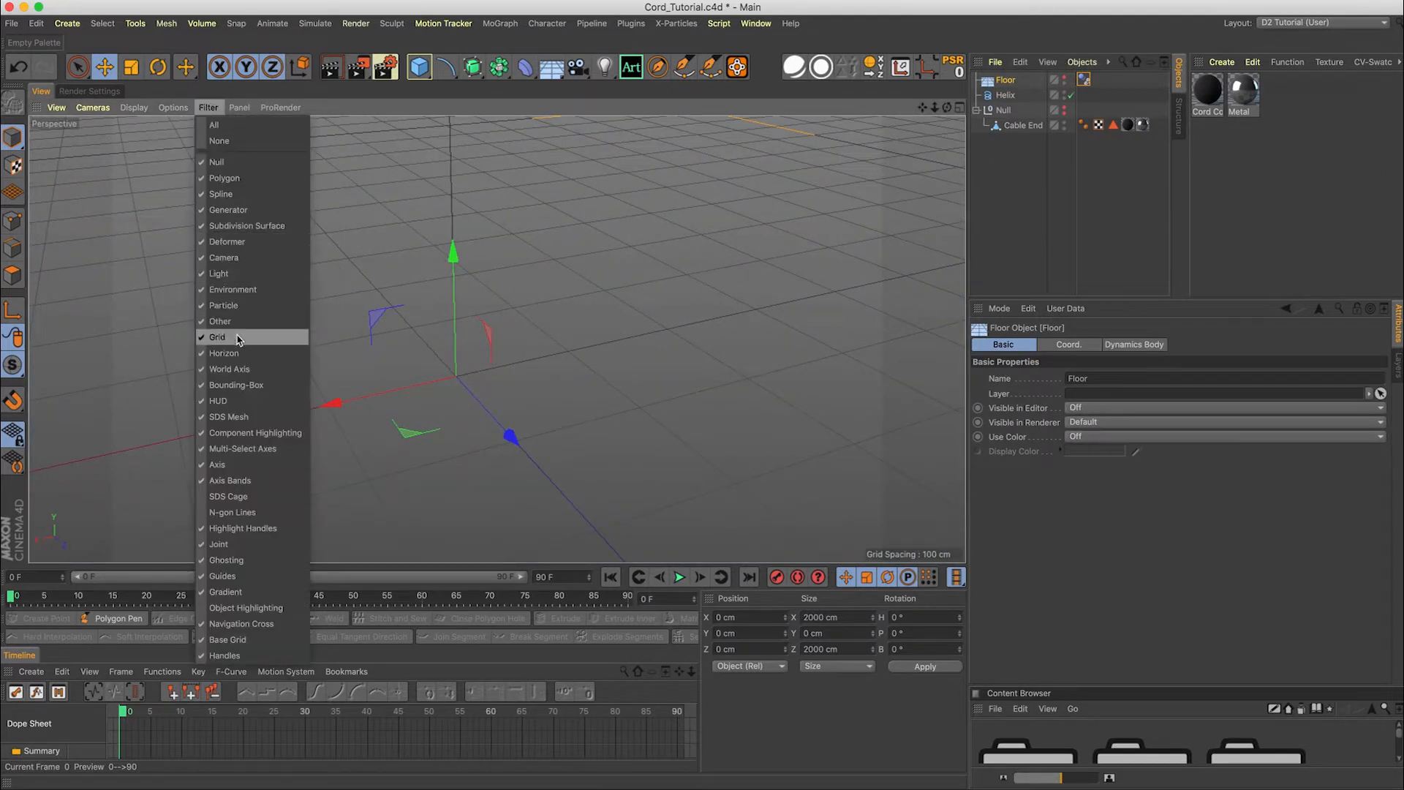
{"action": "left_click", "coordinate": [218, 336]}
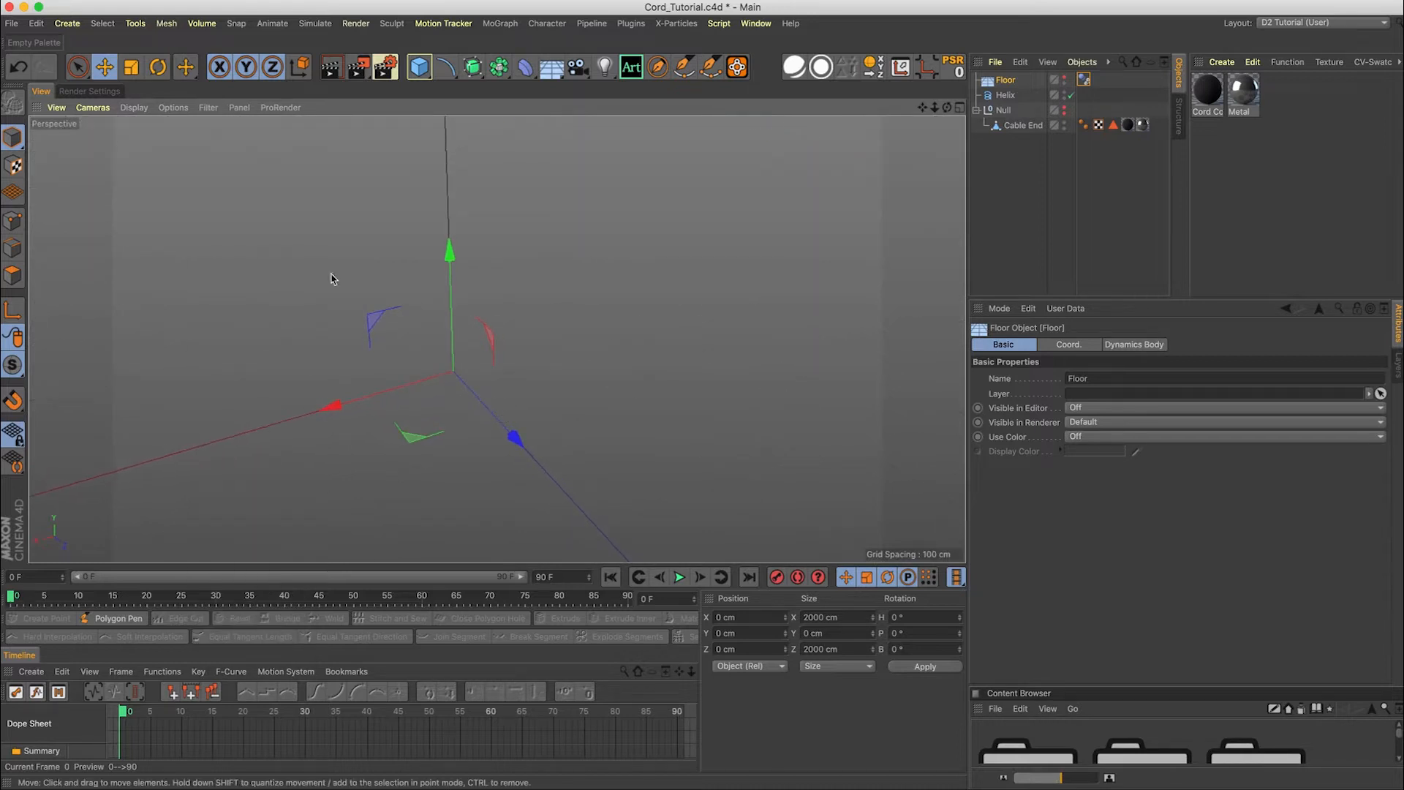
{"action": "left_click", "coordinate": [208, 107]}
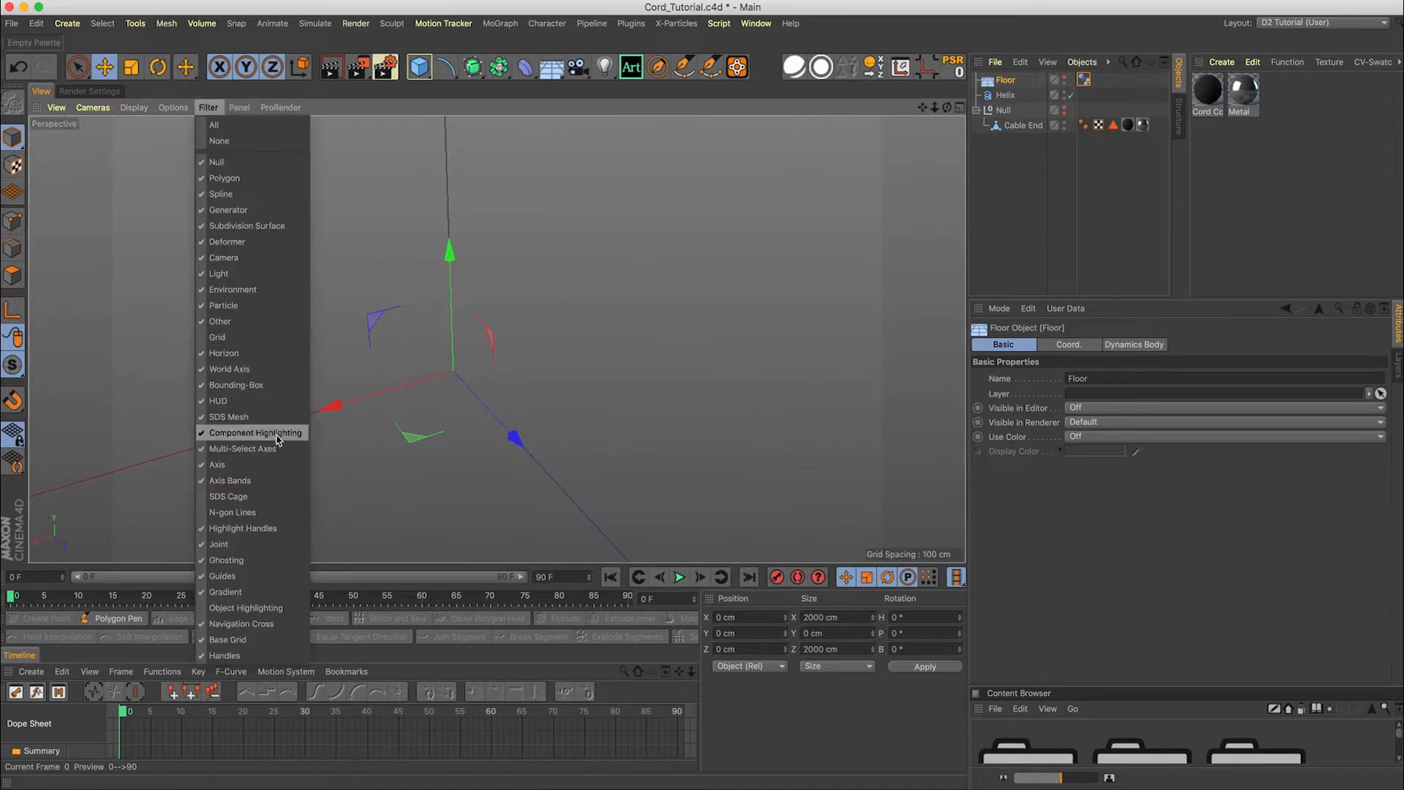
{"action": "mouse_move", "coordinate": [230, 481]}
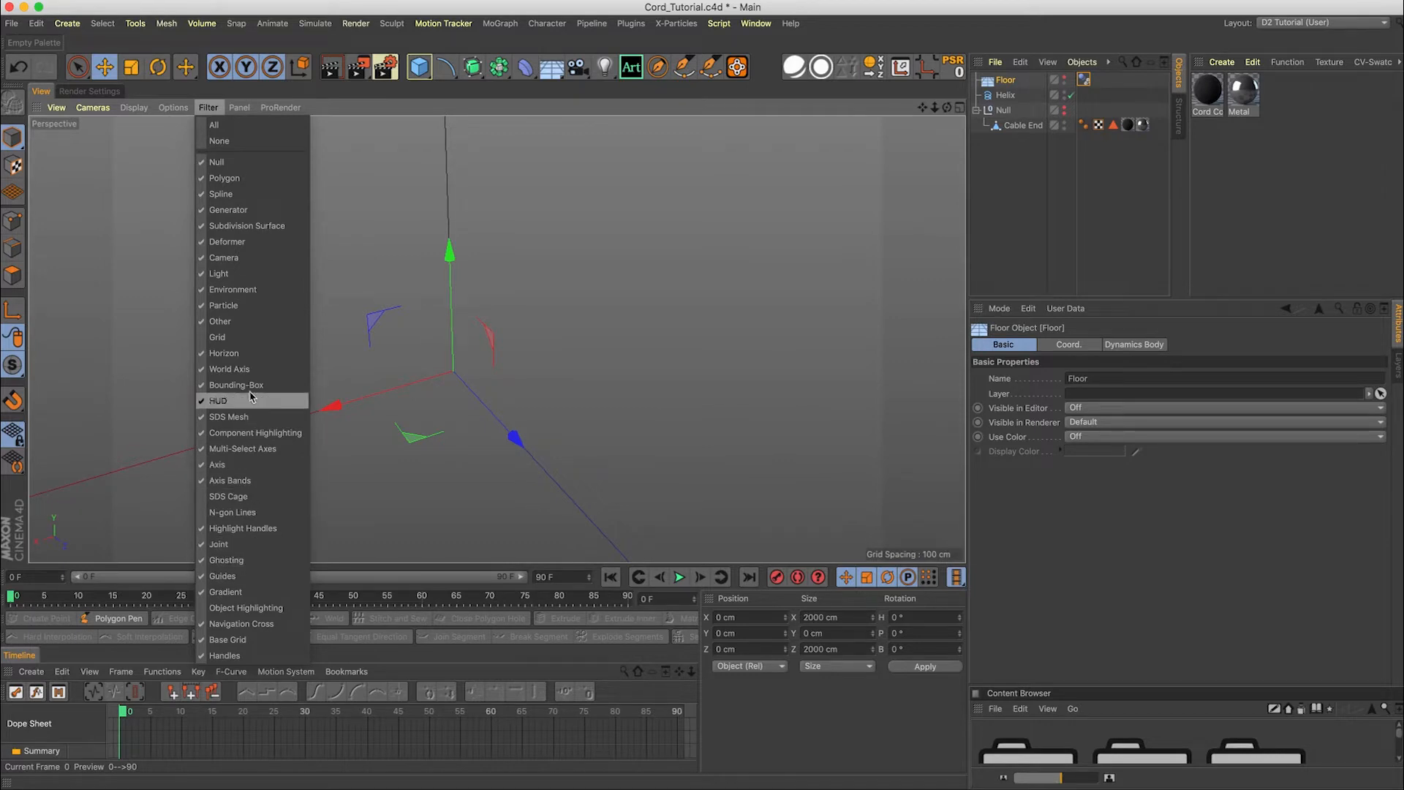
{"action": "left_click", "coordinate": [216, 400]}
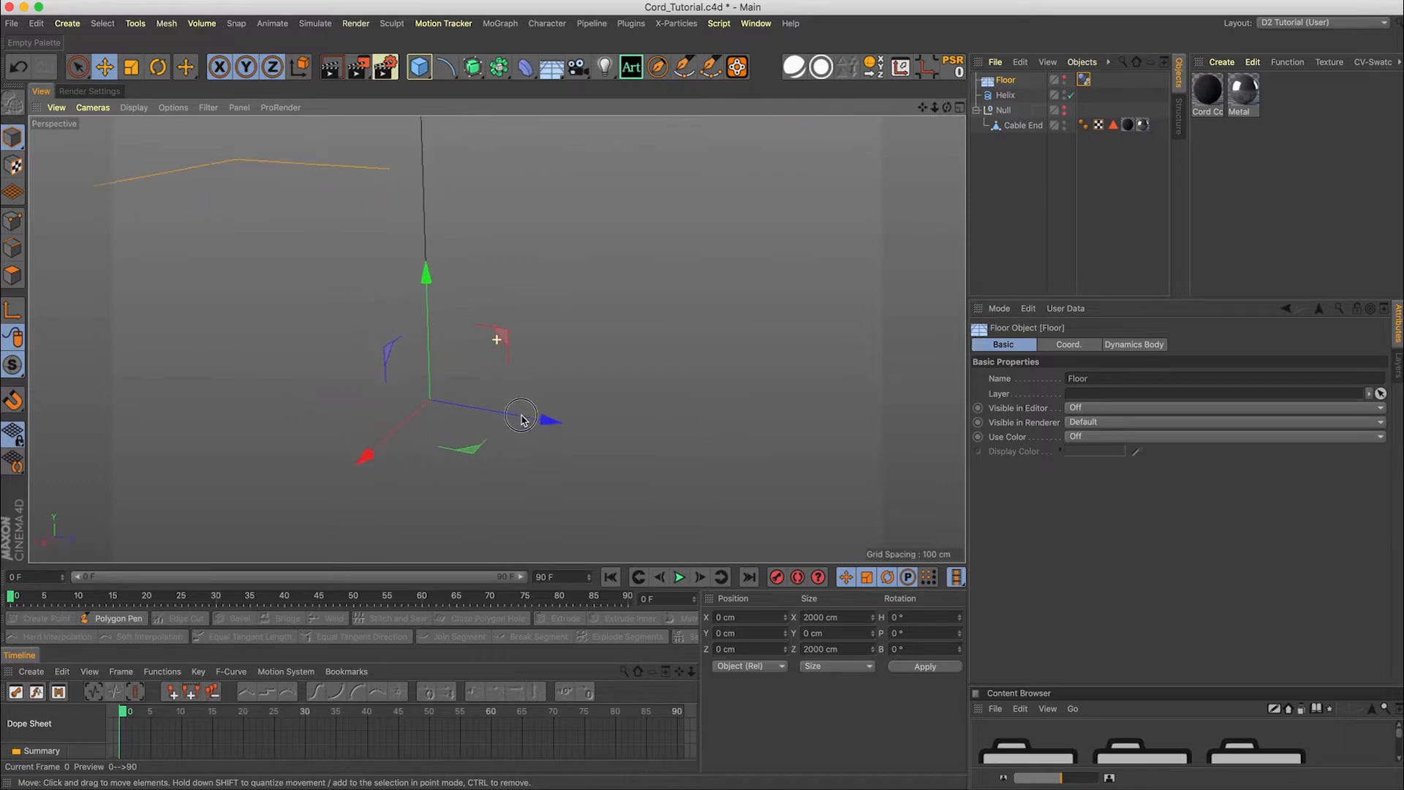
{"action": "left_click", "coordinate": [1006, 95]}
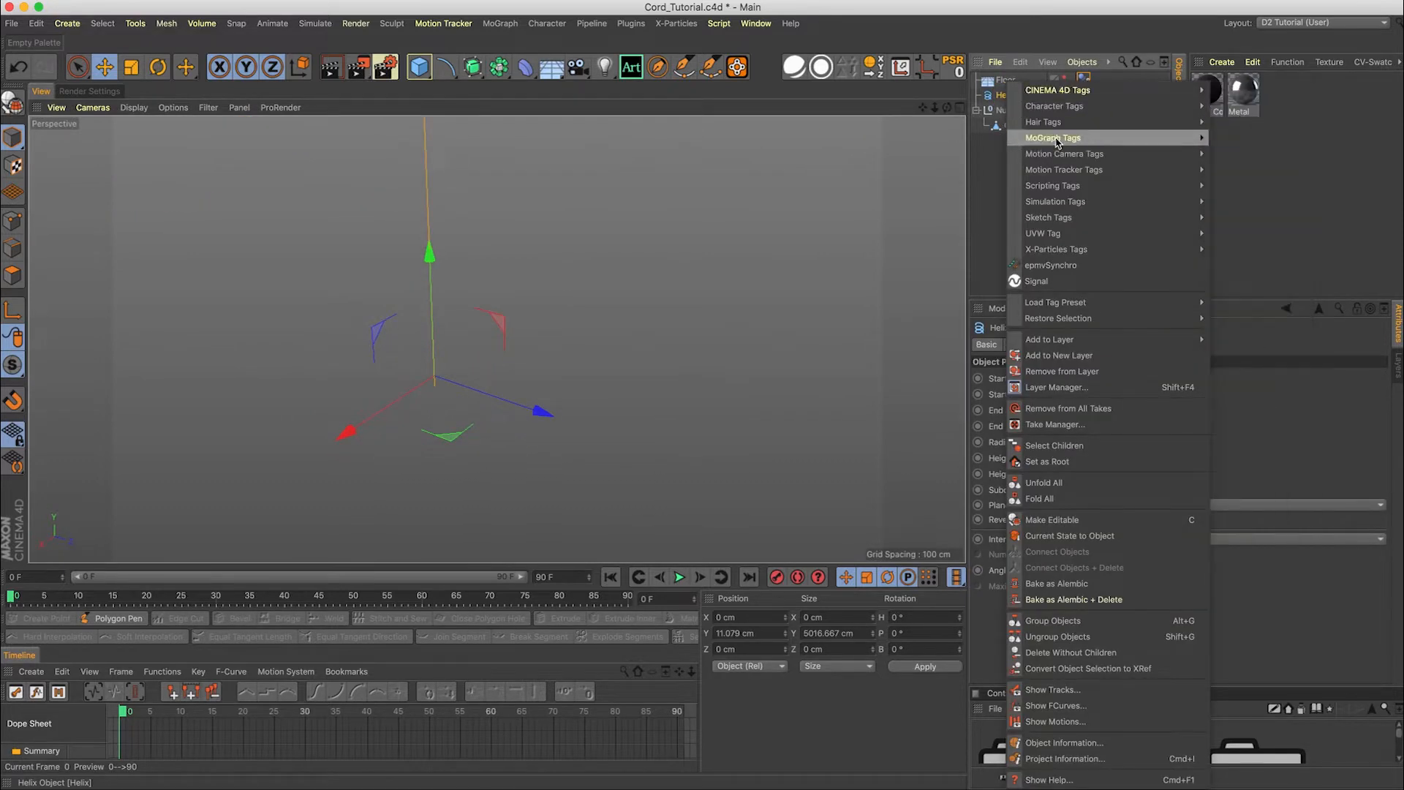
{"action": "mouse_move", "coordinate": [1064, 169]}
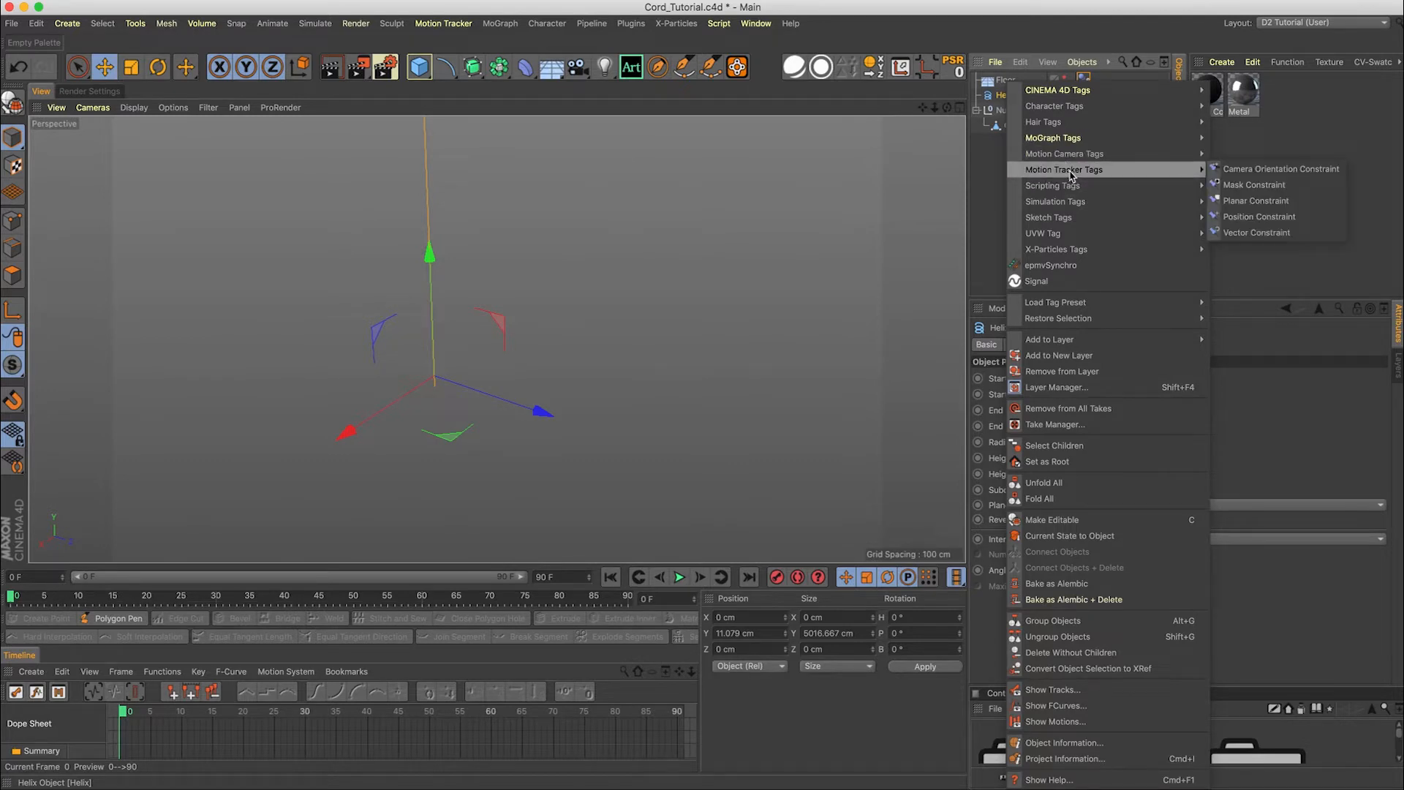
{"action": "mouse_move", "coordinate": [1053, 185]}
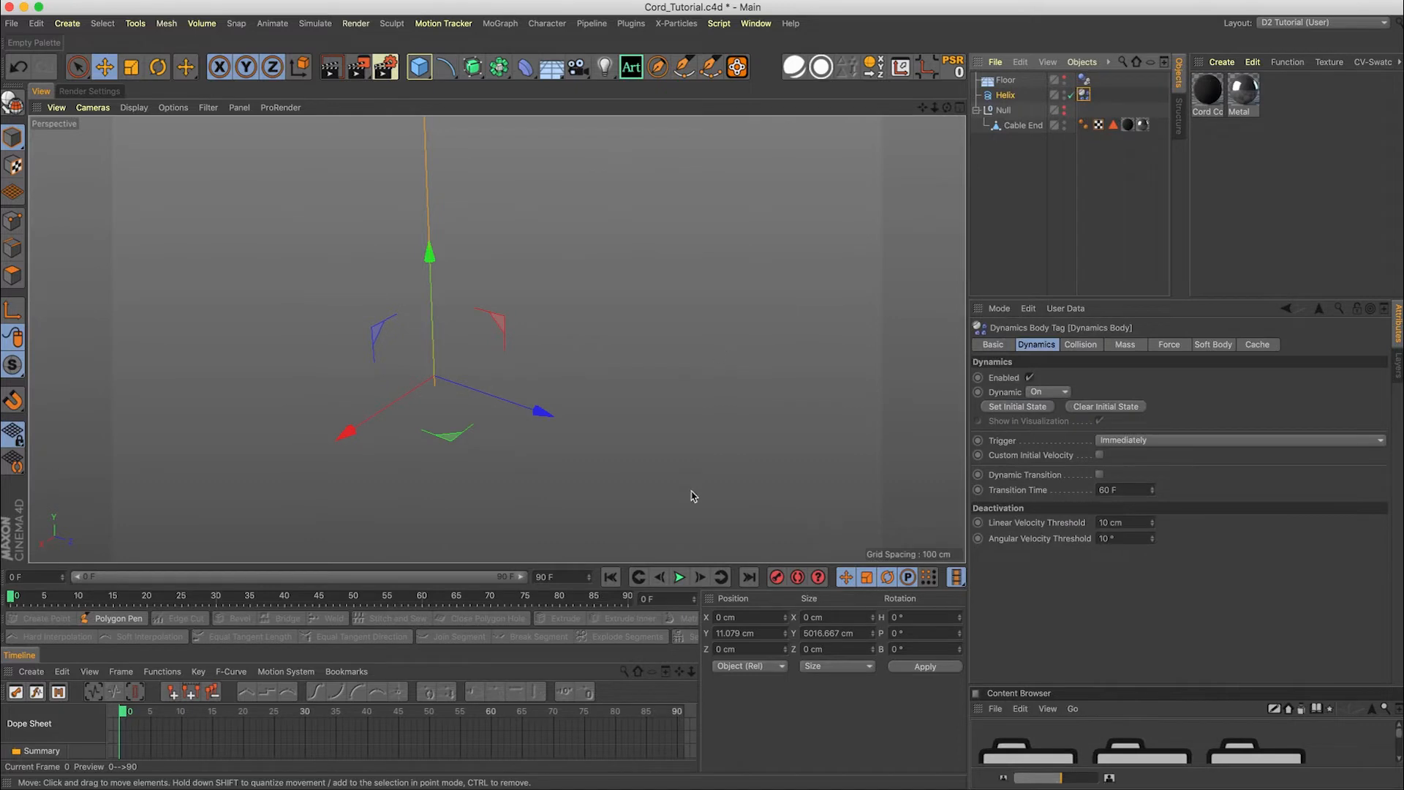
Play the Helix drop simulation and extend the timeline to 300 frames
{"action": "left_click", "coordinate": [678, 576]}
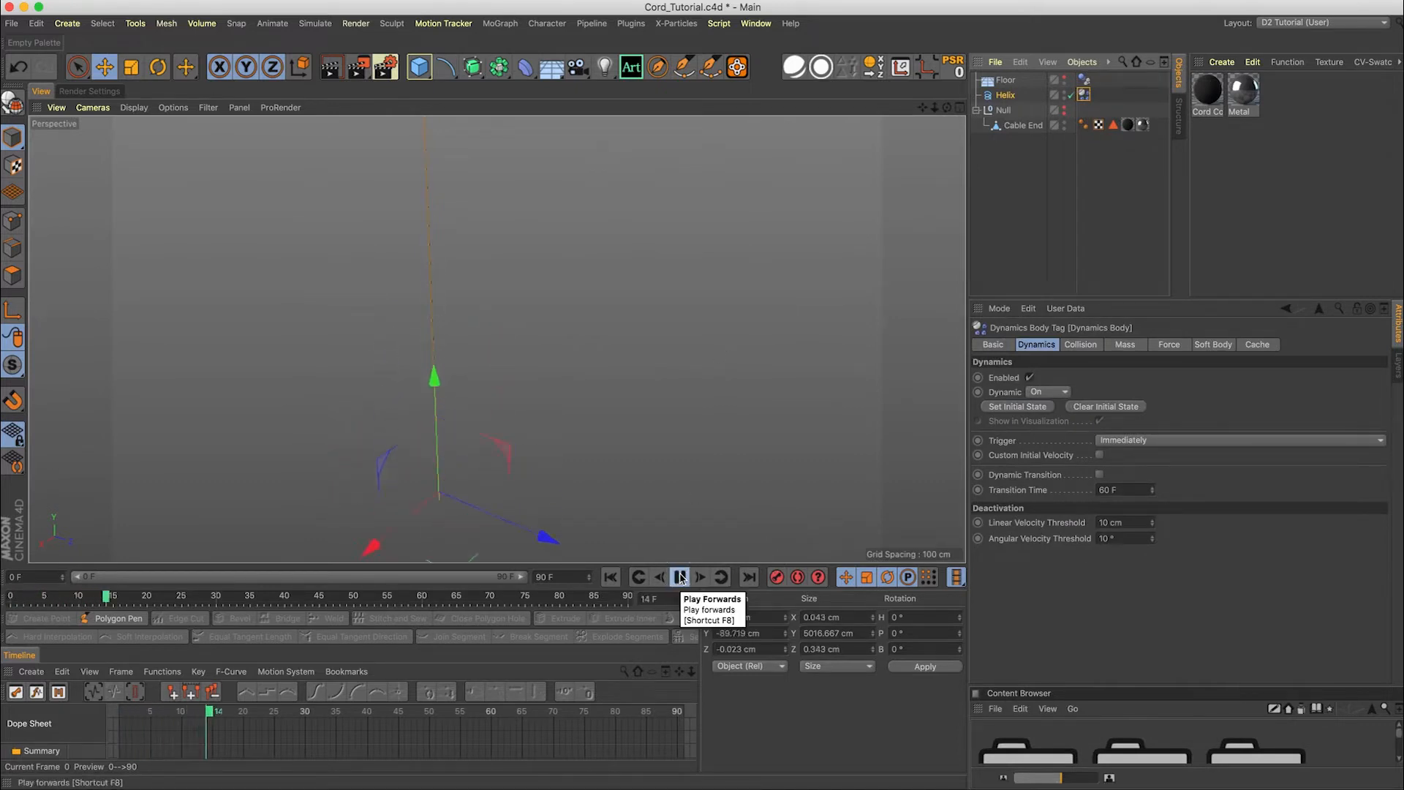
{"action": "left_click", "coordinate": [678, 576]}
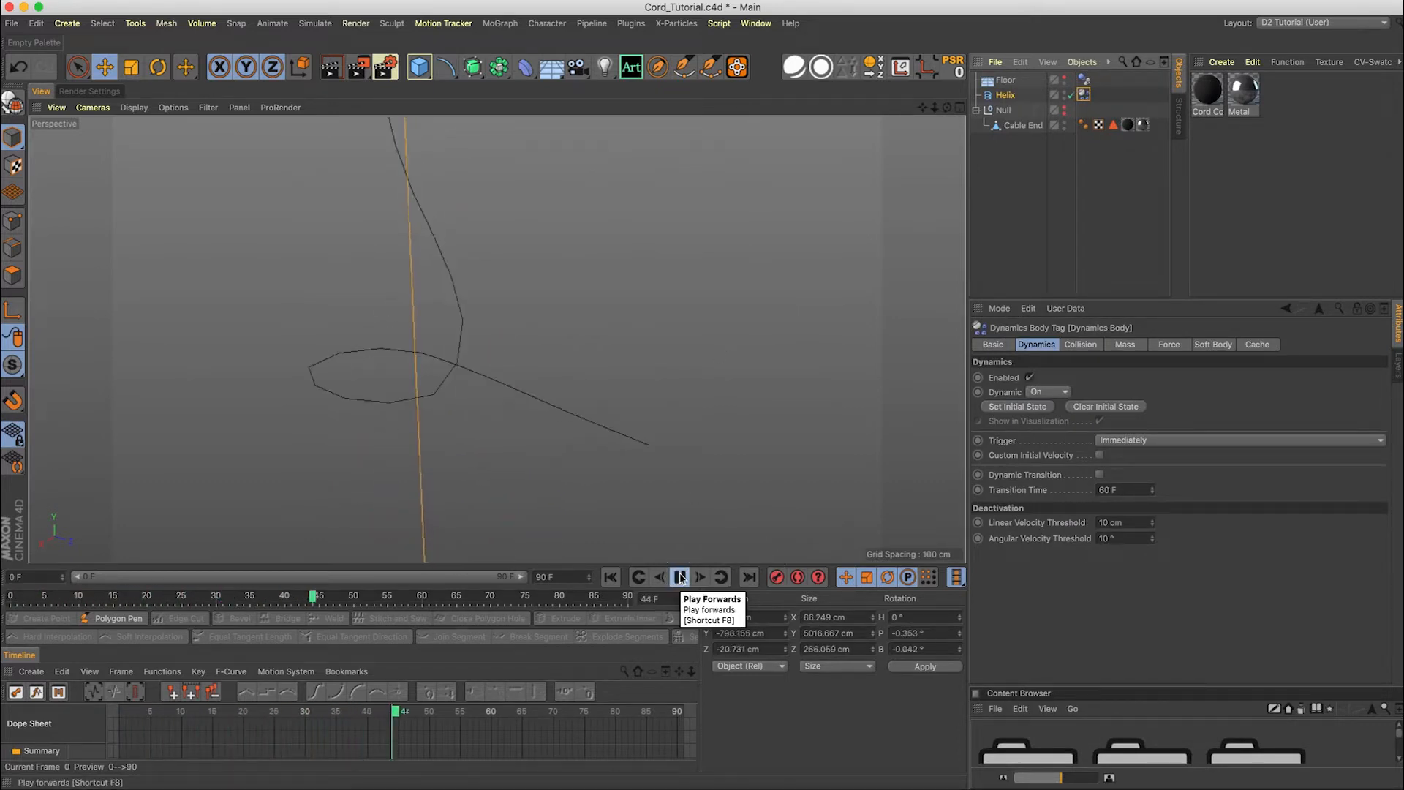
{"action": "left_click", "coordinate": [678, 577]}
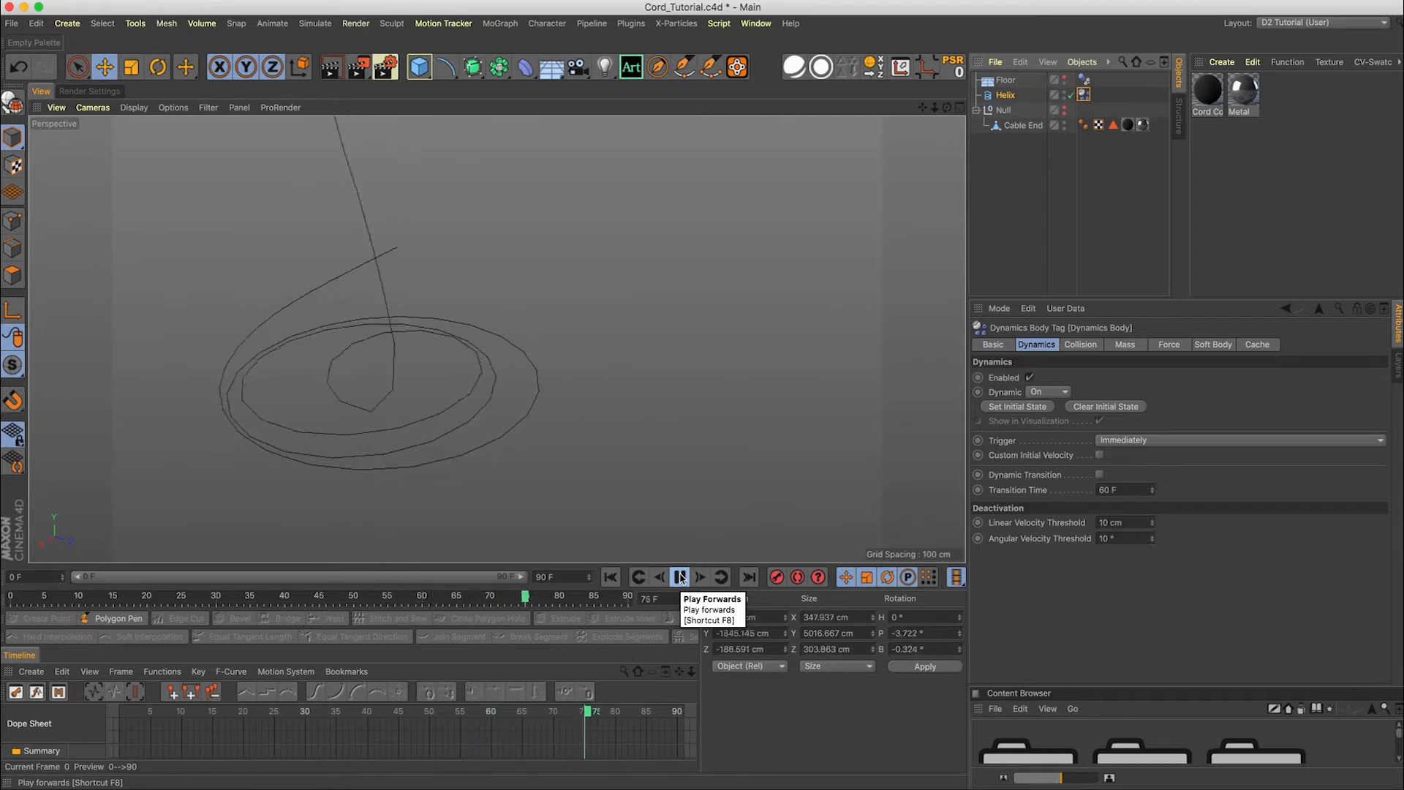
{"action": "left_click", "coordinate": [679, 577]}
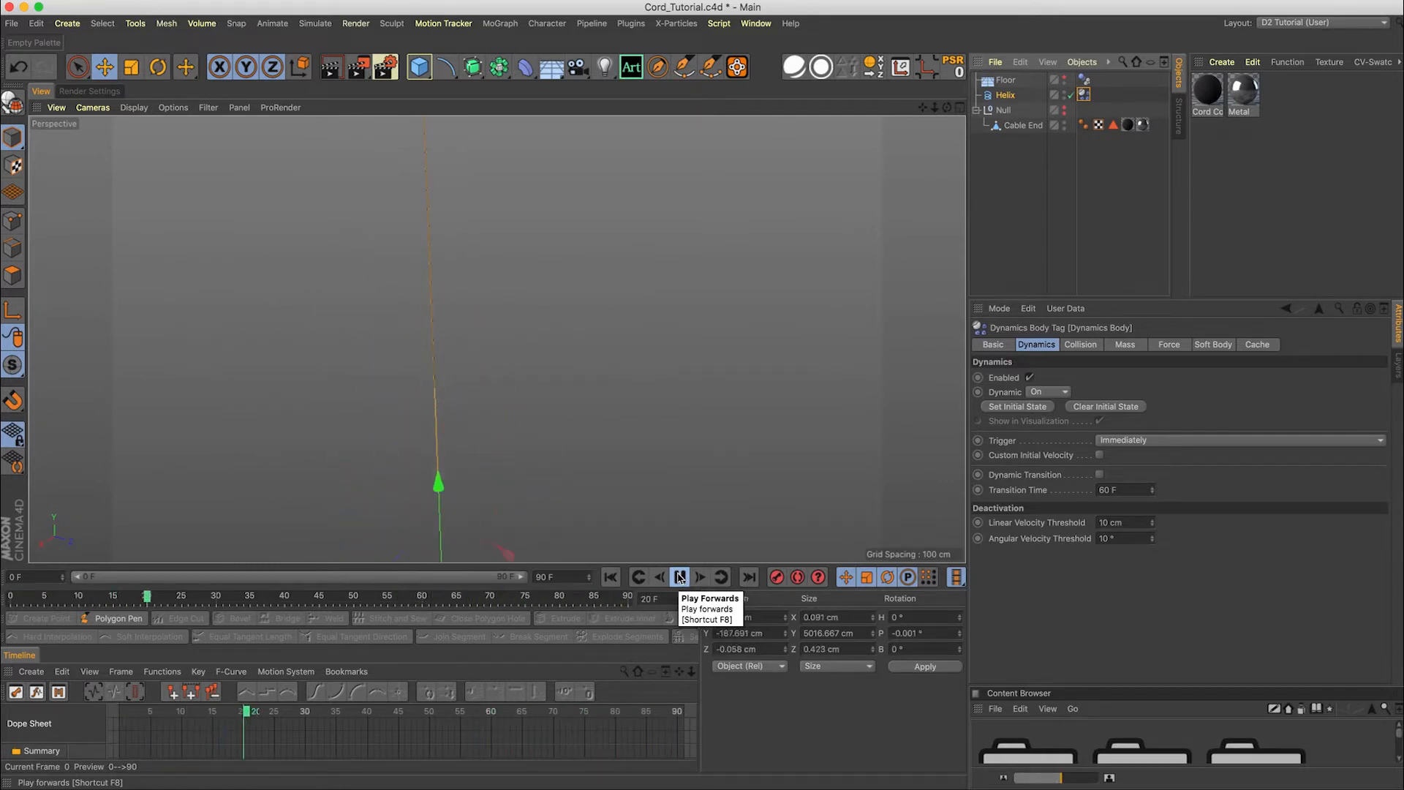
{"action": "left_click", "coordinate": [678, 577]}
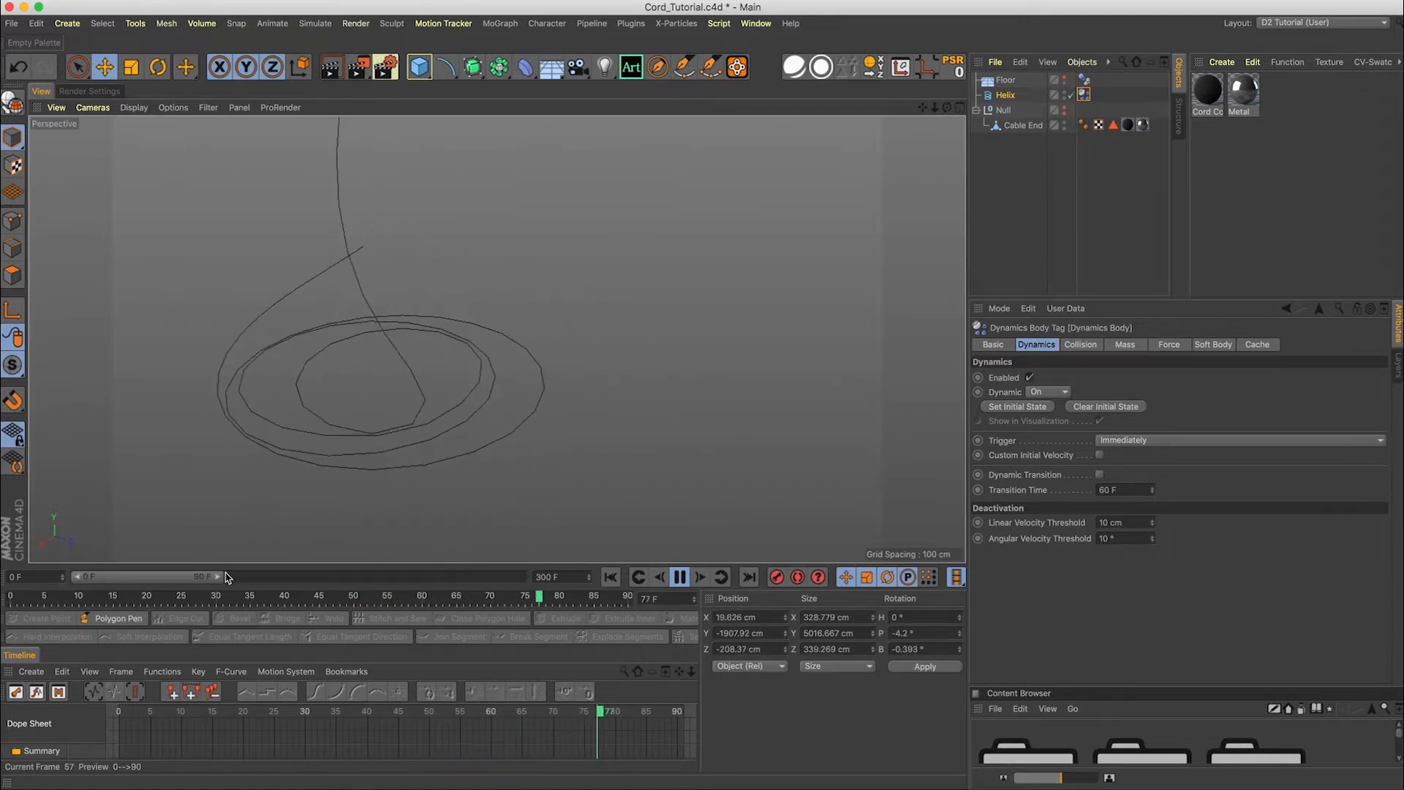
{"action": "left_click", "coordinate": [678, 577]}
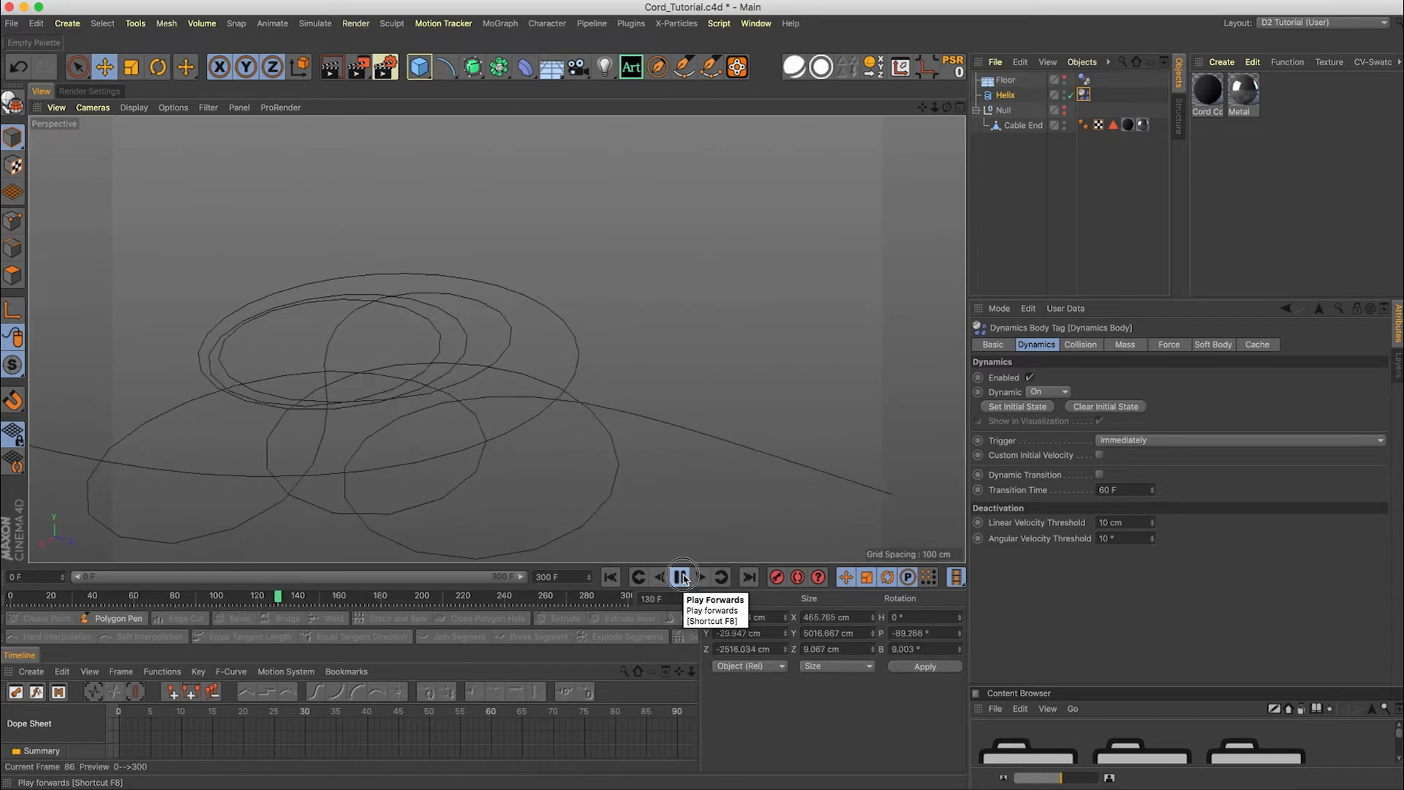
{"action": "left_click", "coordinate": [678, 576]}
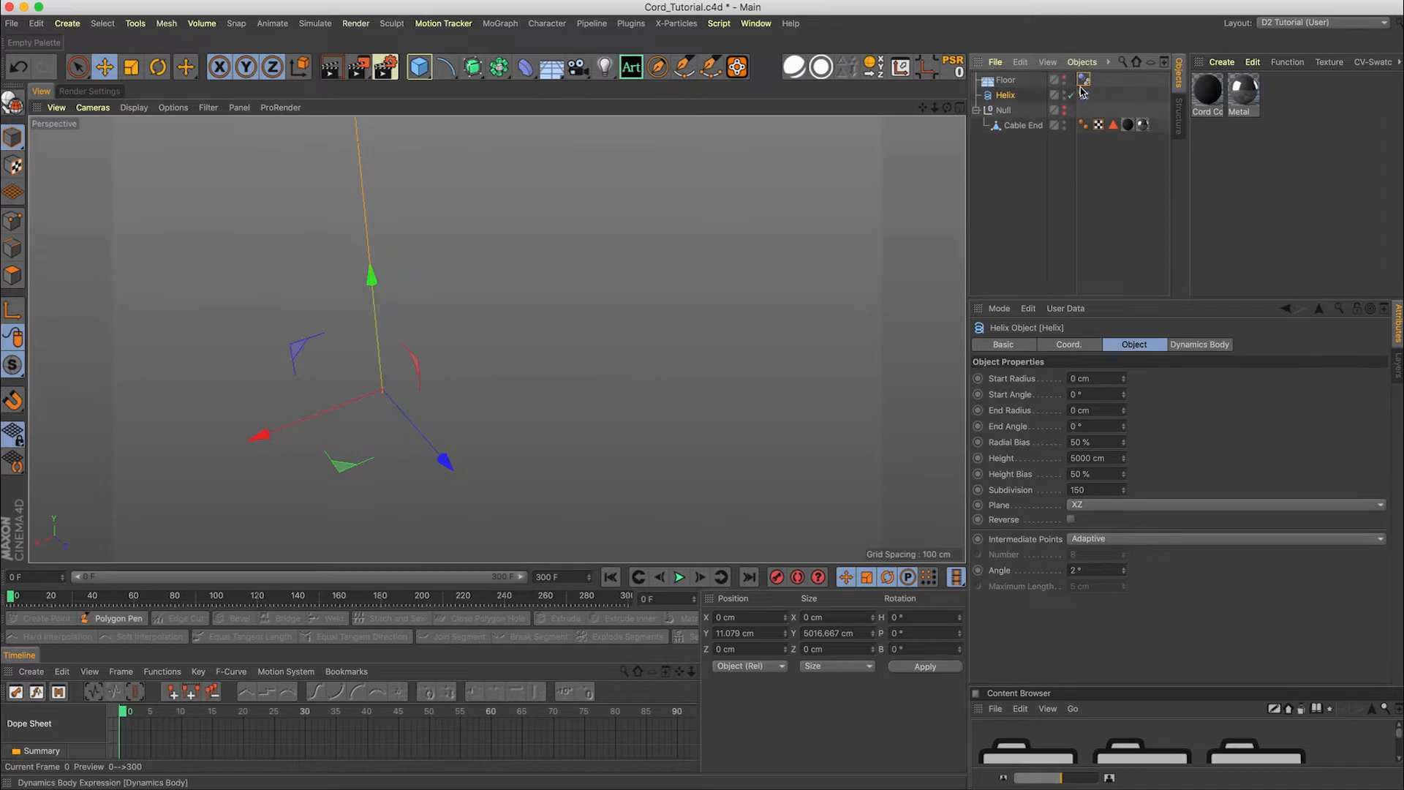
Keep the Helix Dynamics Body linear and angular damping at 99%
{"action": "left_click", "coordinate": [1082, 96]}
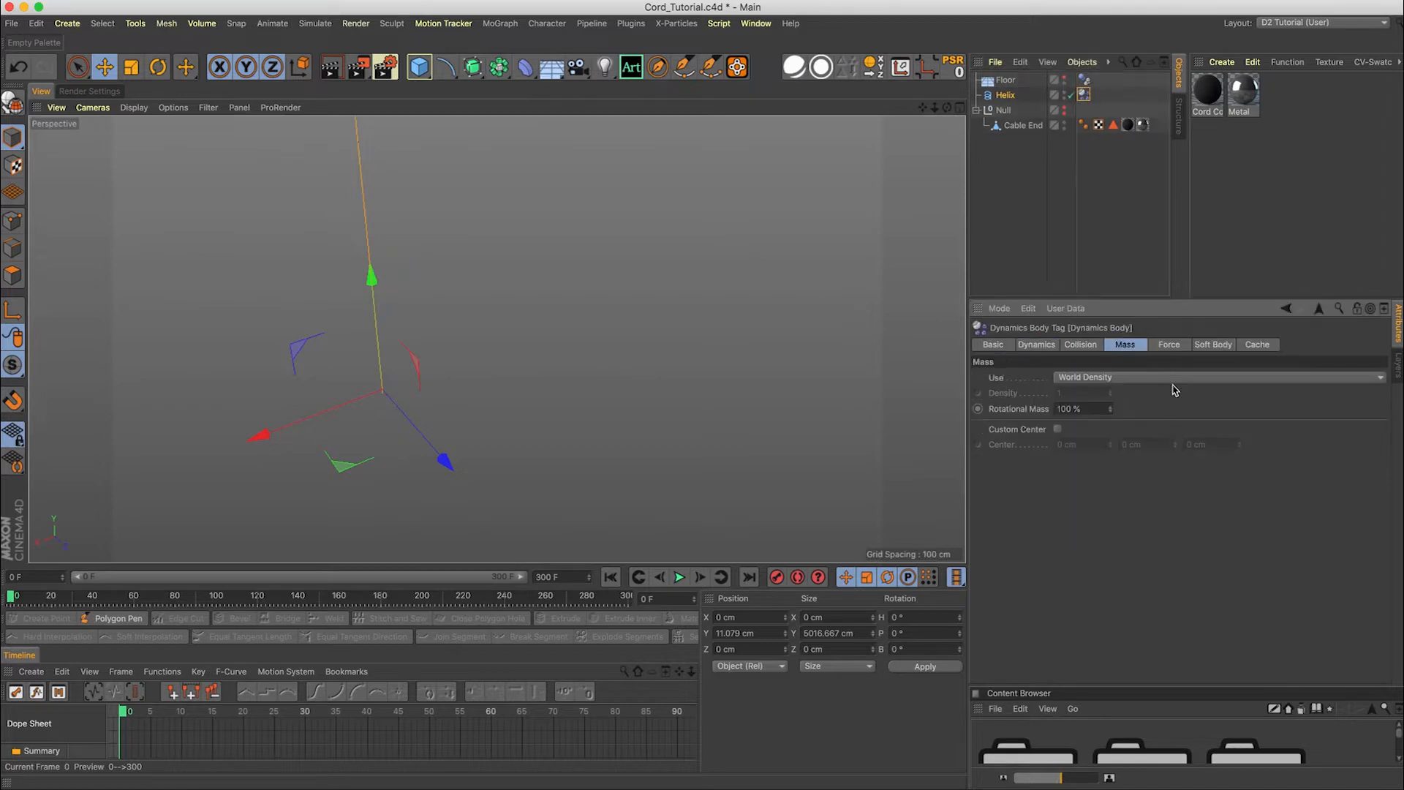
{"action": "left_click", "coordinate": [1037, 344]}
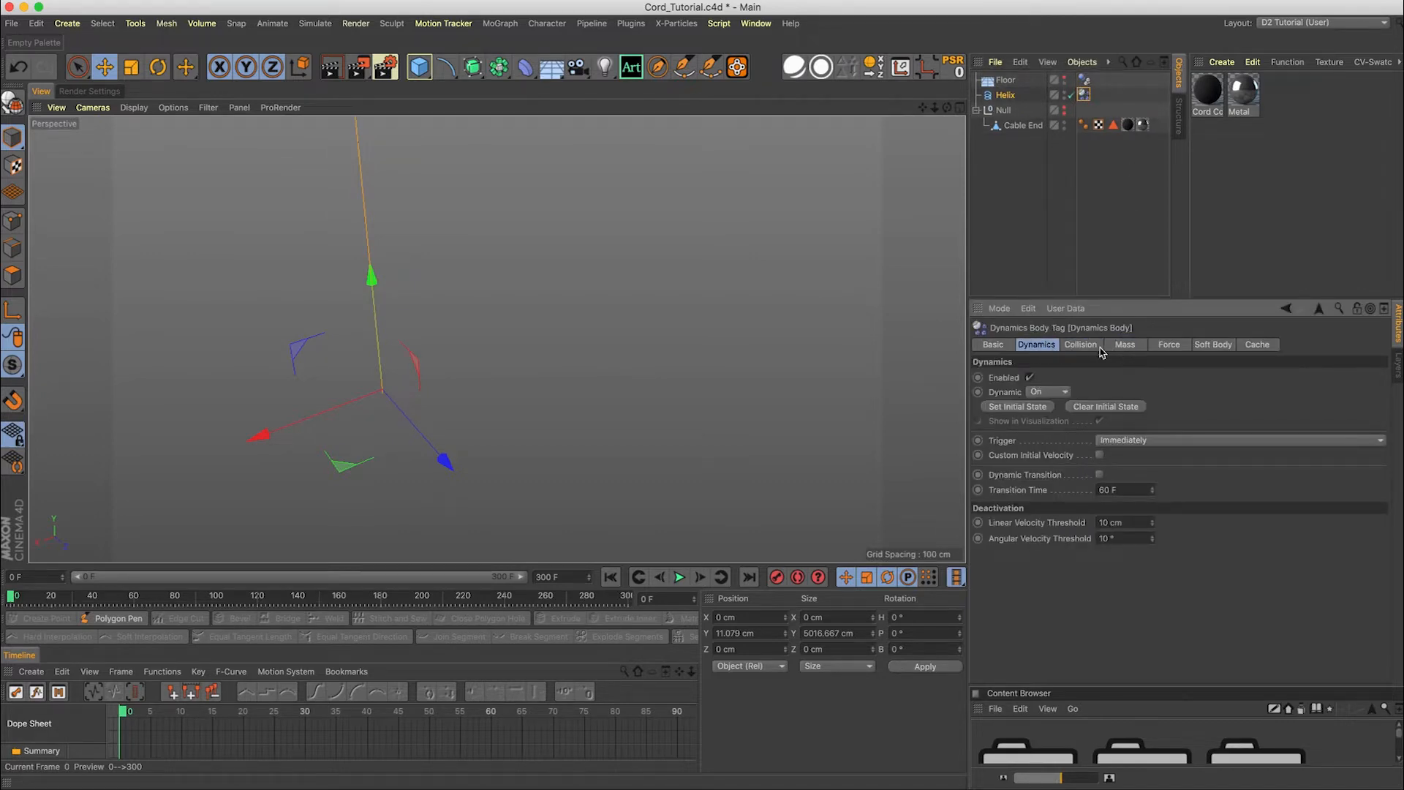
{"action": "left_click", "coordinate": [1168, 344]}
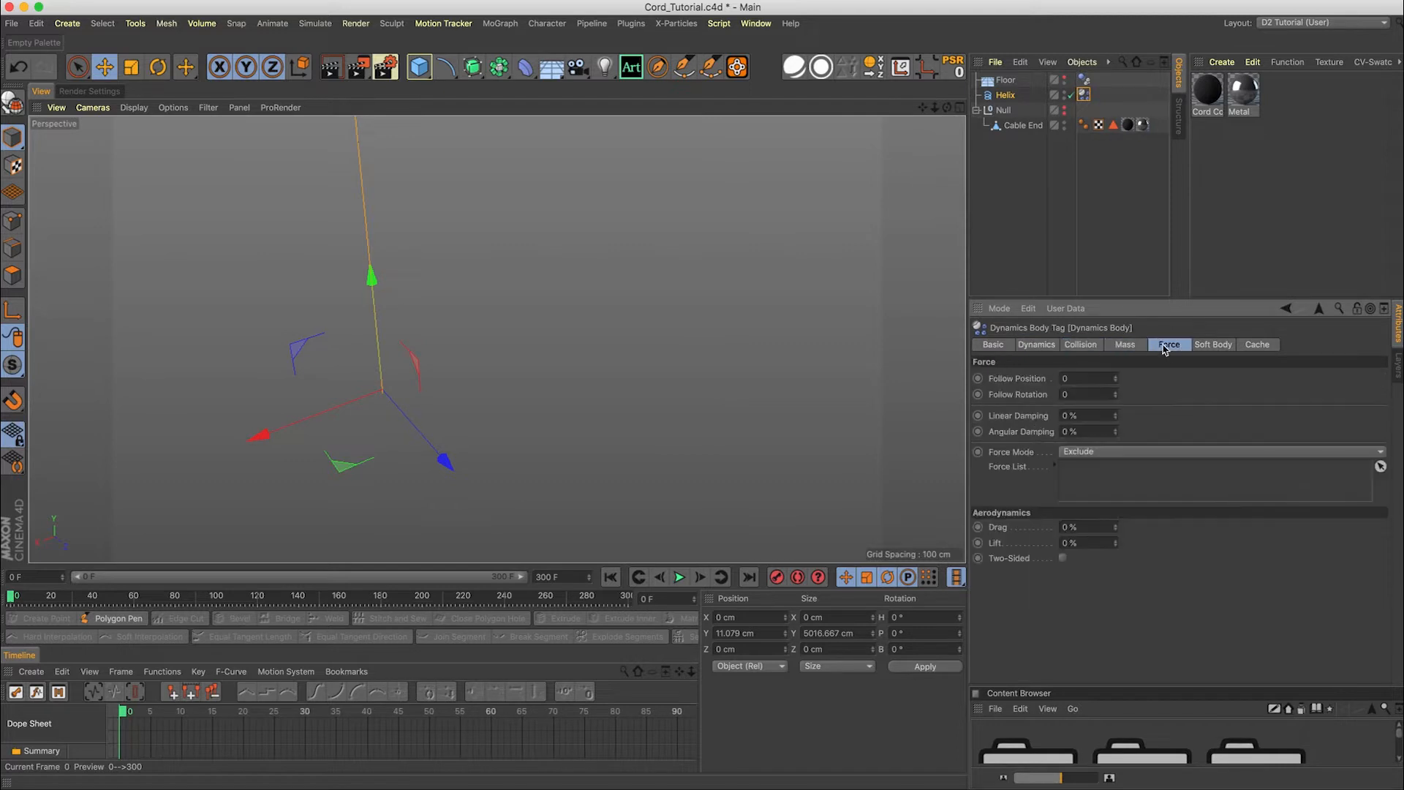
{"action": "left_click", "coordinate": [1088, 415]}
{"action": "type", "text": "99"}
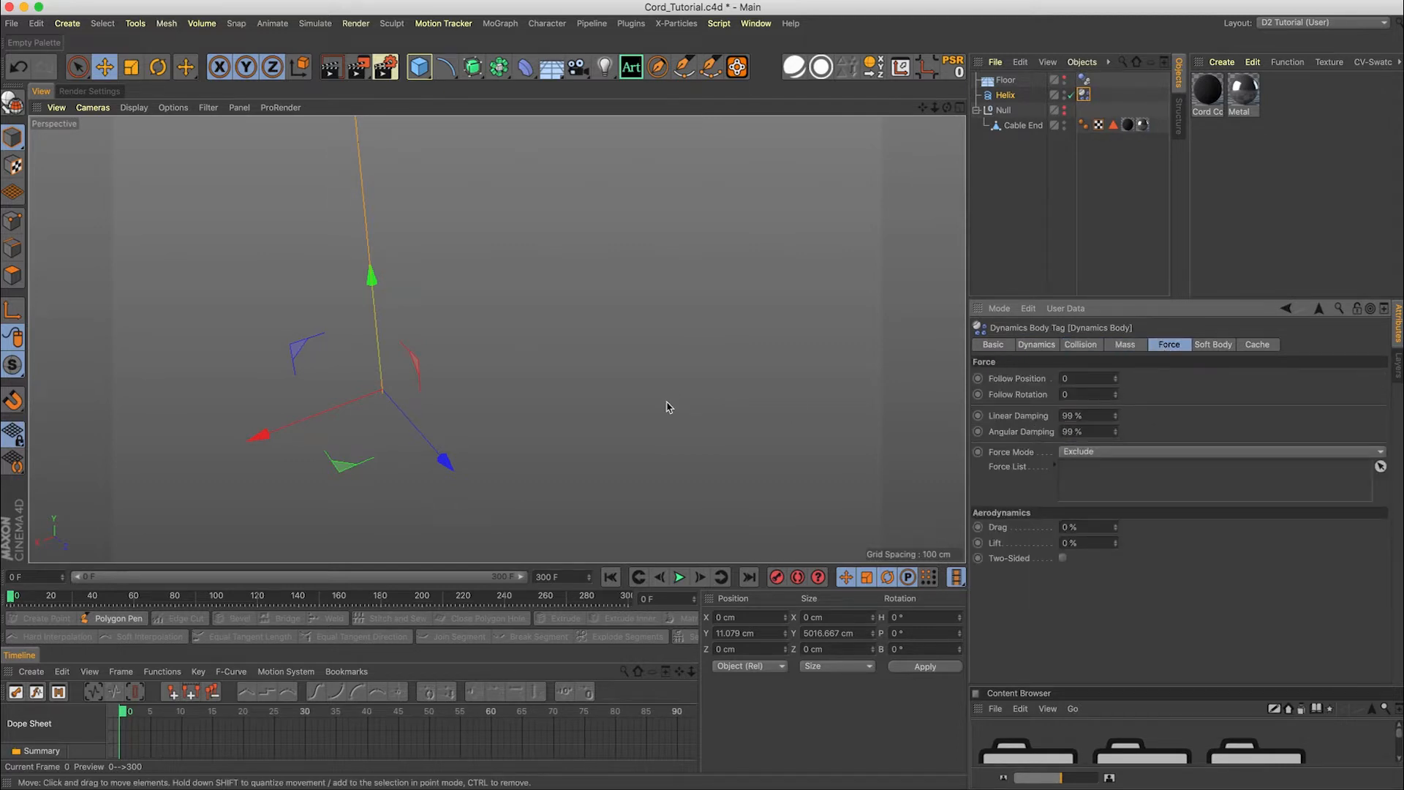
Preview the helix cable drop with playback
{"action": "left_click", "coordinate": [659, 575]}
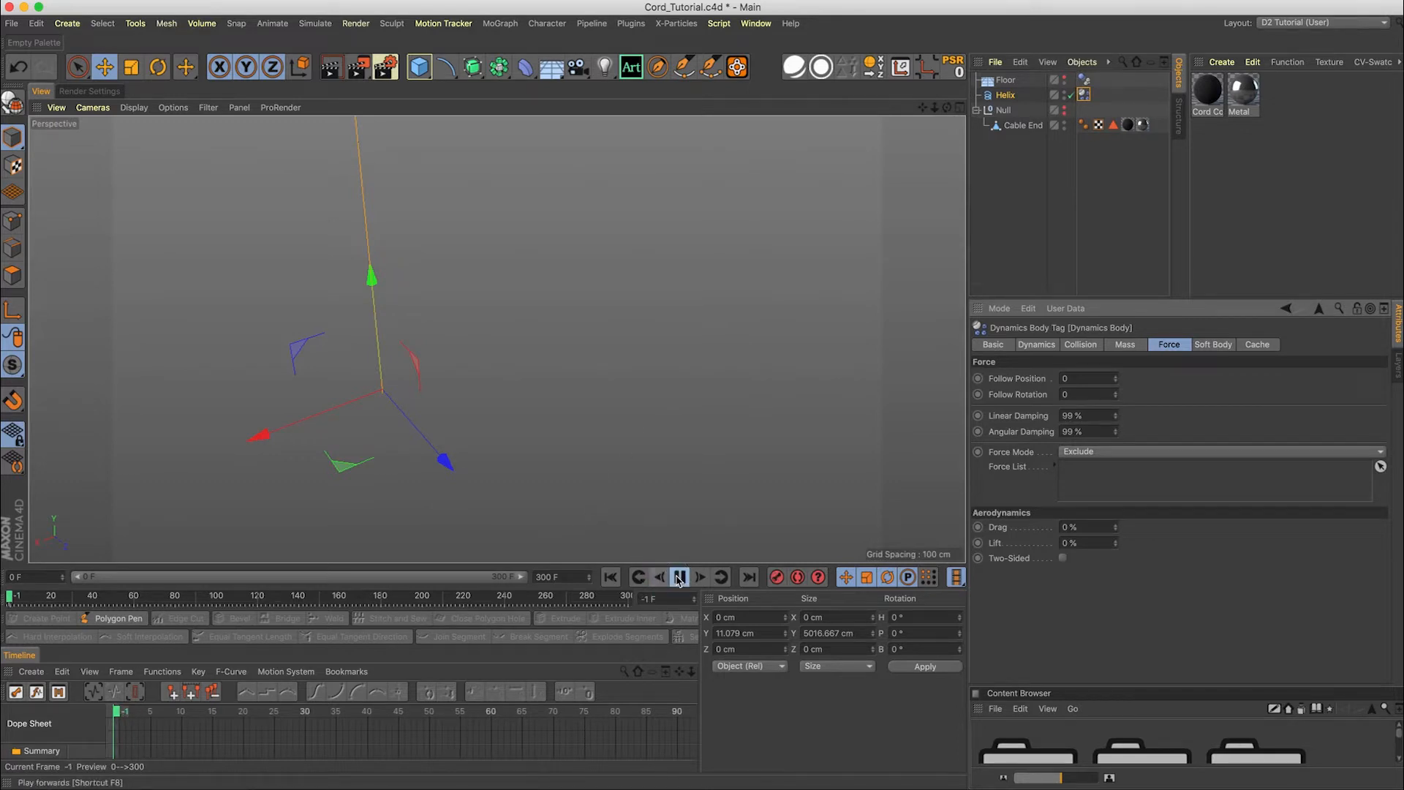
{"action": "left_click", "coordinate": [677, 576]}
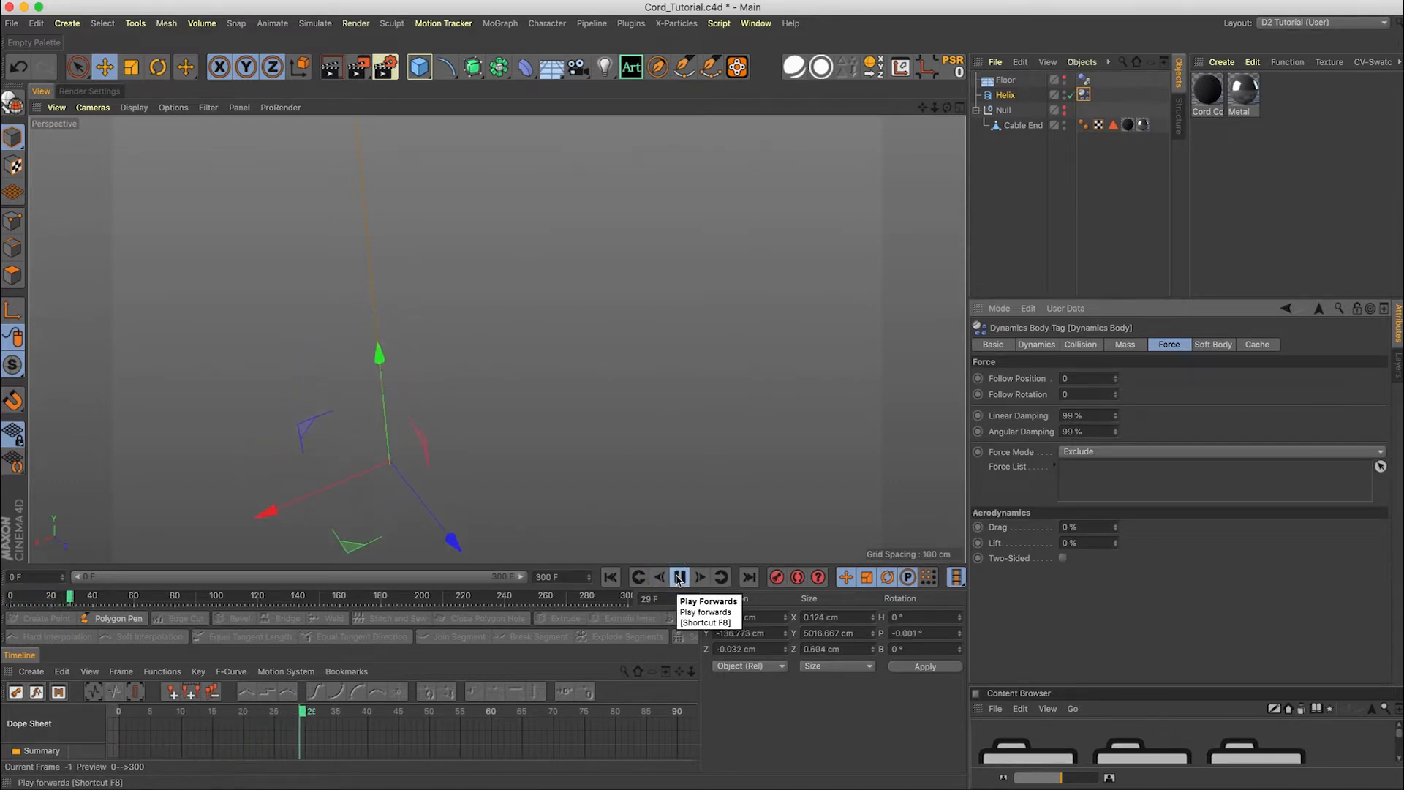
{"action": "left_click", "coordinate": [679, 575]}
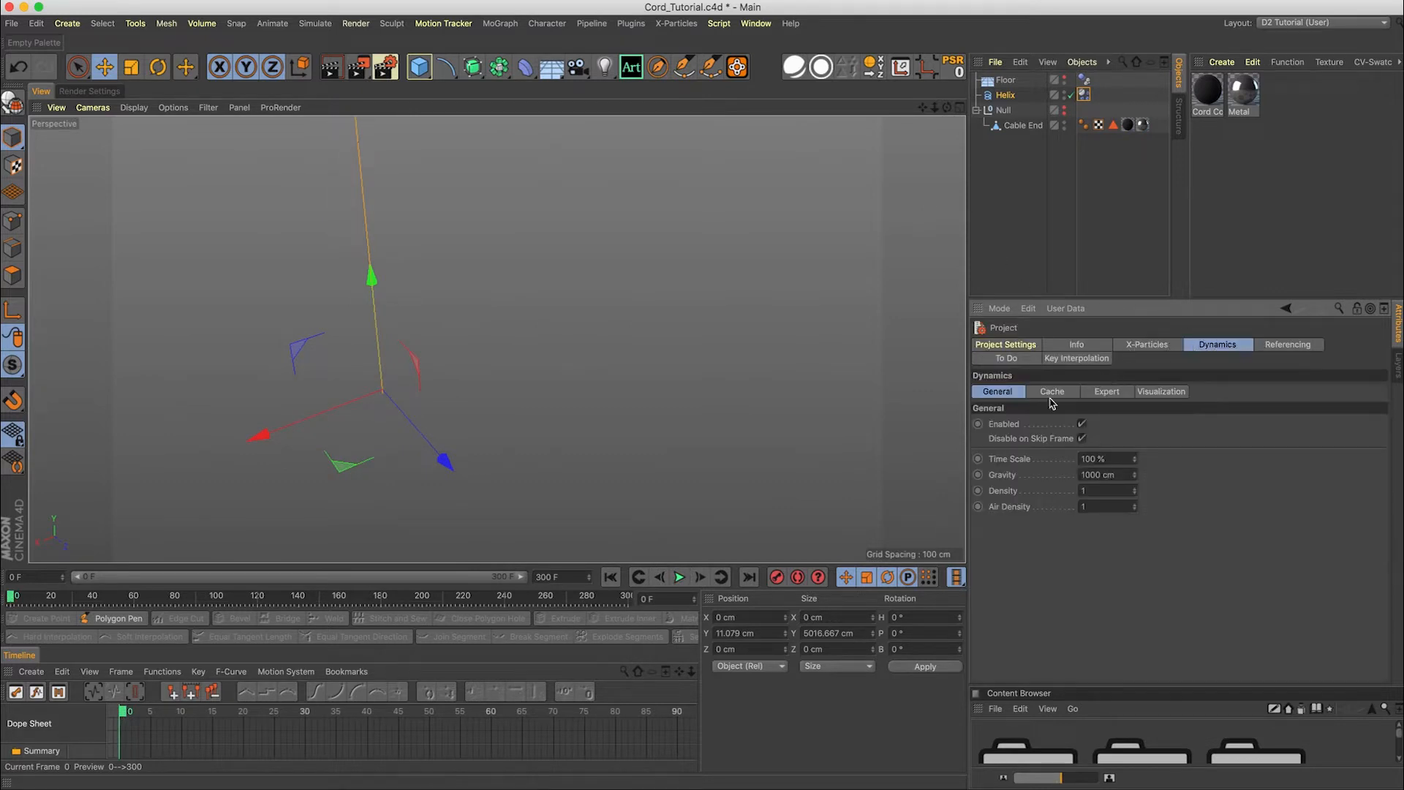
Set project gravity to 9000 cm and replay the cable drop from the start
{"action": "left_click", "coordinate": [1105, 474]}
{"action": "type", "text": "9000"}
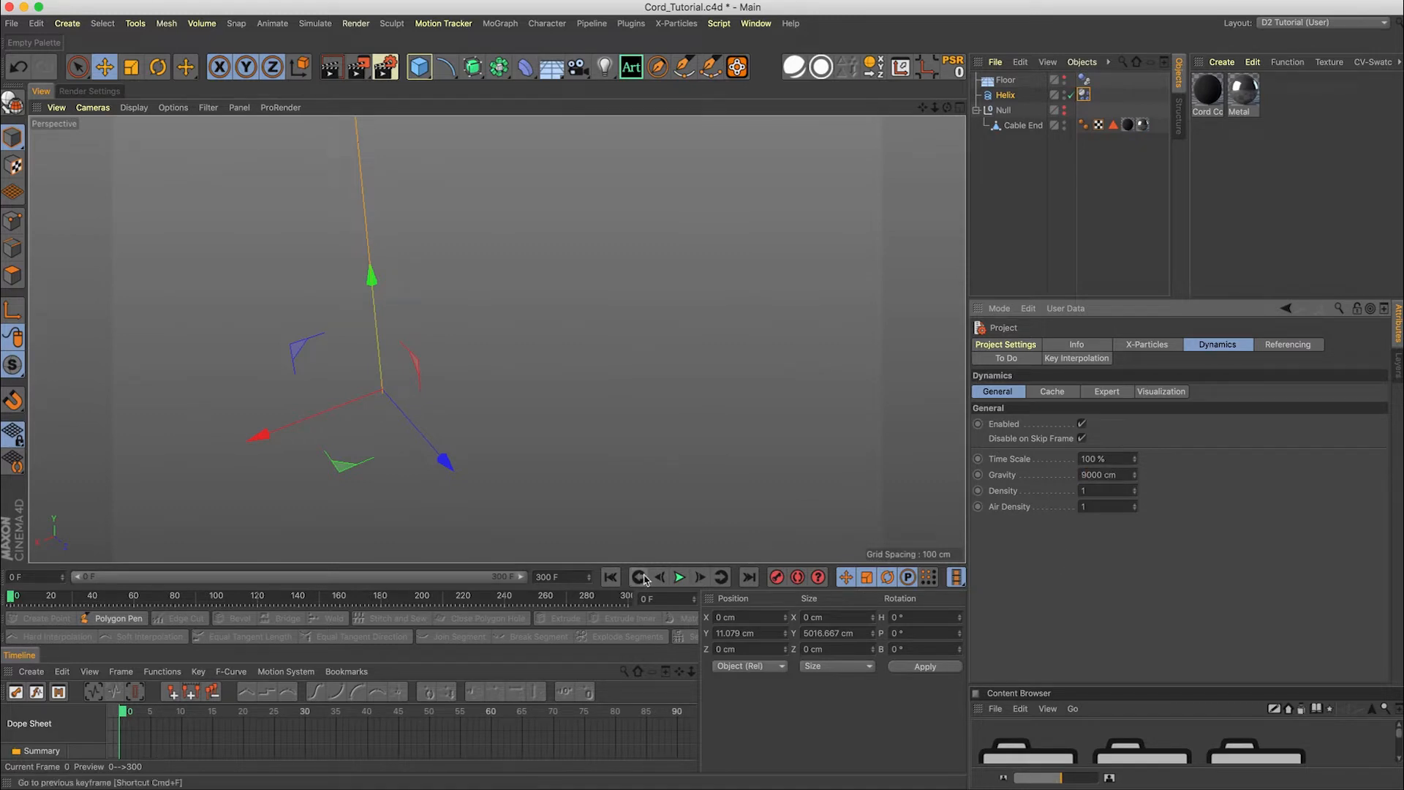
{"action": "left_click", "coordinate": [679, 577]}
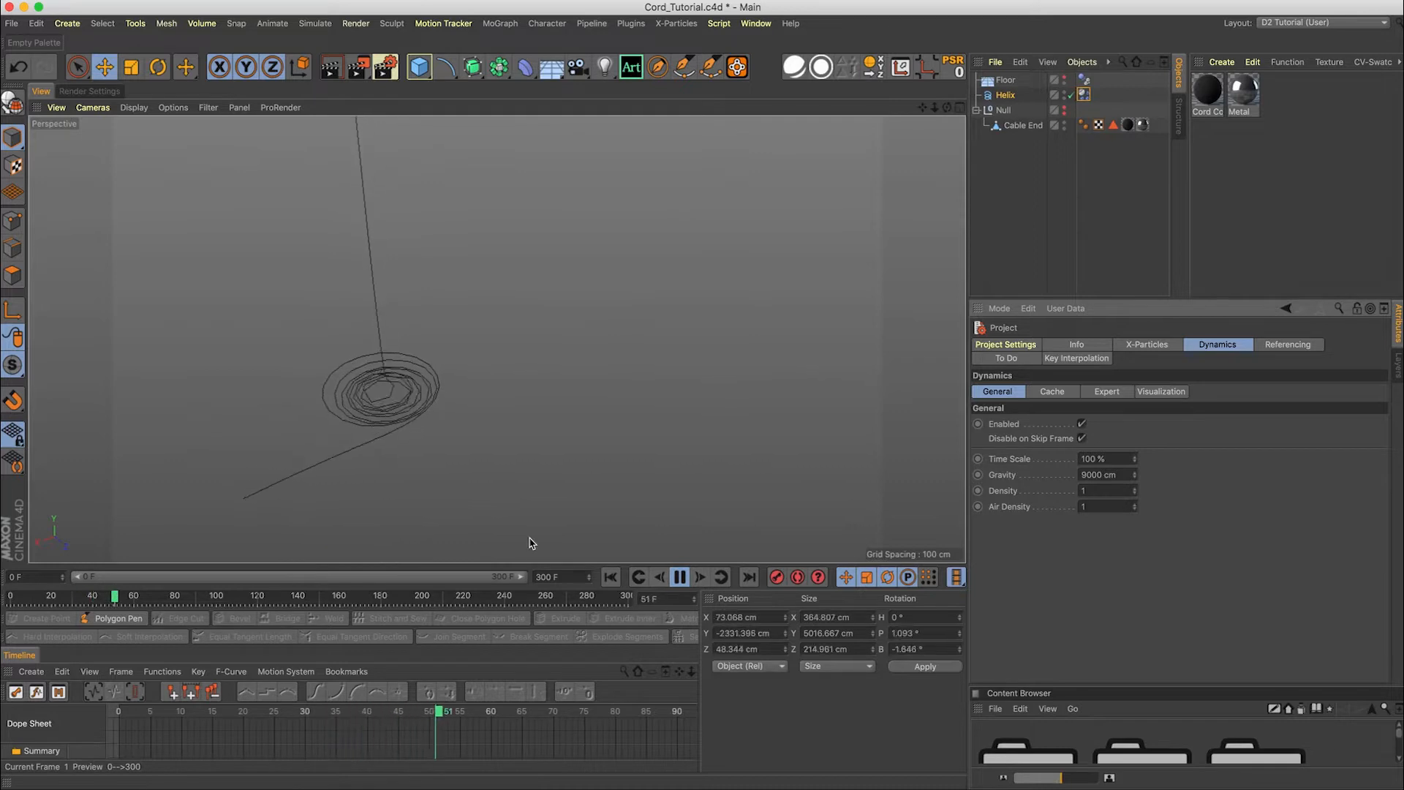
{"action": "left_click", "coordinate": [678, 575]}
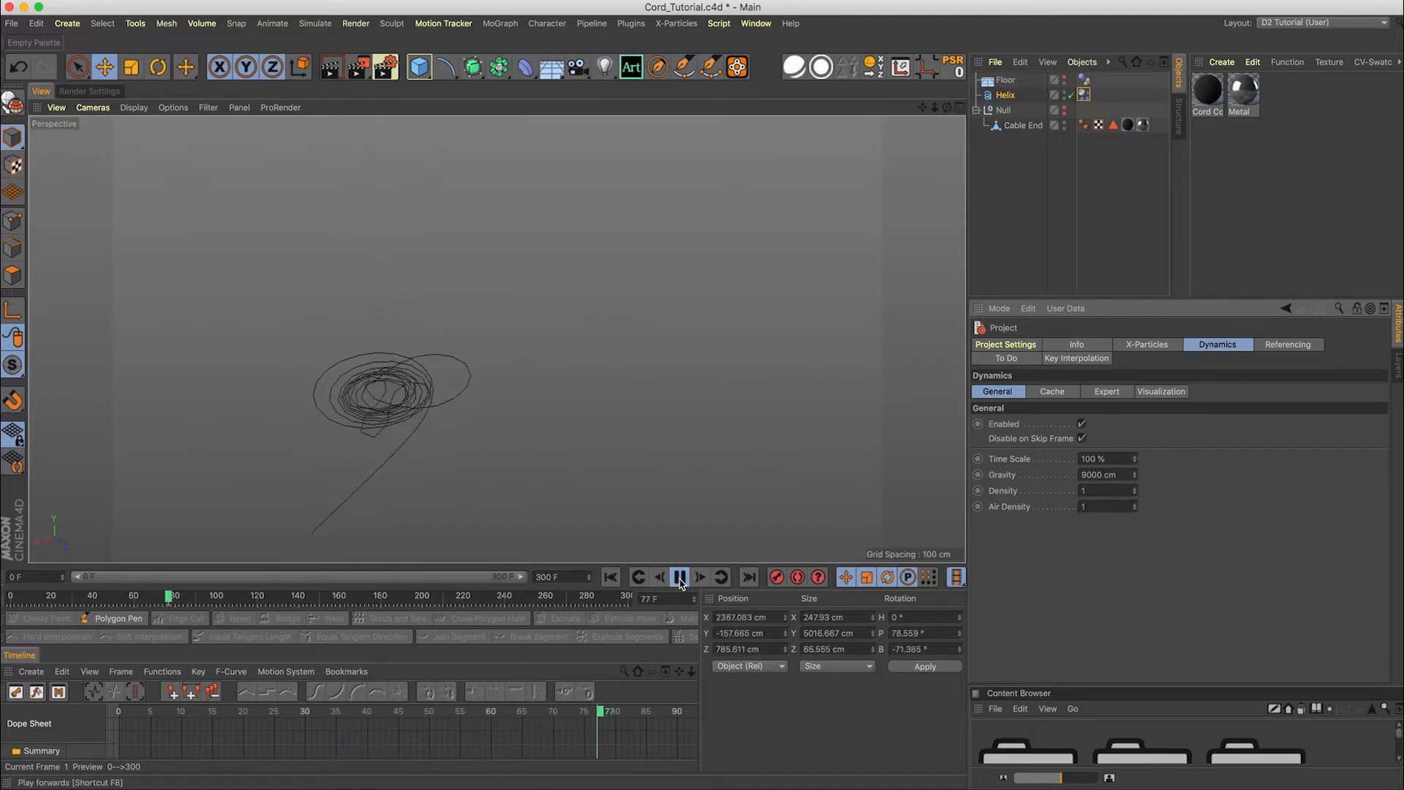
{"action": "left_click", "coordinate": [678, 576]}
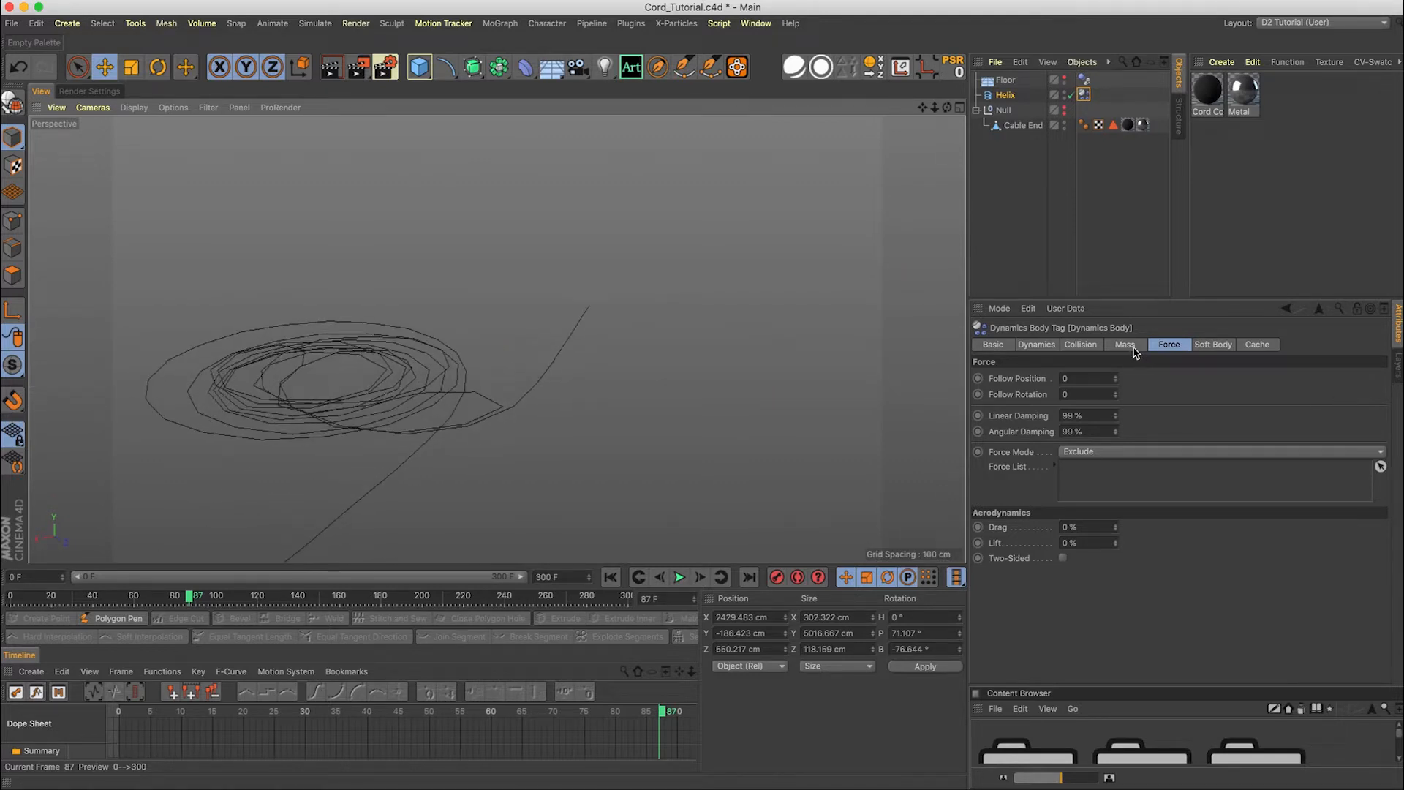
Enable a 4 cm collision margin on the Helix and replay the simulation
{"action": "left_click", "coordinate": [1081, 344]}
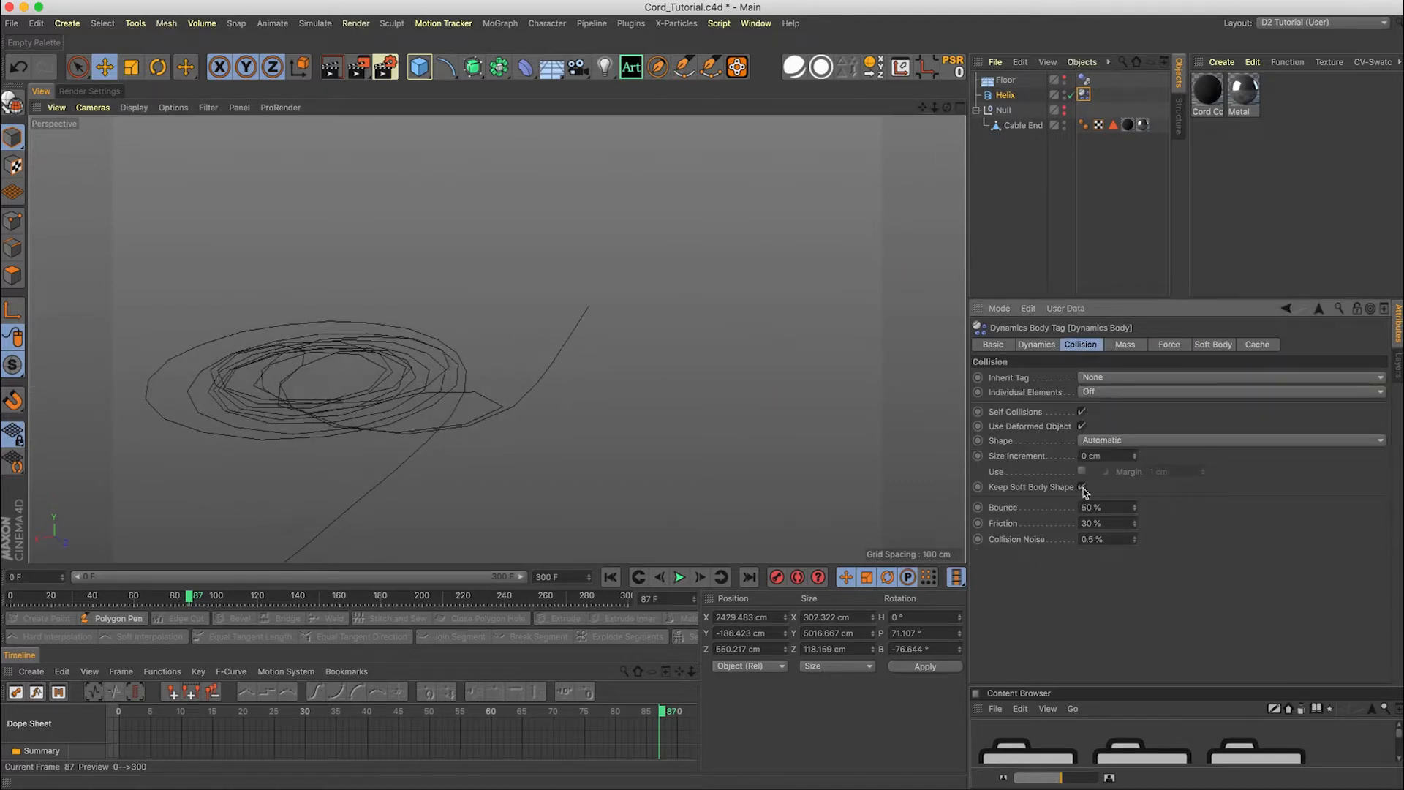
{"action": "left_click", "coordinate": [1081, 470]}
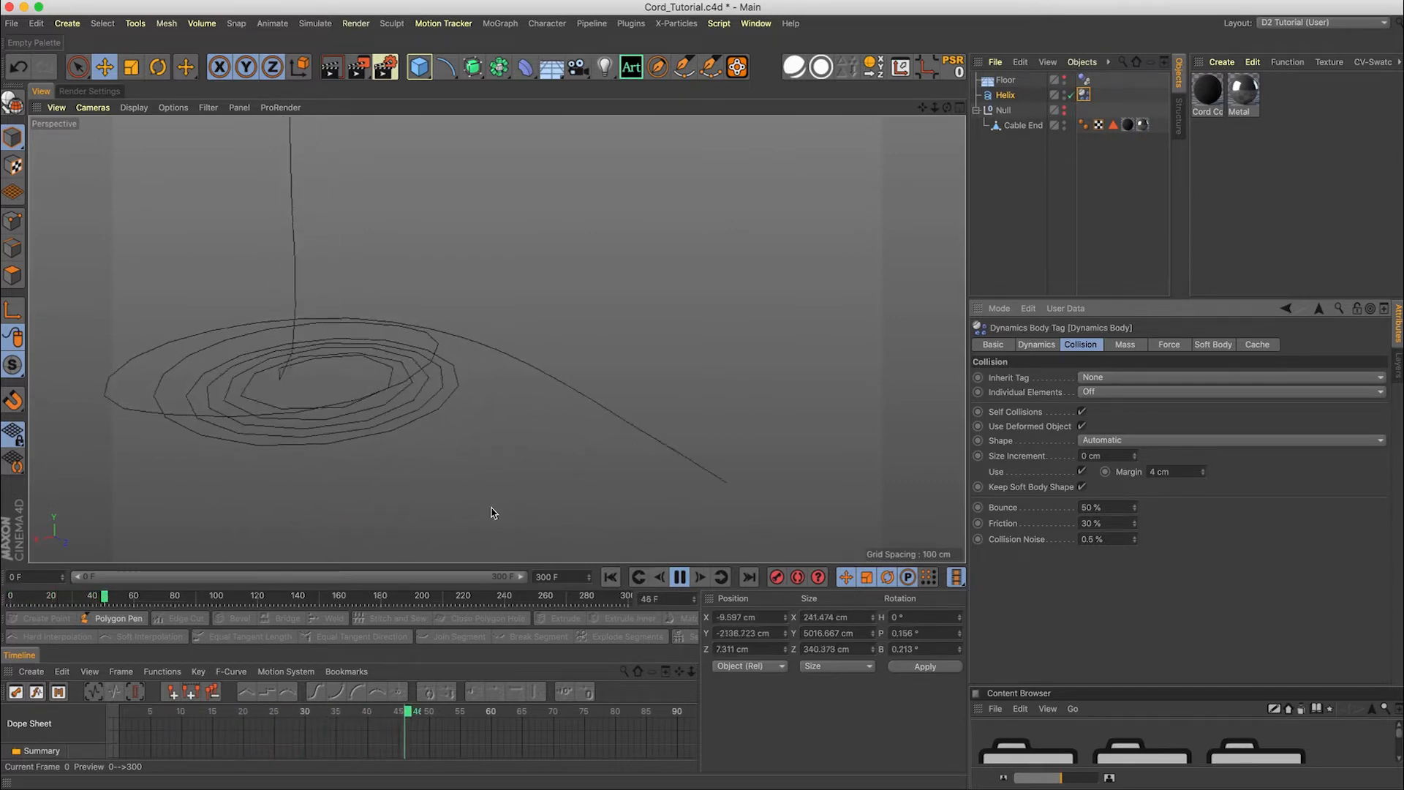
{"action": "left_click", "coordinate": [678, 575]}
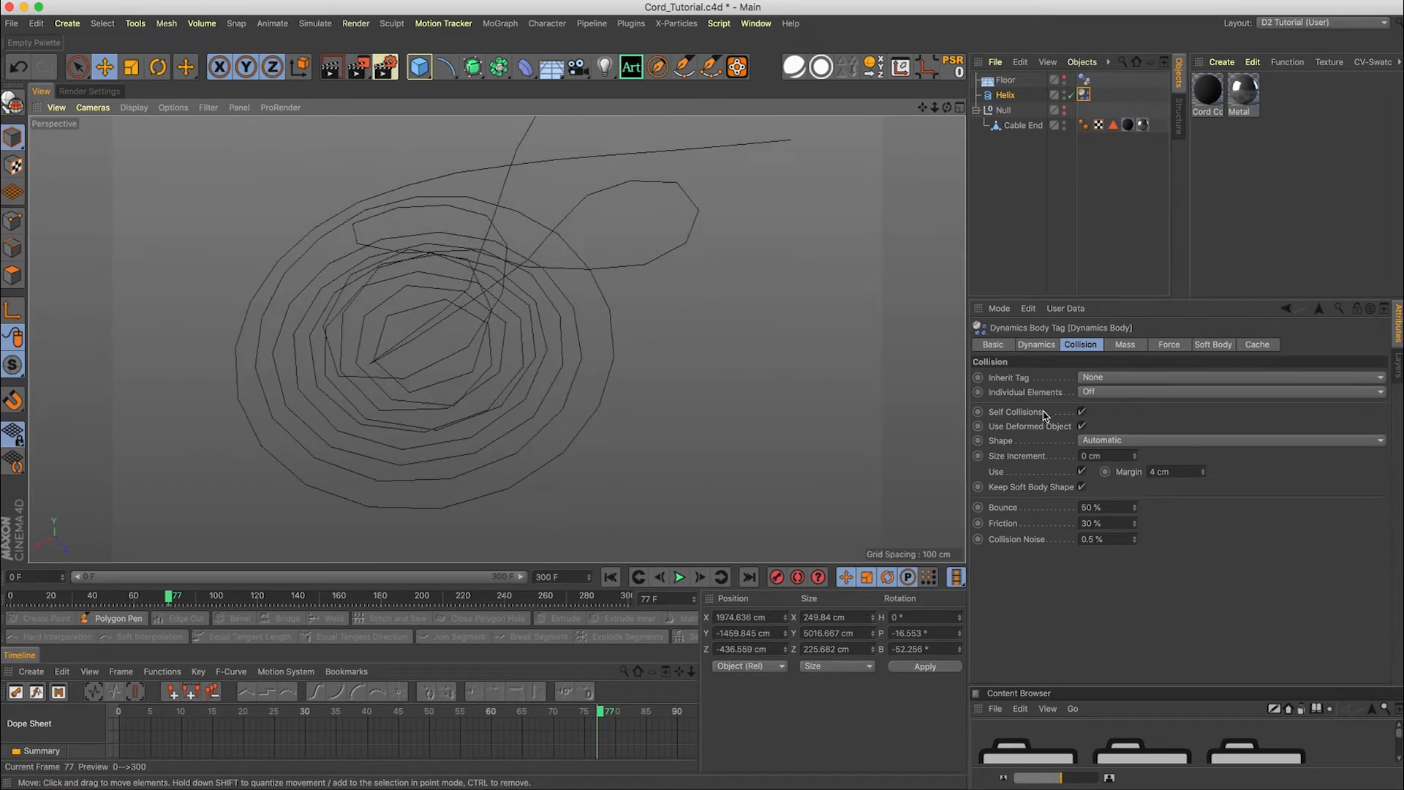
{"action": "left_click", "coordinate": [1169, 343]}
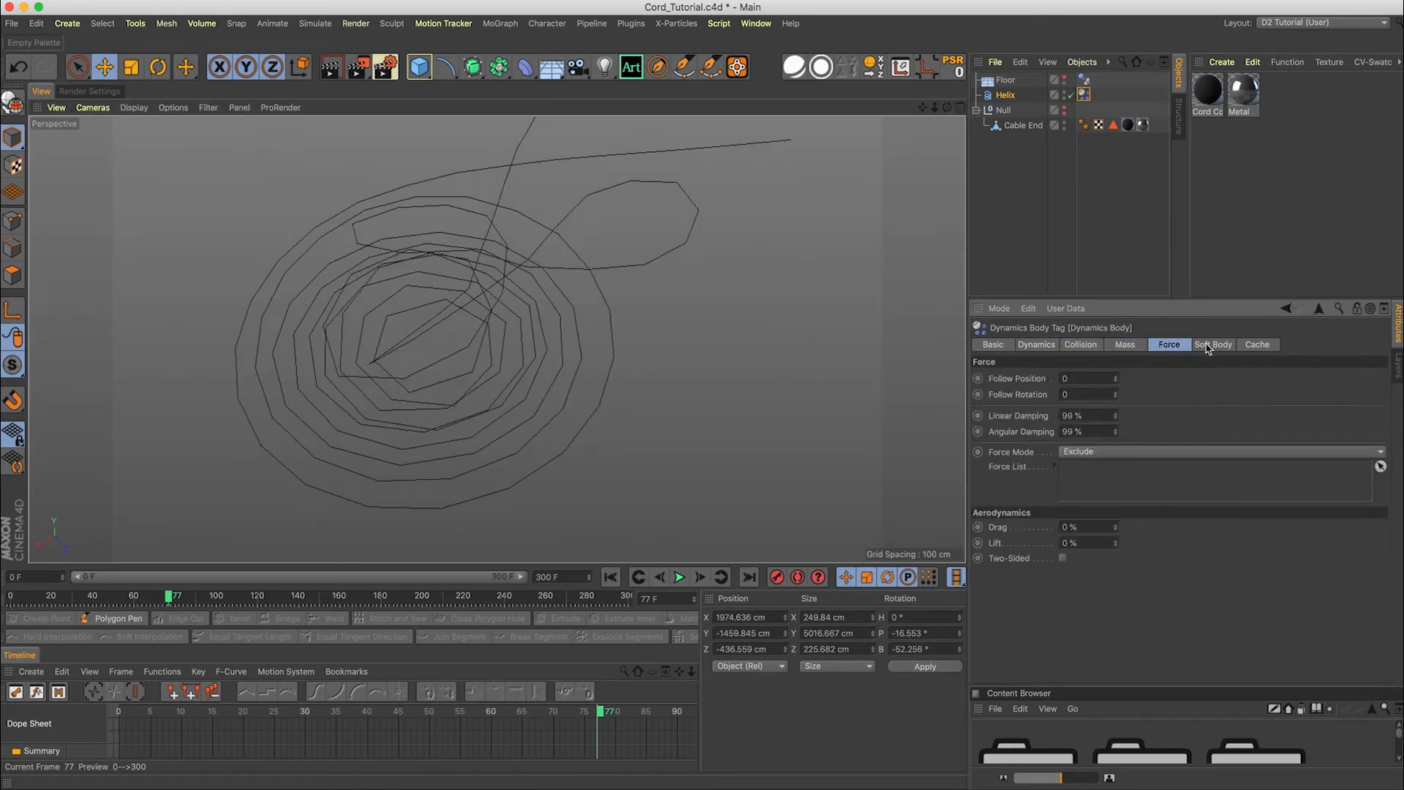
Review the Soft Body settings and inspect the coil with a paused simulation
{"action": "left_click", "coordinate": [1214, 343]}
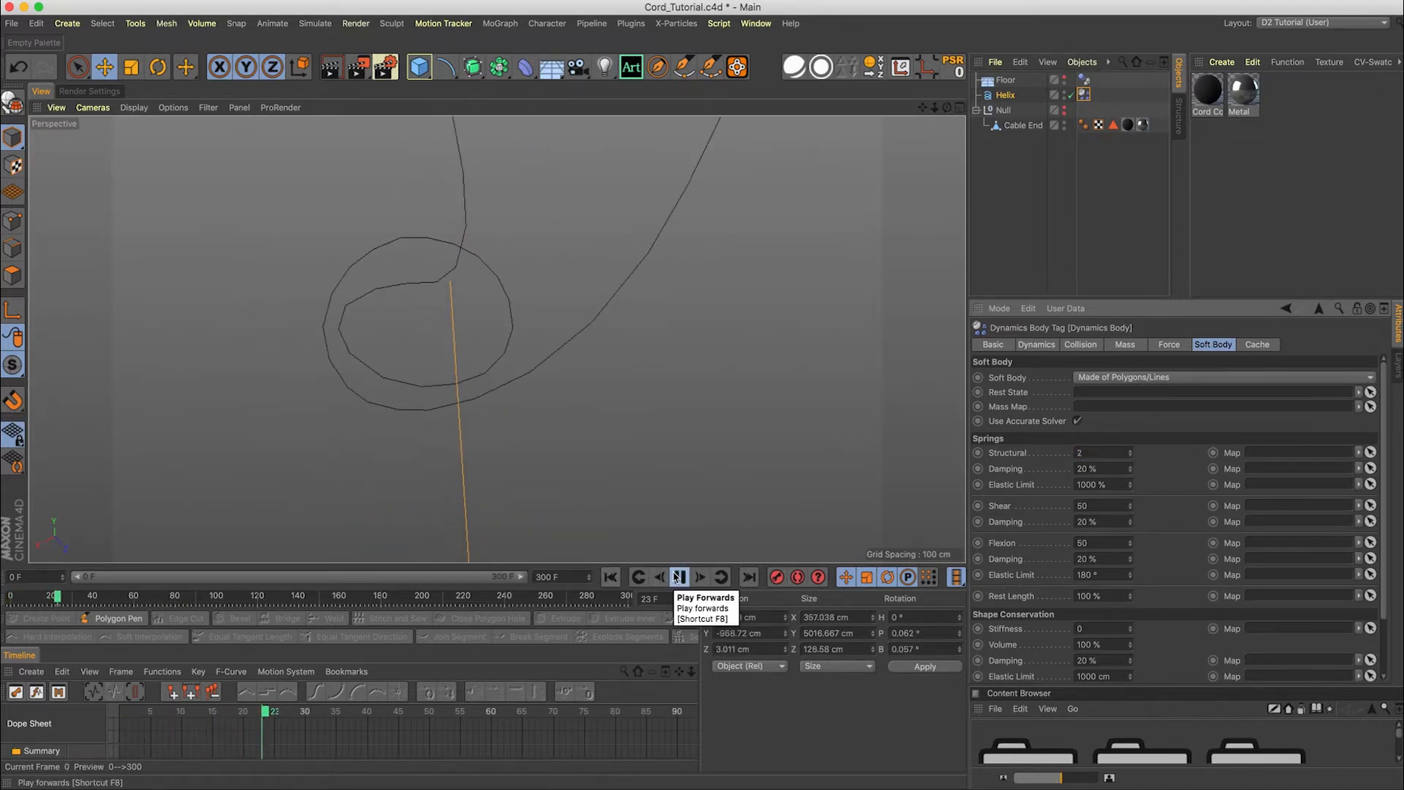
{"action": "left_click", "coordinate": [678, 575]}
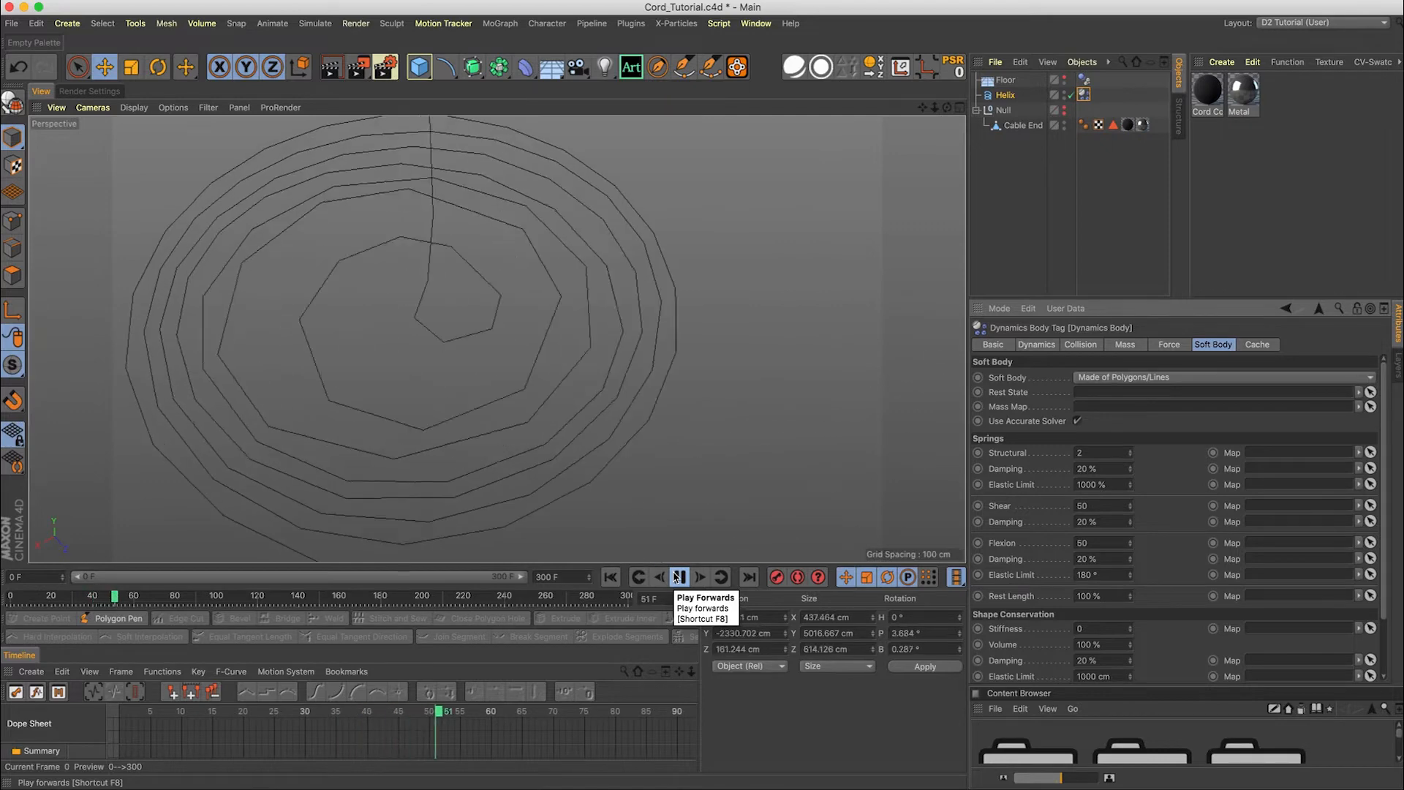
{"action": "left_click", "coordinate": [679, 577]}
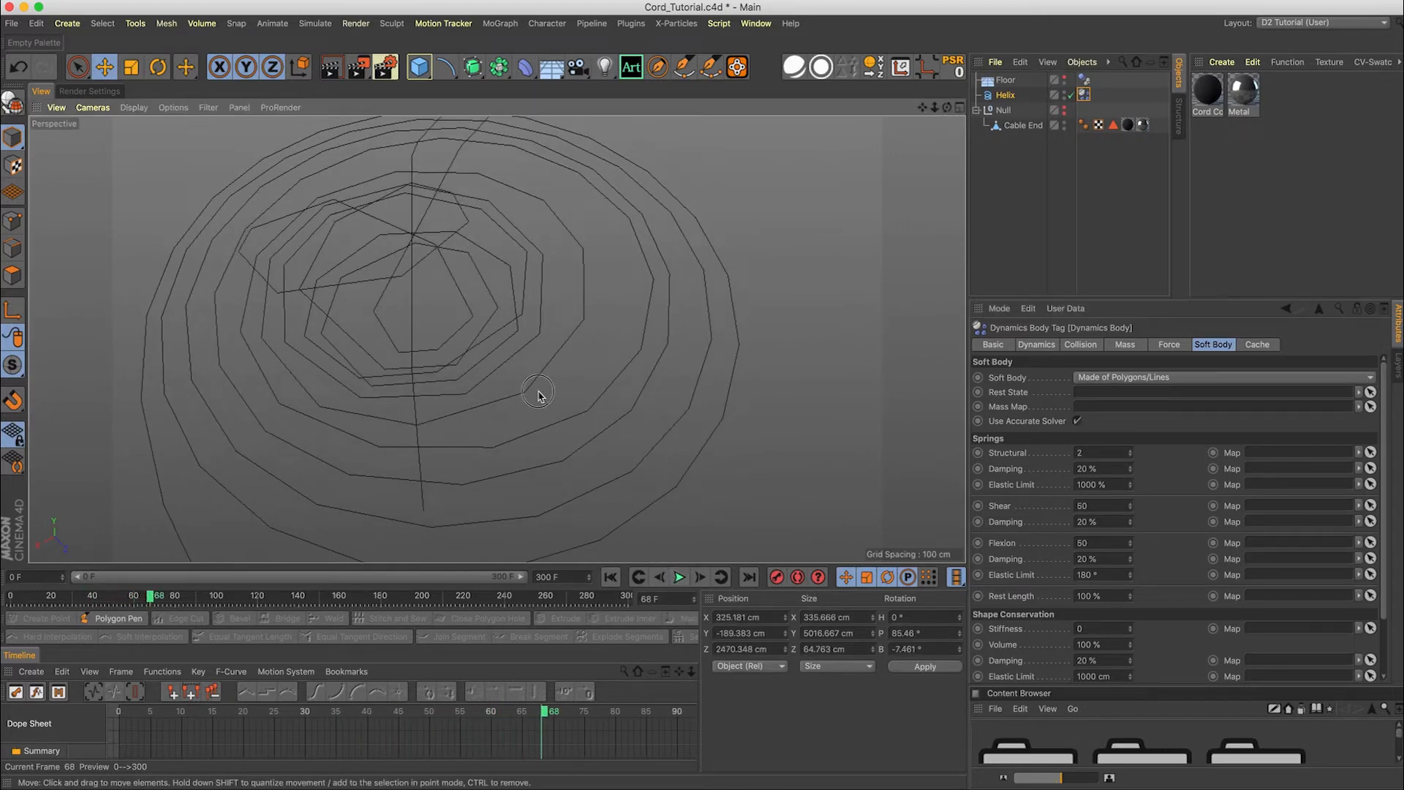
{"action": "left_click_drag", "start_coordinate": [537, 395], "coordinate": [579, 476]}
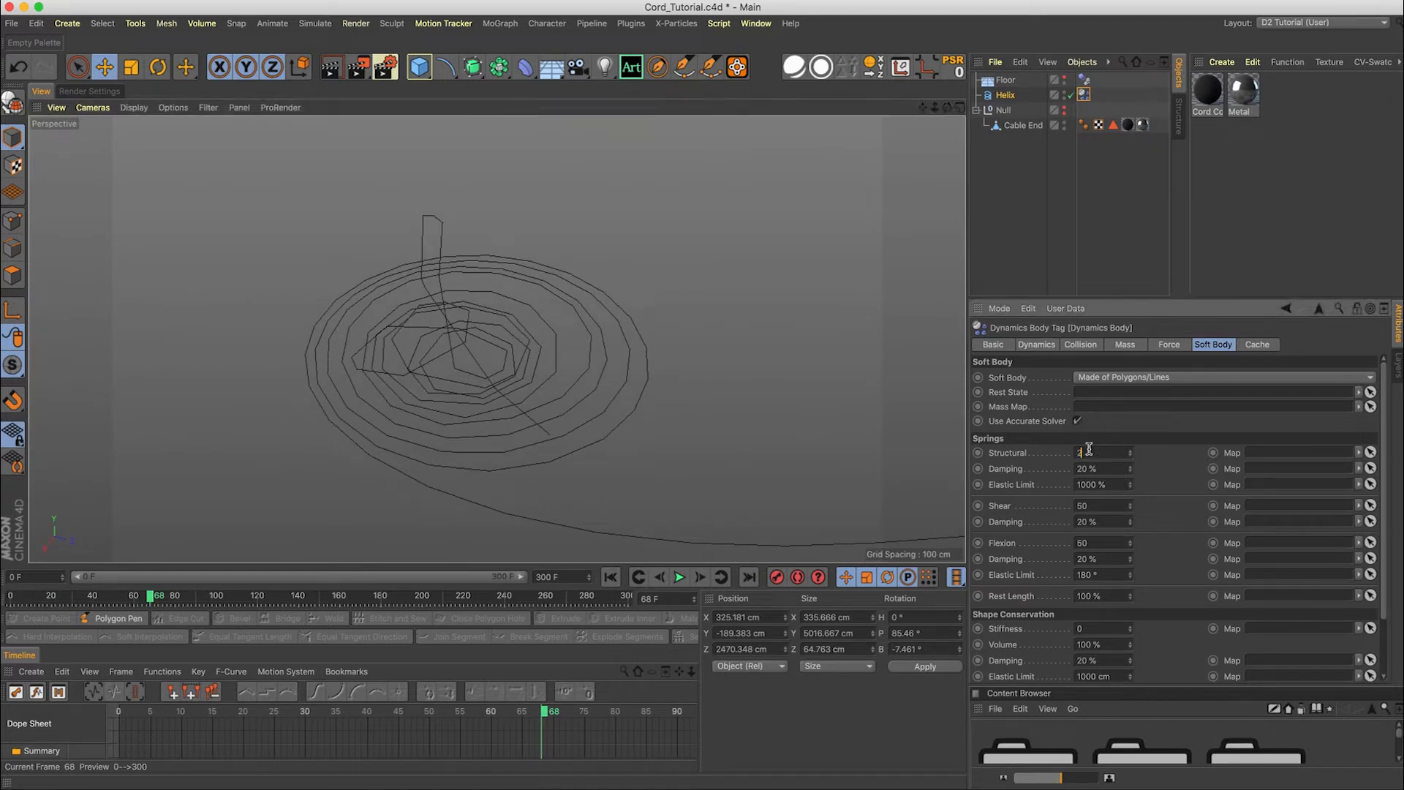
Set linear and angular damping to 50% and replay the drop from frame one
{"action": "left_click", "coordinate": [1125, 344]}
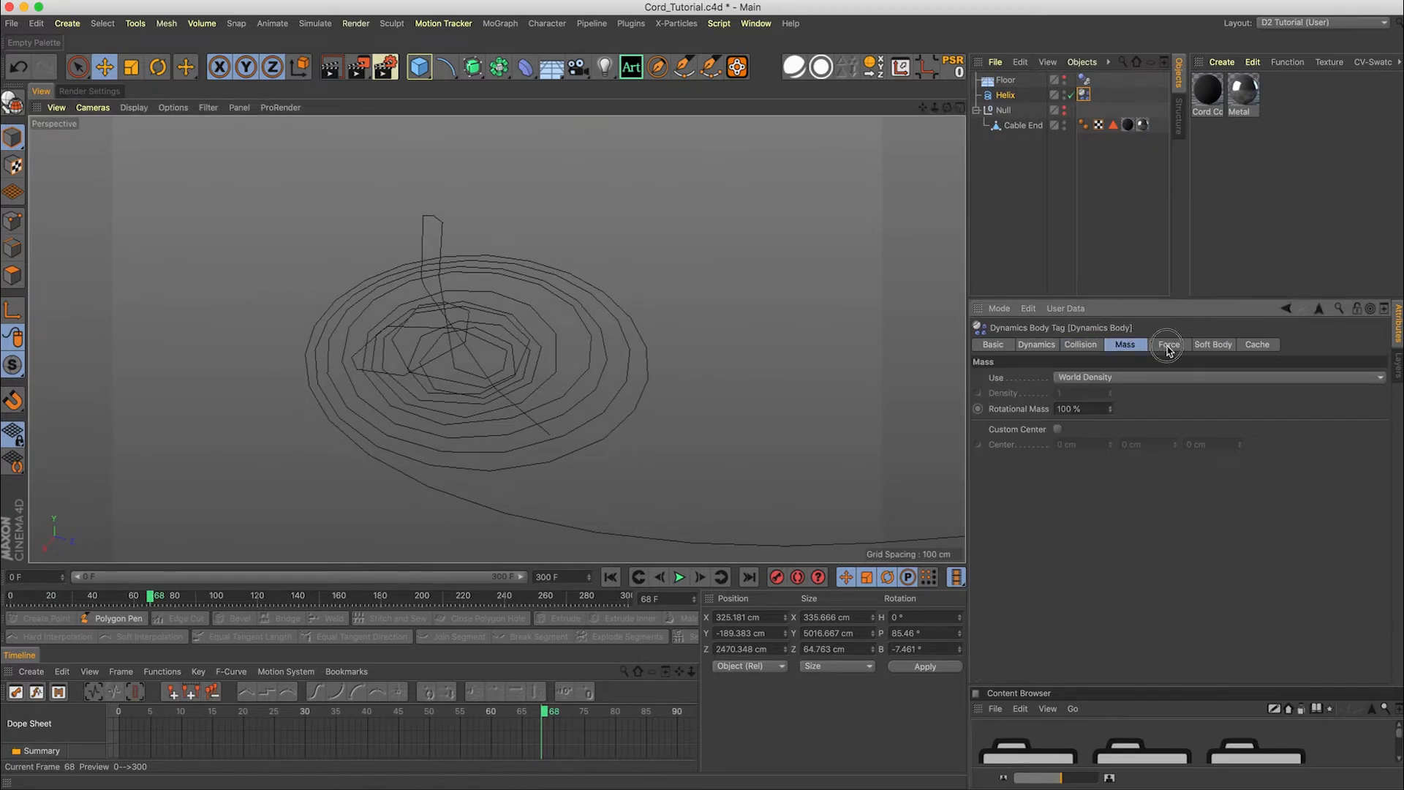
{"action": "left_click", "coordinate": [1168, 344]}
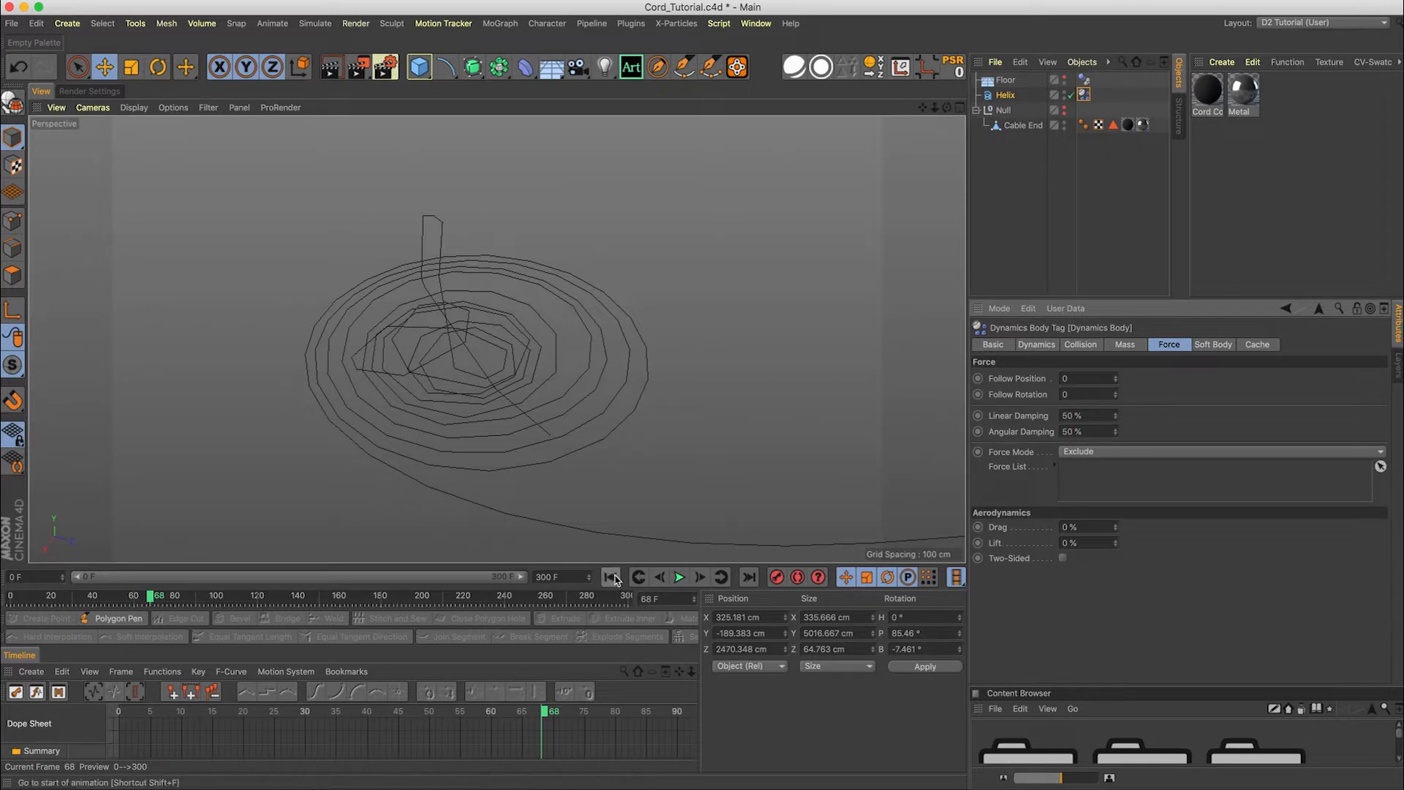
{"action": "left_click", "coordinate": [610, 576]}
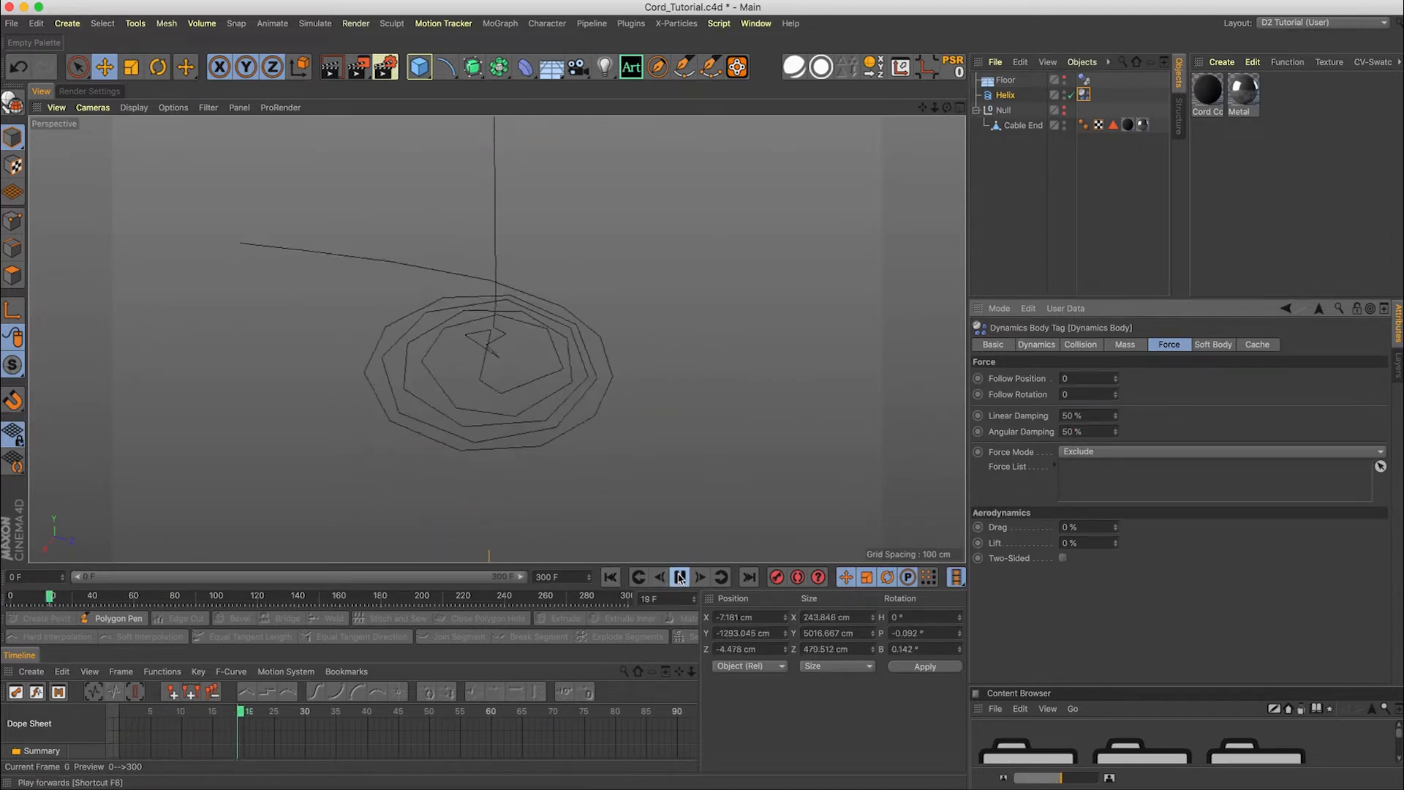
{"action": "left_click", "coordinate": [678, 576]}
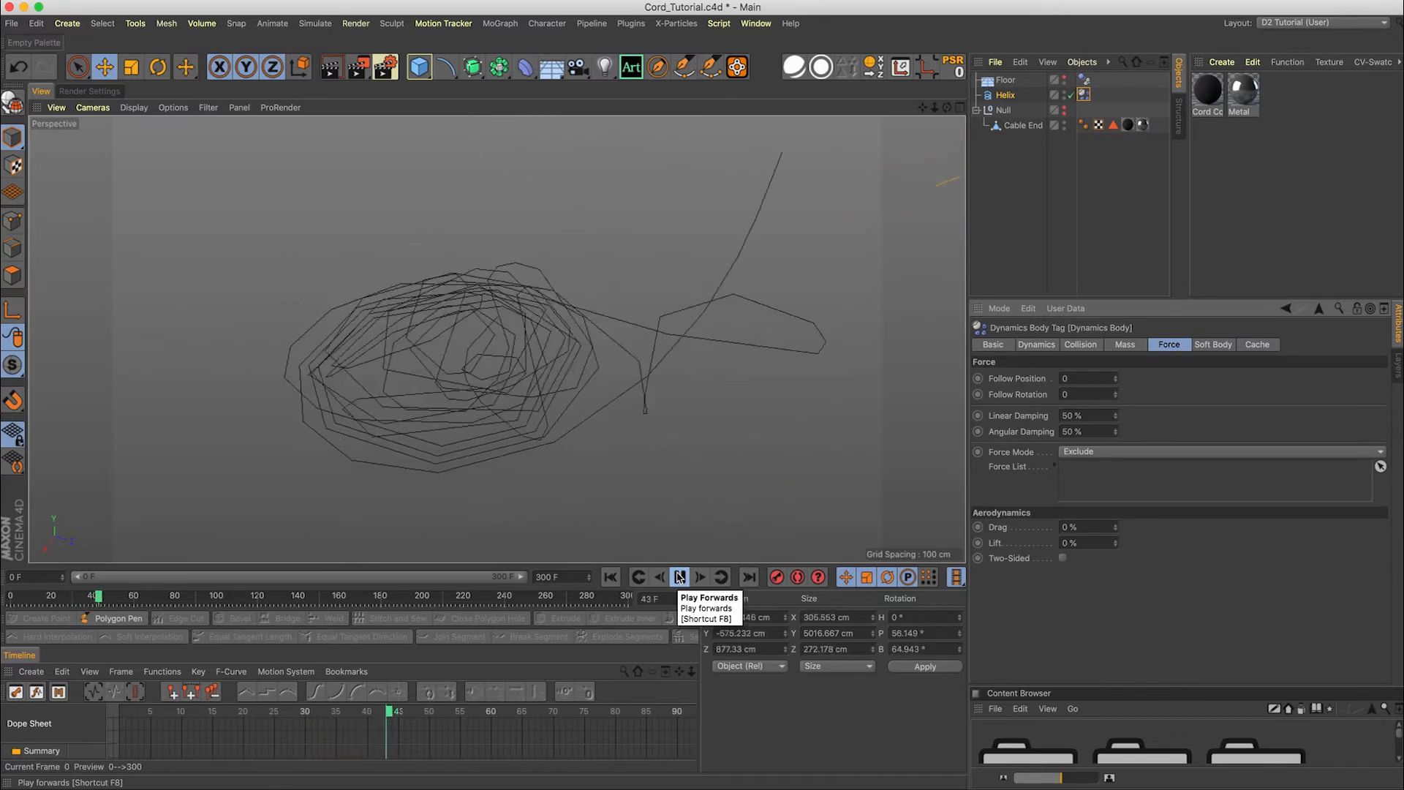
{"action": "left_click", "coordinate": [678, 575]}
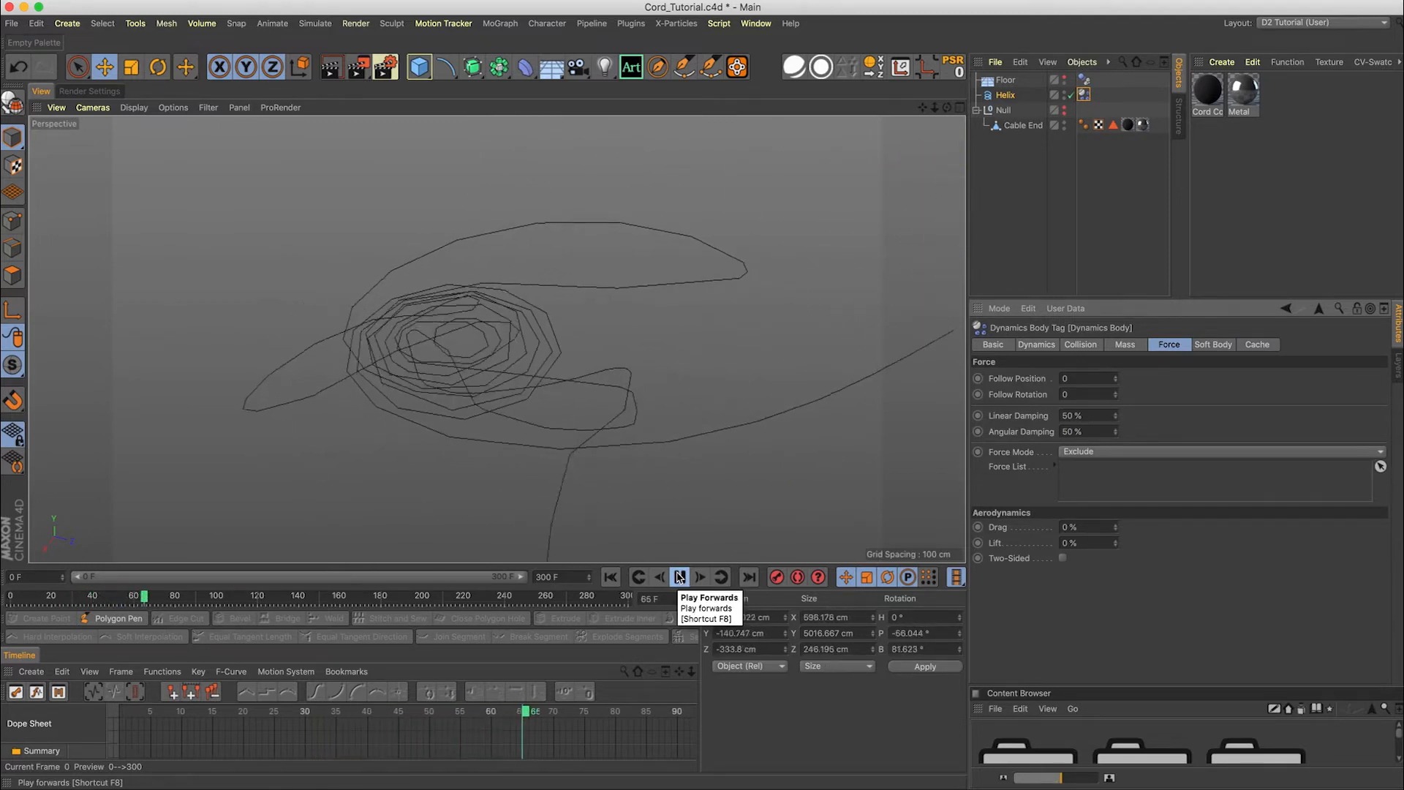
{"action": "left_click", "coordinate": [678, 577]}
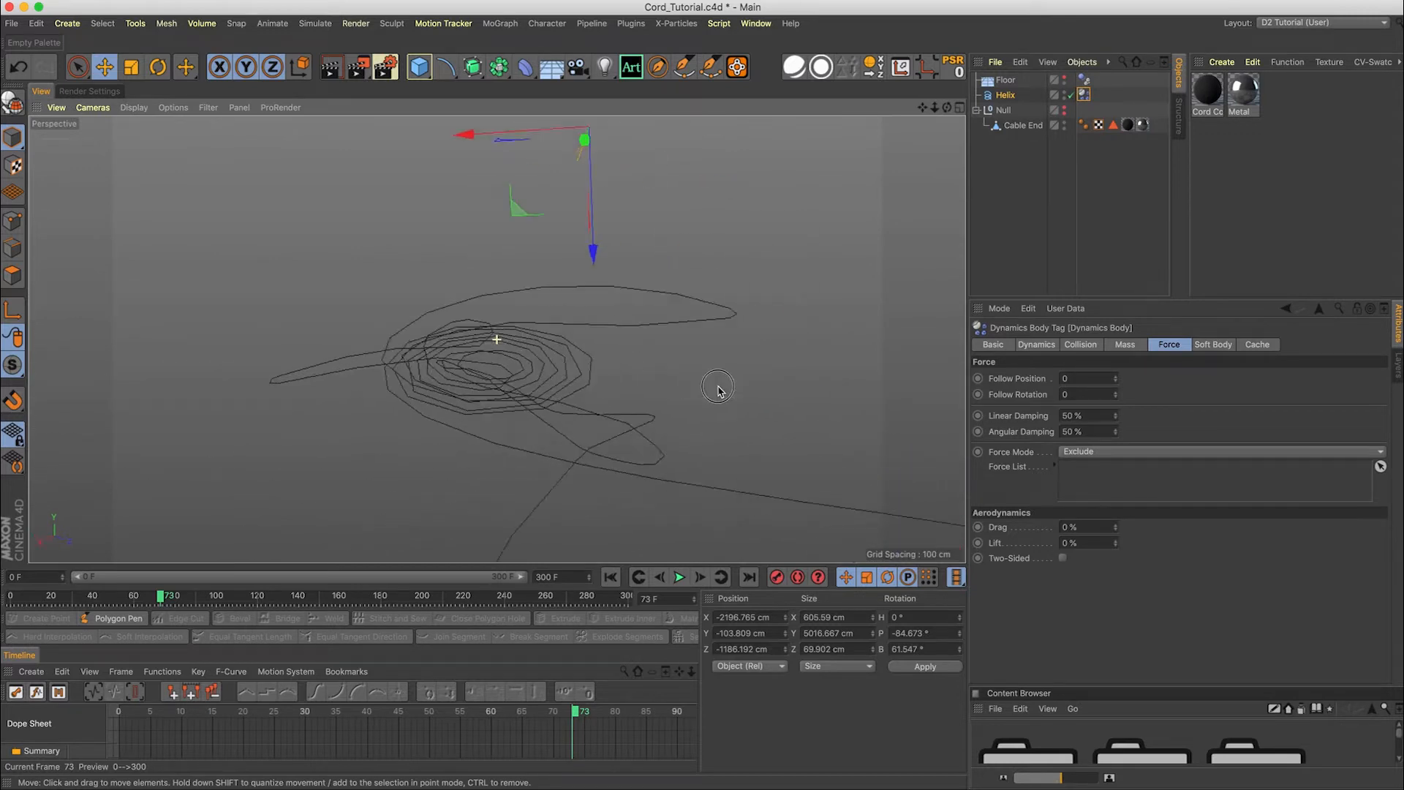
{"action": "left_click_drag", "start_coordinate": [717, 390], "coordinate": [833, 425]}
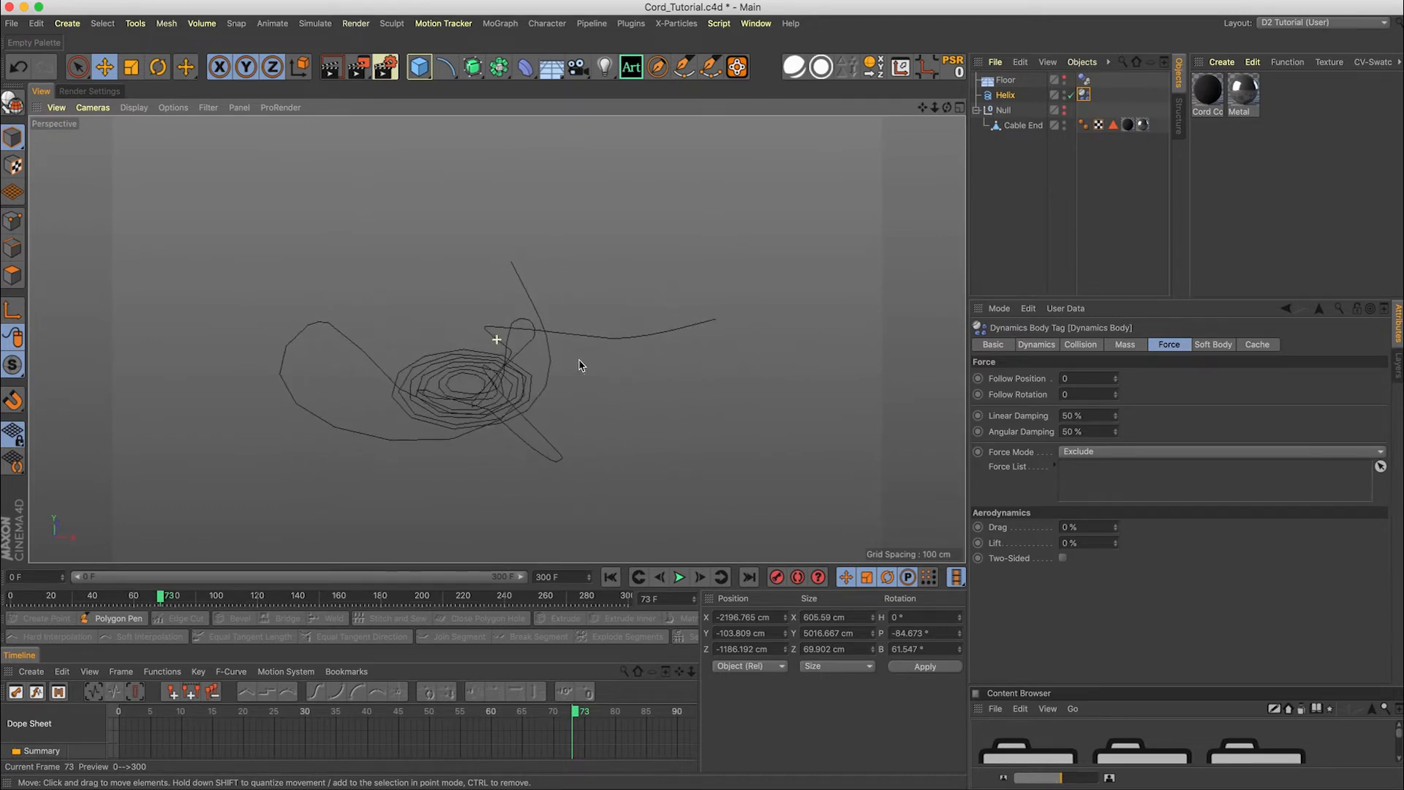
Sweep a 3 cm Circle profile along the Helix to form a solid cable tube
{"action": "left_click", "coordinate": [1005, 79]}
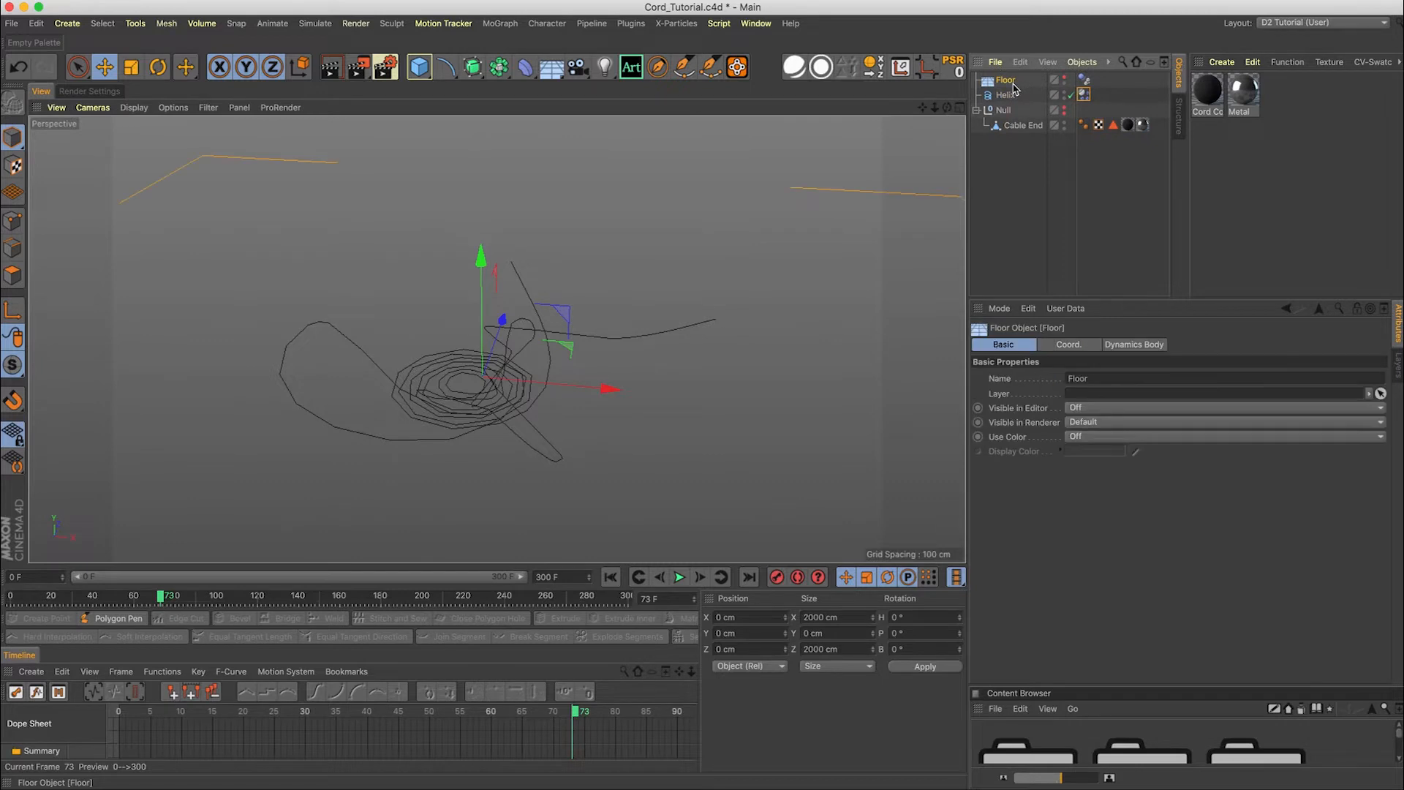
{"action": "left_click", "coordinate": [1005, 94]}
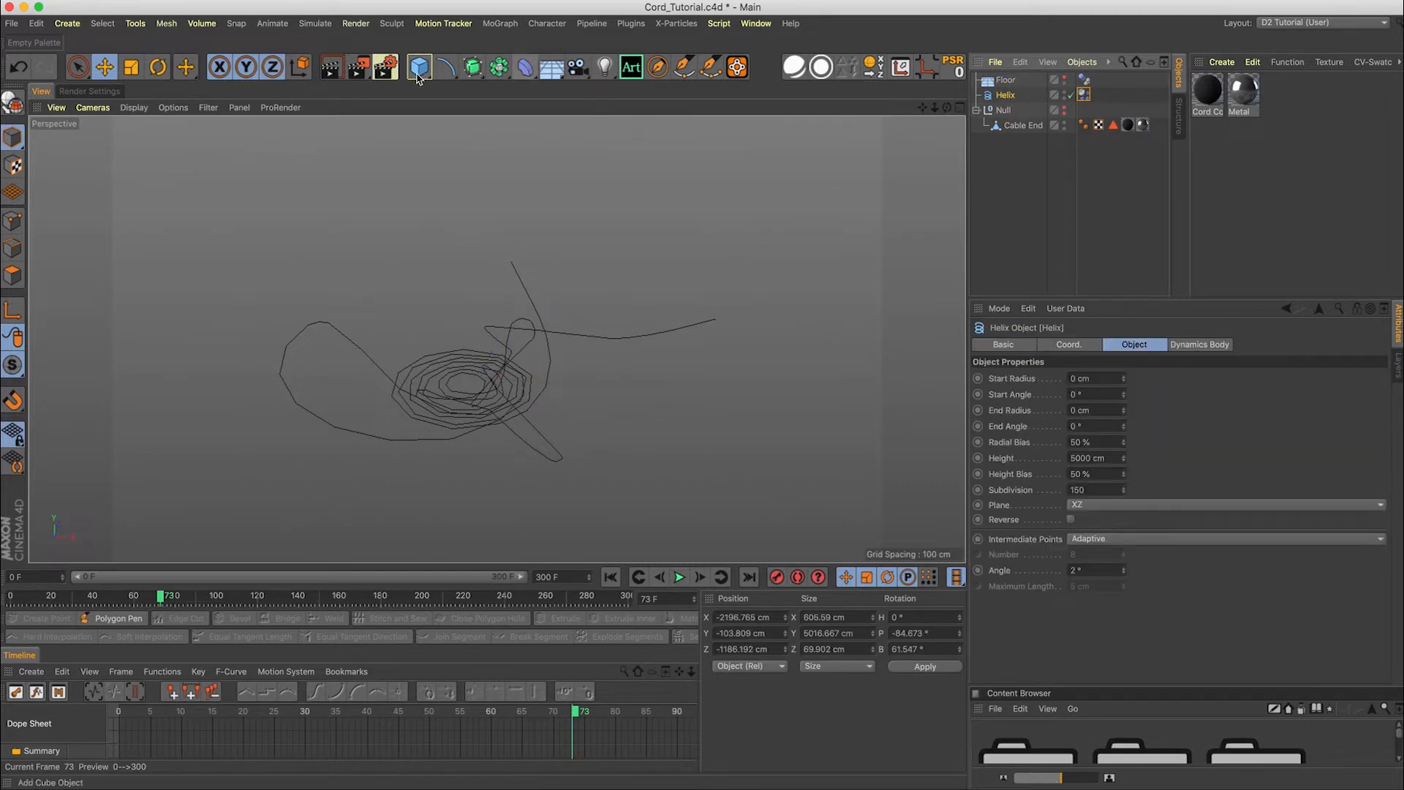
{"action": "left_click", "coordinate": [471, 67]}
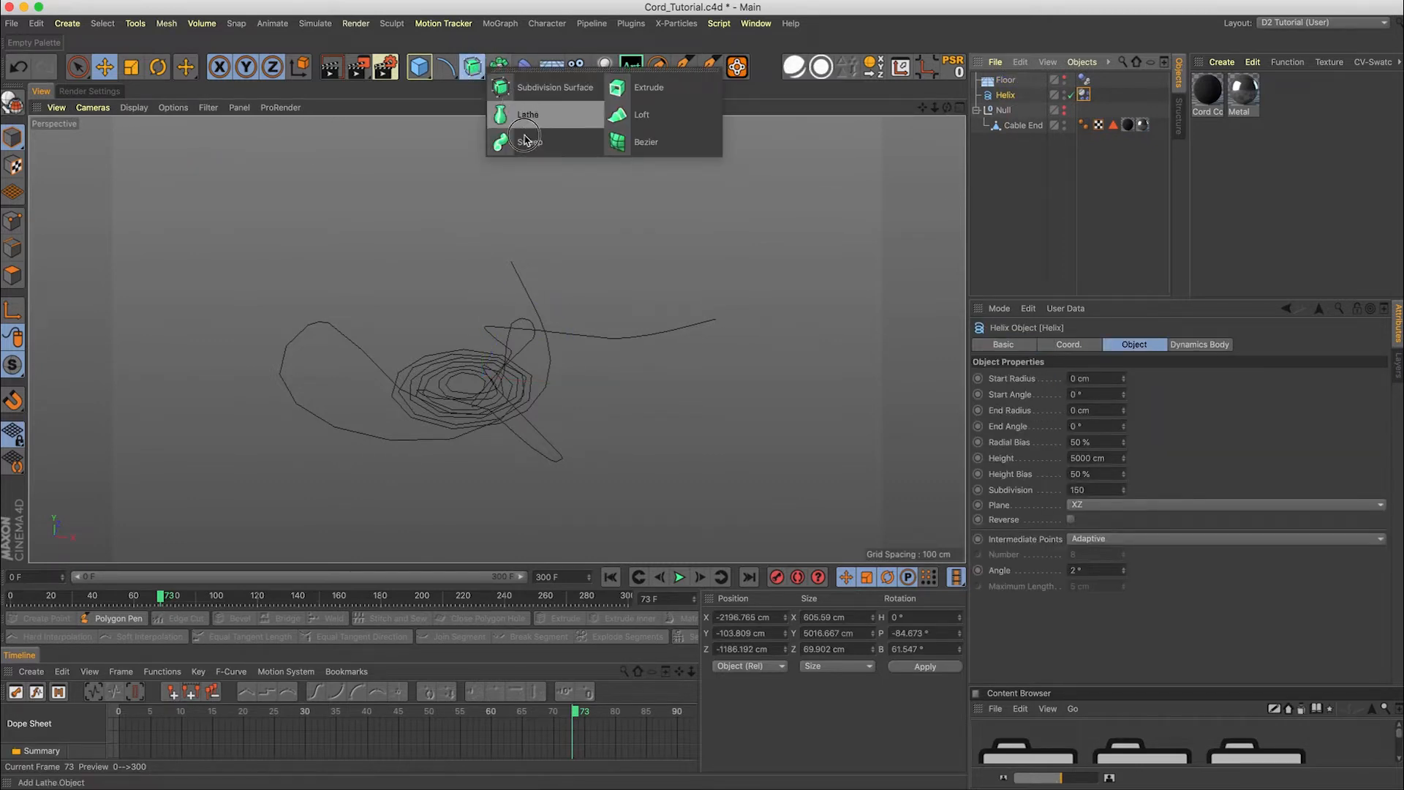
{"action": "left_click", "coordinate": [472, 67]}
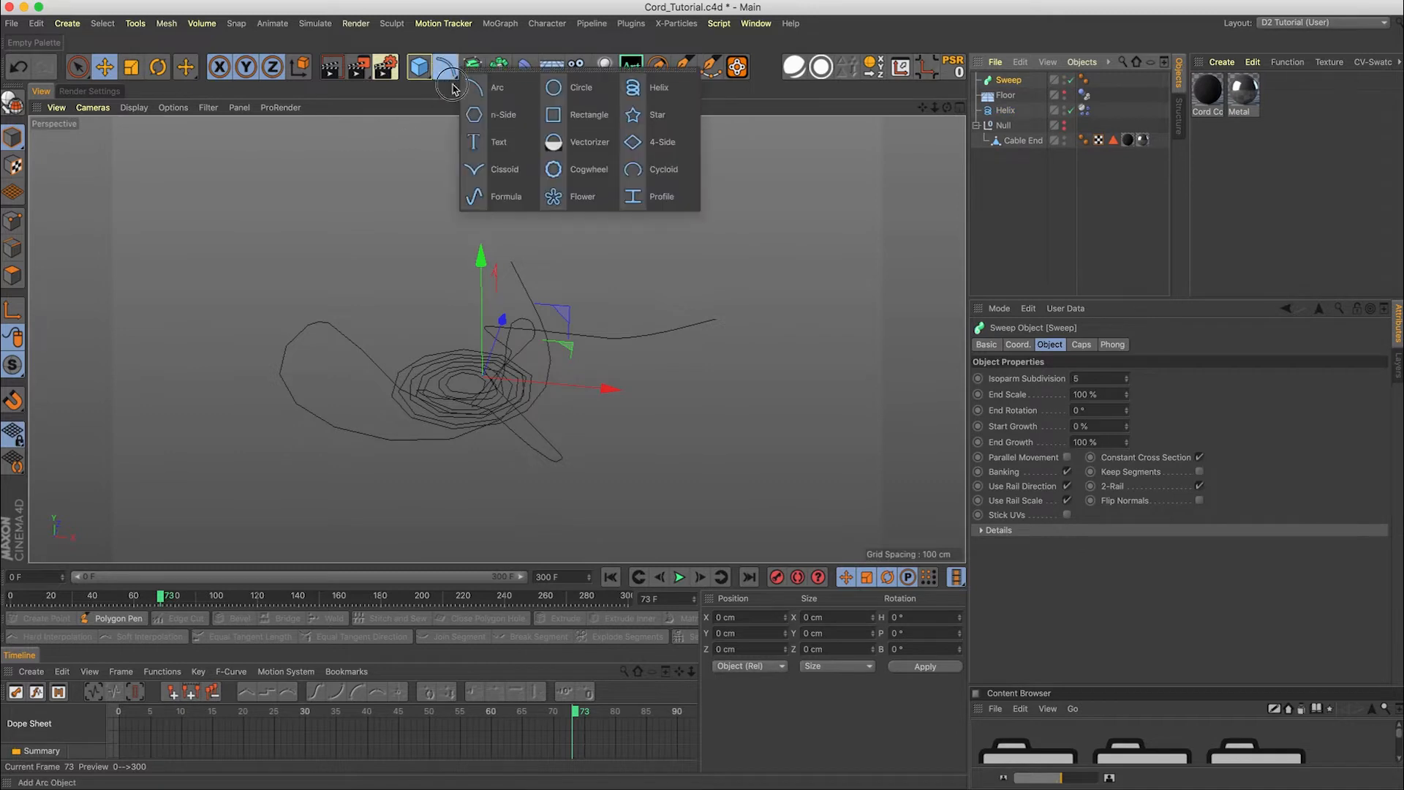
{"action": "left_click", "coordinate": [579, 87]}
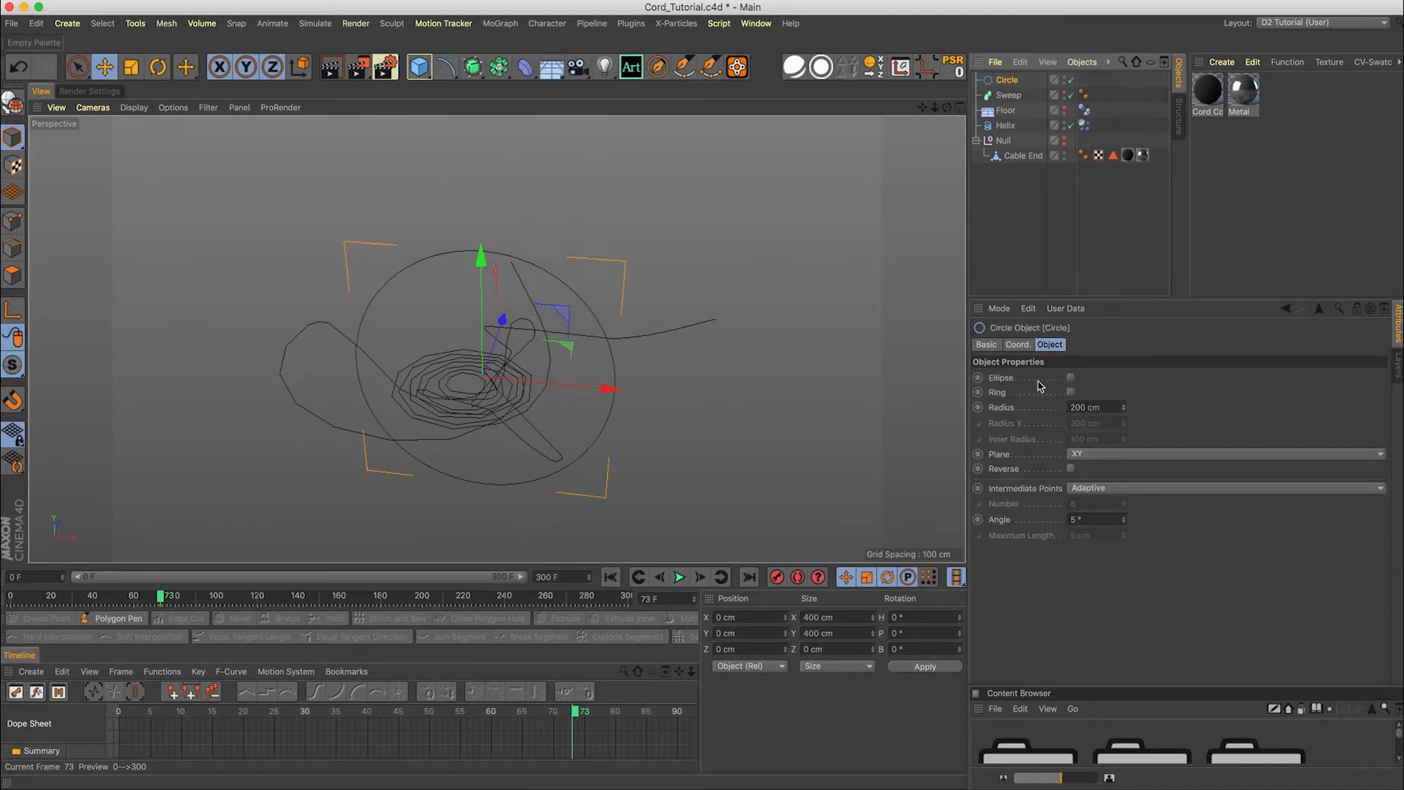
{"action": "left_click", "coordinate": [1088, 406]}
{"action": "type", "text": "3"}
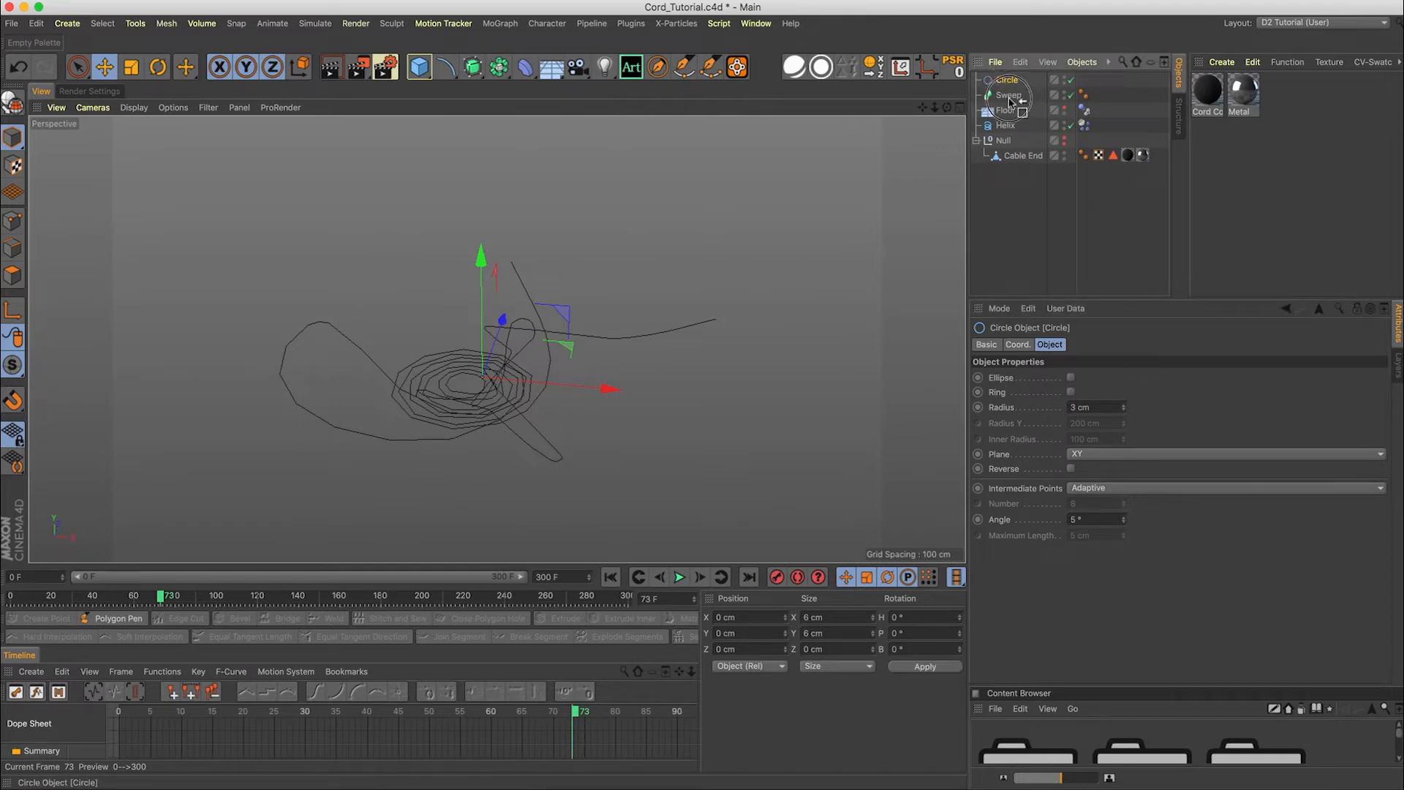
{"action": "left_click", "coordinate": [1006, 125]}
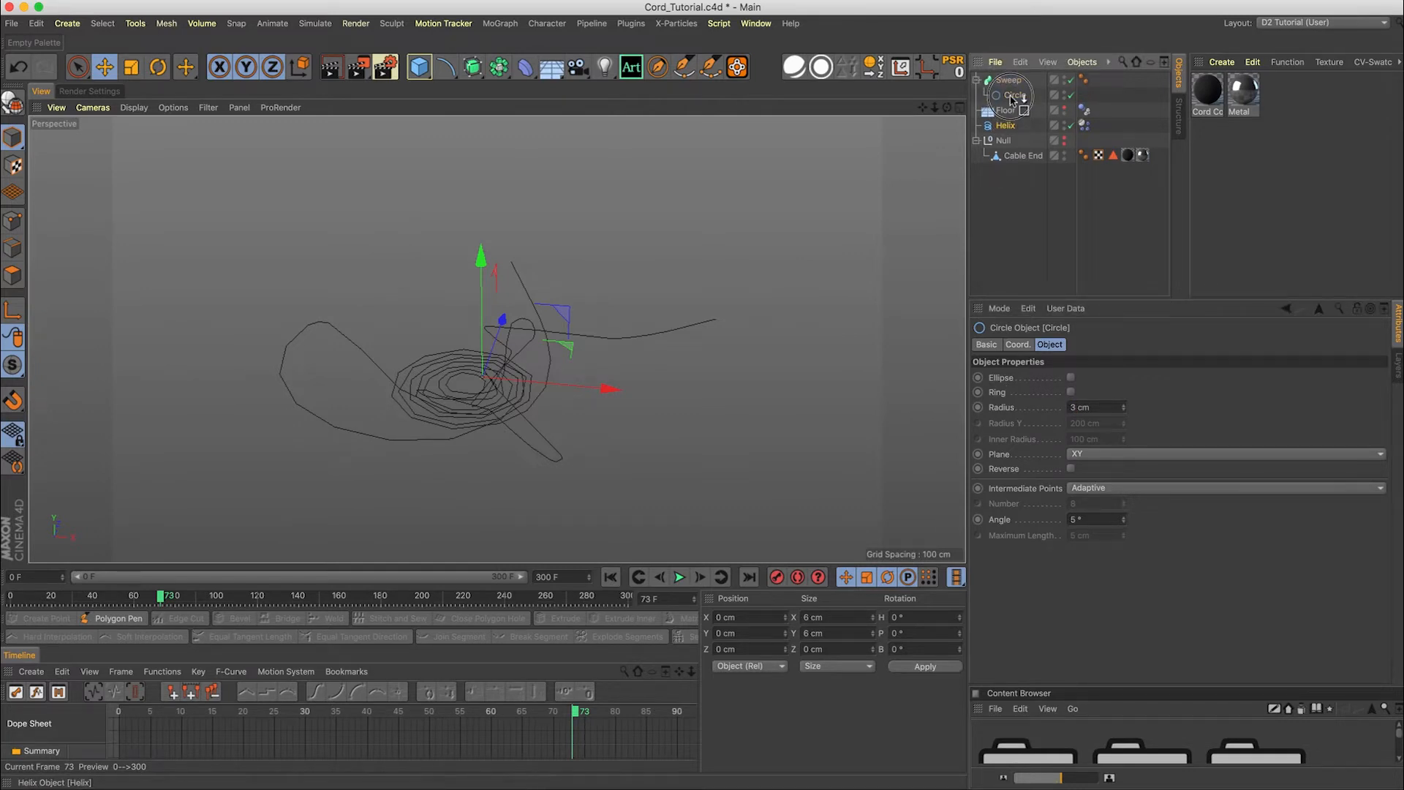
{"action": "left_click", "coordinate": [1005, 109]}
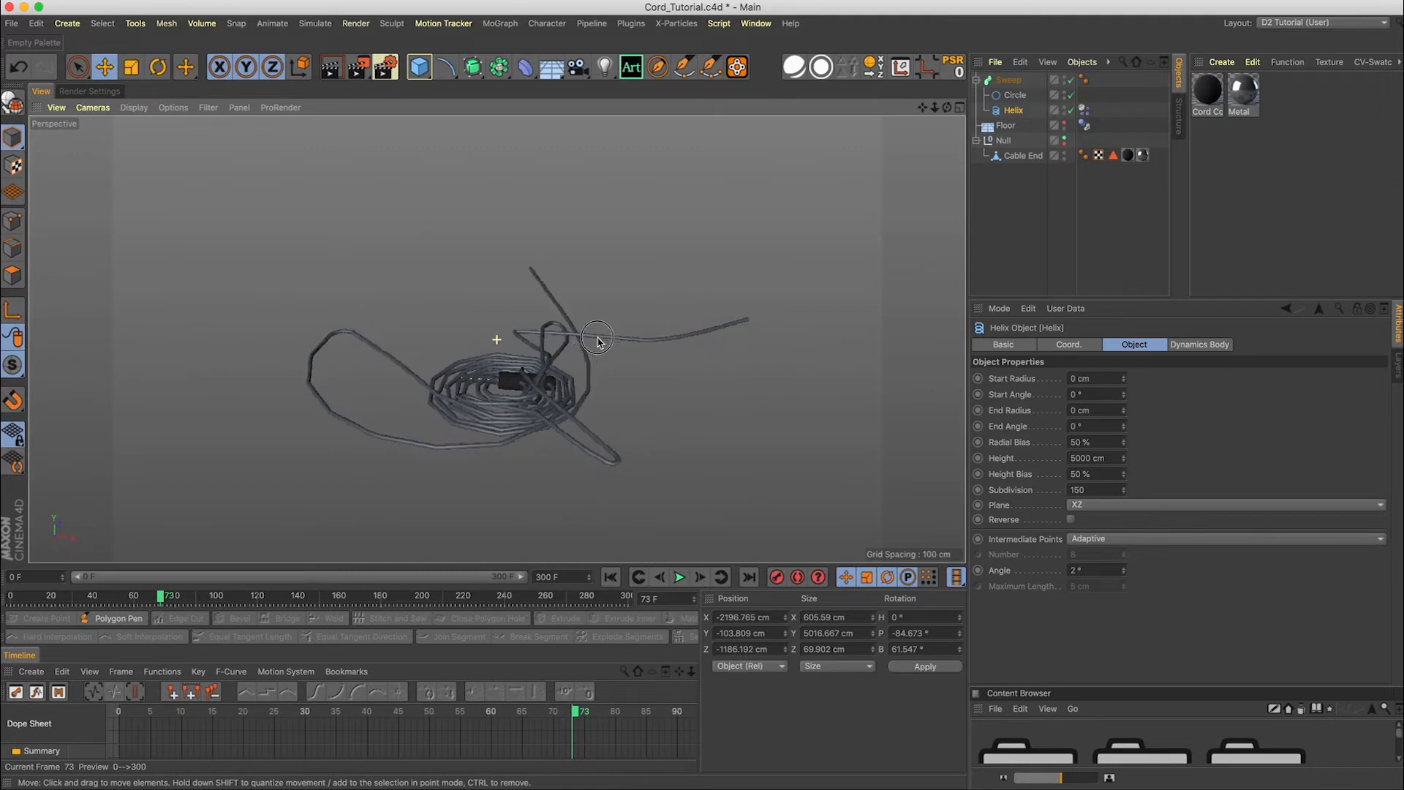
{"action": "left_click", "coordinate": [1038, 188]}
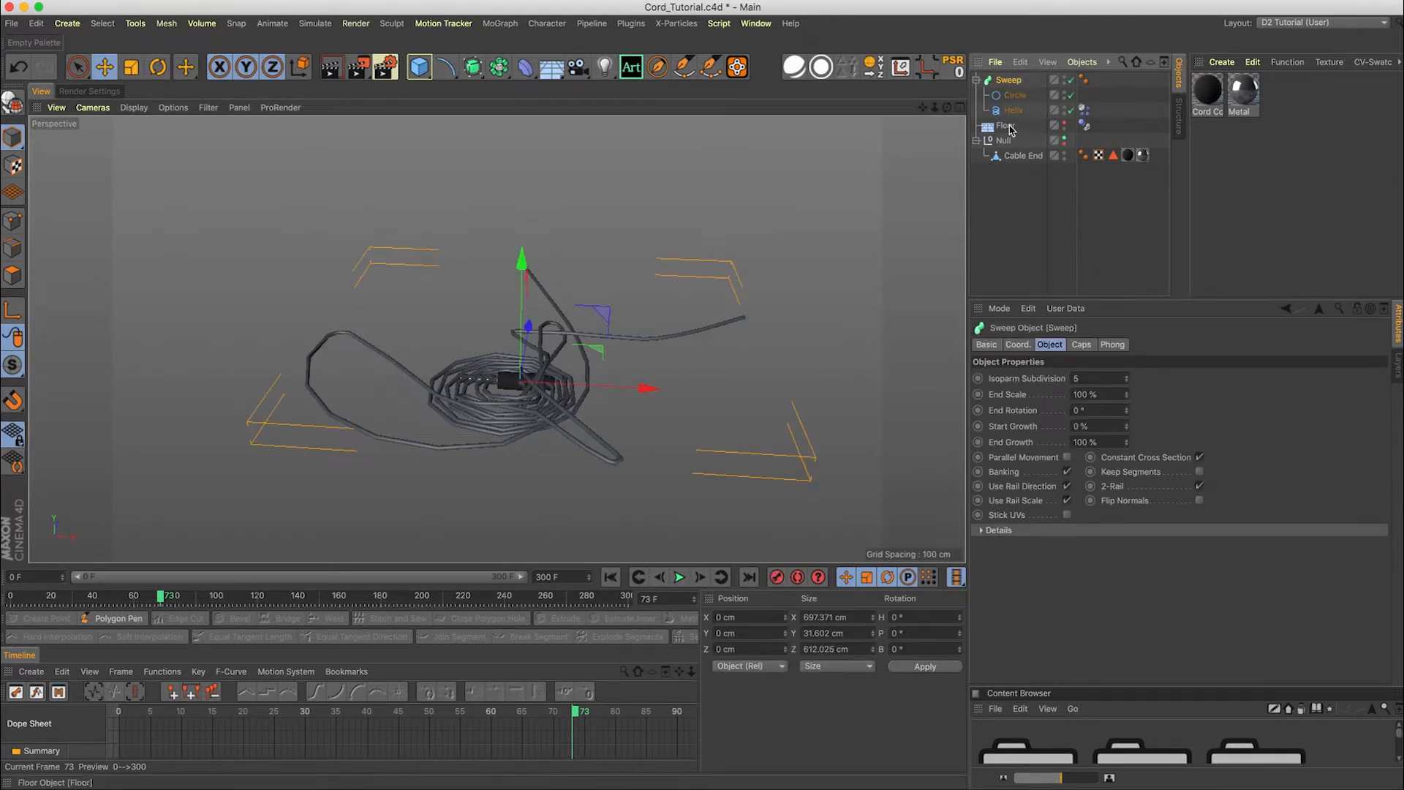
{"action": "mouse_move", "coordinate": [1011, 95]}
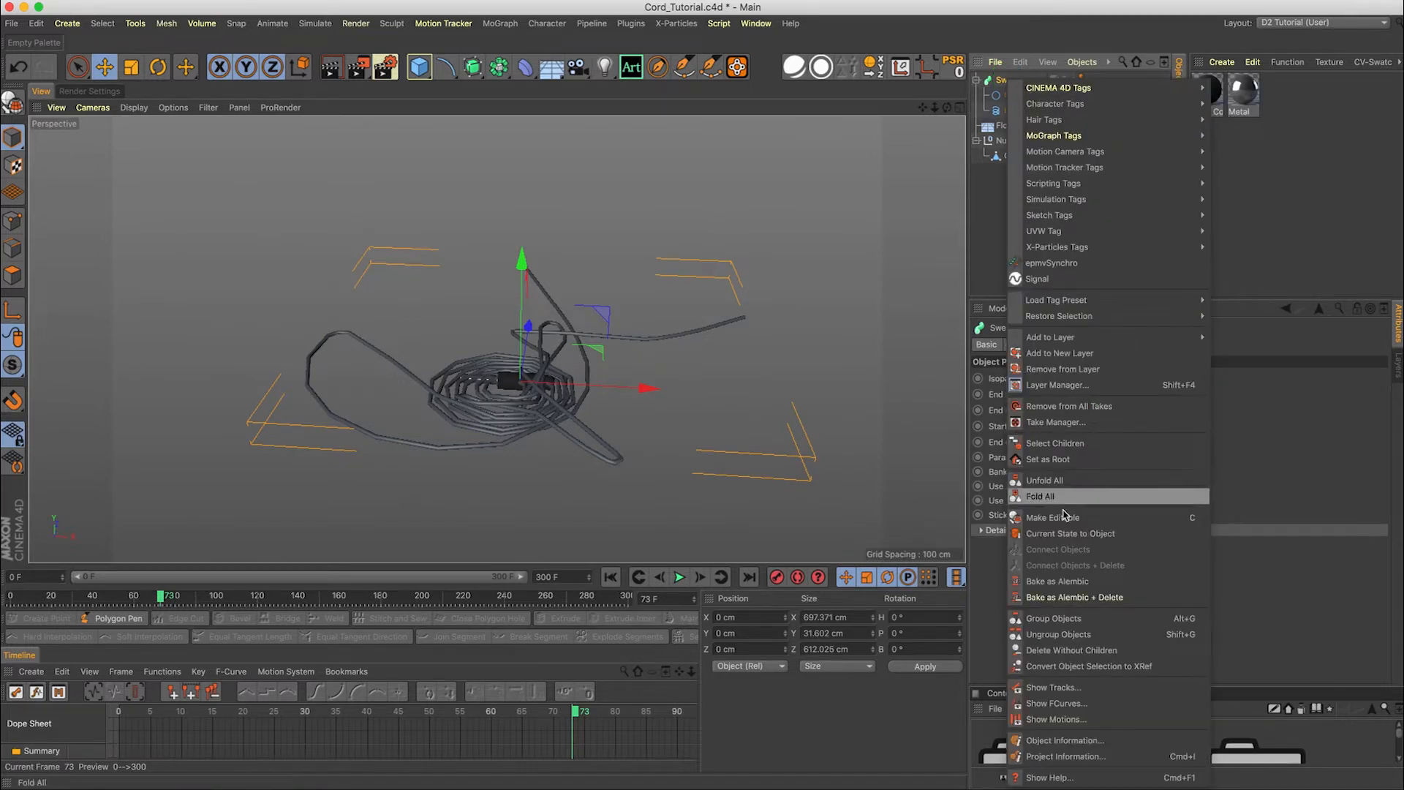
{"action": "left_click", "coordinate": [1069, 533]}
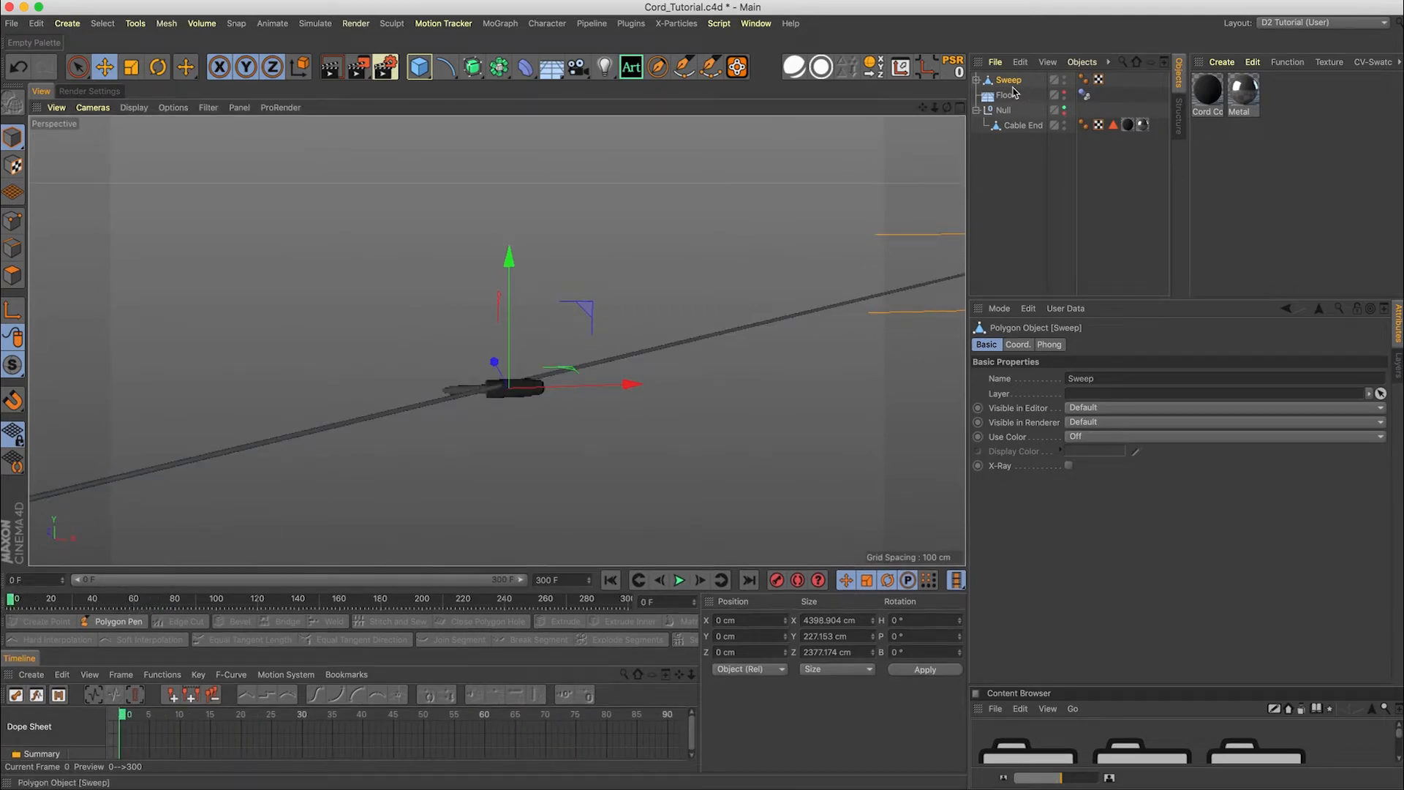
{"action": "left_click", "coordinate": [1049, 343]}
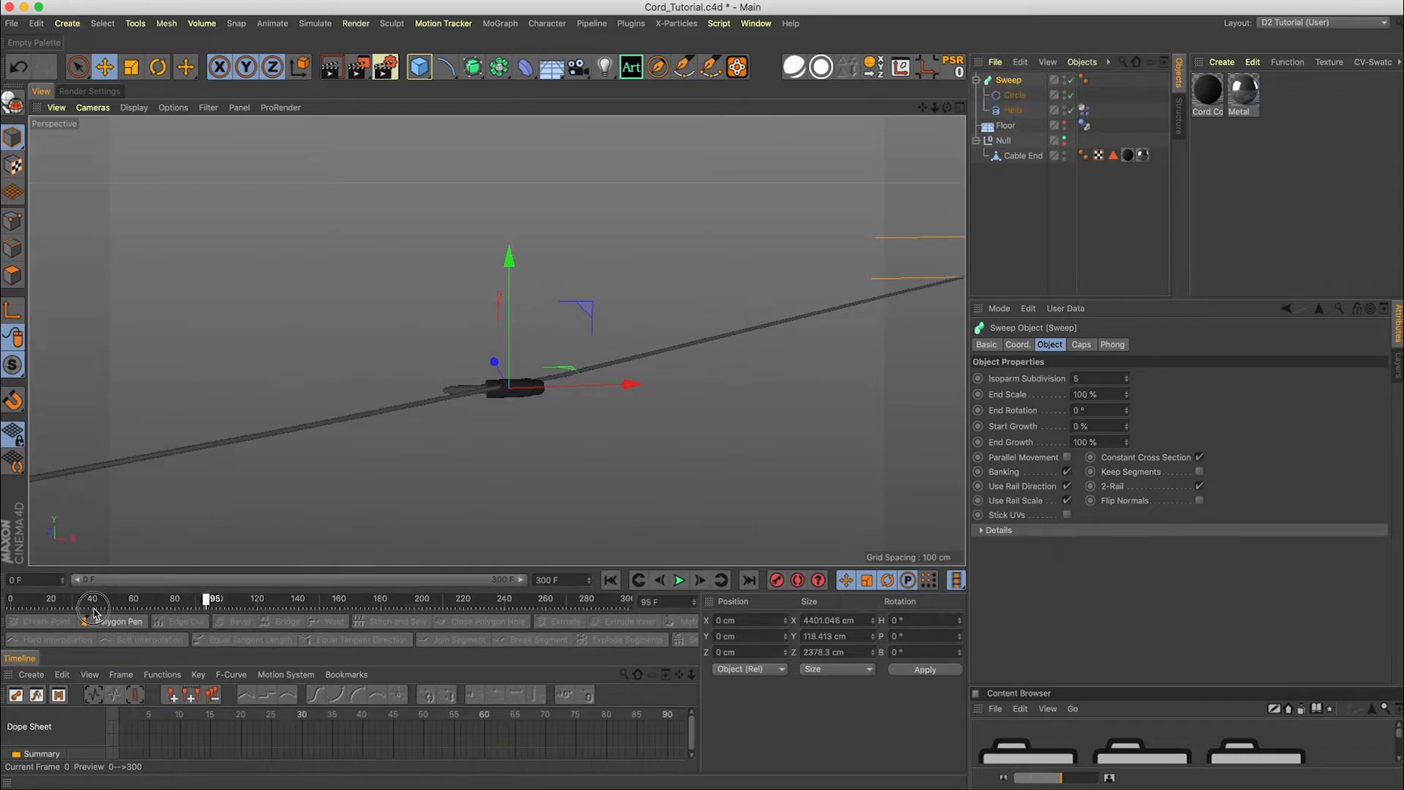
{"action": "left_click_drag", "start_coordinate": [212, 598], "coordinate": [290, 598]}
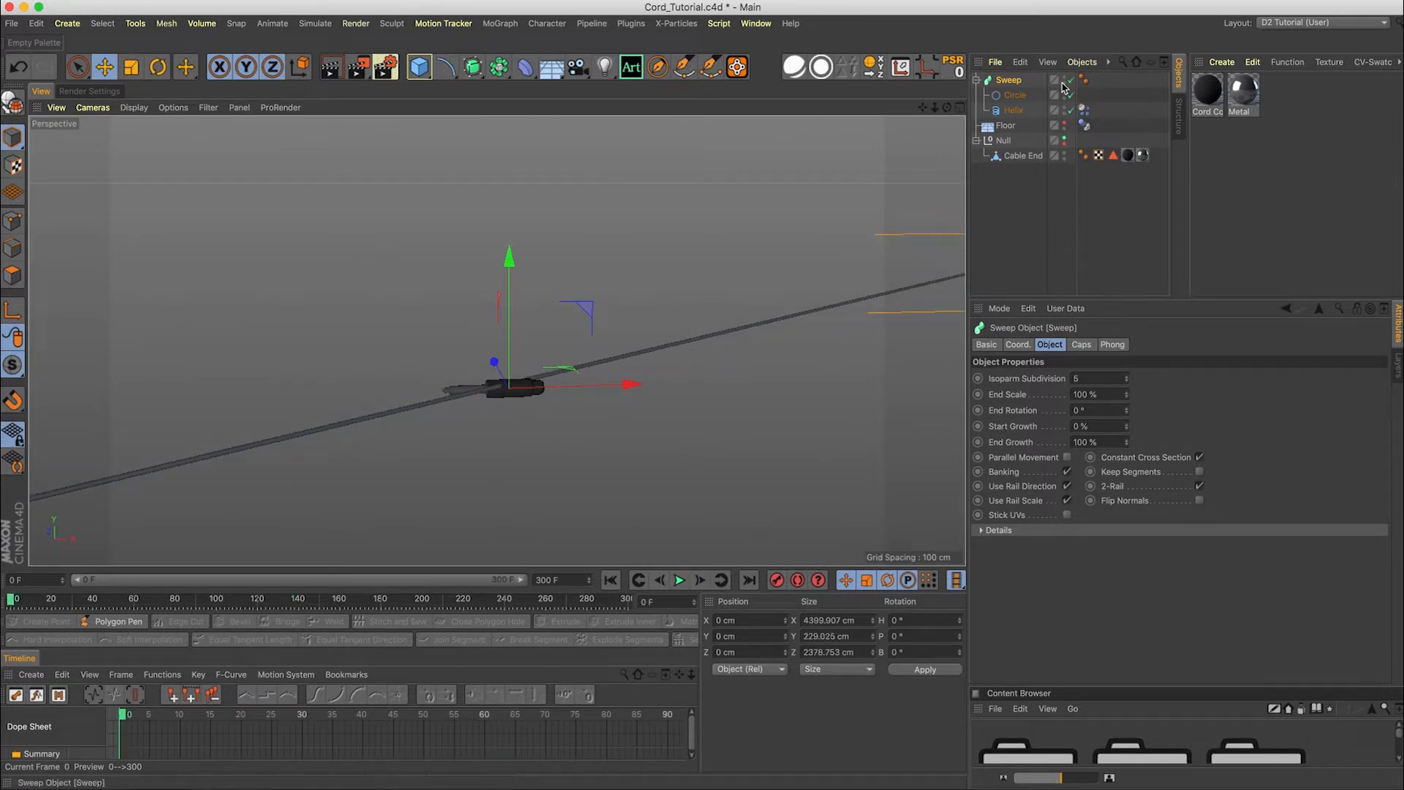
Disable the Sweep, zero the Helix position and rotation, and lift it slightly
{"action": "left_click", "coordinate": [1014, 109]}
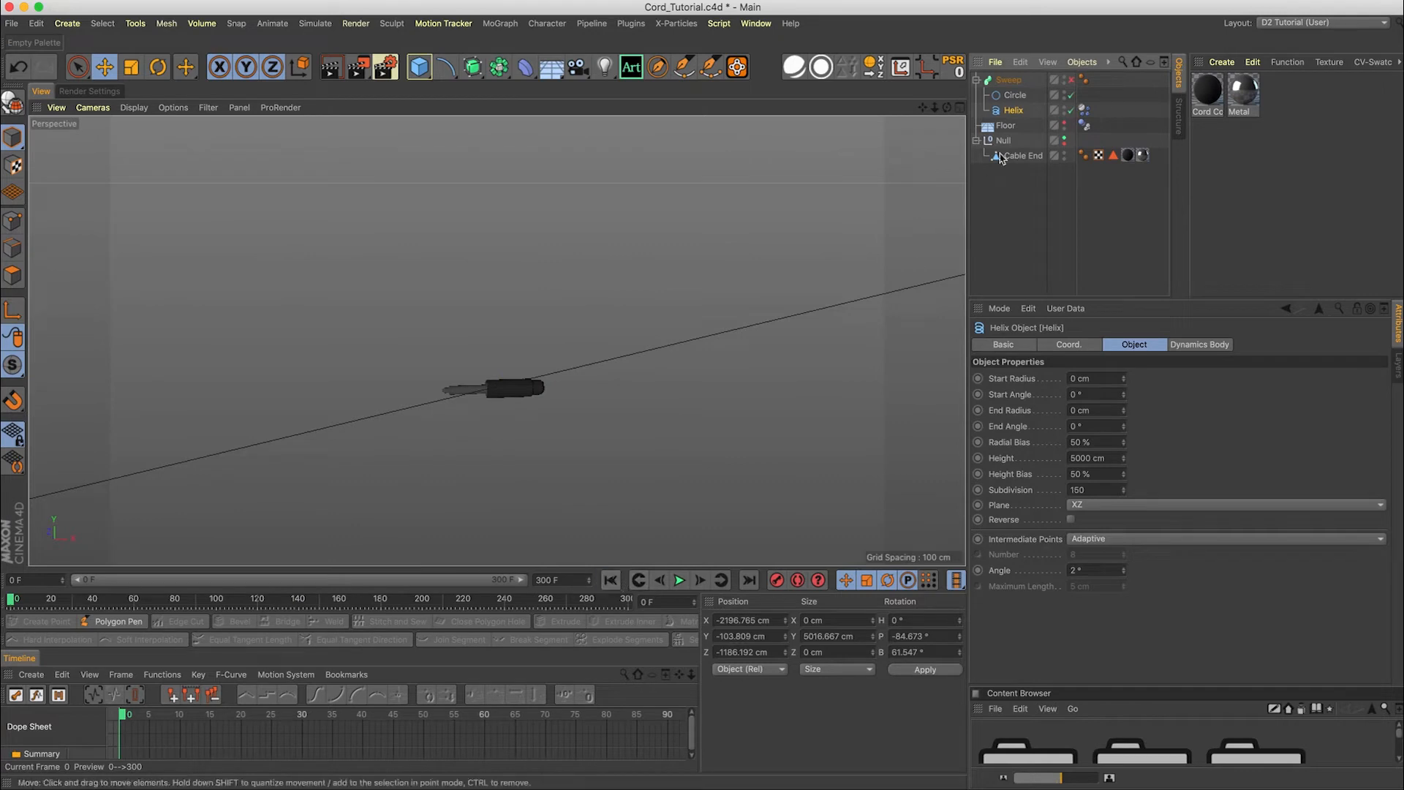
{"action": "left_click", "coordinate": [1068, 344]}
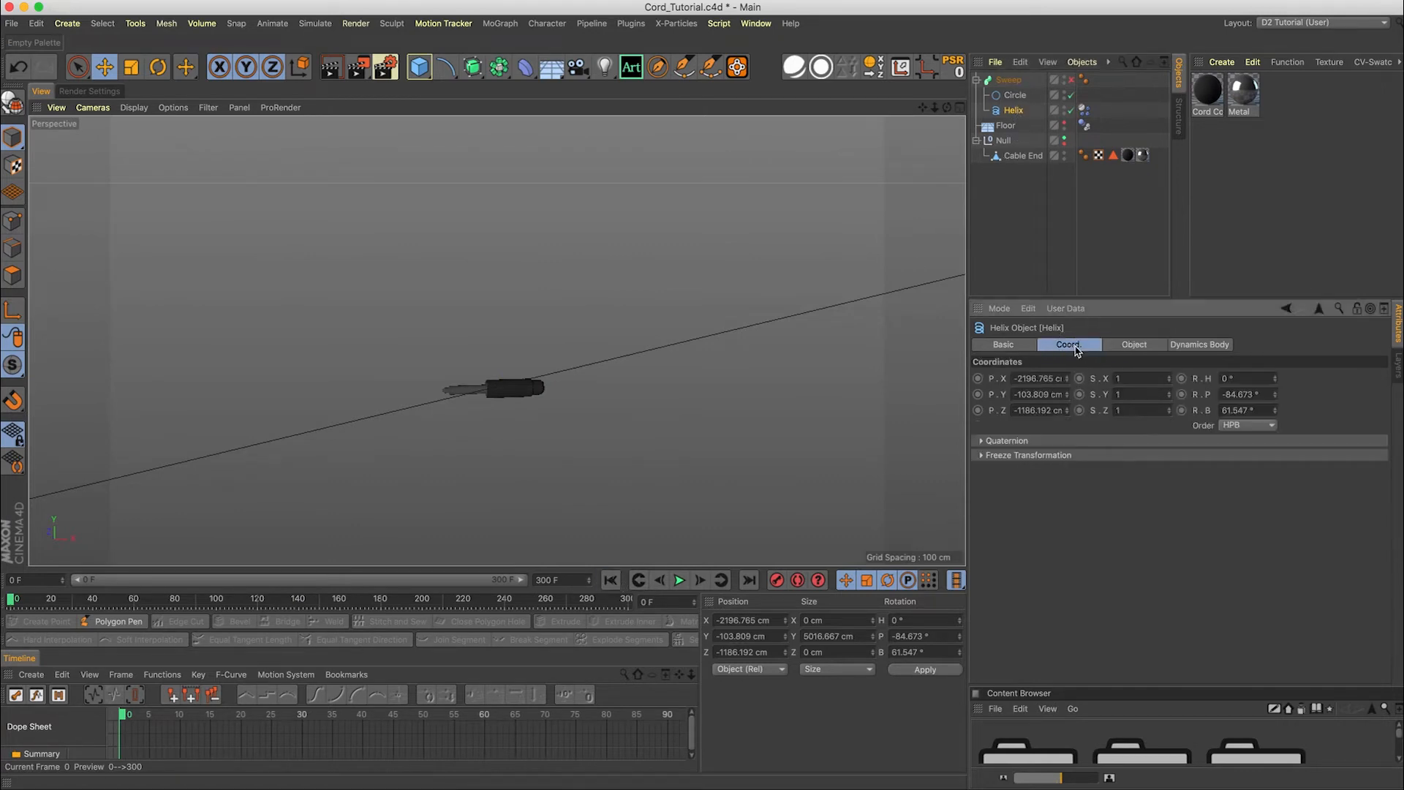
{"action": "left_click", "coordinate": [1037, 378]}
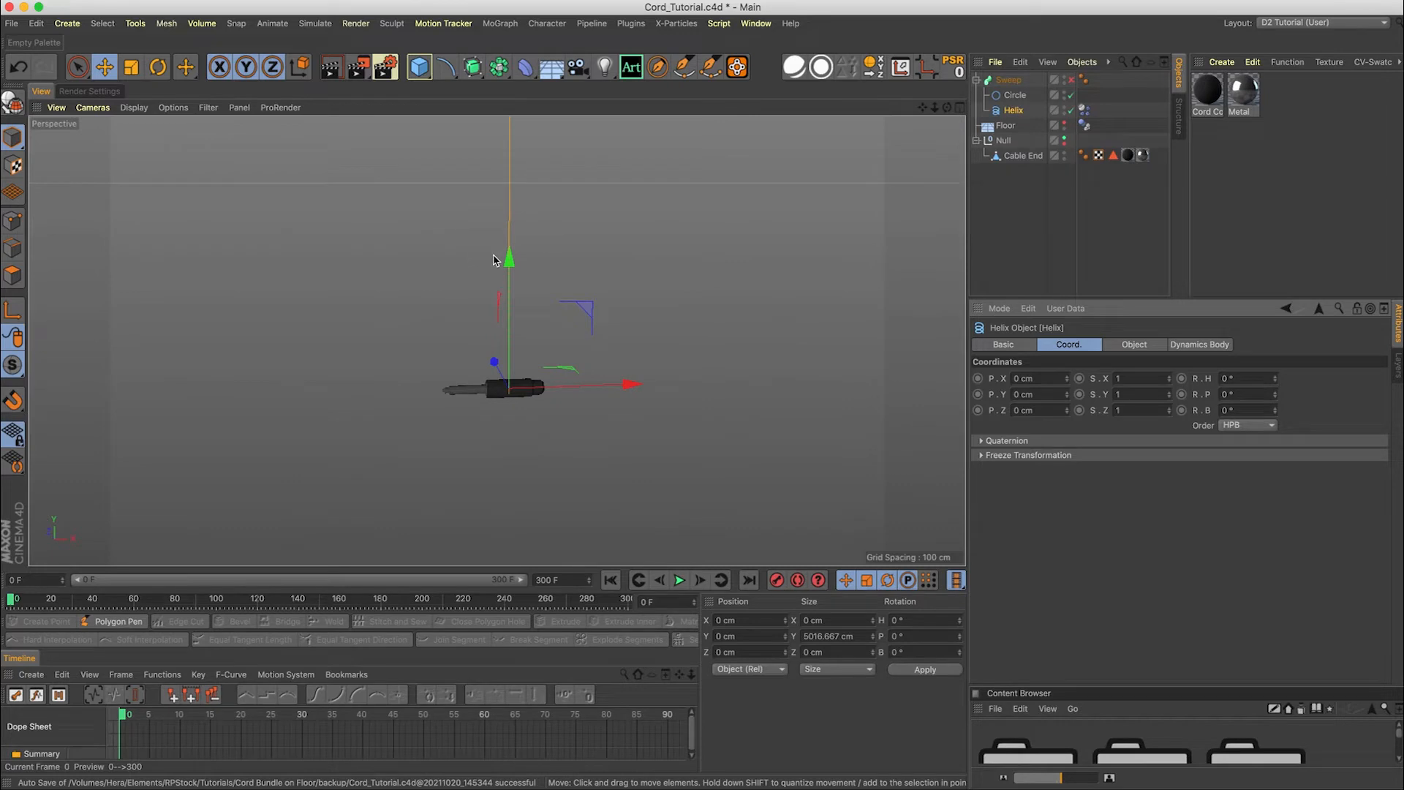
{"action": "left_click_drag", "start_coordinate": [508, 260], "coordinate": [508, 229]}
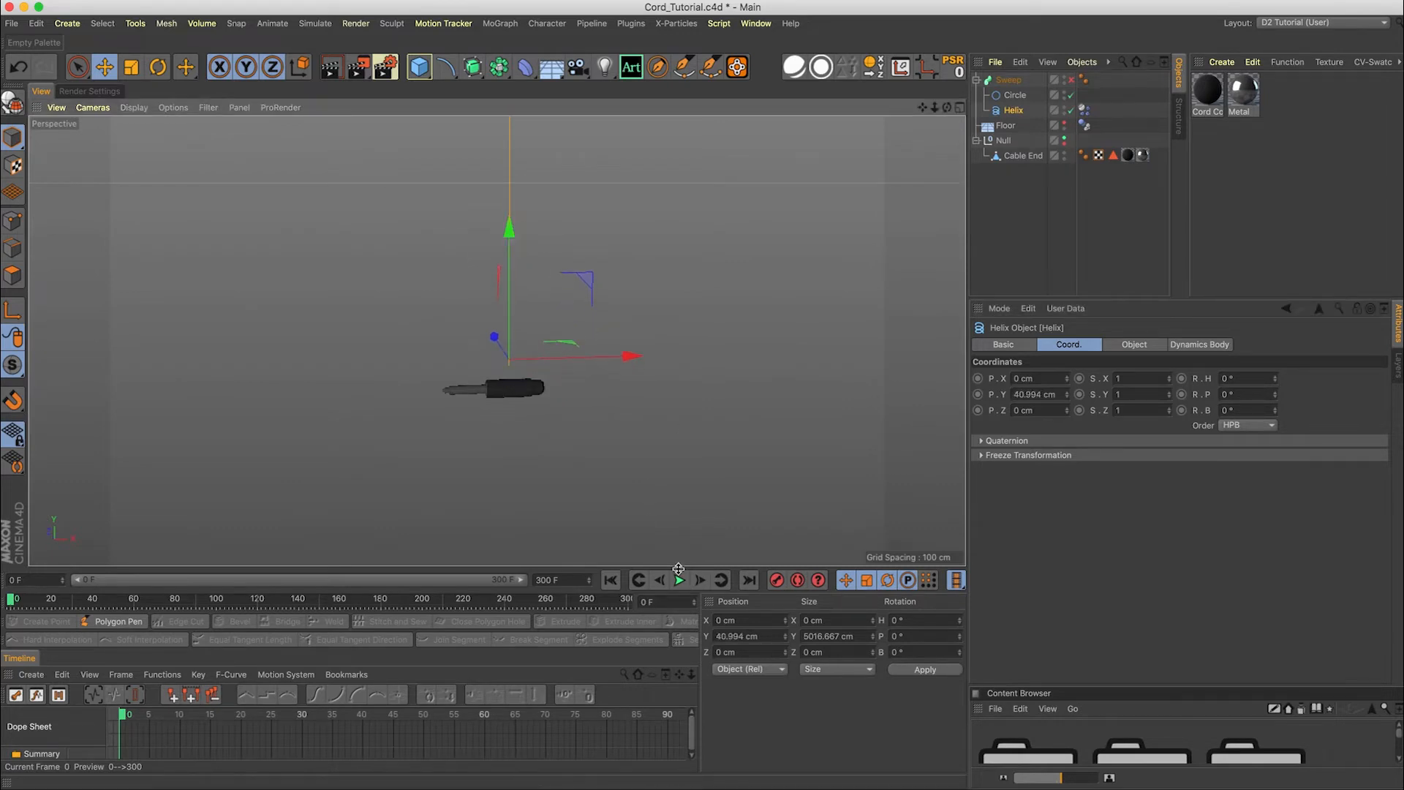
Replay the simulation so the Helix coils into a tangle by frame 57
{"action": "left_click", "coordinate": [679, 579]}
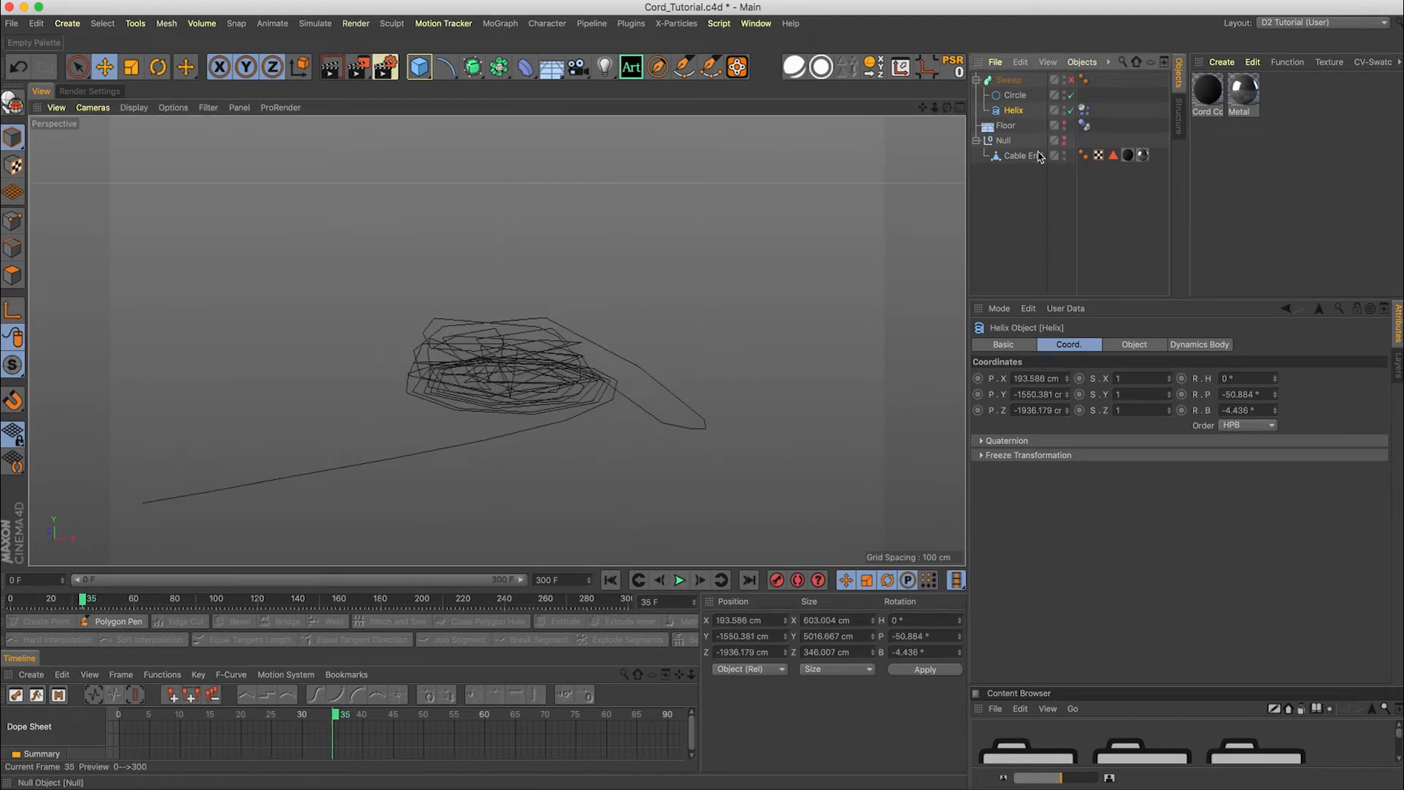
{"action": "left_click", "coordinate": [678, 579]}
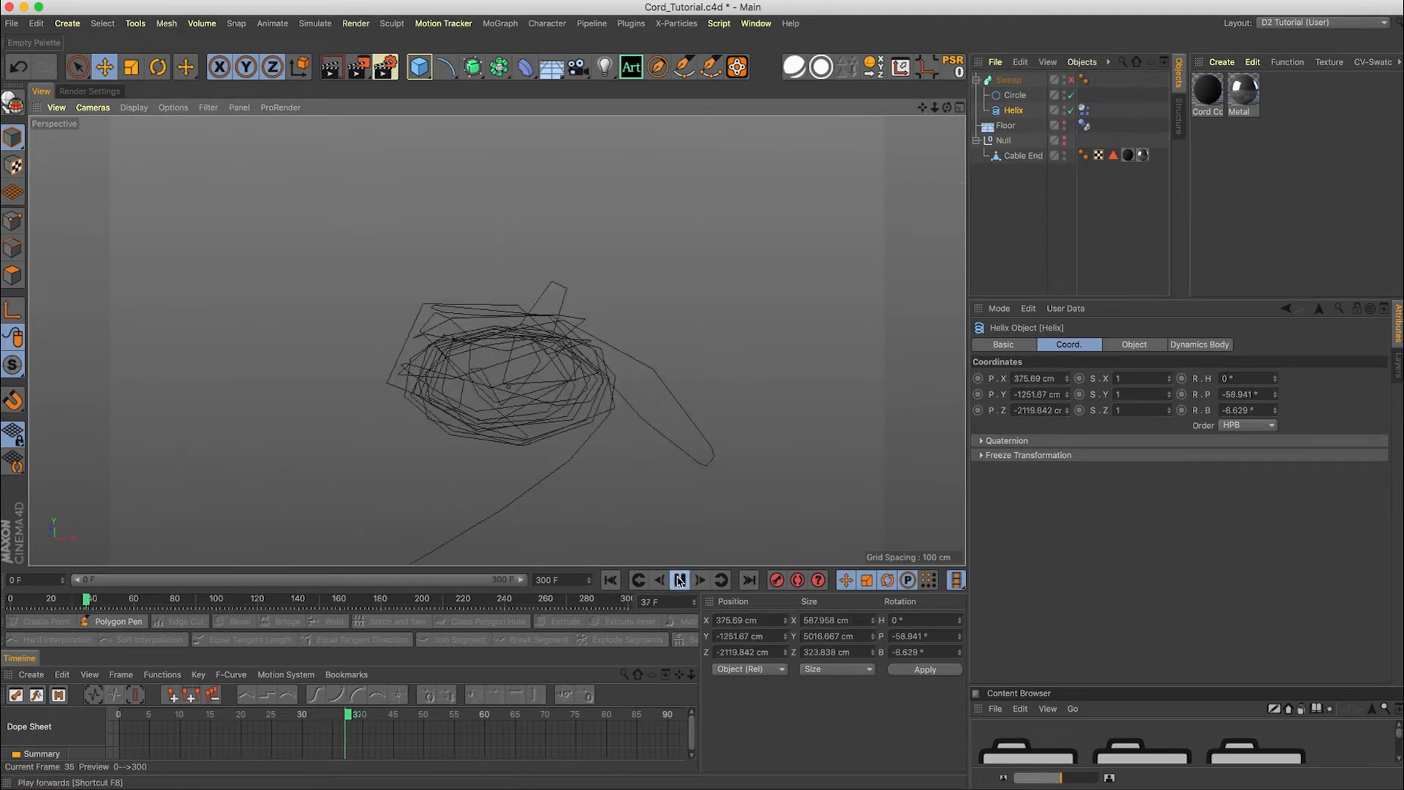
{"action": "left_click", "coordinate": [678, 579]}
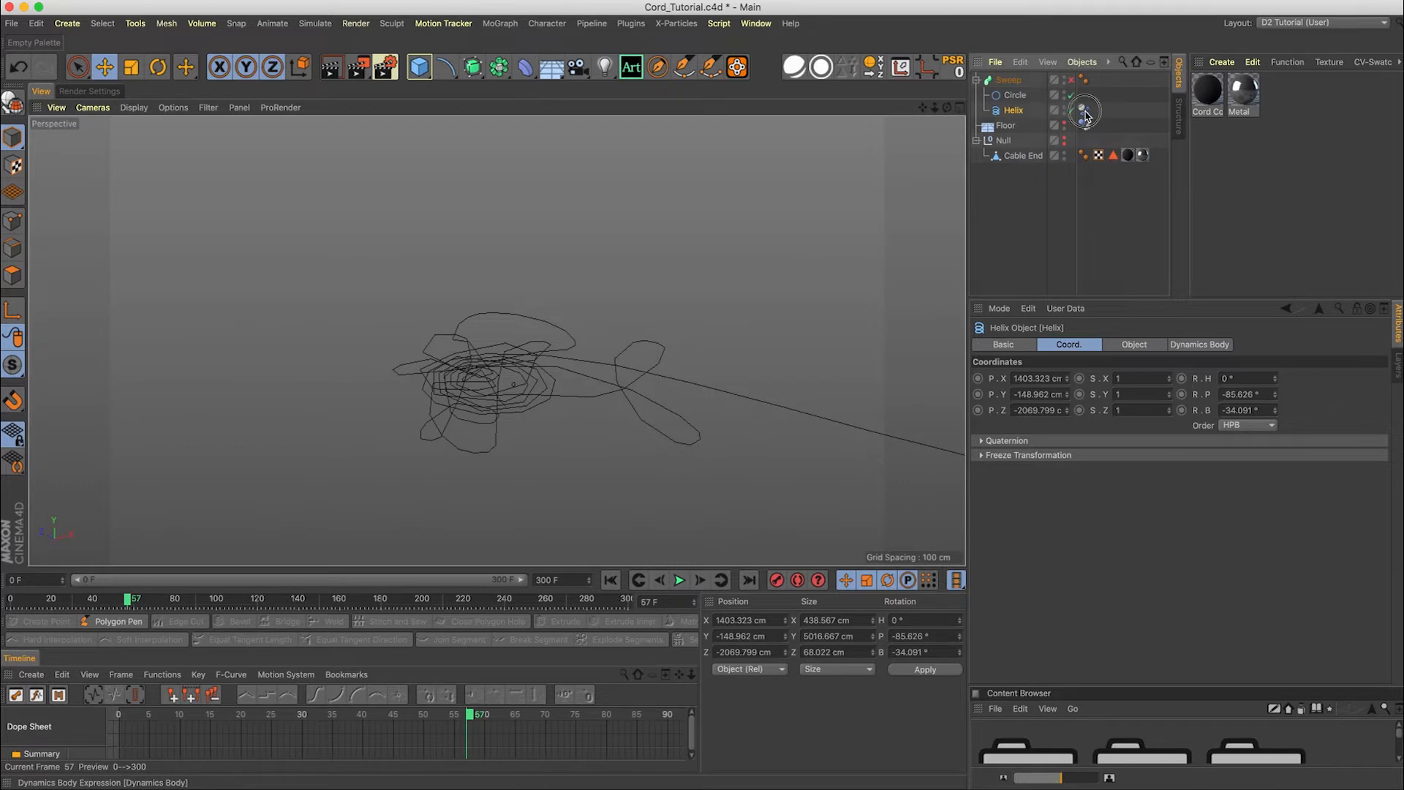
Delete the Helix's Dynamics Body tag on the tangled frame, rewind, and re-enable the Sweep
{"action": "left_click", "coordinate": [1084, 109]}
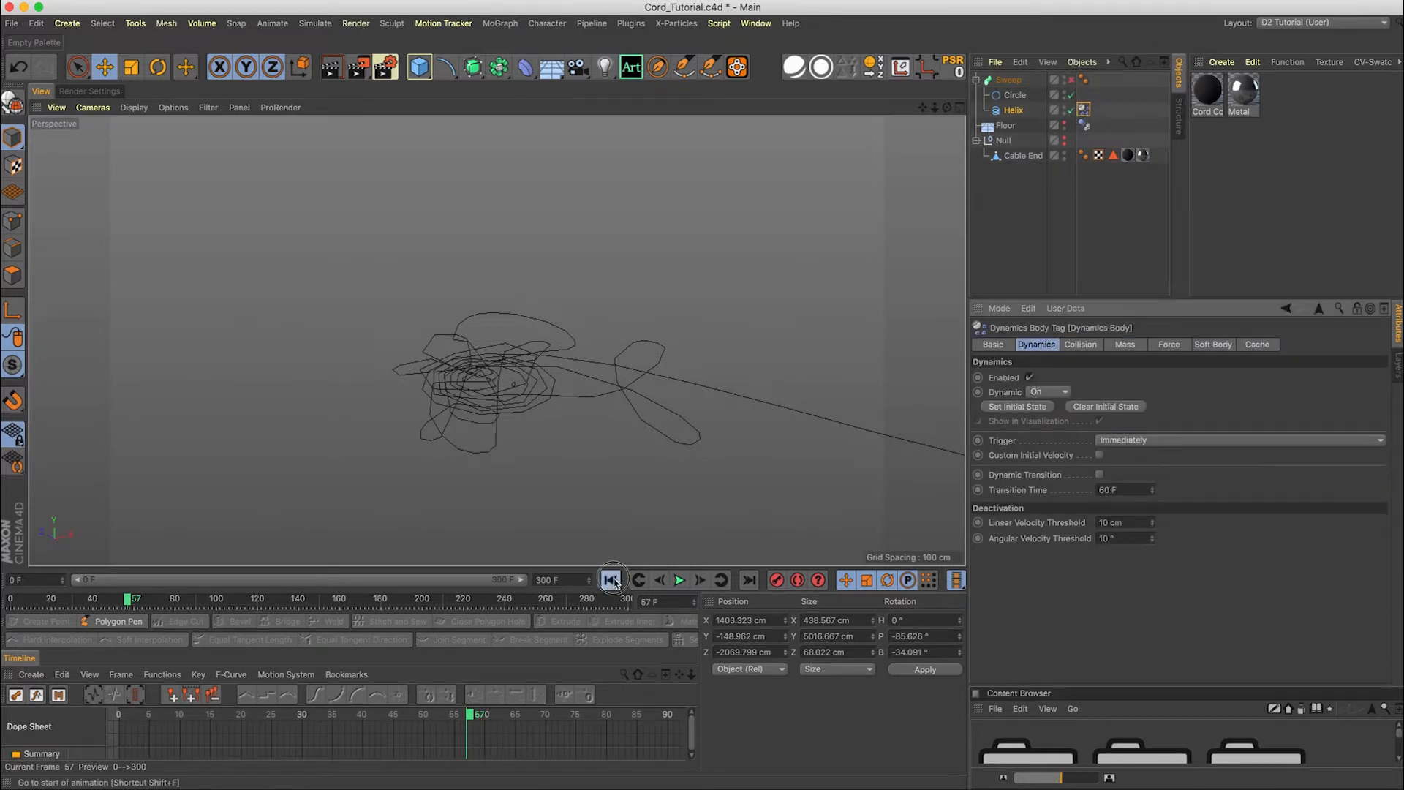
{"action": "left_click", "coordinate": [611, 579]}
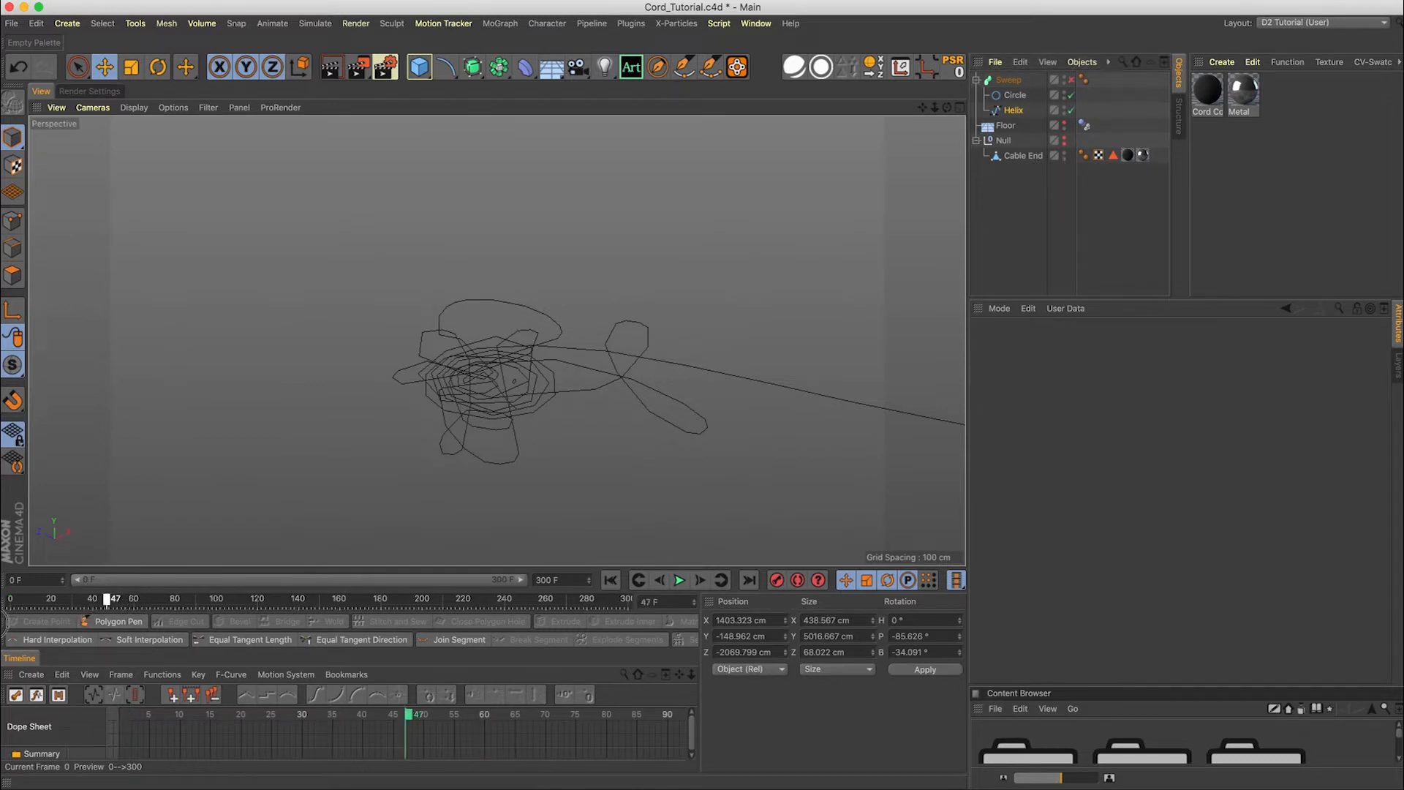
{"action": "left_click", "coordinate": [679, 580]}
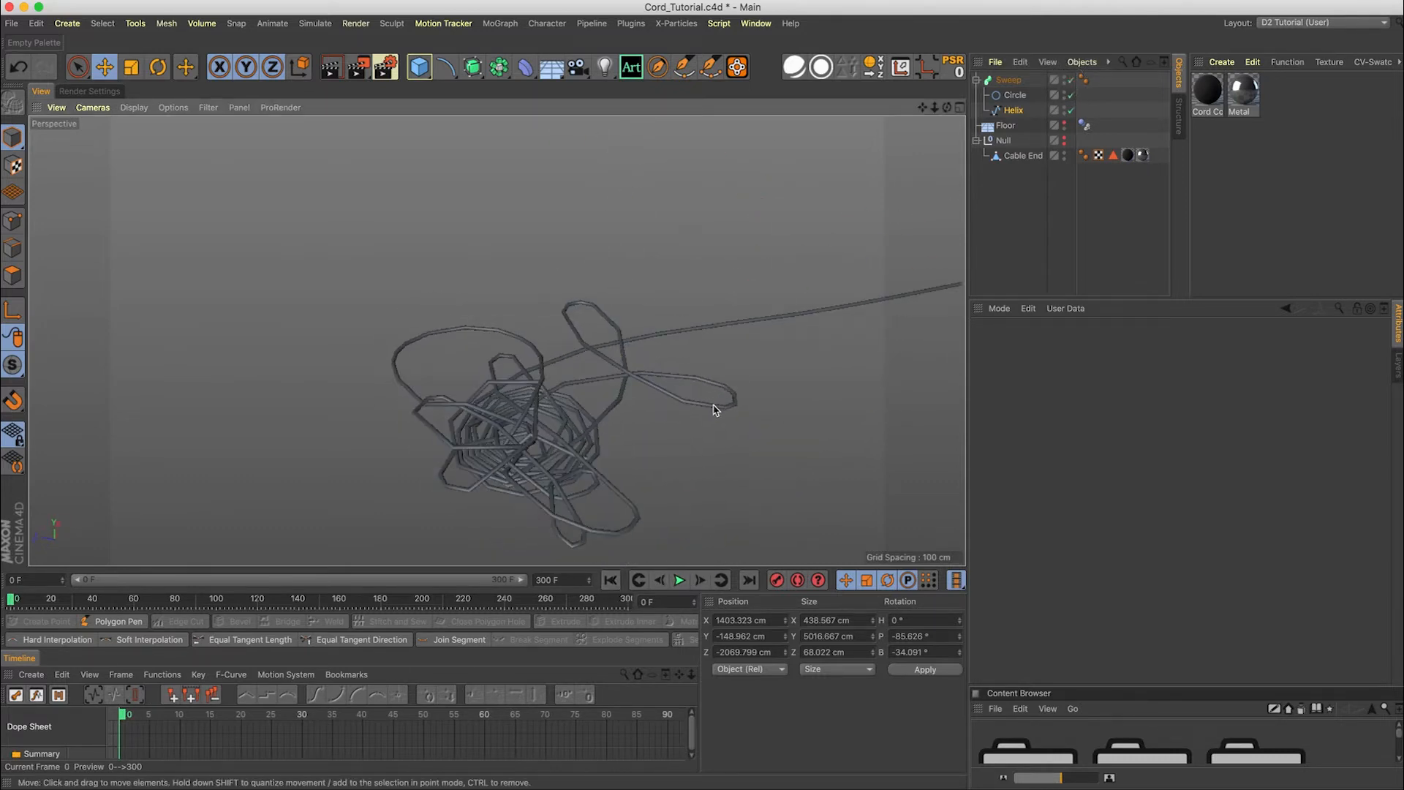
{"action": "left_click", "coordinate": [1014, 109]}
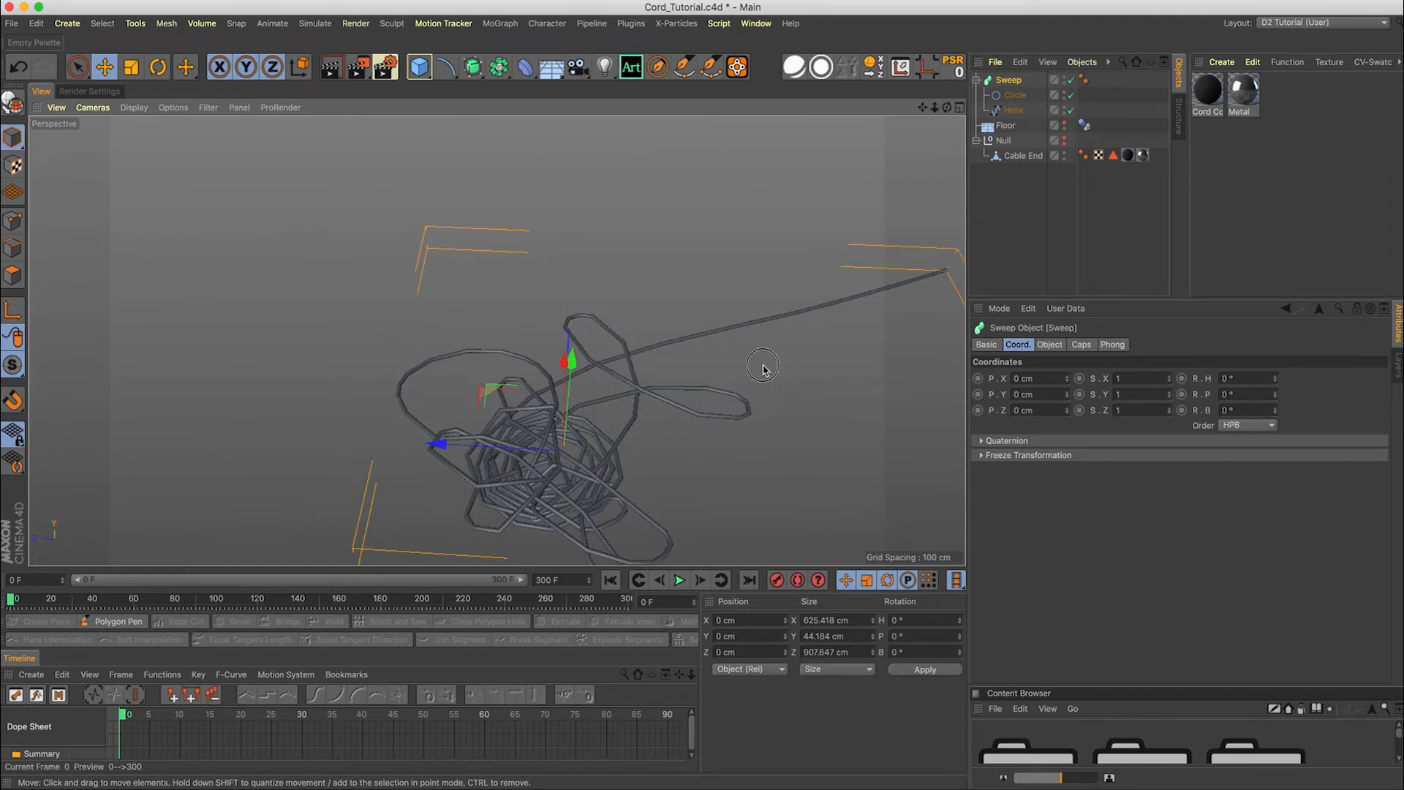
Apply Current State to Object to the Sweep, delete the copy, then select Circle and Helix
{"action": "right_click", "coordinate": [1006, 79]}
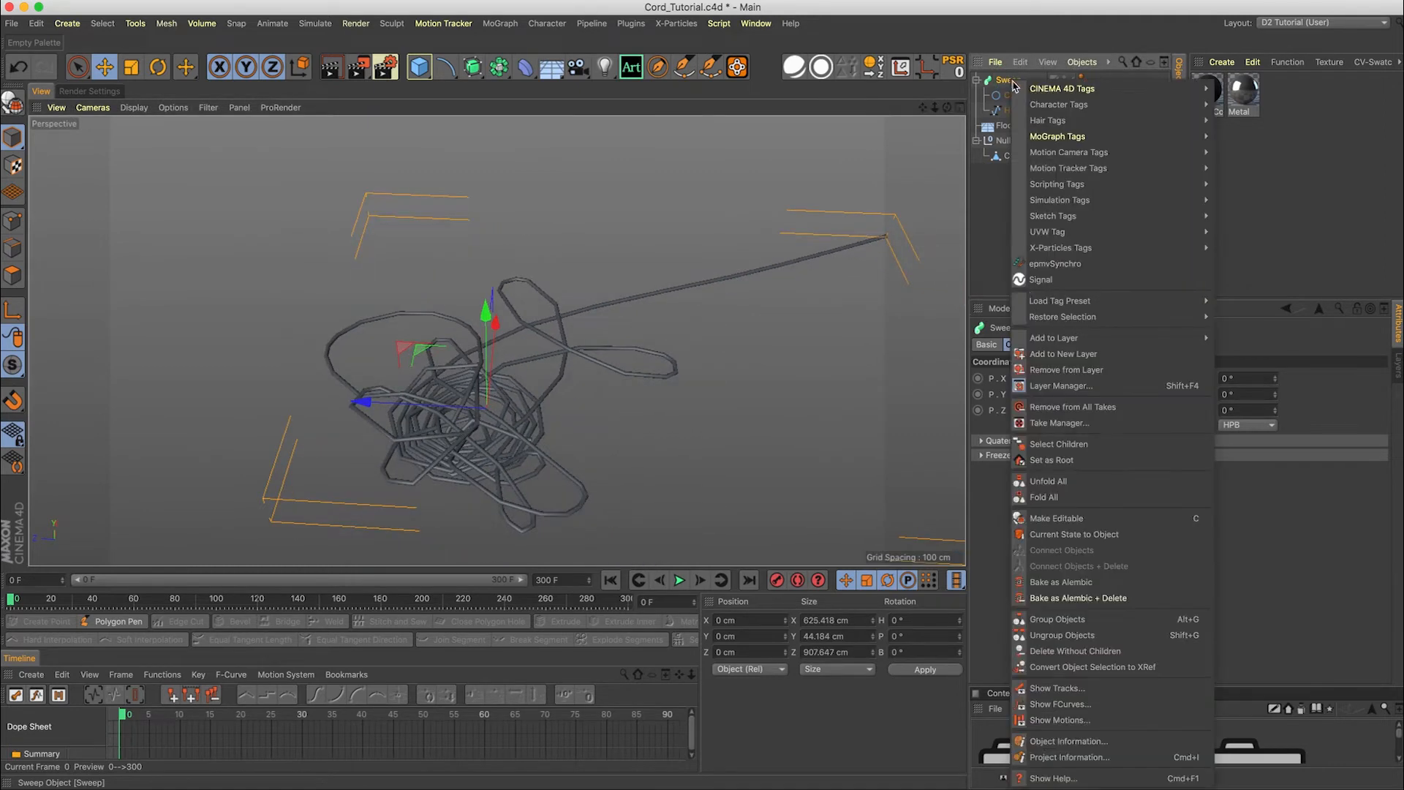
{"action": "mouse_move", "coordinate": [1056, 518]}
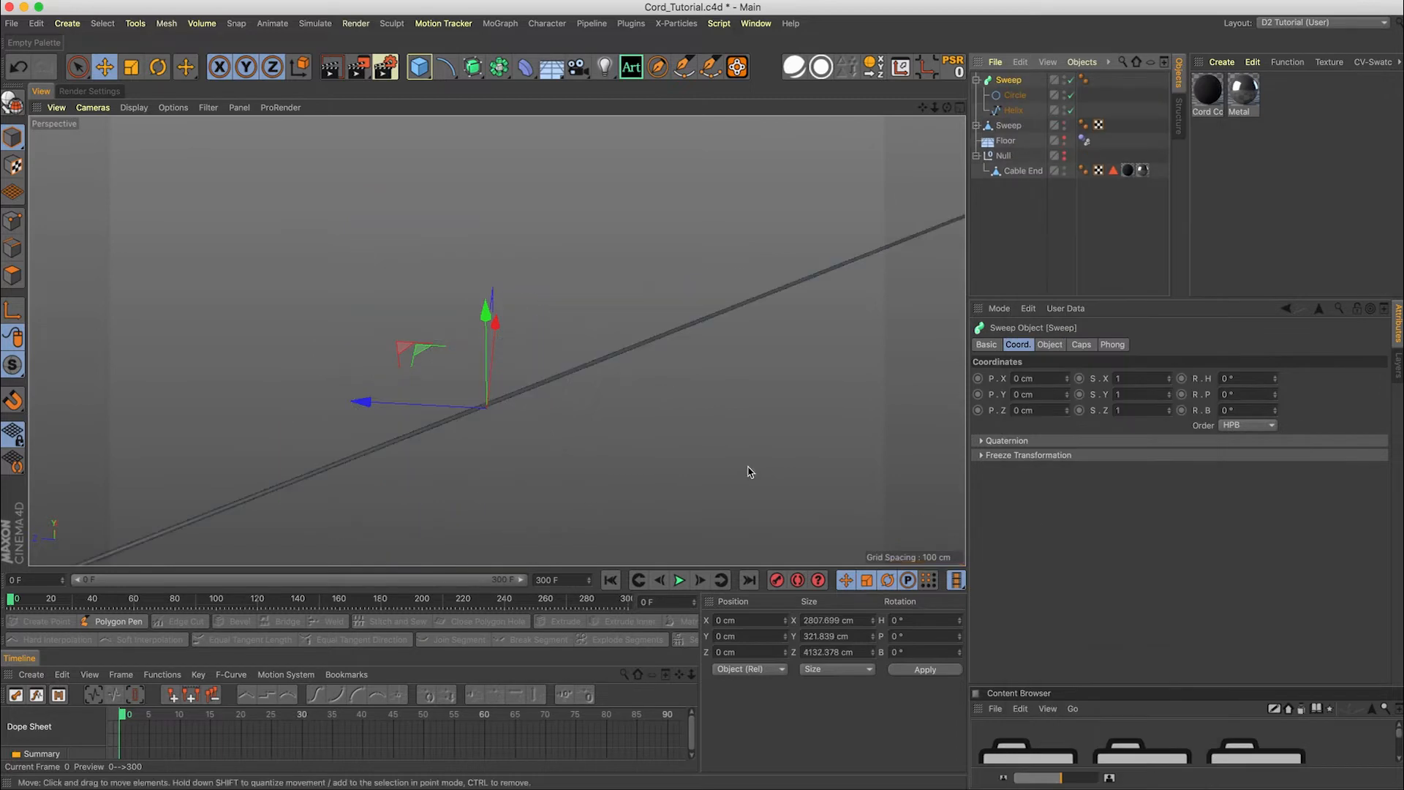
{"action": "left_click", "coordinate": [1006, 80]}
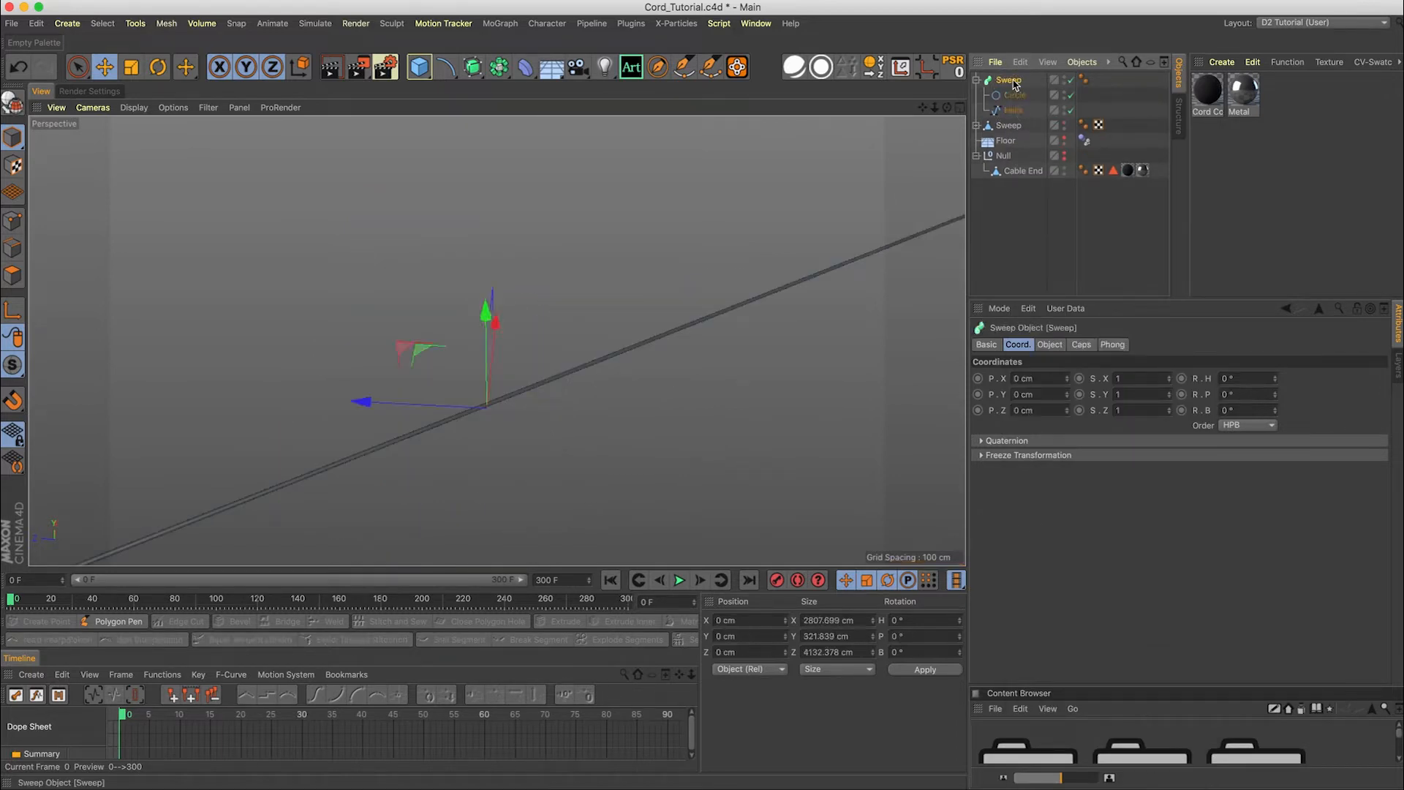
{"action": "mouse_move", "coordinate": [1009, 81]}
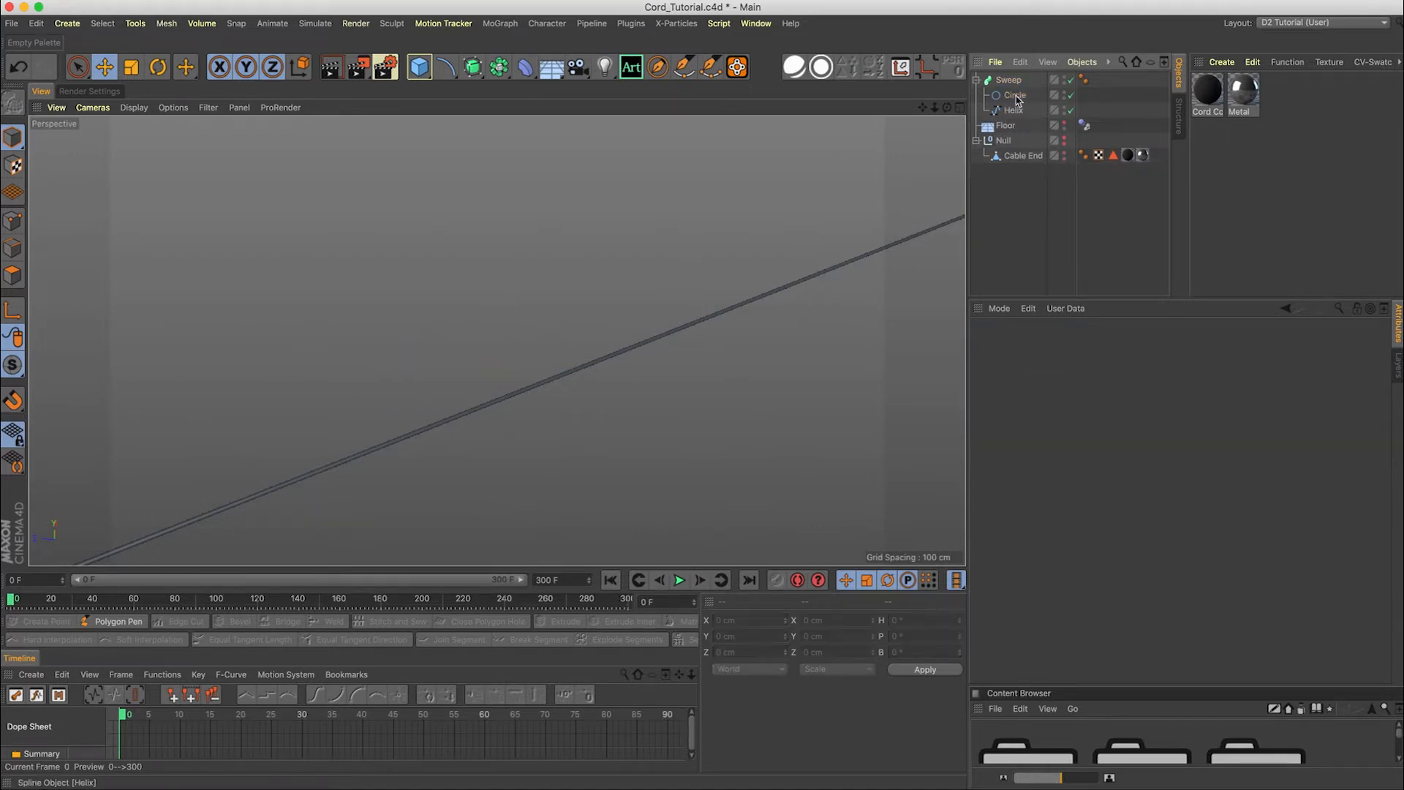
{"action": "left_click", "coordinate": [1008, 80]}
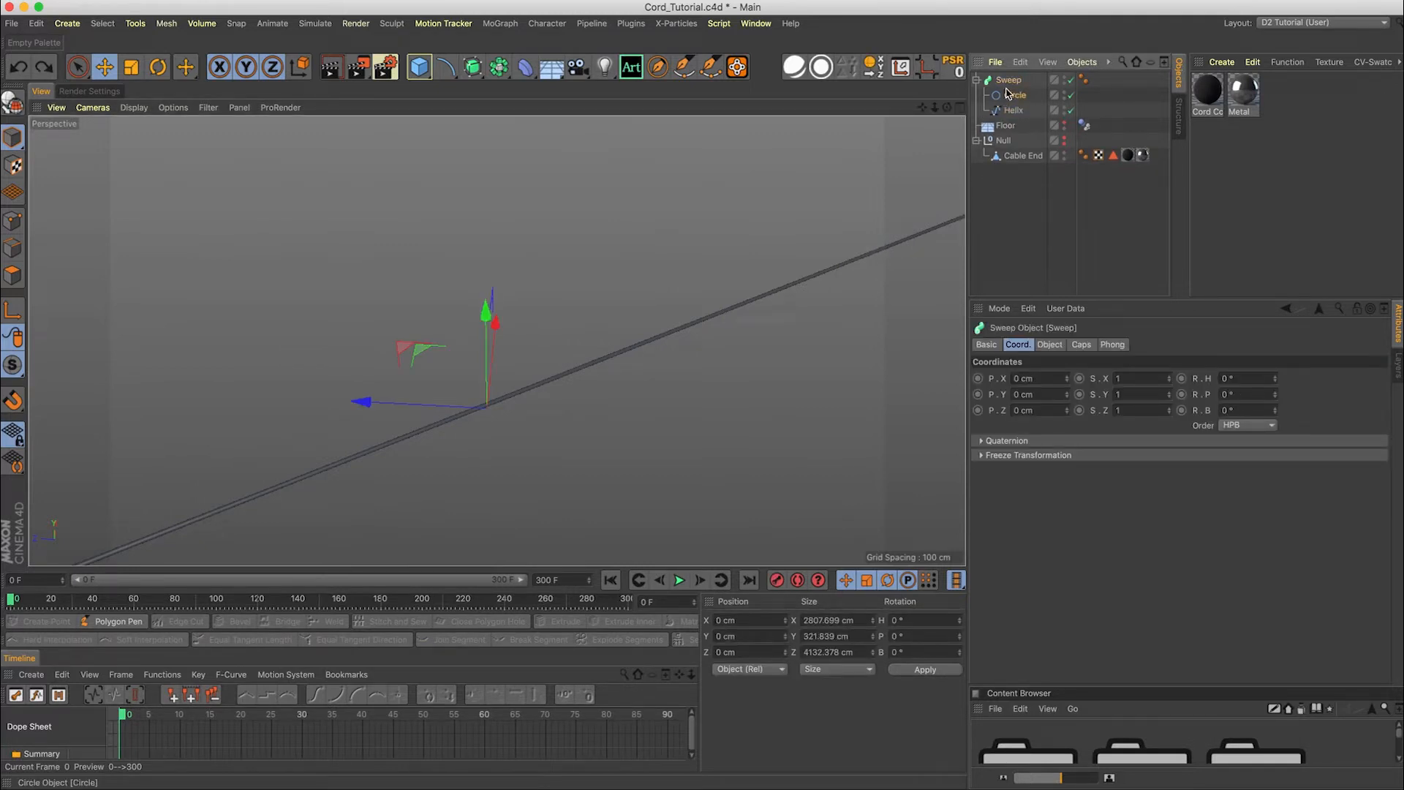
{"action": "left_click", "coordinate": [1014, 95]}
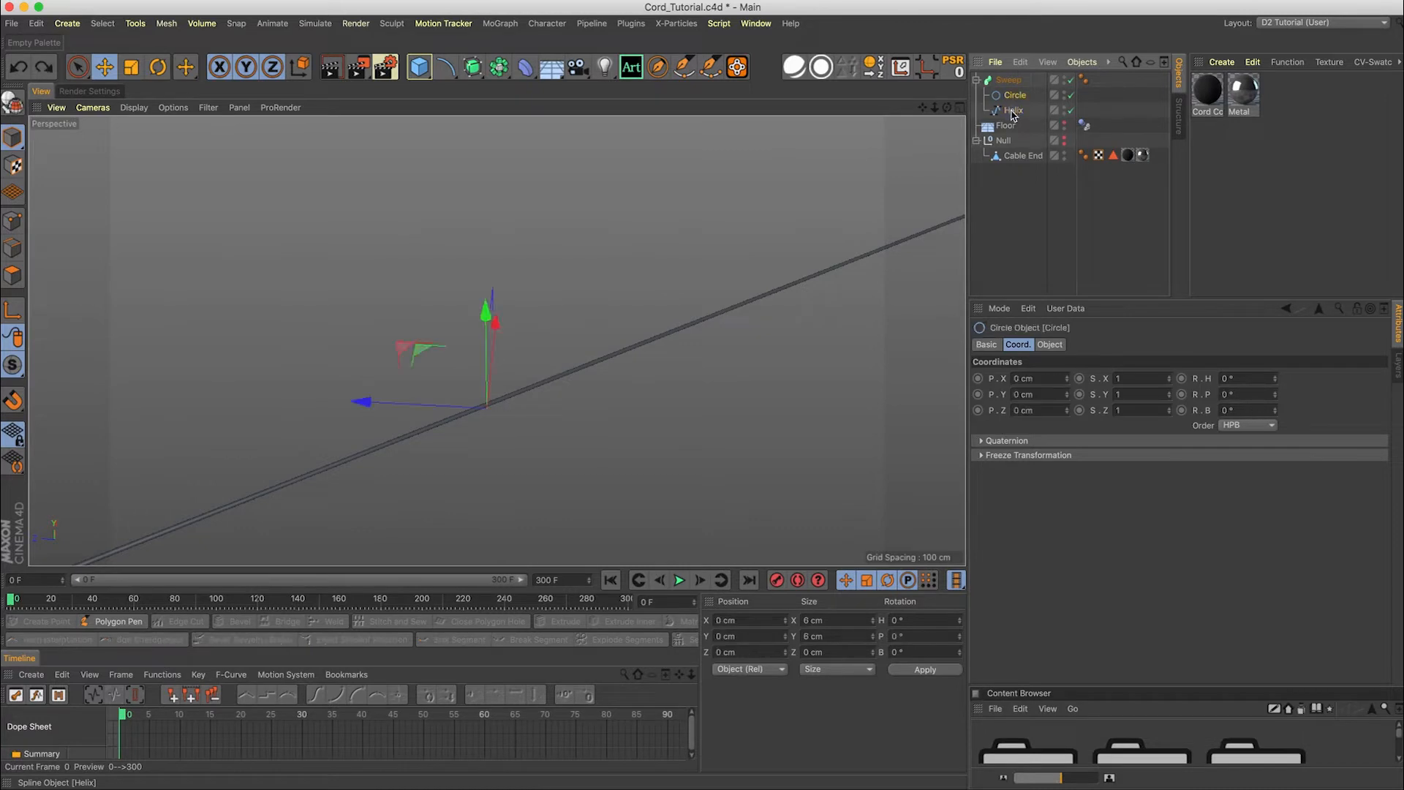
{"action": "left_click", "coordinate": [1016, 109]}
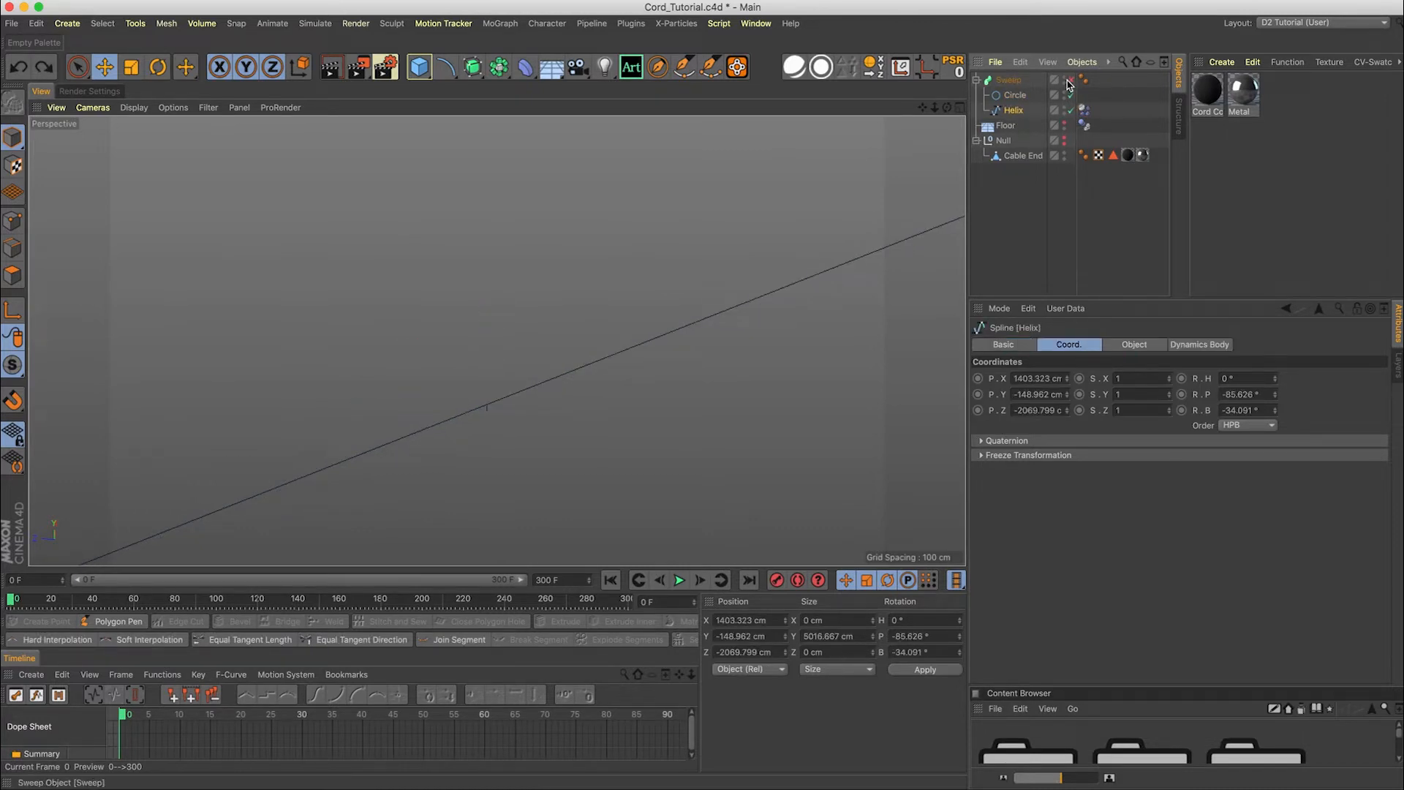
{"action": "left_click", "coordinate": [1068, 80]}
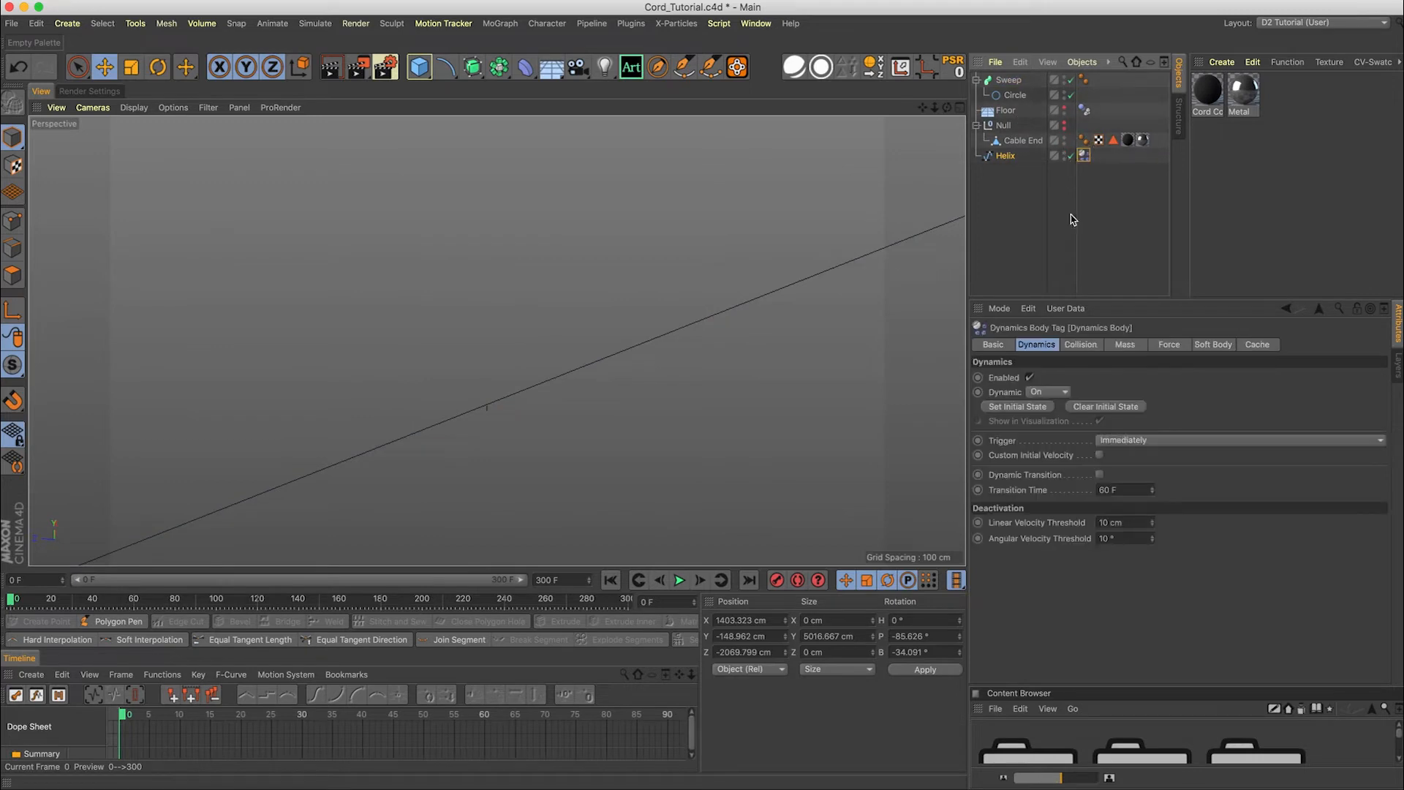
Drag the Helix out of the Sweep to the root, then undo to return it under the Sweep
{"action": "left_click", "coordinate": [1084, 156]}
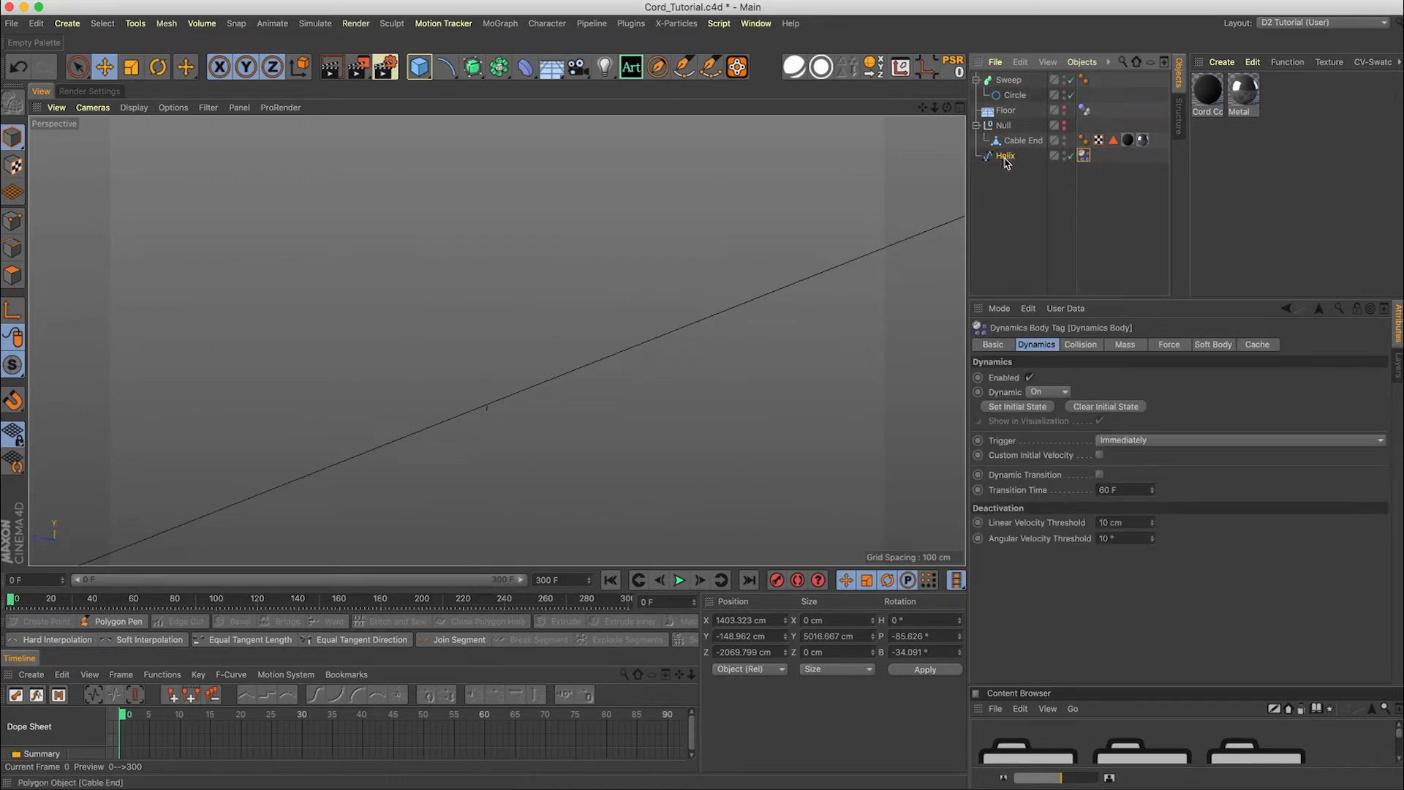
{"action": "mouse_move", "coordinate": [1084, 155]}
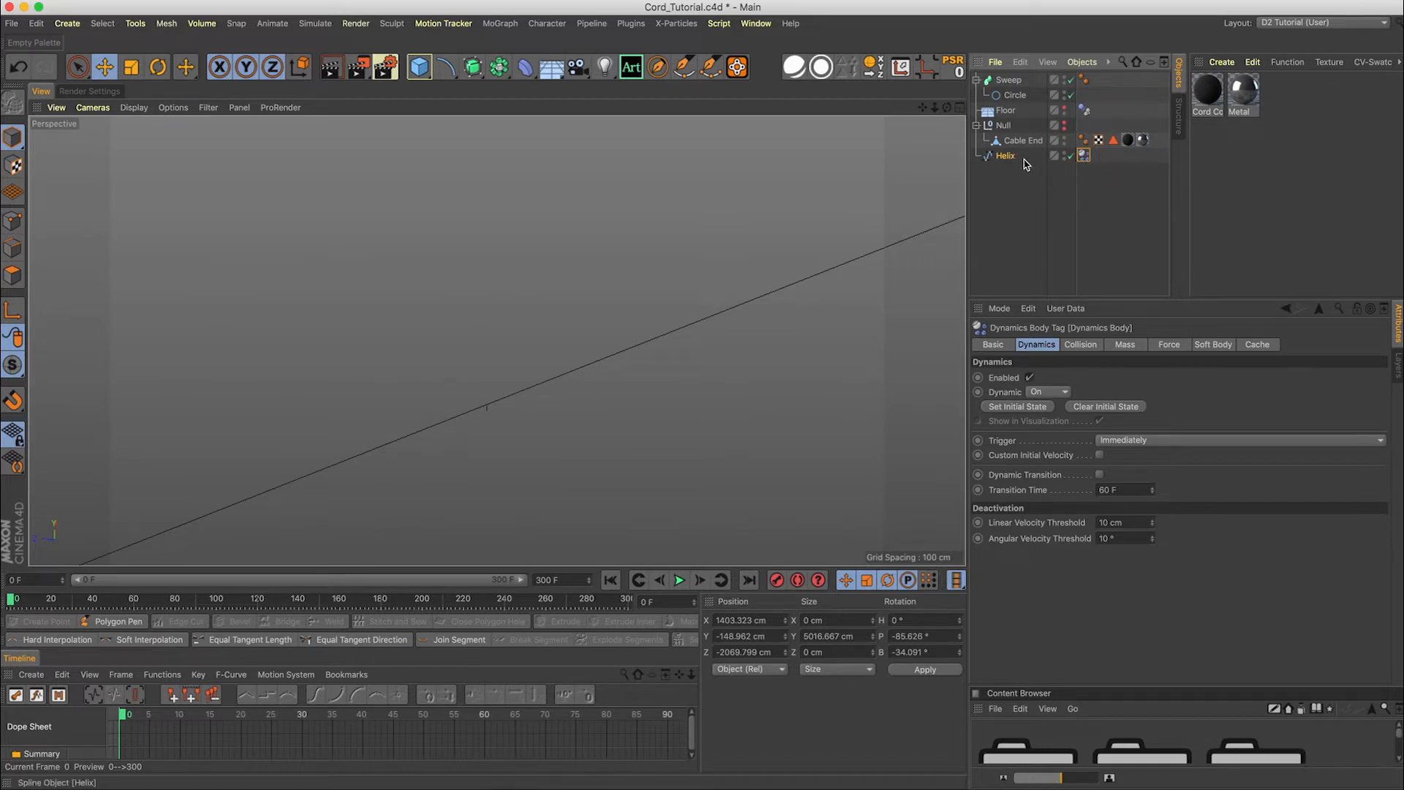
{"action": "left_click", "coordinate": [1005, 155]}
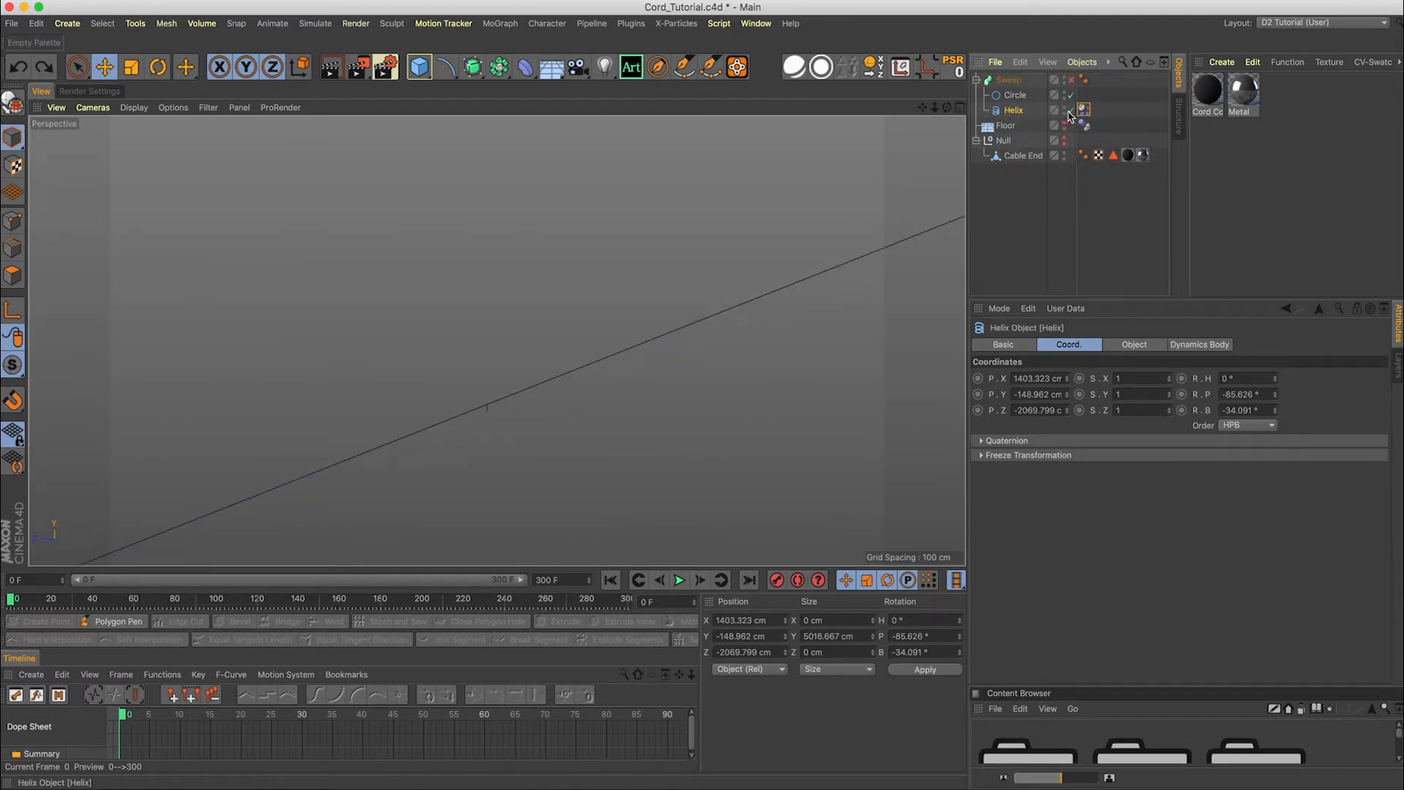
{"action": "left_click", "coordinate": [1082, 109]}
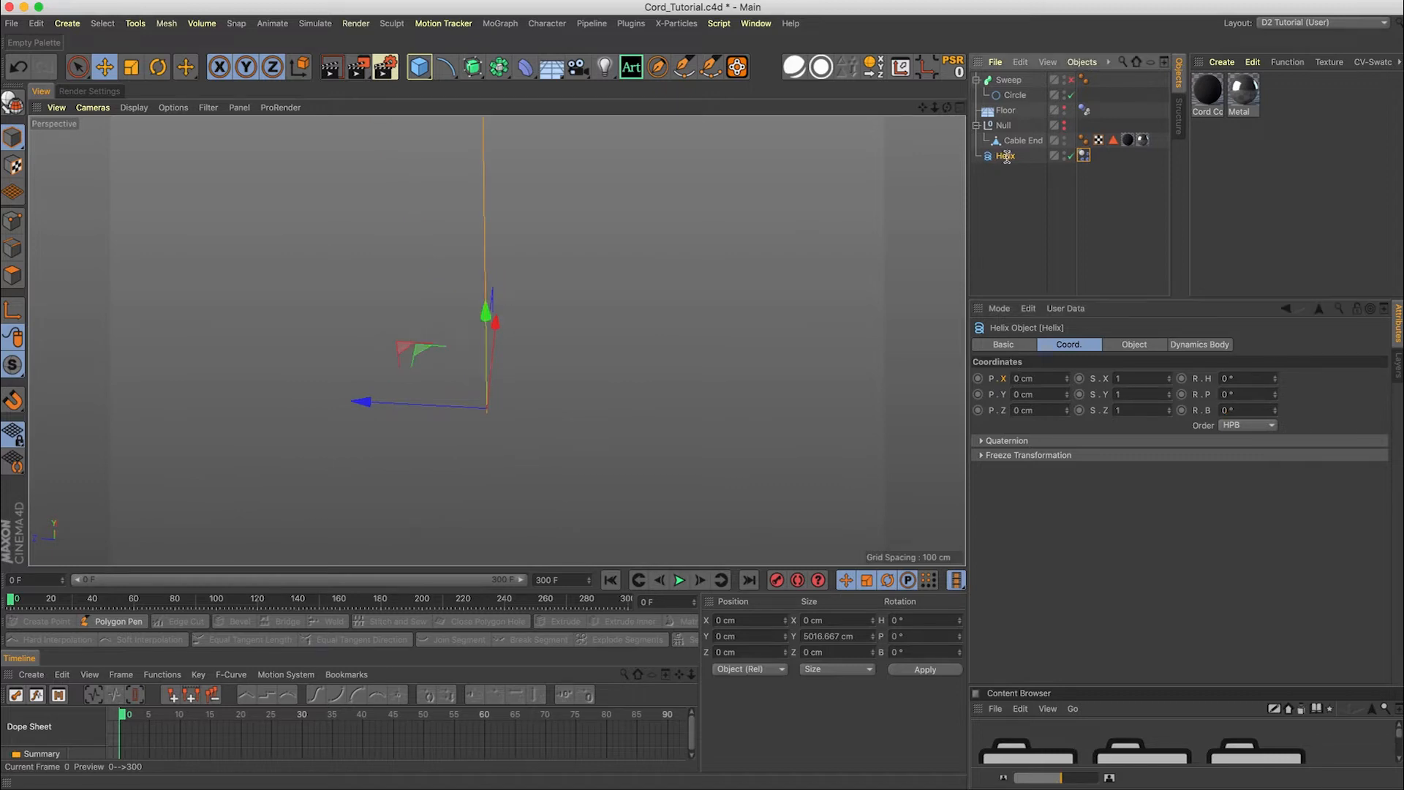
Move the Helix under the Sweep, play the simulation, and stop around frame 74 once tangled
{"action": "left_click_drag", "start_coordinate": [488, 320], "coordinate": [490, 298]}
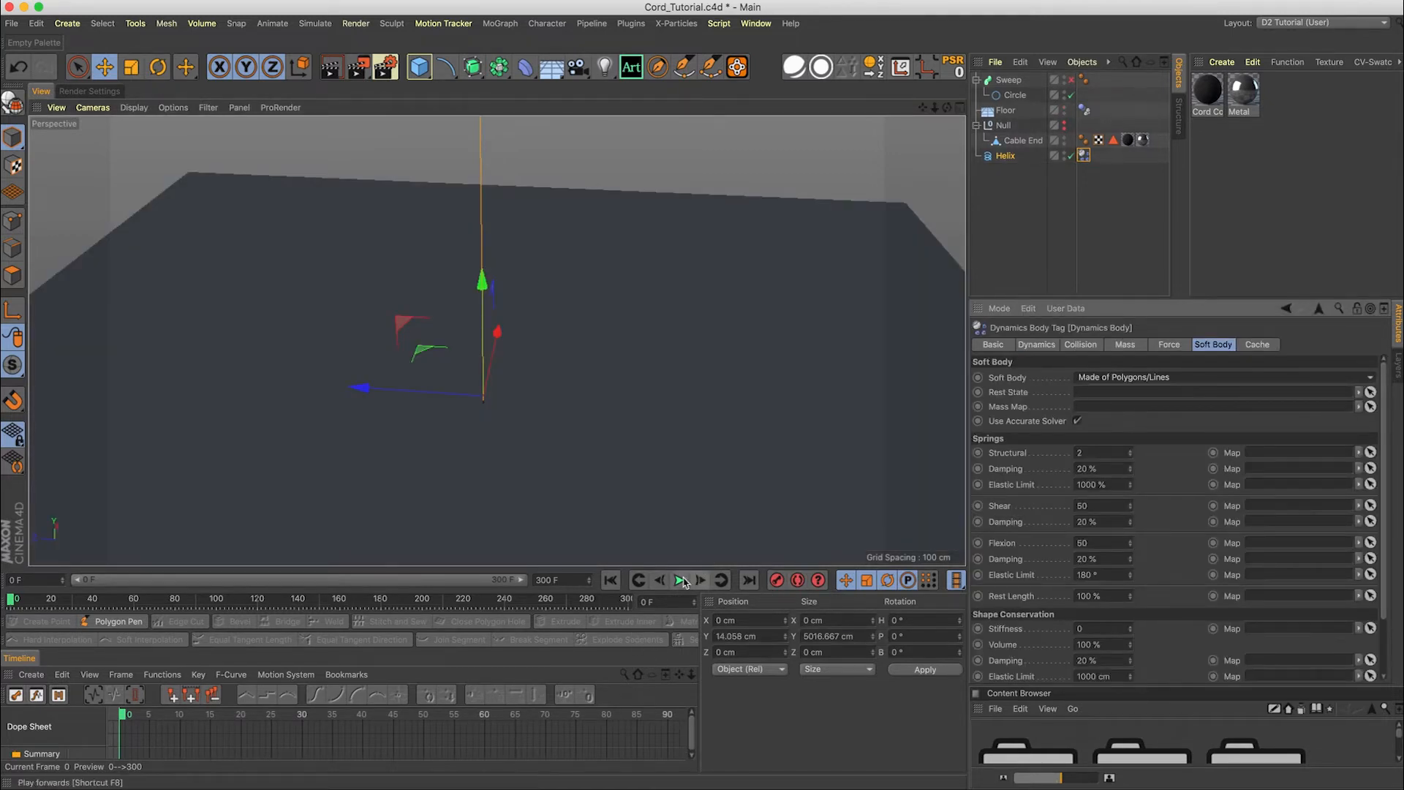
{"action": "left_click", "coordinate": [679, 580]}
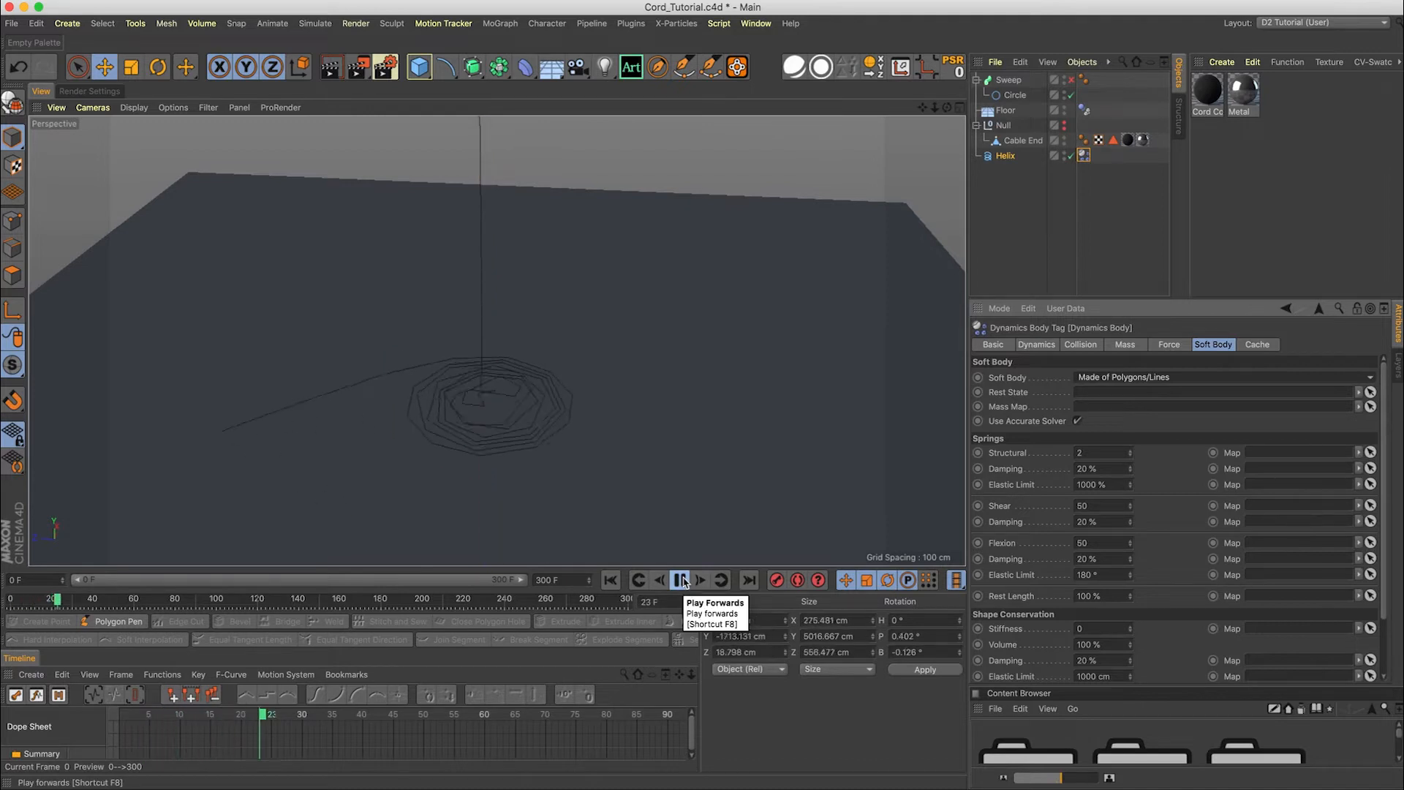
{"action": "left_click", "coordinate": [679, 580]}
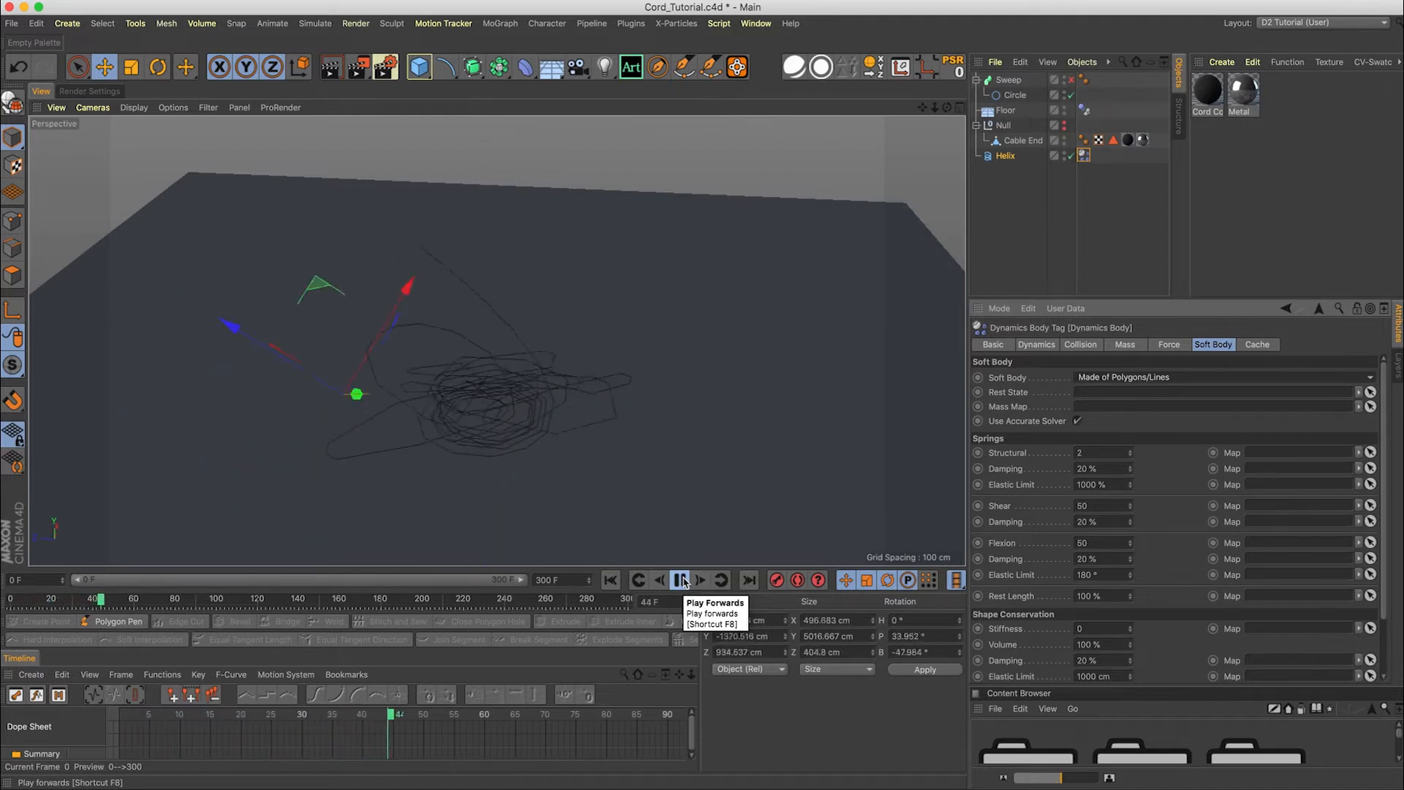
{"action": "left_click", "coordinate": [679, 579]}
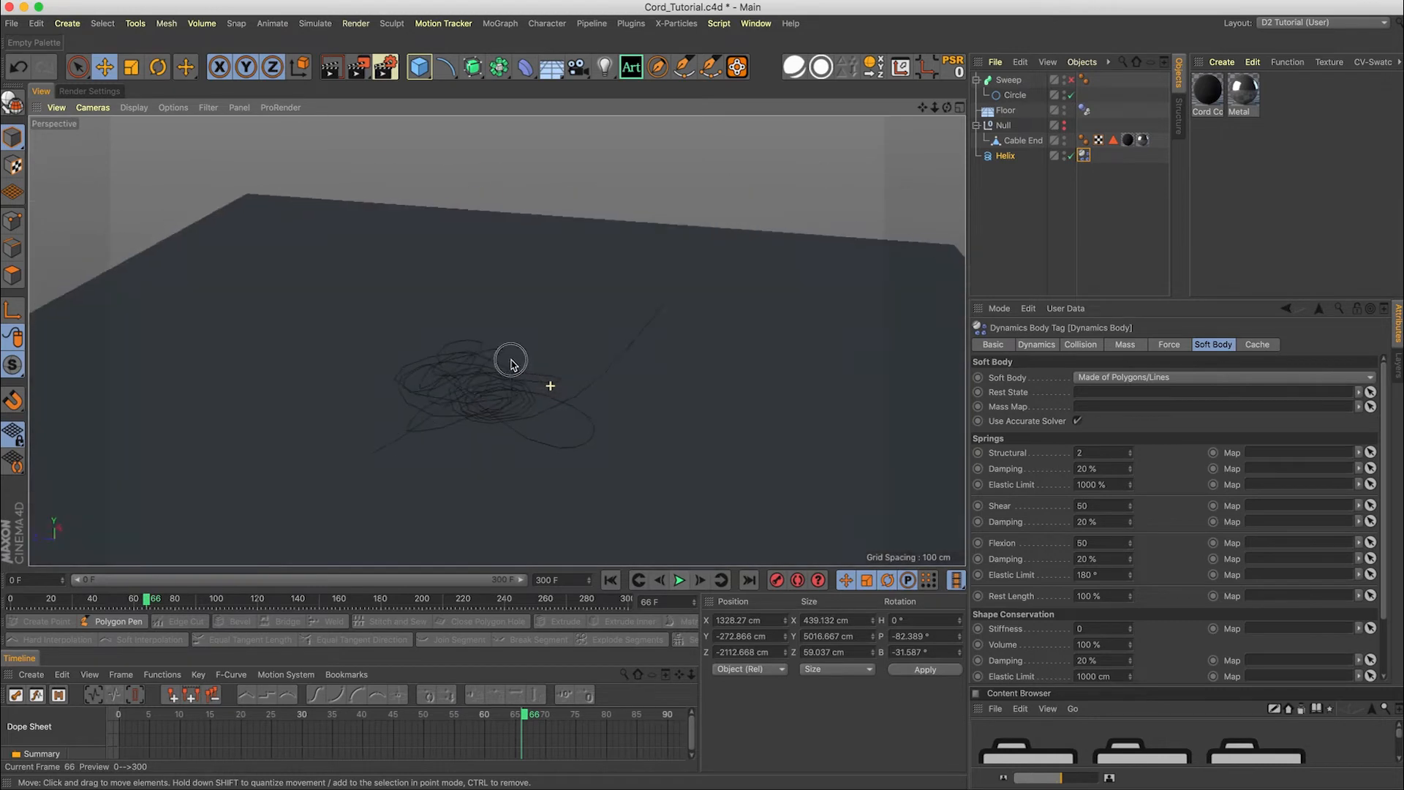
{"action": "left_click", "coordinate": [679, 580]}
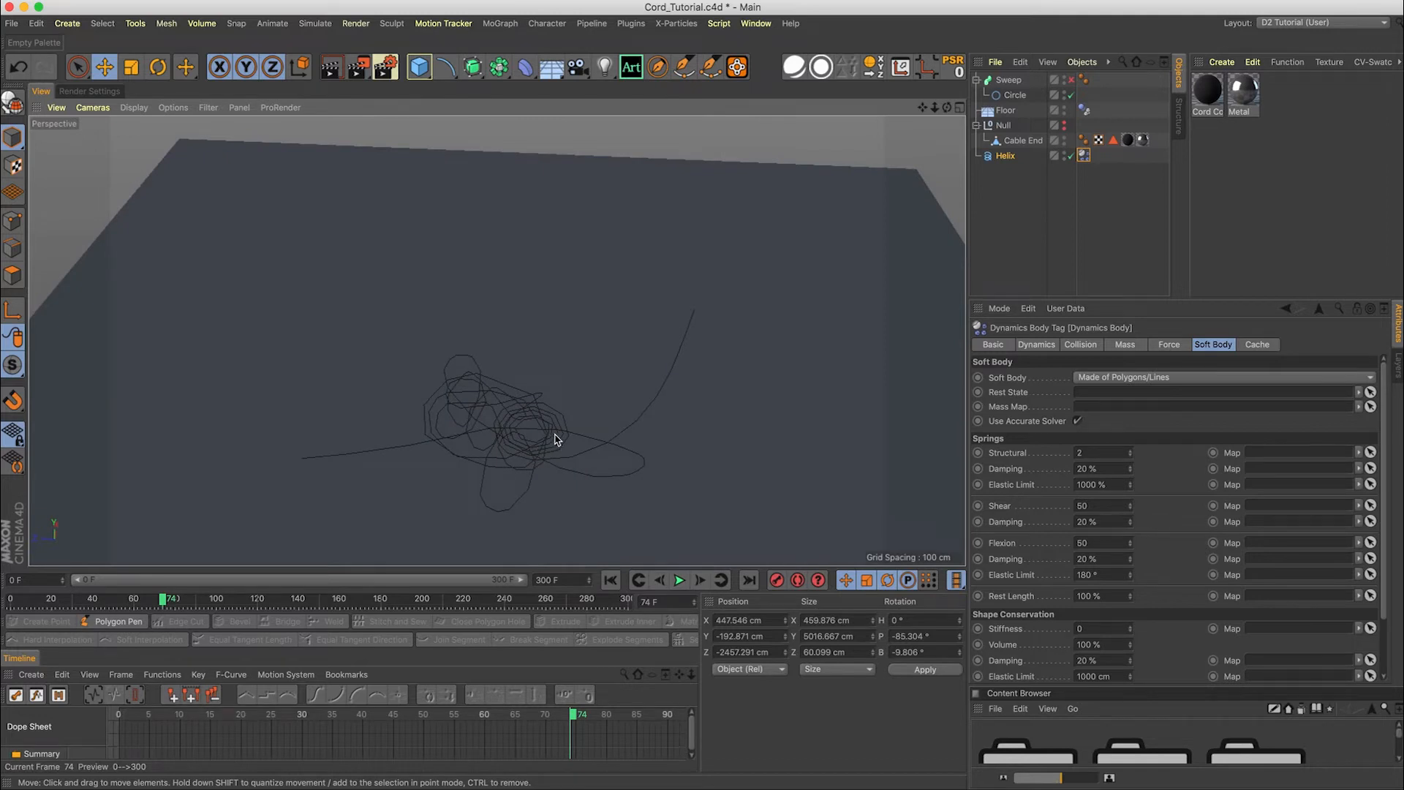
{"action": "left_click", "coordinate": [1005, 156]}
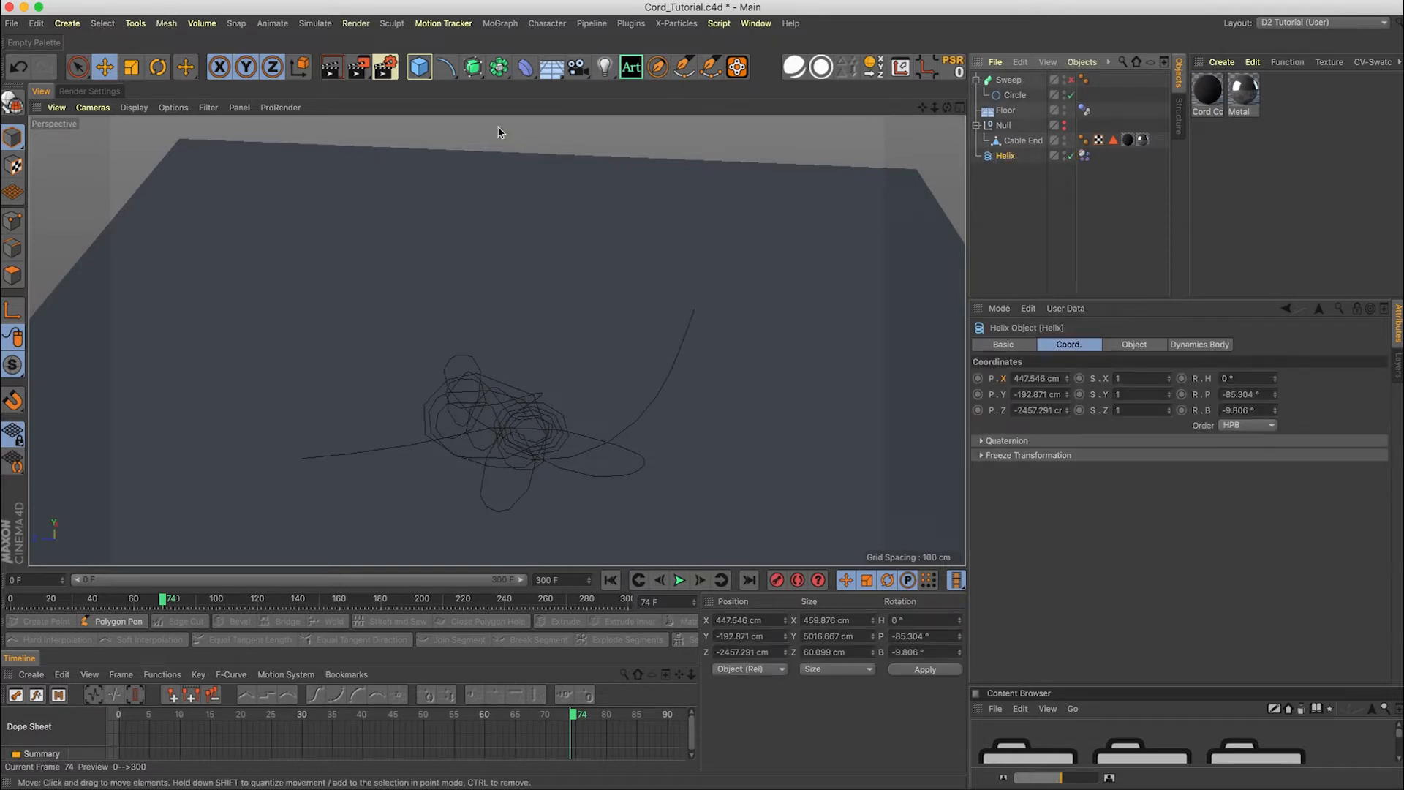
{"action": "mouse_move", "coordinate": [1008, 206]}
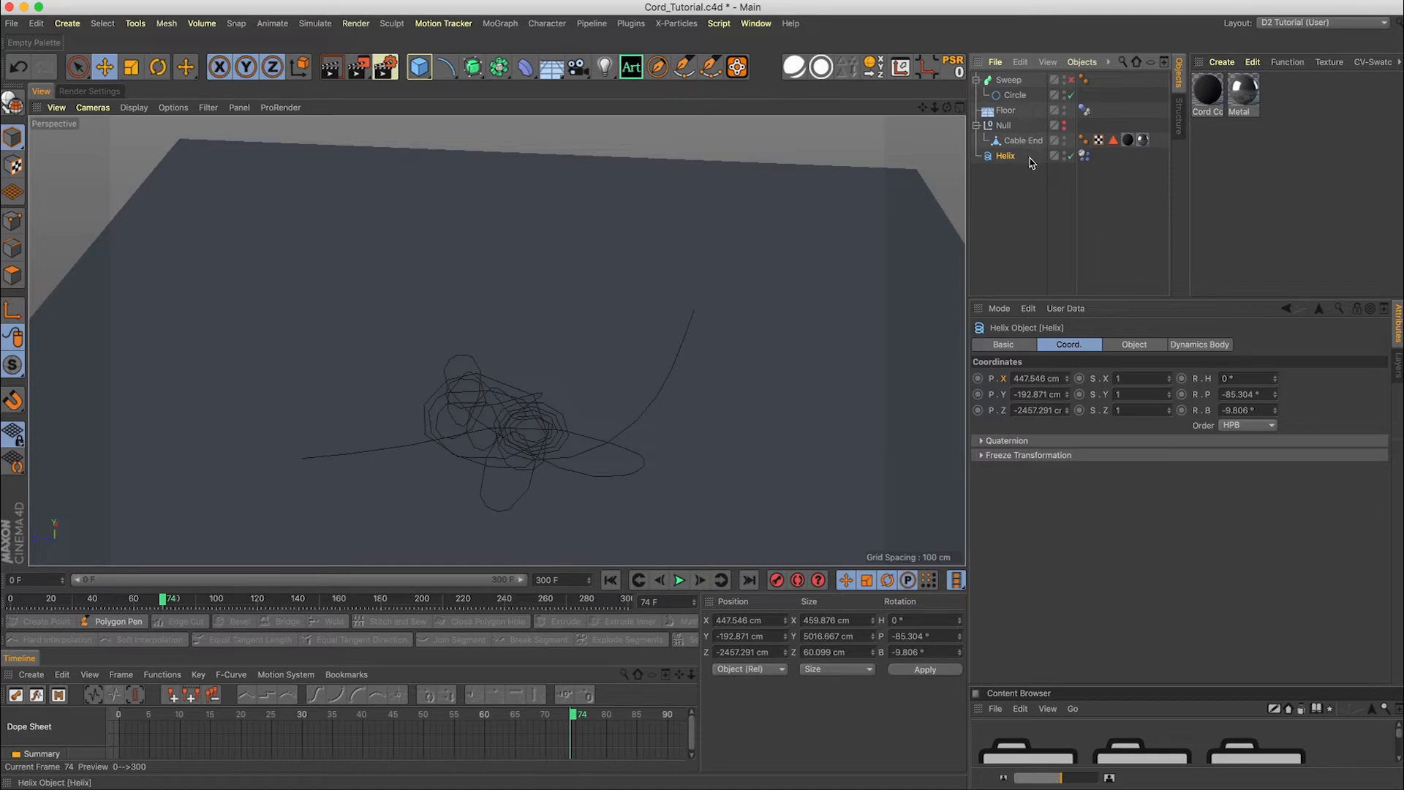
{"action": "left_click", "coordinate": [499, 23]}
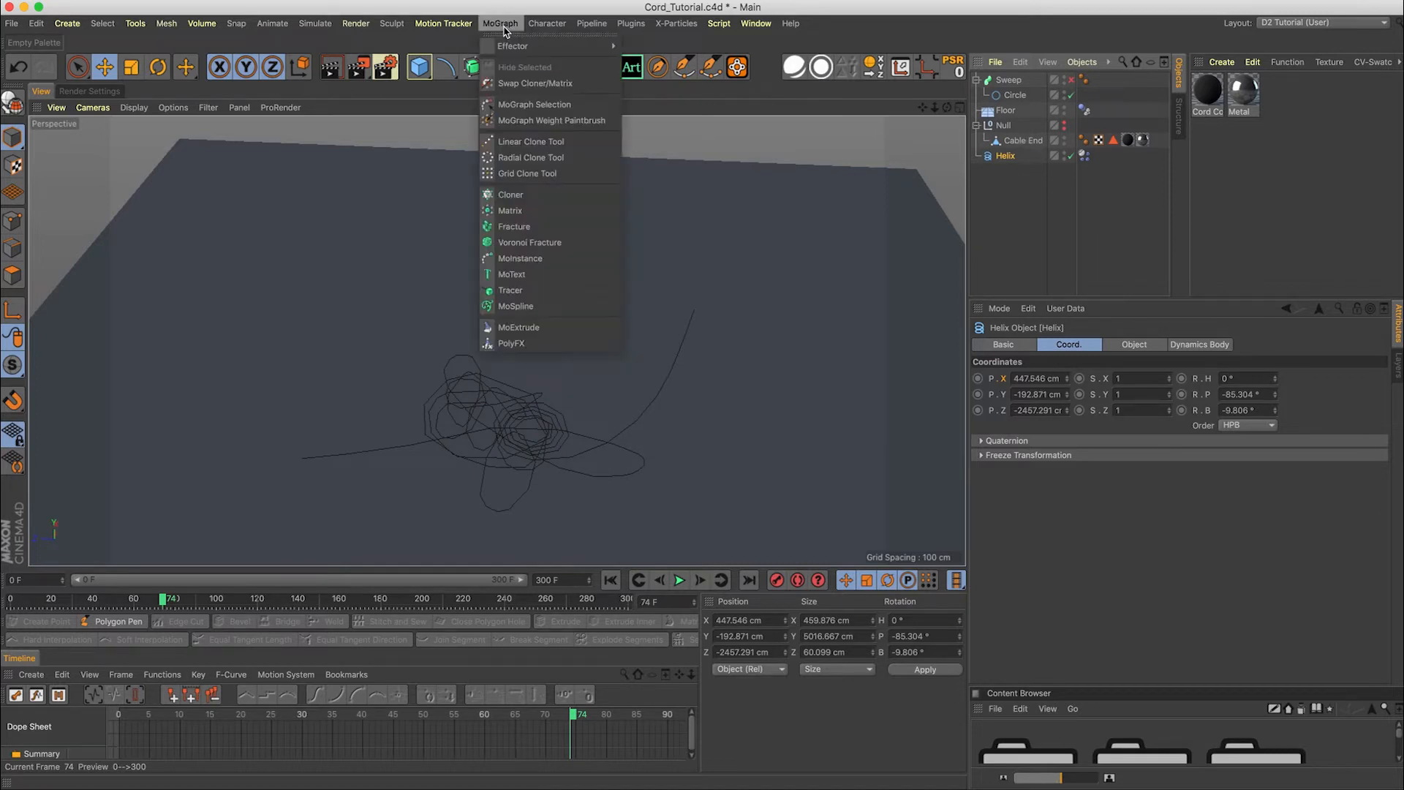
Add a Matrix on the Helix: scale 0.2, Even distribution, count 1000, smooth rotation
{"action": "left_click", "coordinate": [510, 210]}
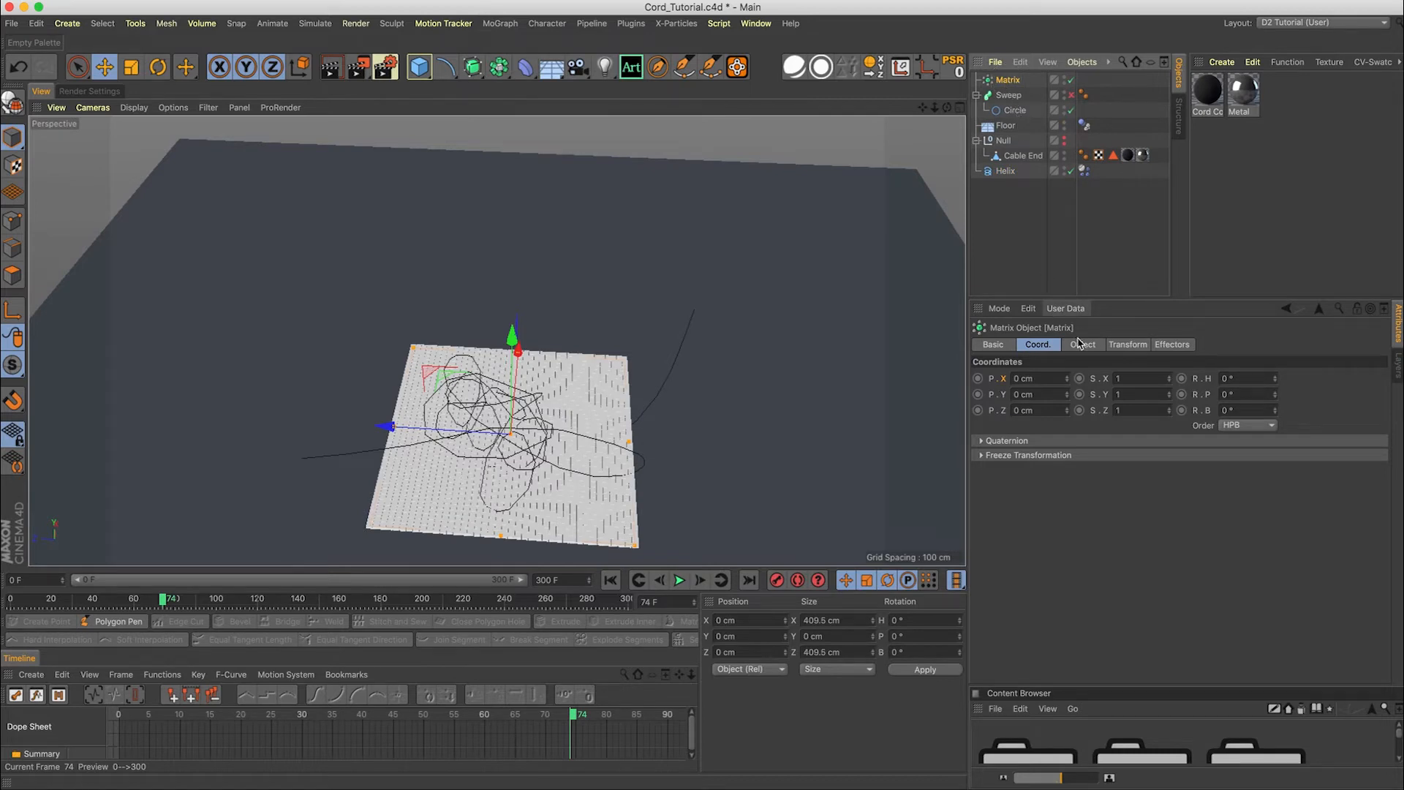
{"action": "left_click", "coordinate": [1081, 344]}
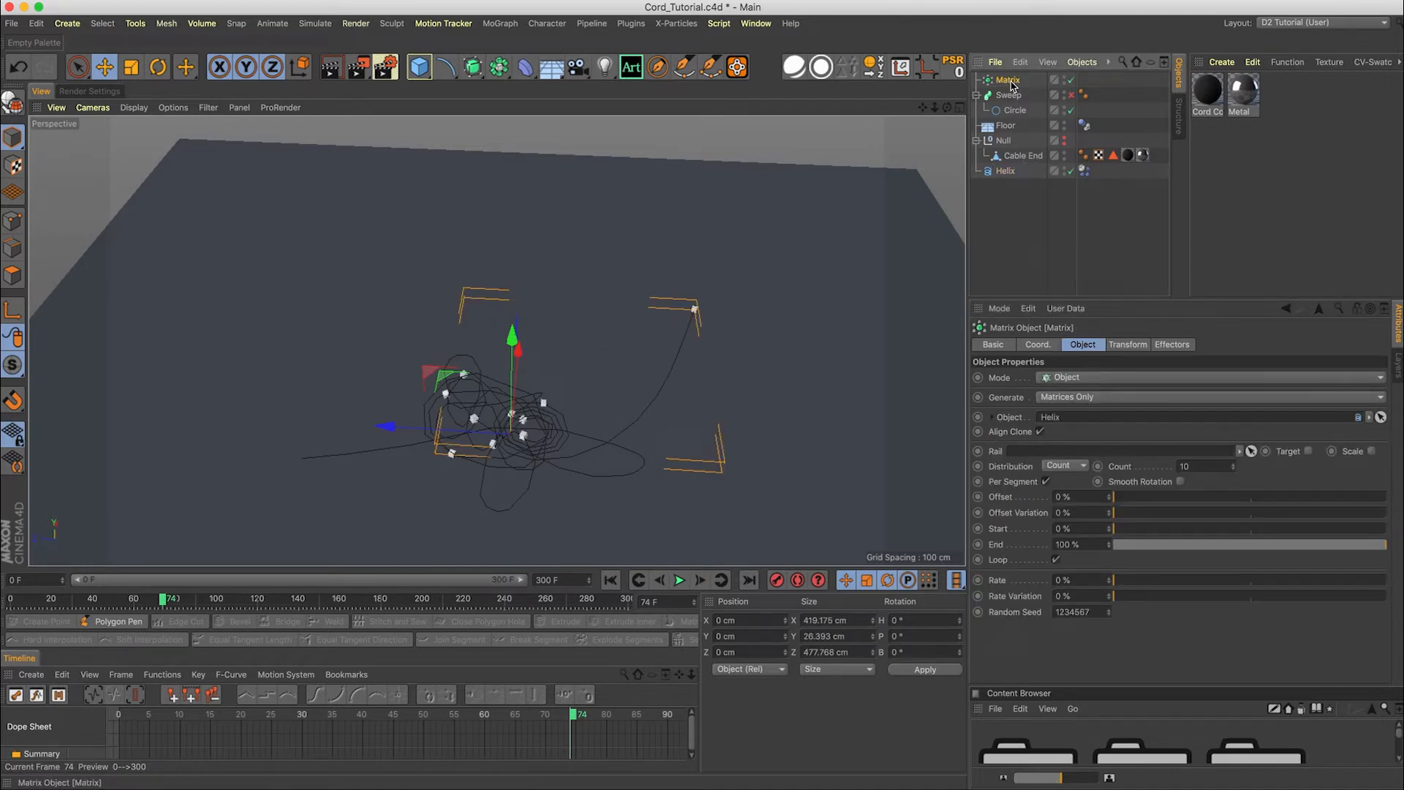
{"action": "left_click", "coordinate": [1126, 344]}
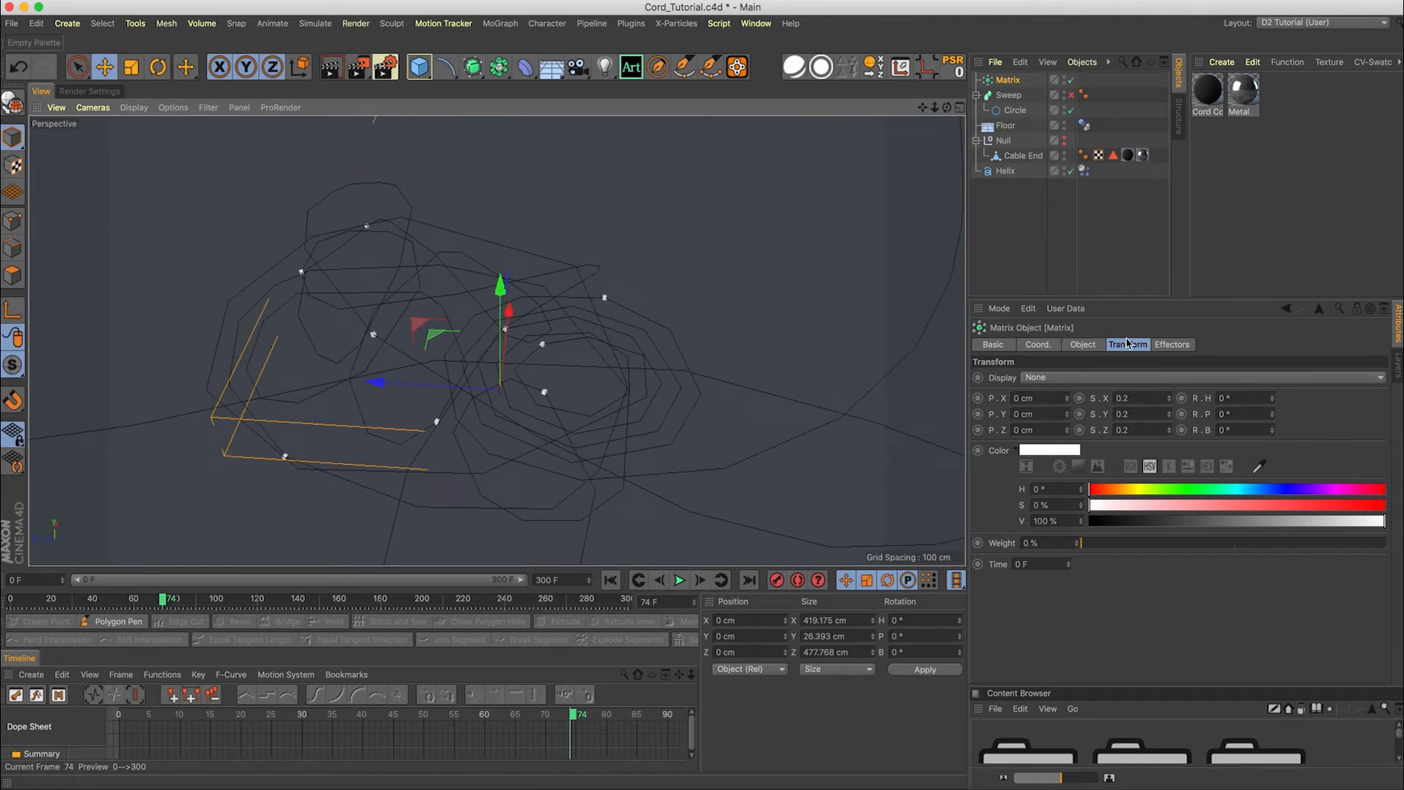
{"action": "left_click", "coordinate": [1081, 344]}
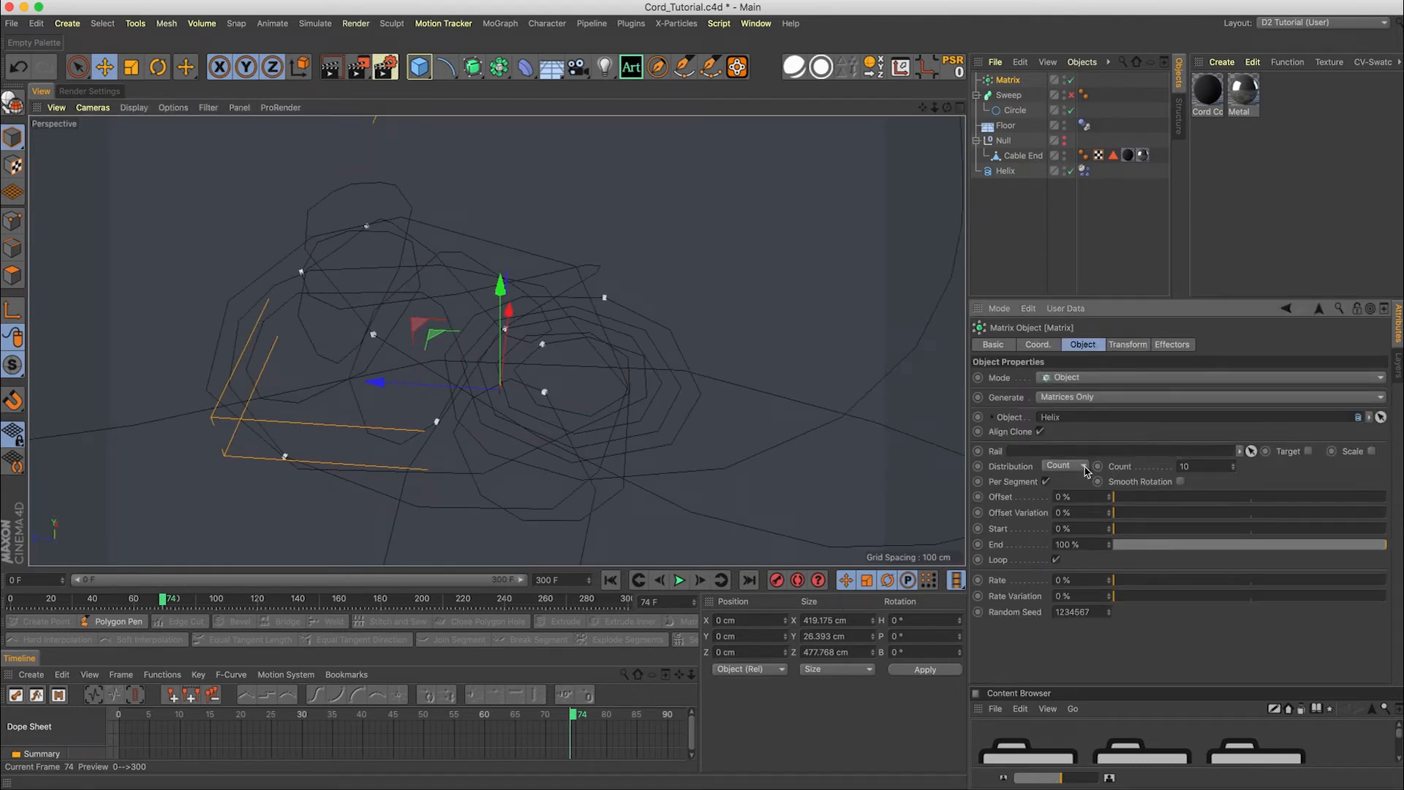
{"action": "left_click", "coordinate": [1065, 466]}
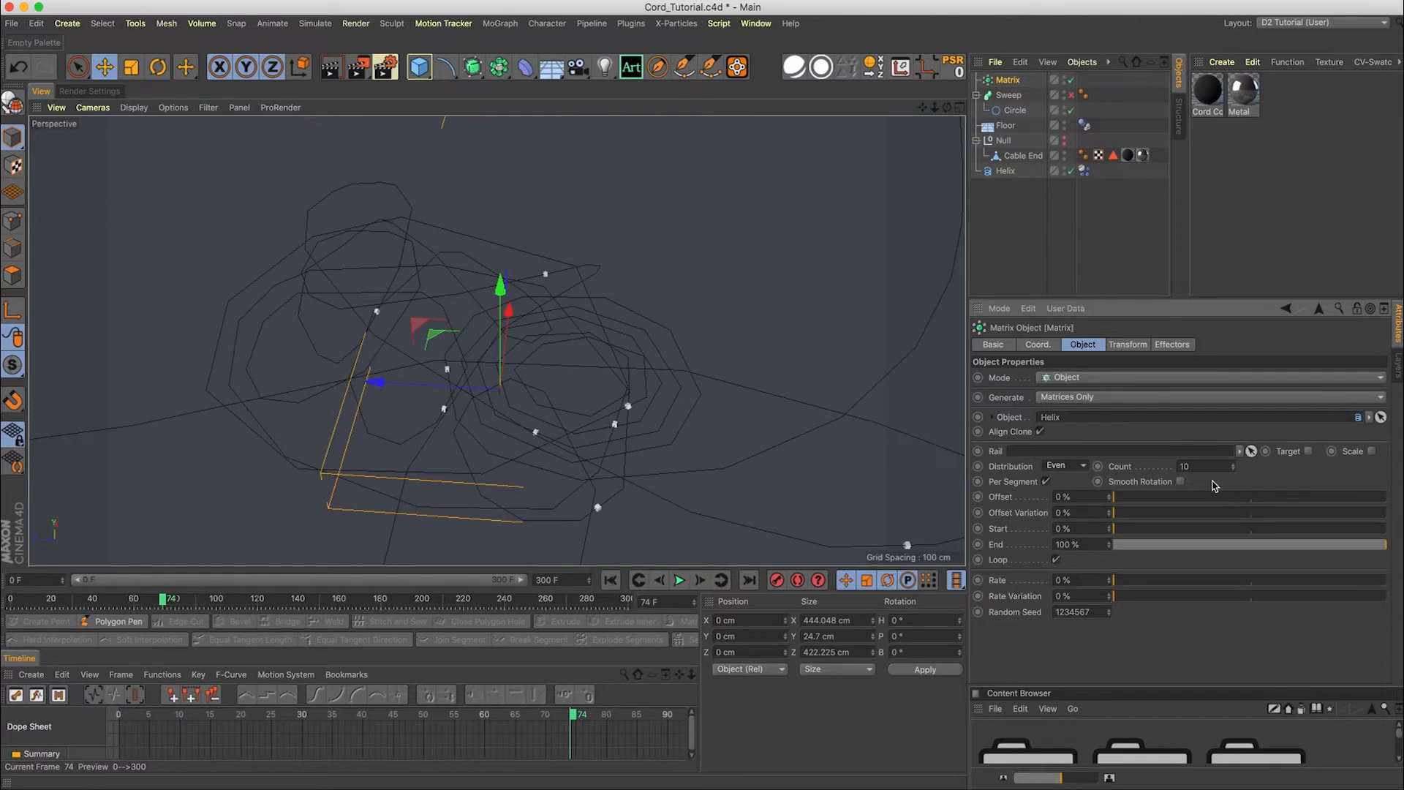
{"action": "type", "text": "10000"}
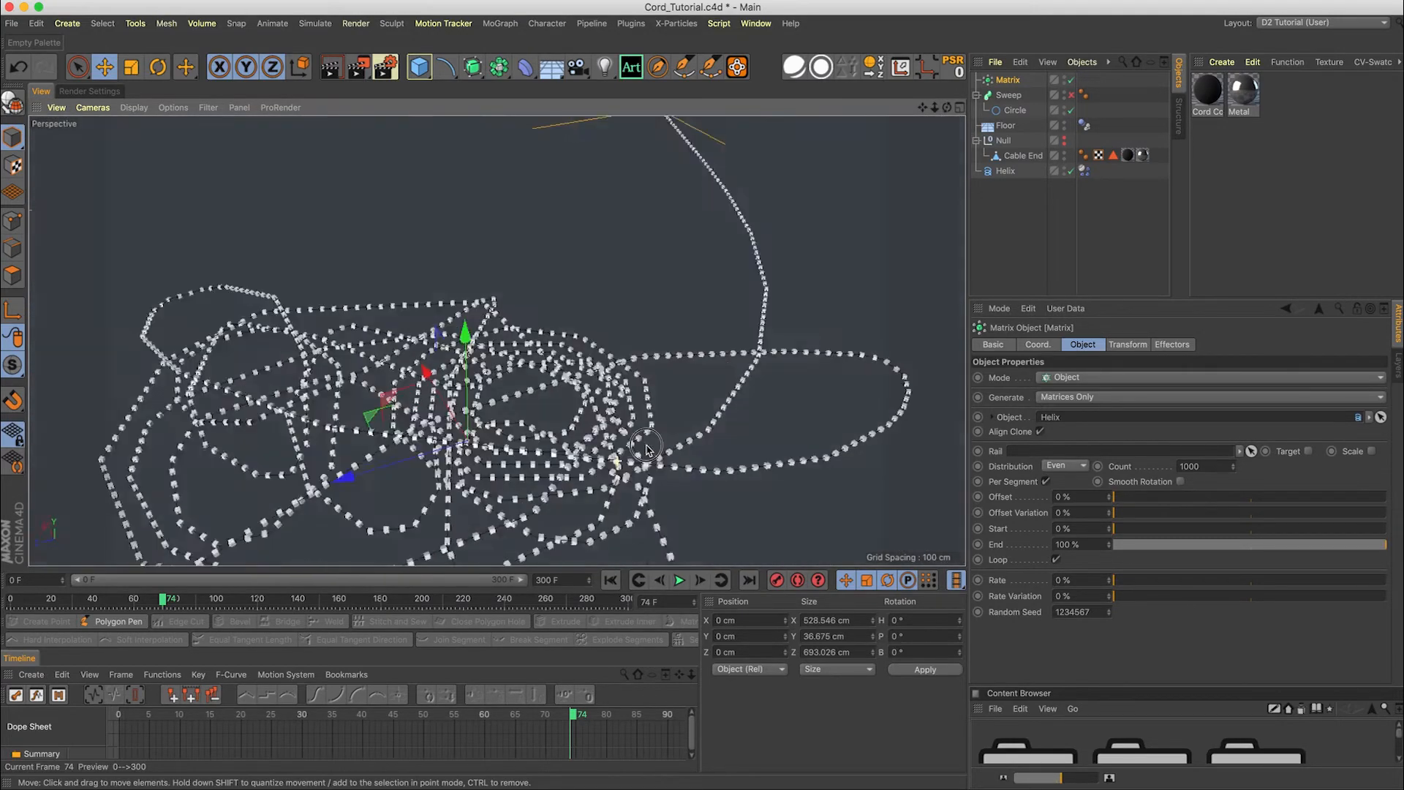
{"action": "left_click_drag", "start_coordinate": [645, 448], "coordinate": [654, 376]}
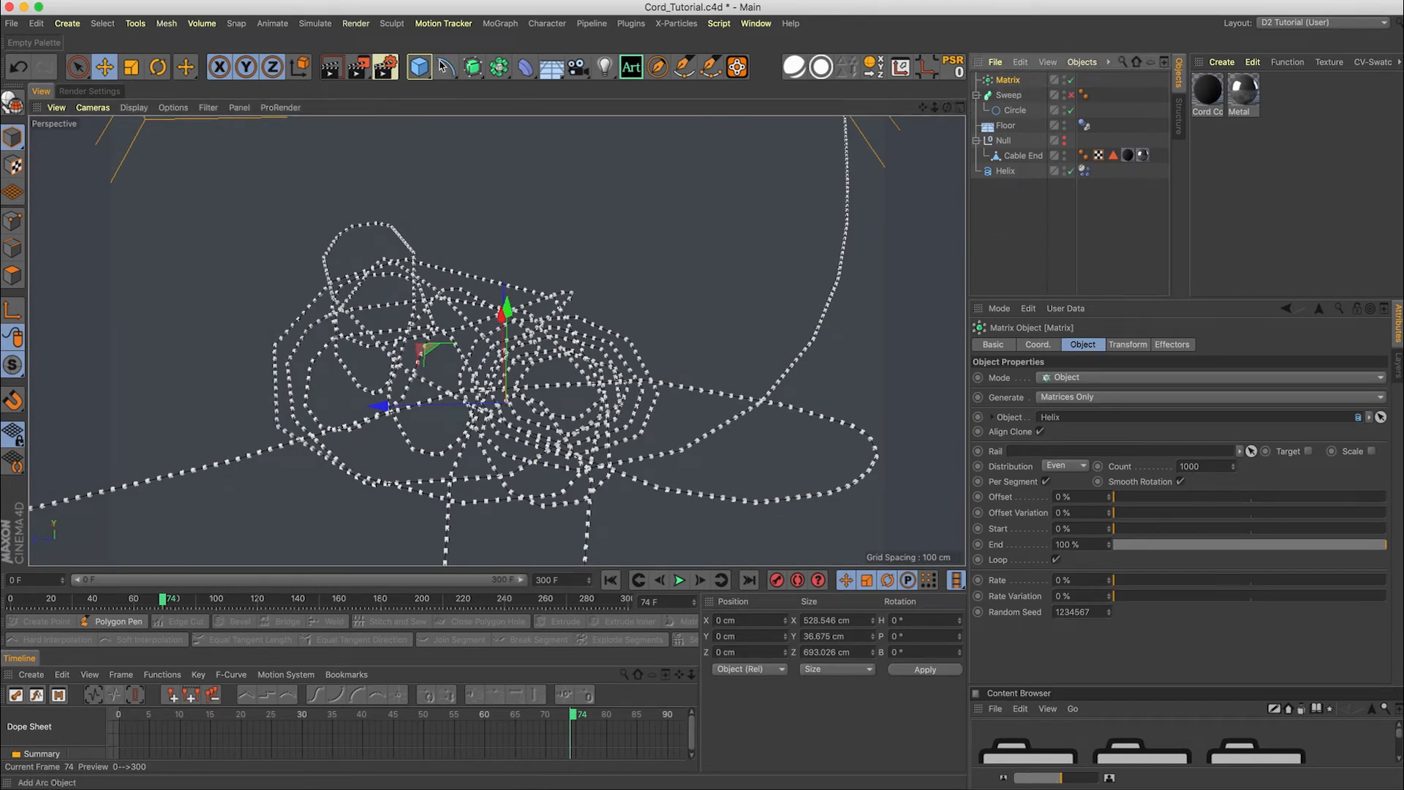
Add a Tracer set to Connect All Objects on the Matrix and place it inside the Sweep
{"action": "left_click", "coordinate": [500, 24]}
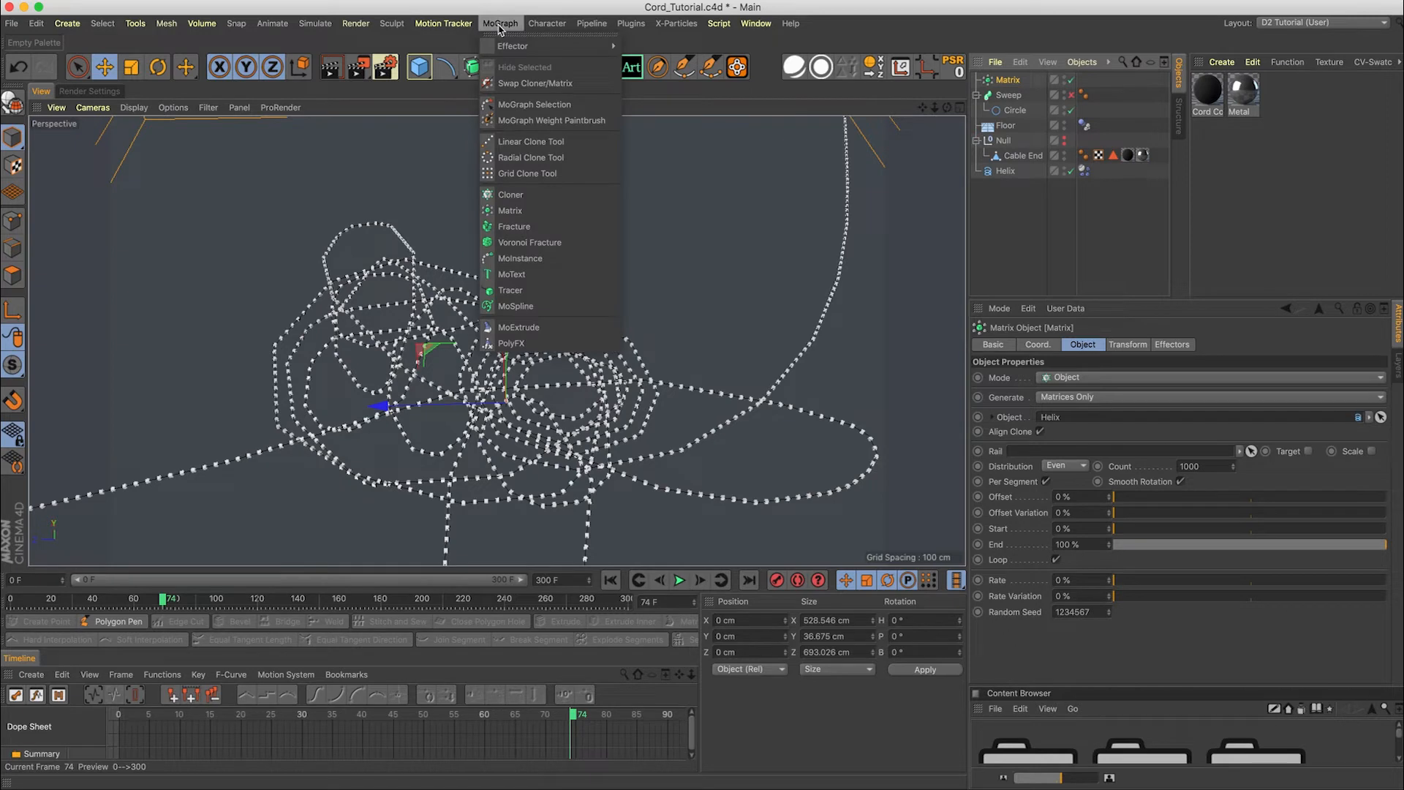
{"action": "left_click", "coordinate": [511, 274]}
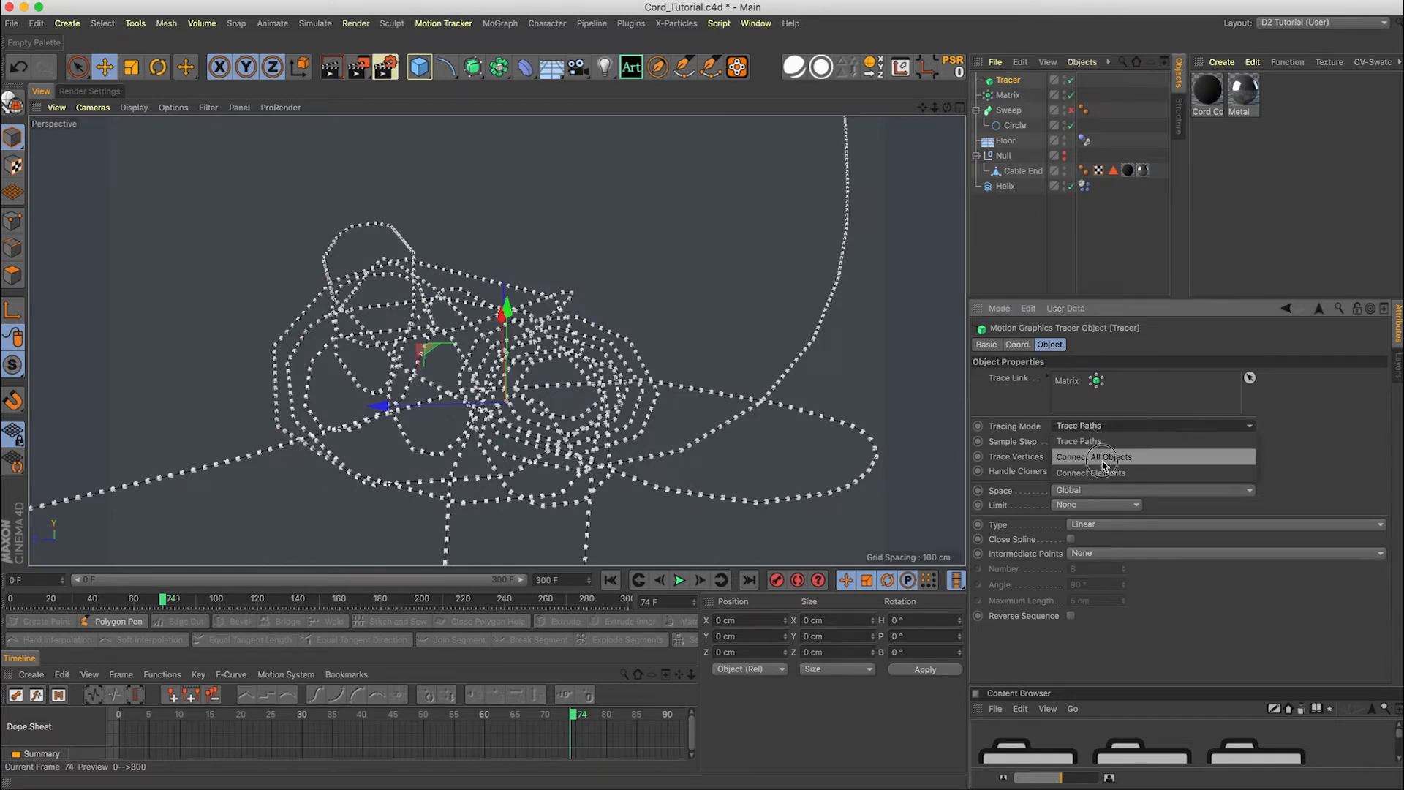
{"action": "left_click", "coordinate": [1094, 456]}
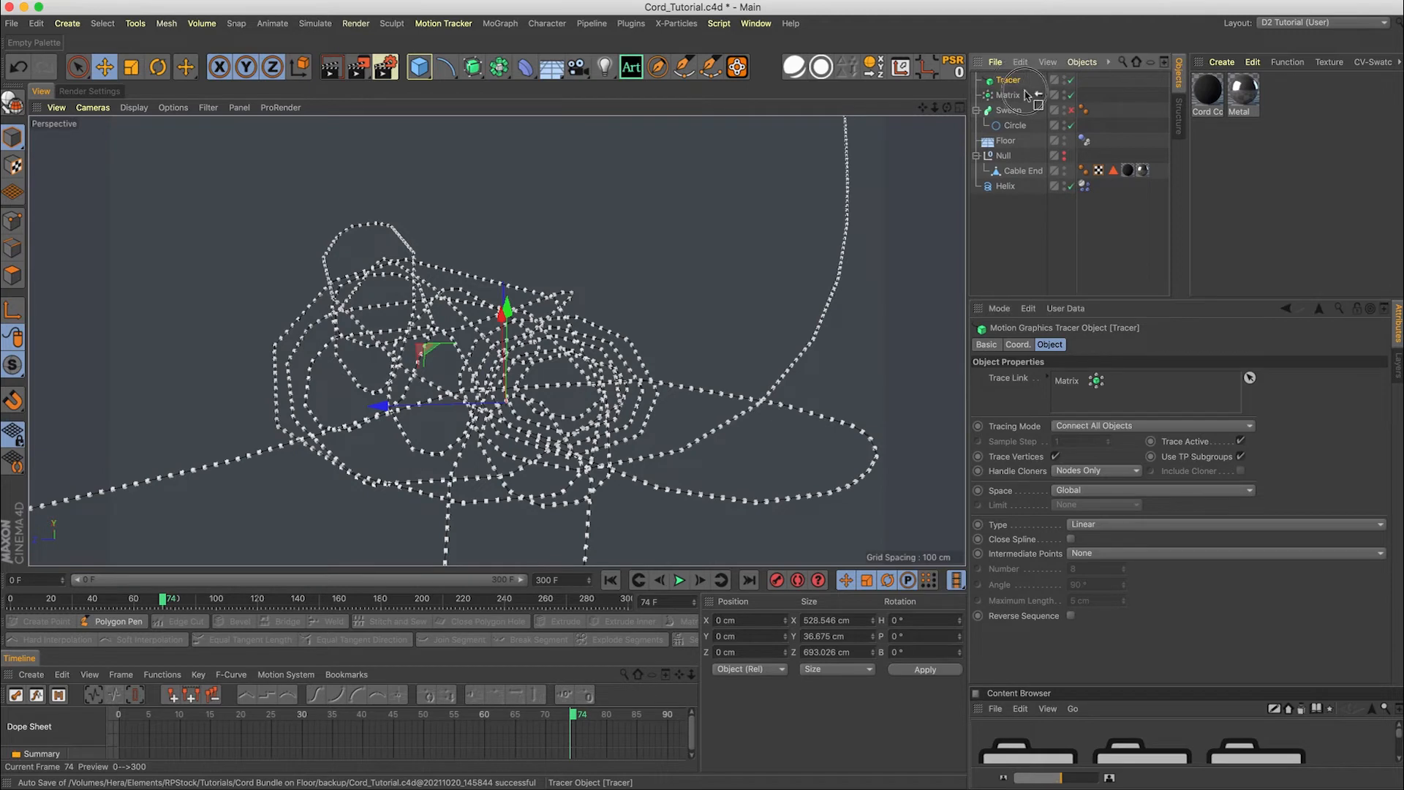
{"action": "left_click_drag", "start_coordinate": [1007, 80], "coordinate": [1014, 131]}
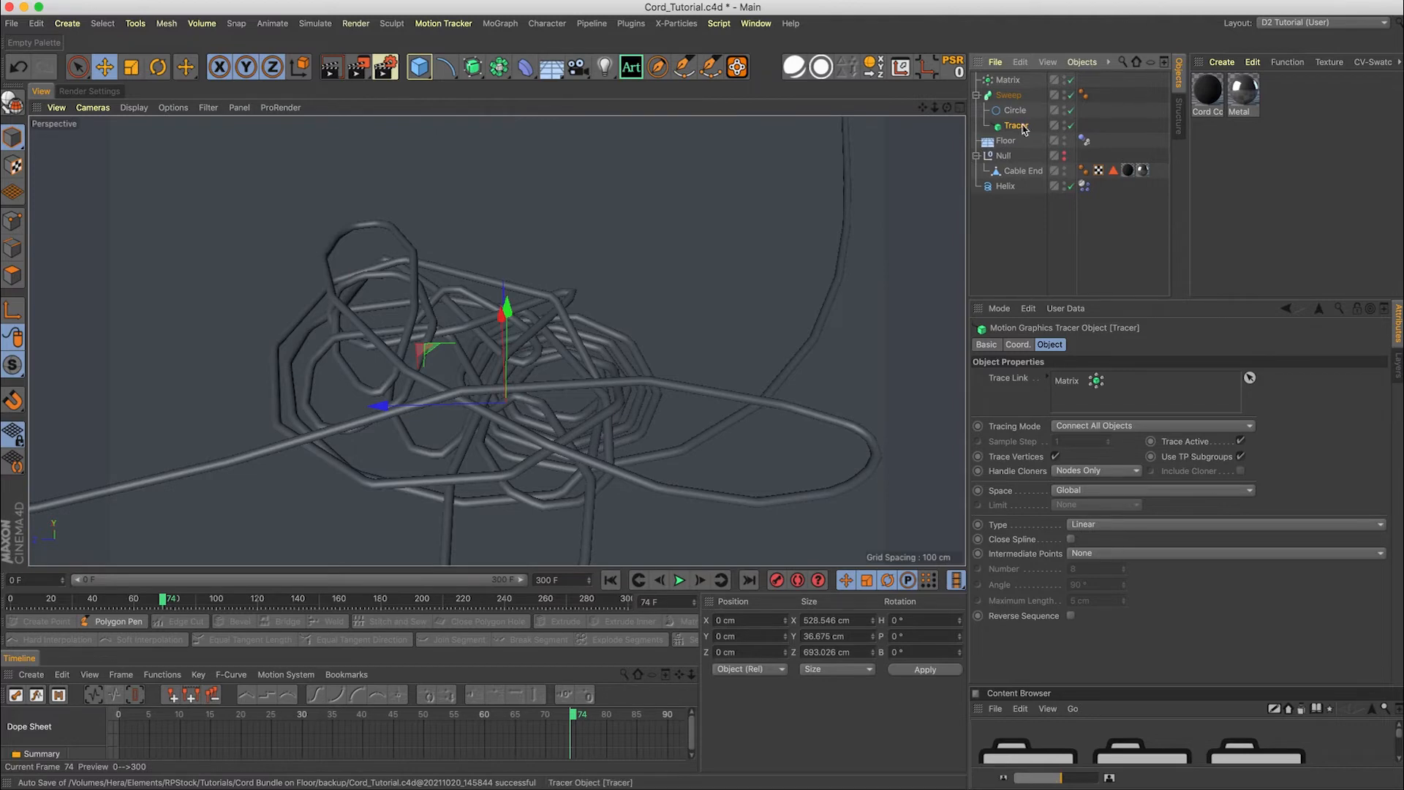
{"action": "mouse_move", "coordinate": [1025, 128]}
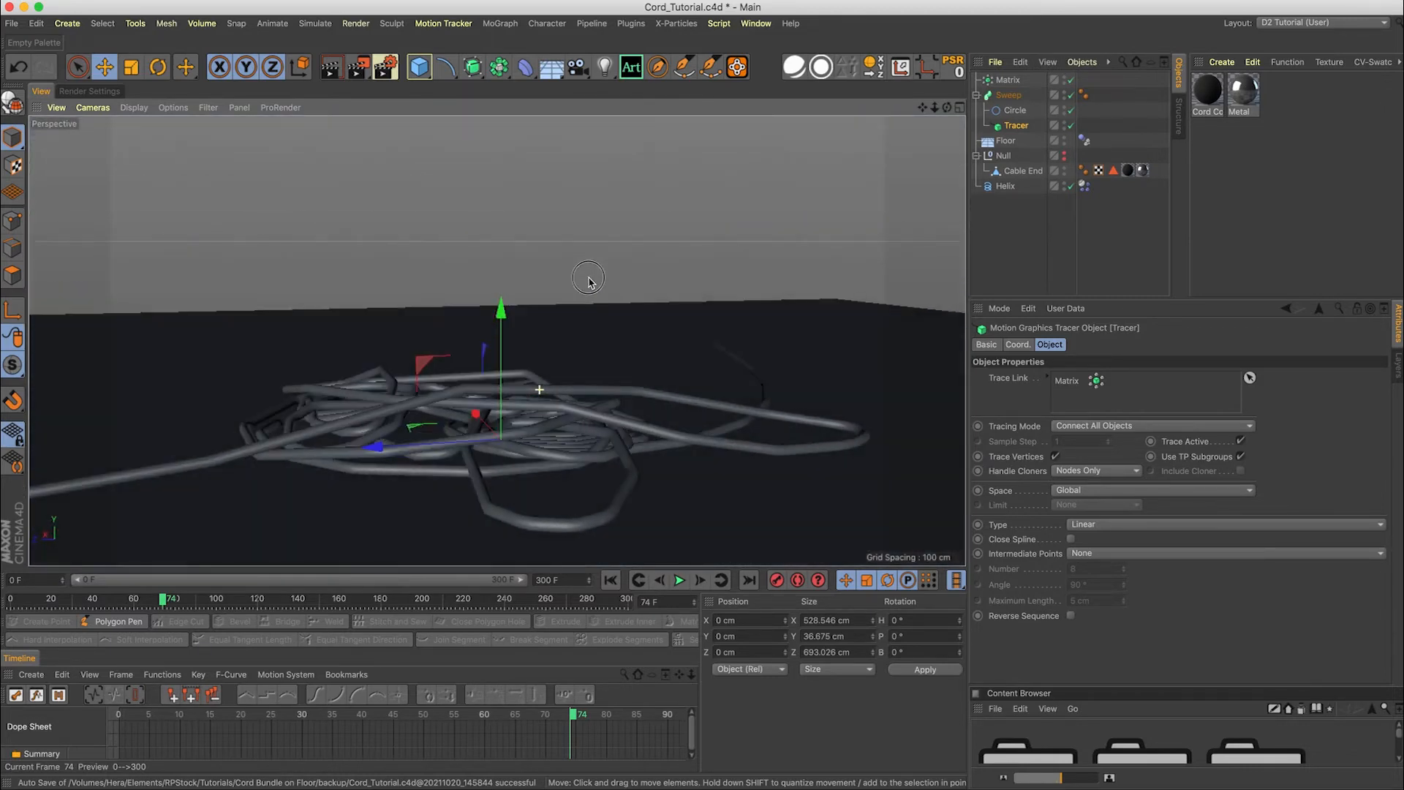
Bake the Sweep with Current State to Object, then Connect Objects + Delete into Sweep.1
{"action": "left_click", "coordinate": [1016, 125]}
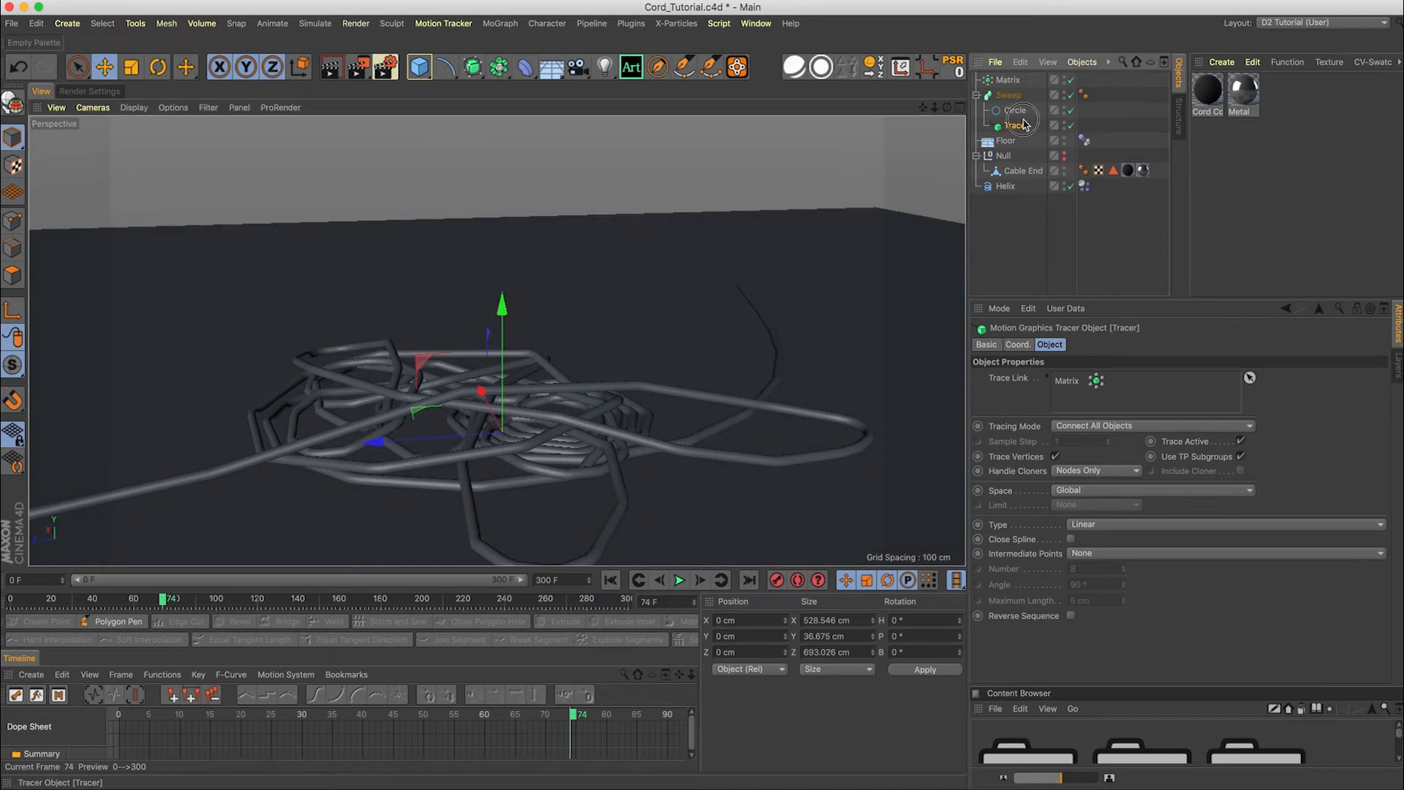
{"action": "right_click", "coordinate": [1015, 125]}
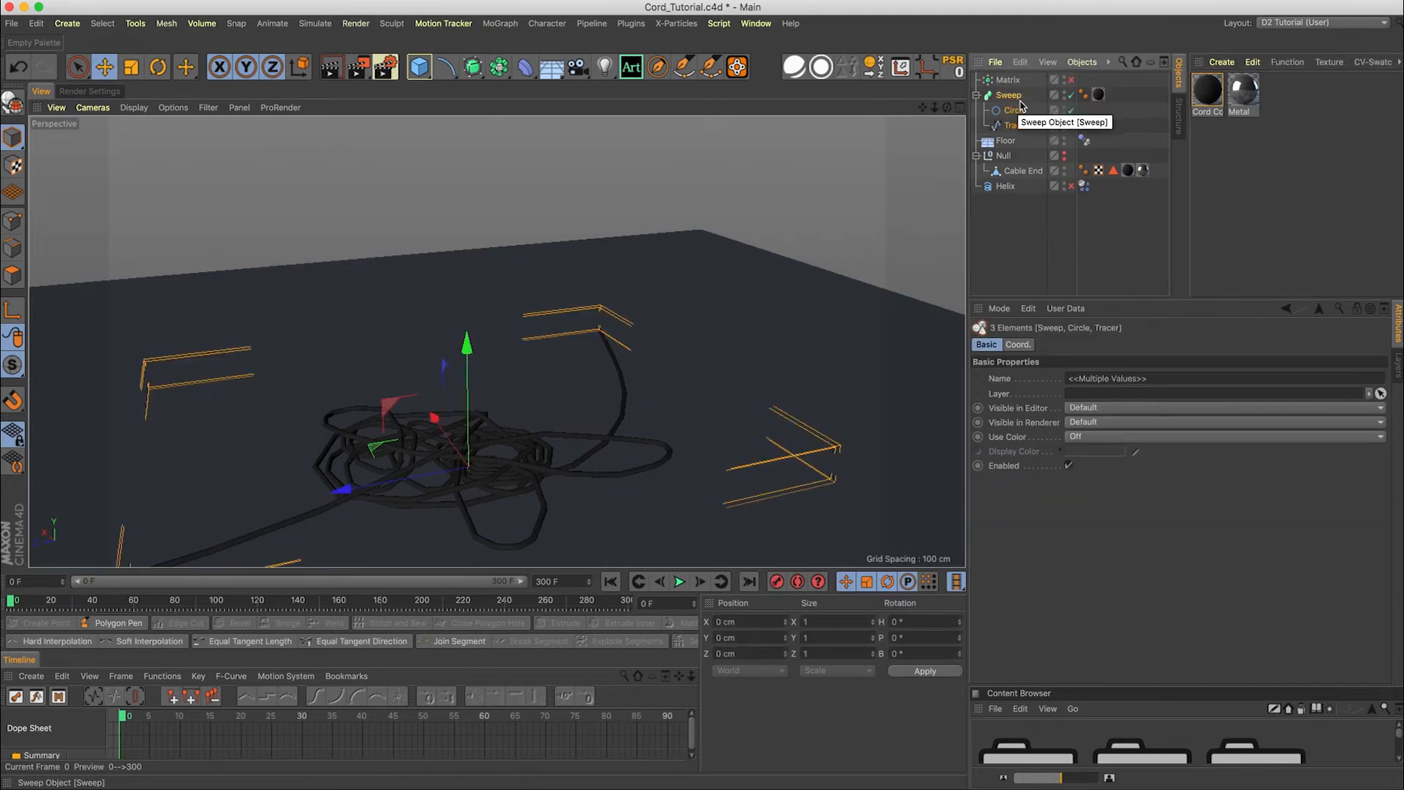
{"action": "right_click", "coordinate": [1010, 94]}
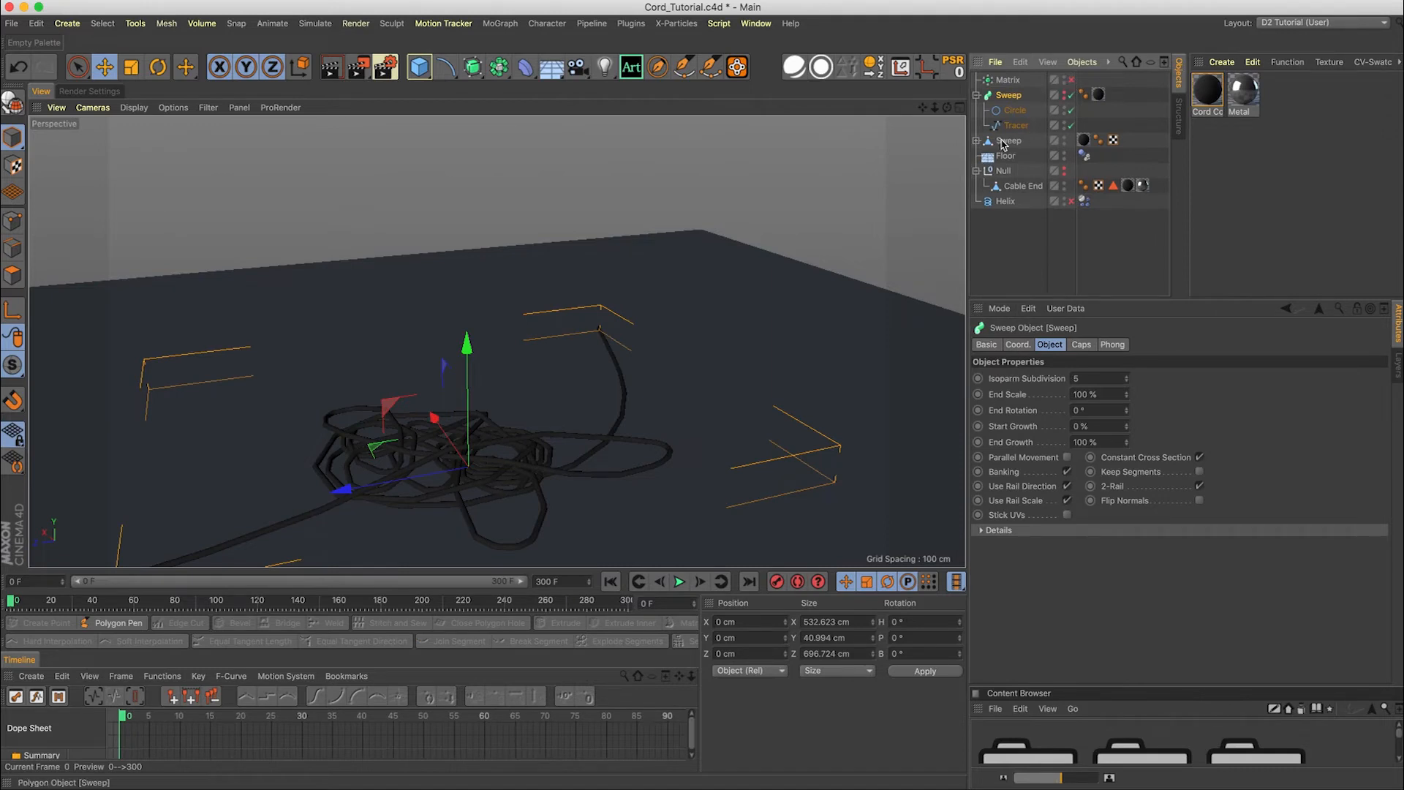
{"action": "left_click", "coordinate": [1009, 140]}
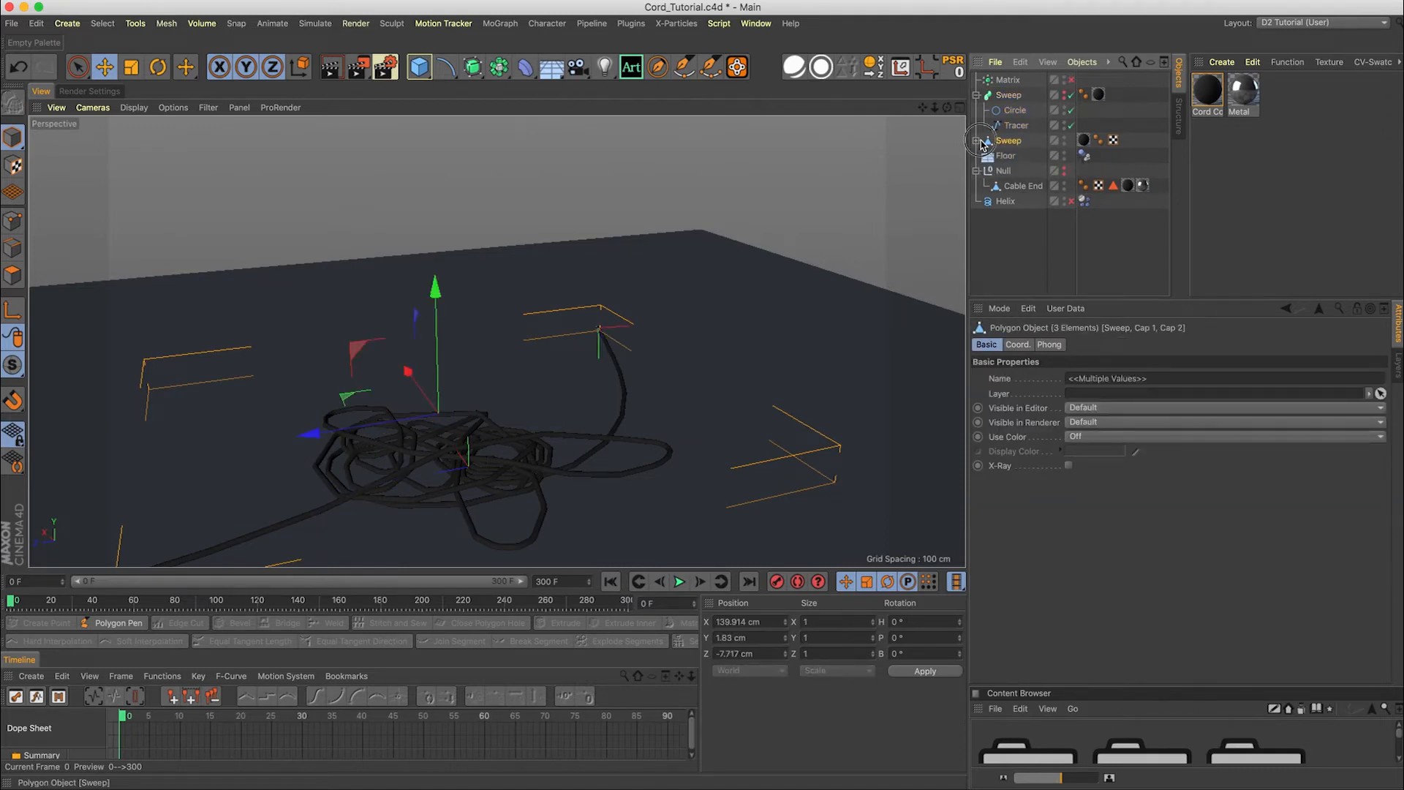
{"action": "left_click", "coordinate": [1009, 140]}
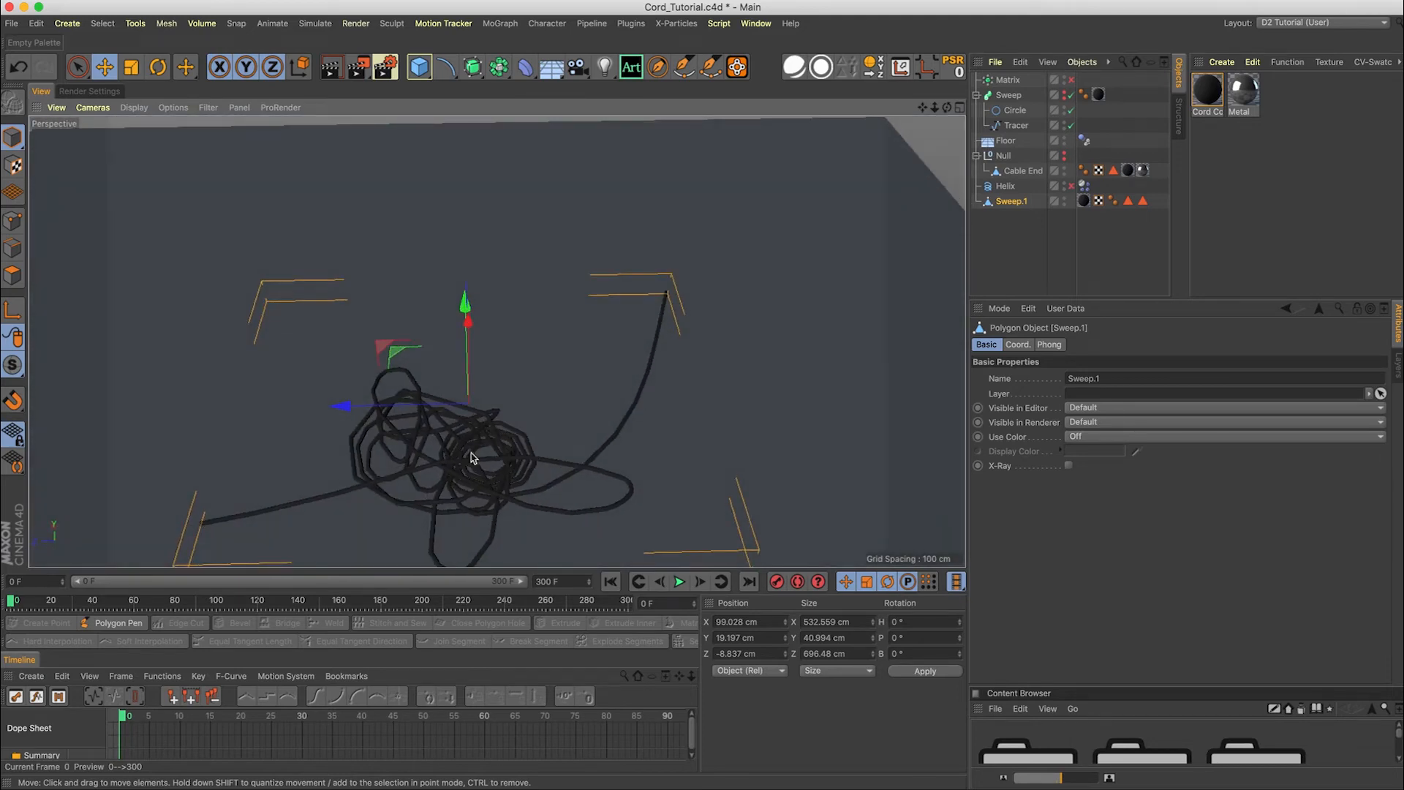
Move the Cable End plug to the cord's upper end and group it as Cable End_01 and Cable End_02
{"action": "left_click_drag", "start_coordinate": [471, 456], "coordinate": [533, 381]}
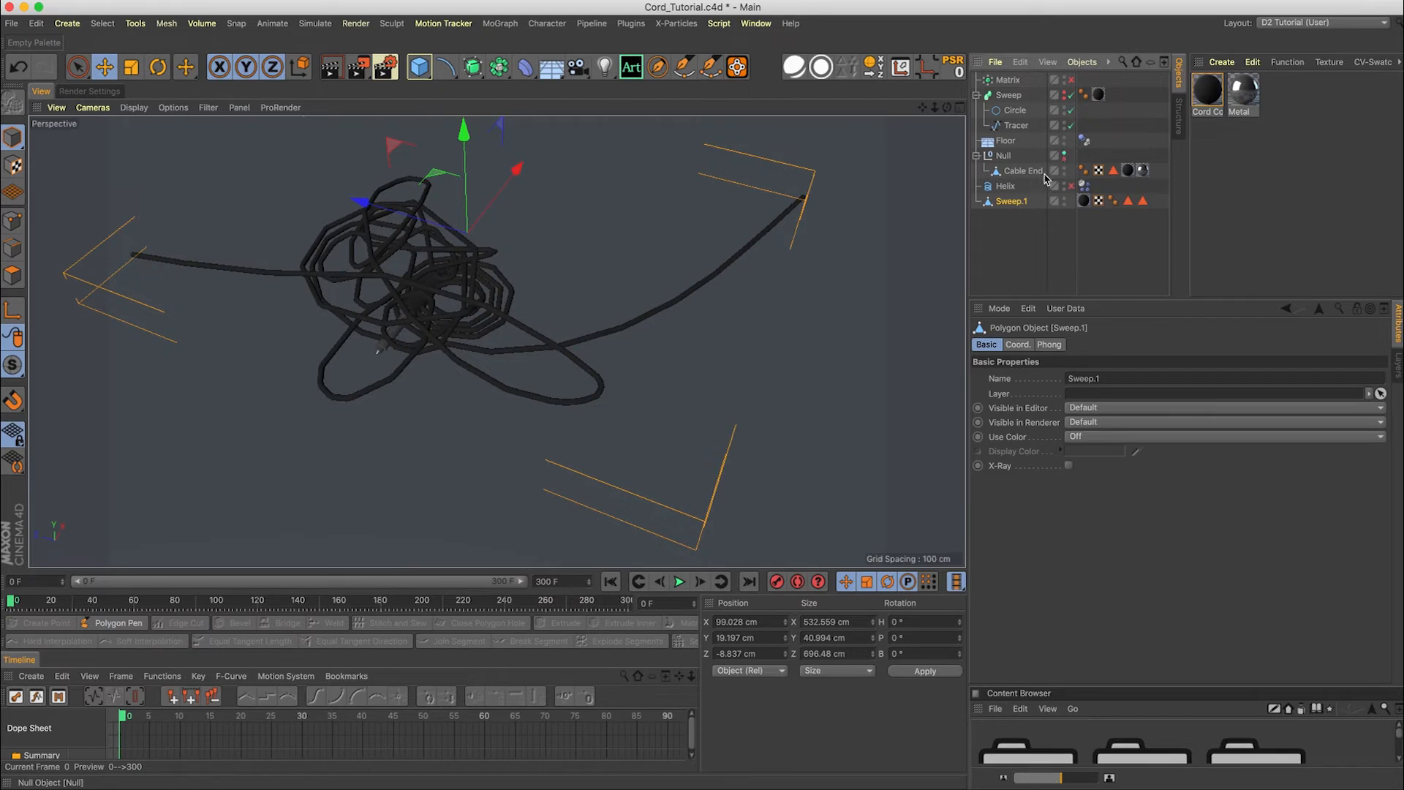
{"action": "left_click", "coordinate": [1021, 170]}
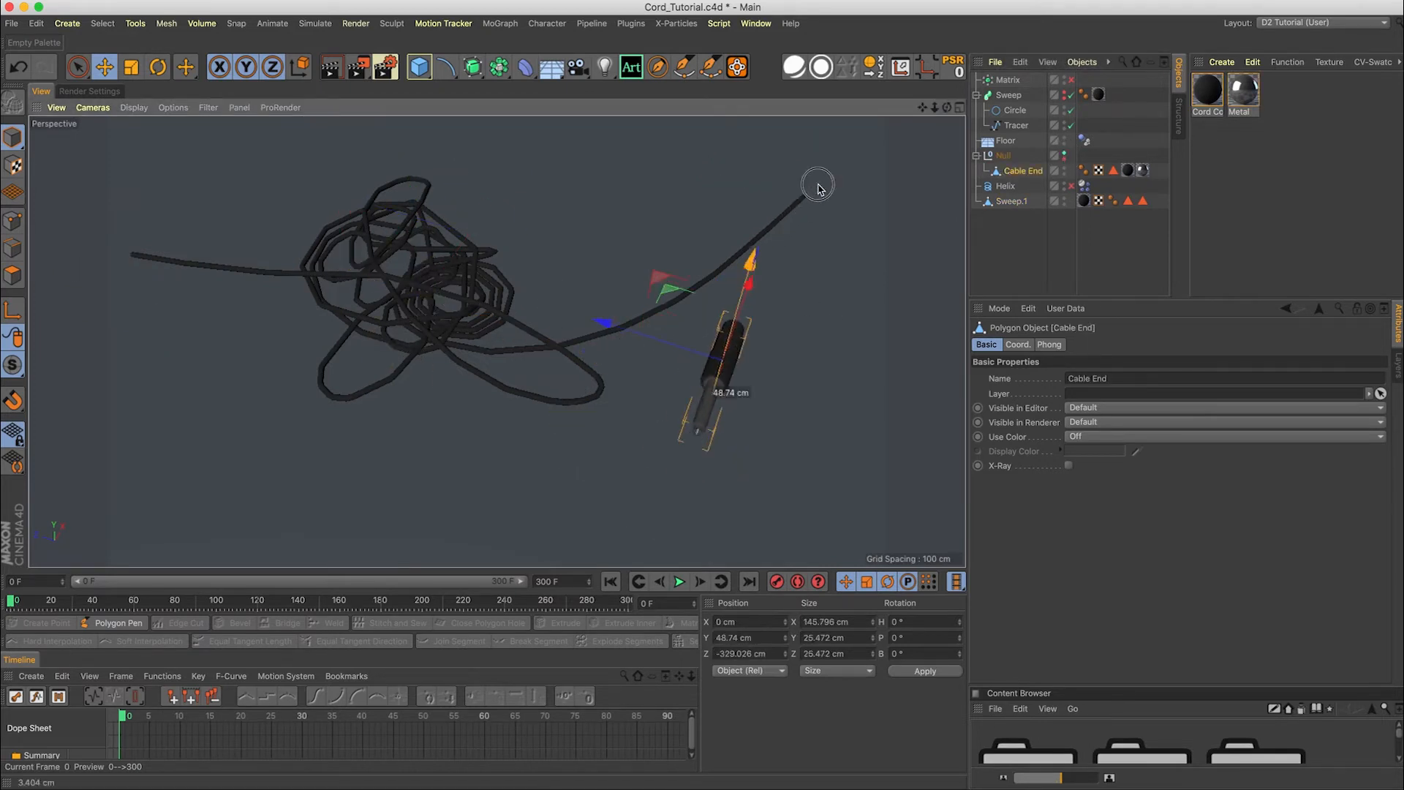
{"action": "left_click_drag", "start_coordinate": [816, 183], "coordinate": [597, 263]}
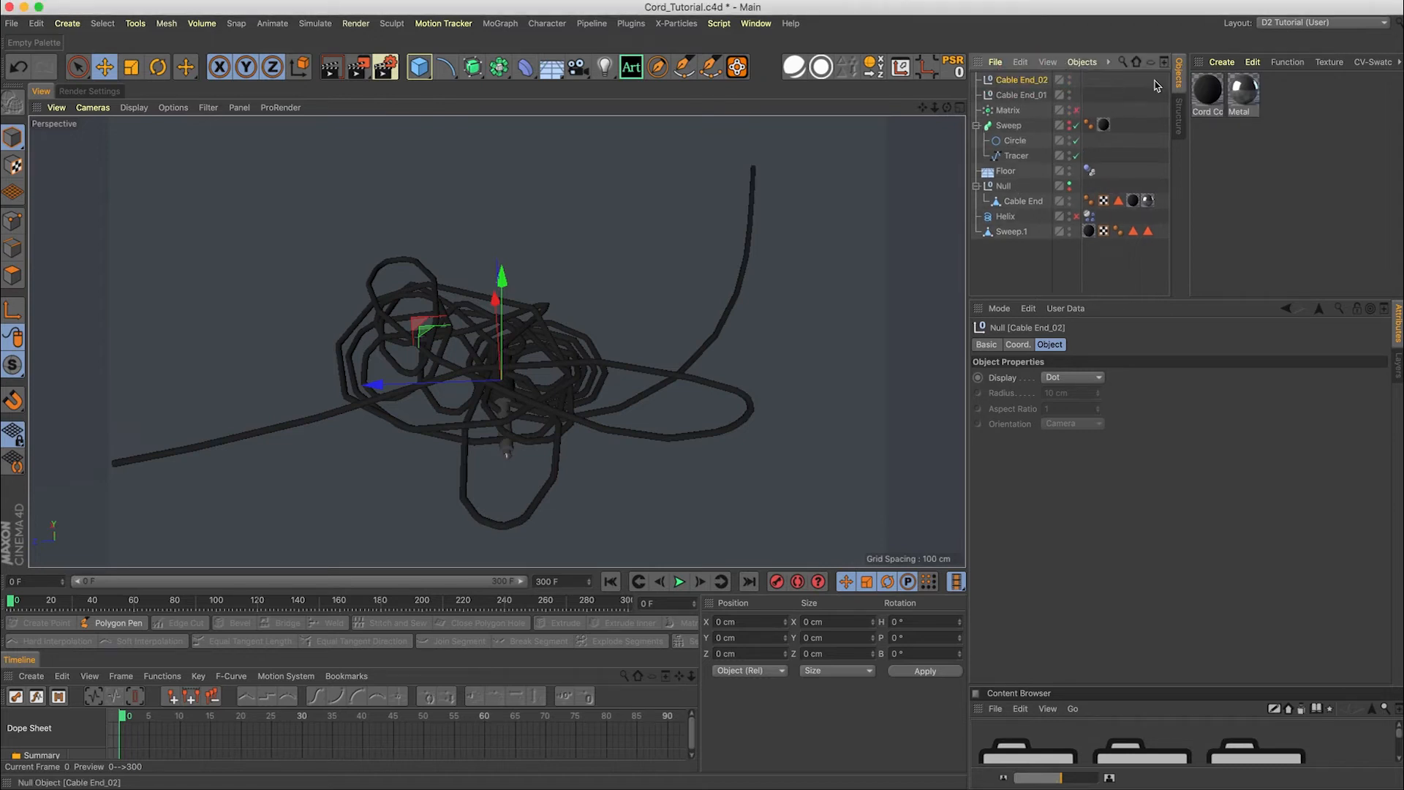
{"action": "left_click", "coordinate": [1021, 95]}
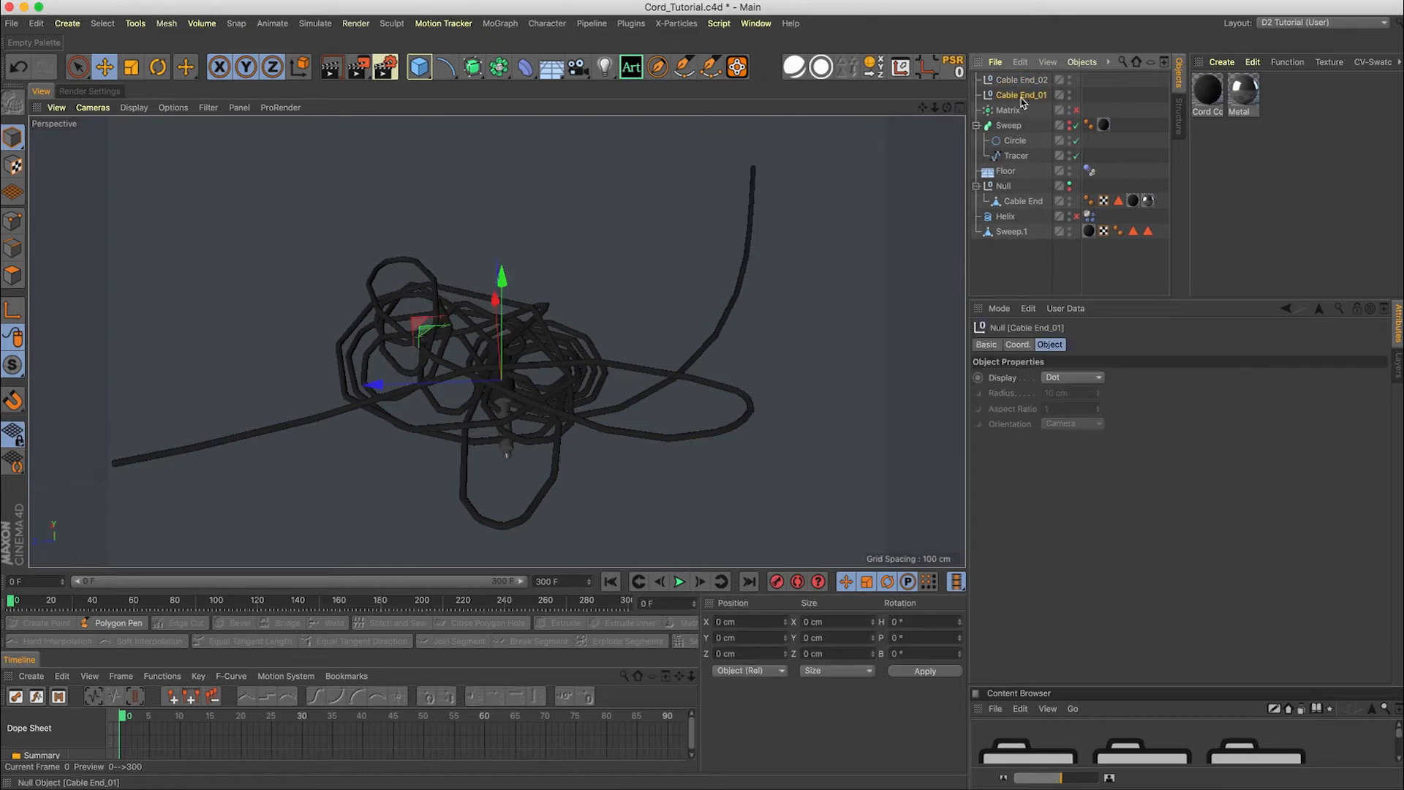
Add an XPresso tag to Cable End_01 and position the XPresso editor window
{"action": "right_click", "coordinate": [1021, 94]}
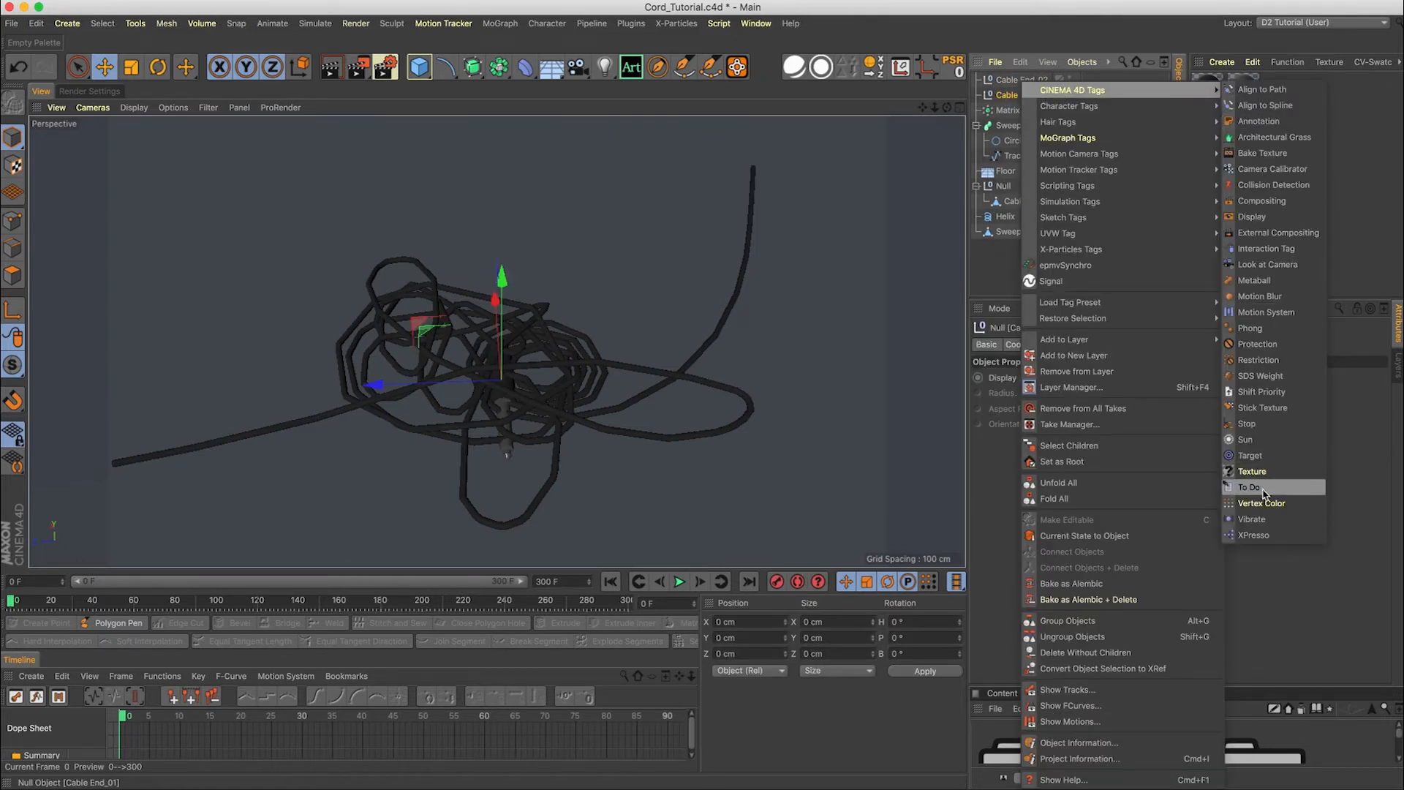
{"action": "left_click", "coordinate": [1253, 534]}
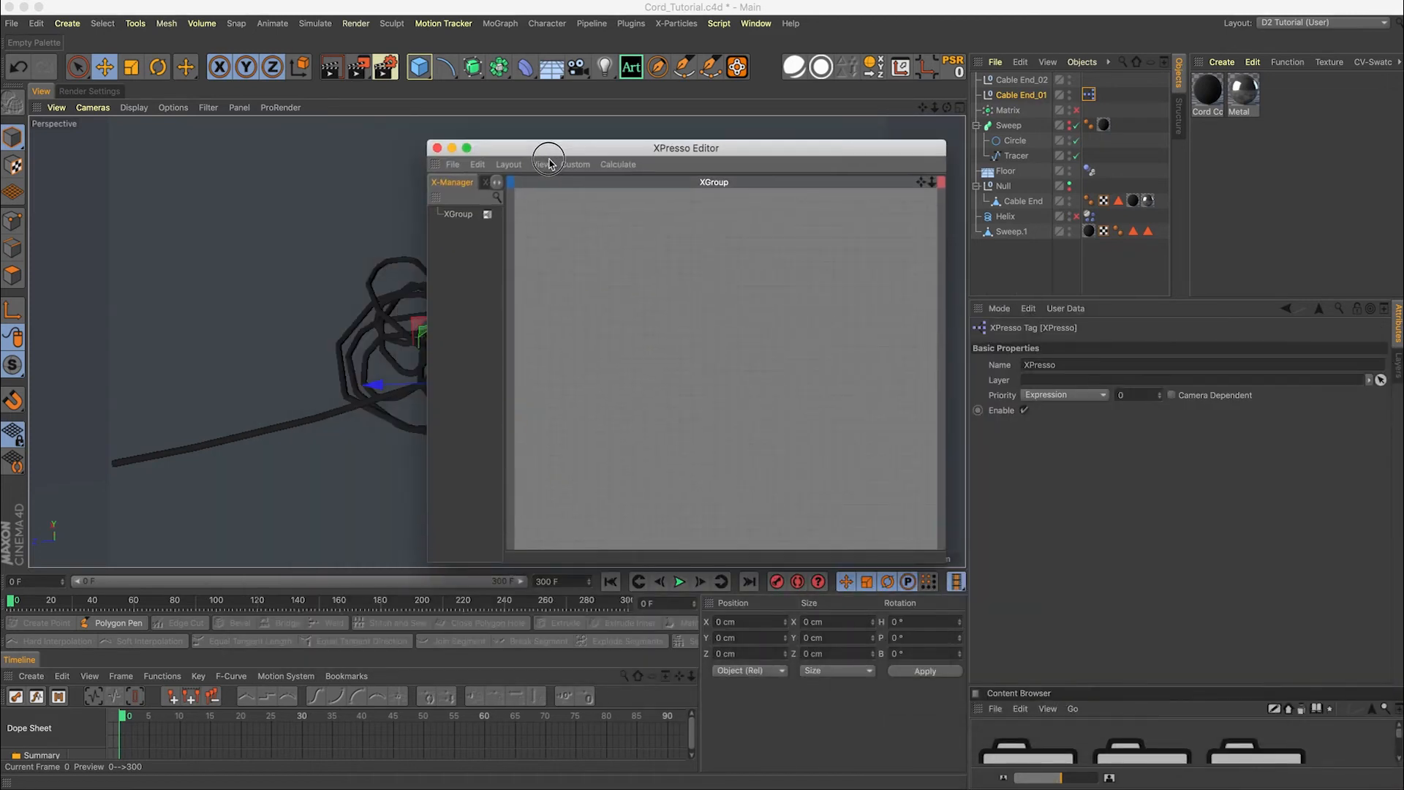
{"action": "left_click_drag", "start_coordinate": [548, 148], "coordinate": [779, 159]}
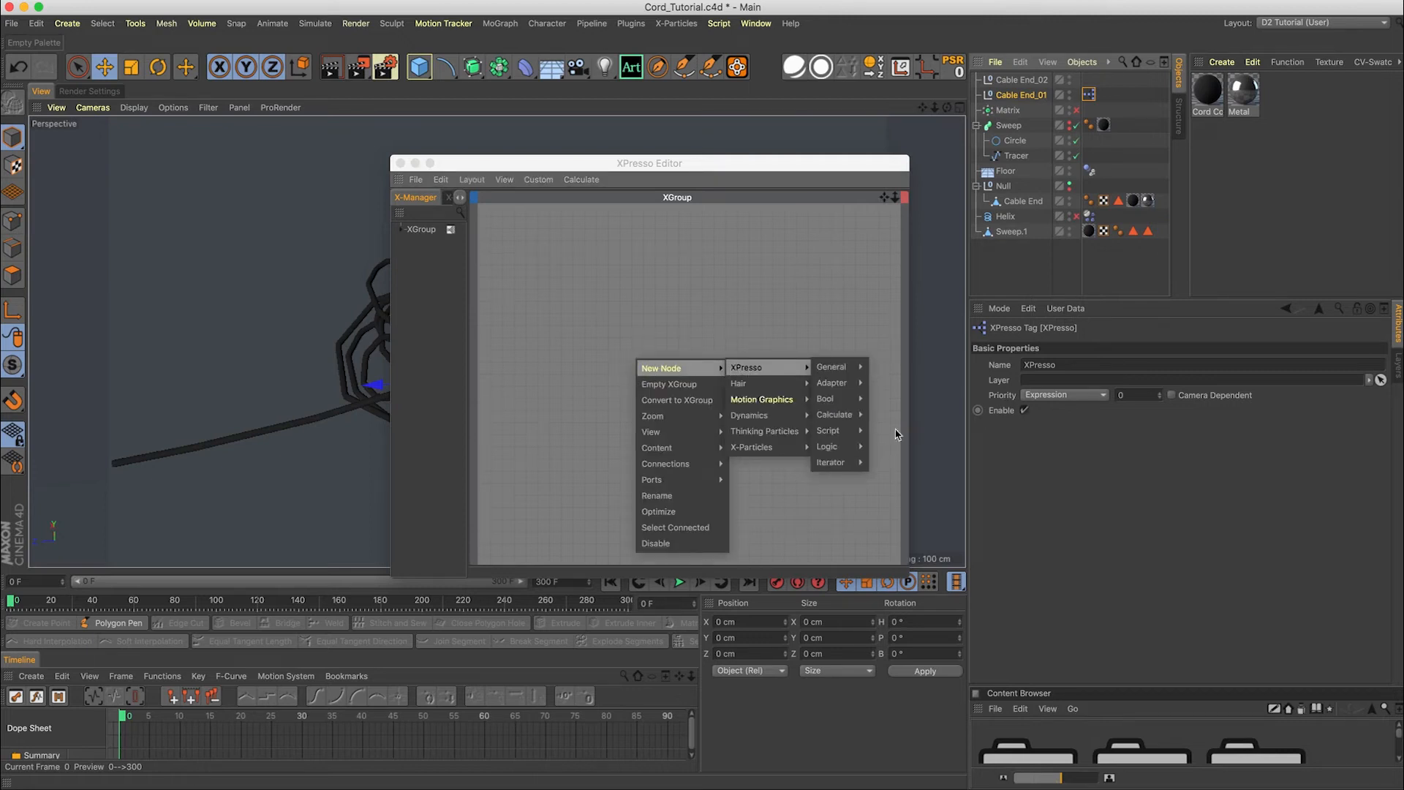
{"action": "mouse_move", "coordinate": [762, 399]}
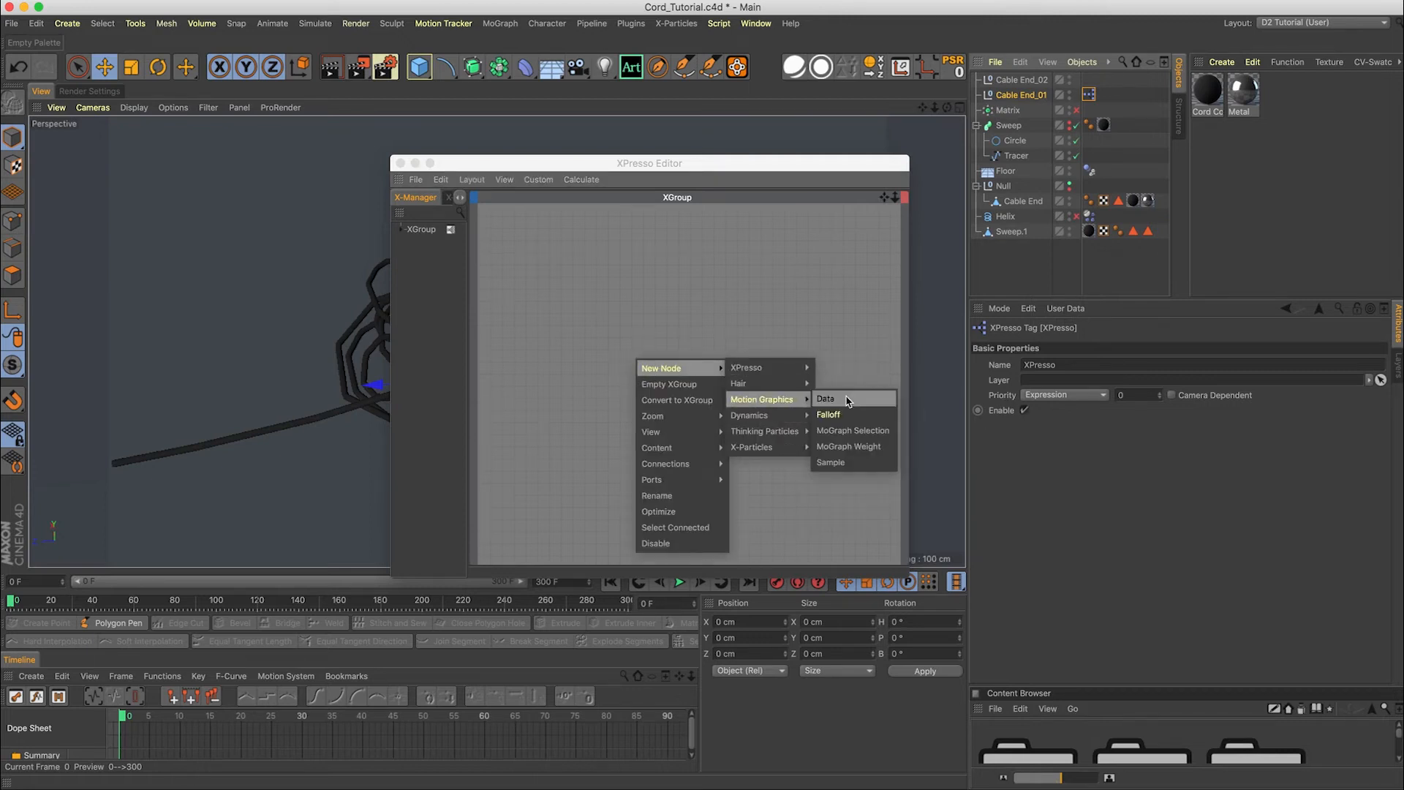
Add a MoGraph Data node and drag the Matrix and Cable End_01 nodes into the graph
{"action": "left_click", "coordinate": [825, 398]}
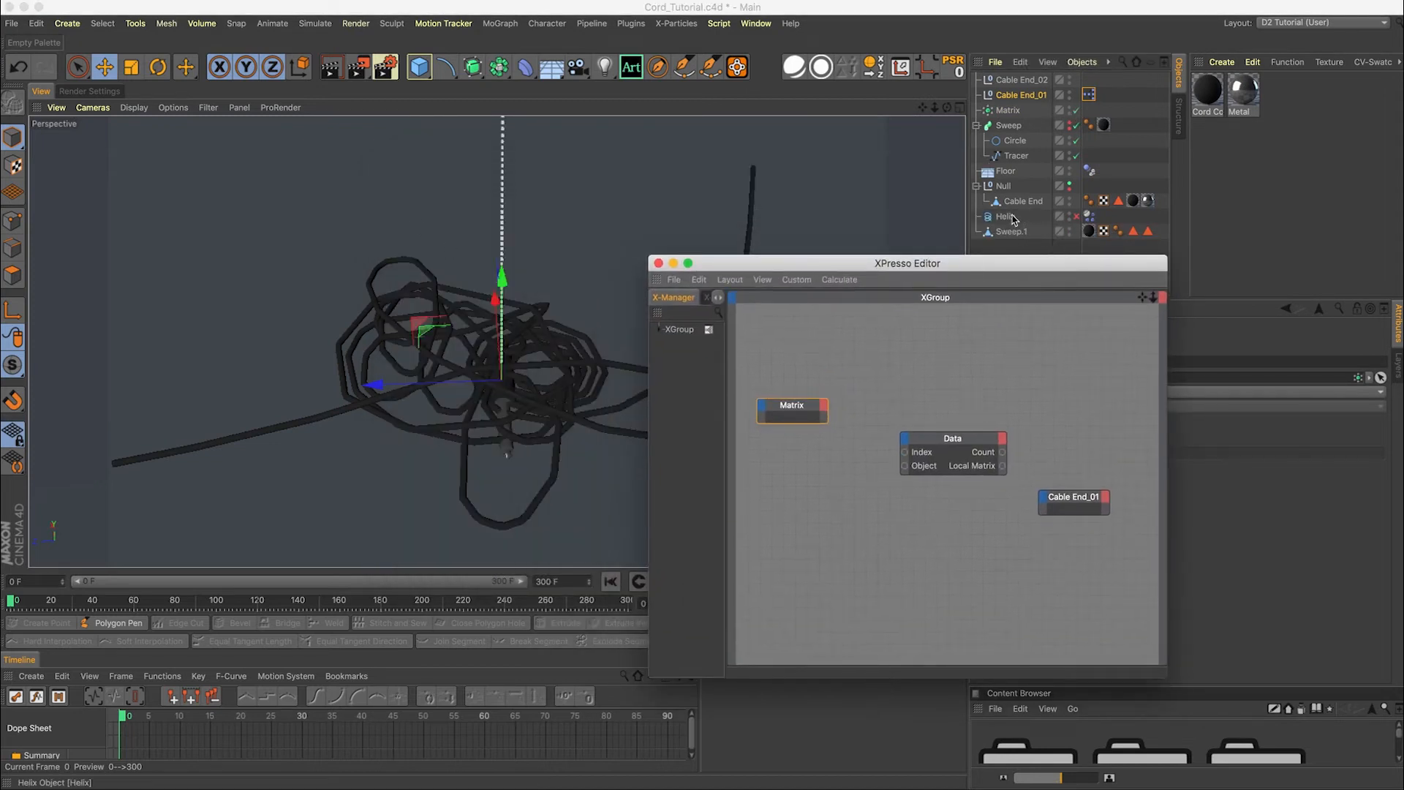
{"action": "left_click_drag", "start_coordinate": [906, 263], "coordinate": [714, 386]}
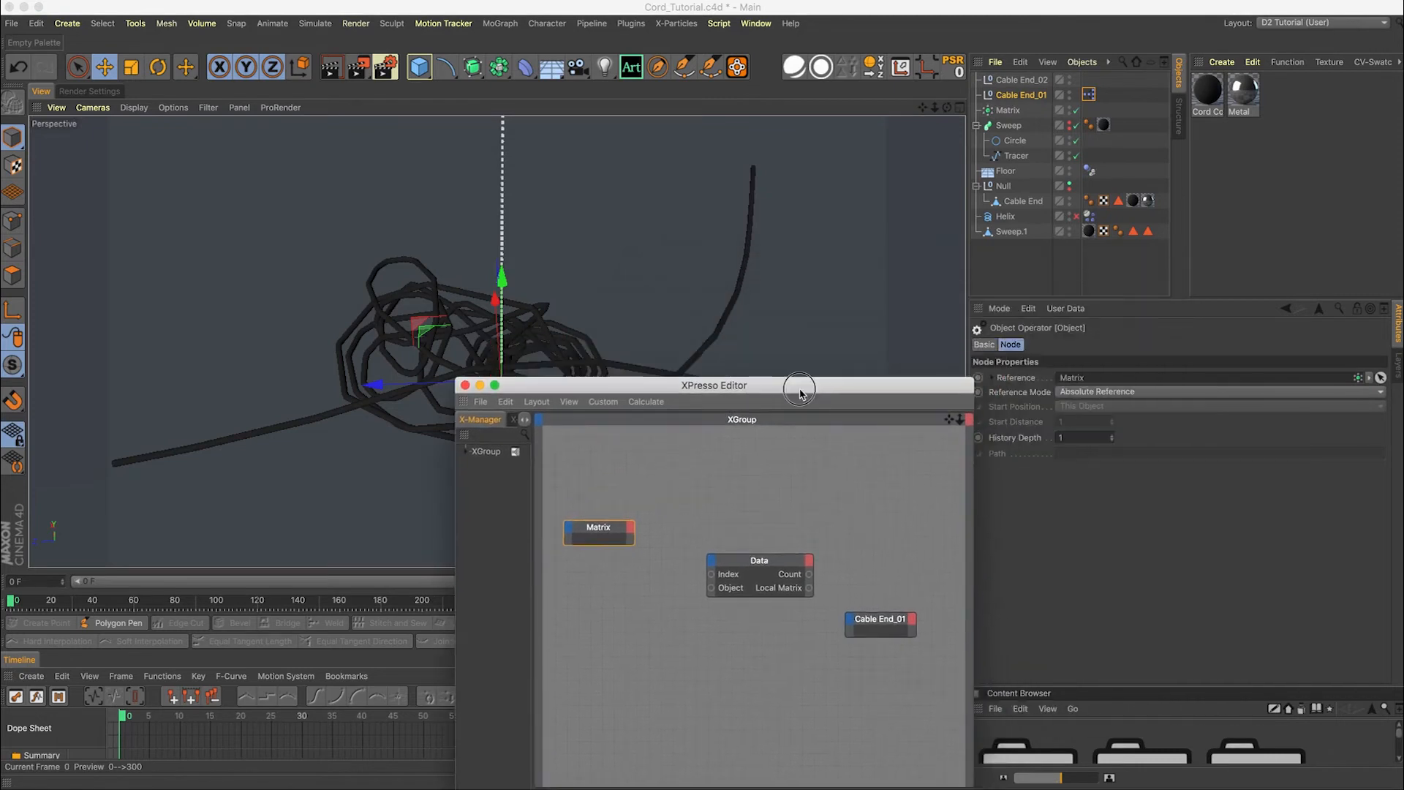
{"action": "left_click_drag", "start_coordinate": [714, 386], "coordinate": [777, 328]}
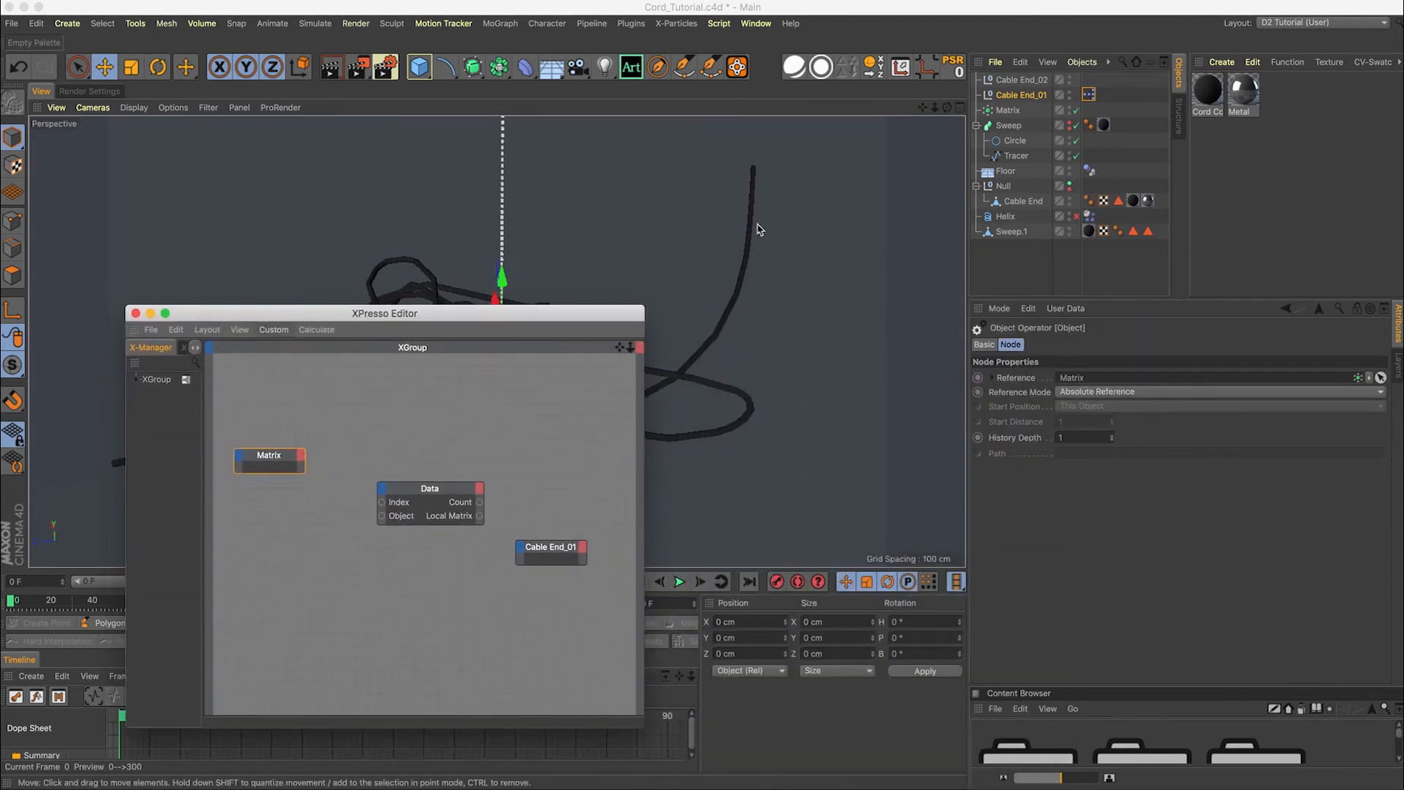
{"action": "left_click_drag", "start_coordinate": [384, 312], "coordinate": [673, 284]}
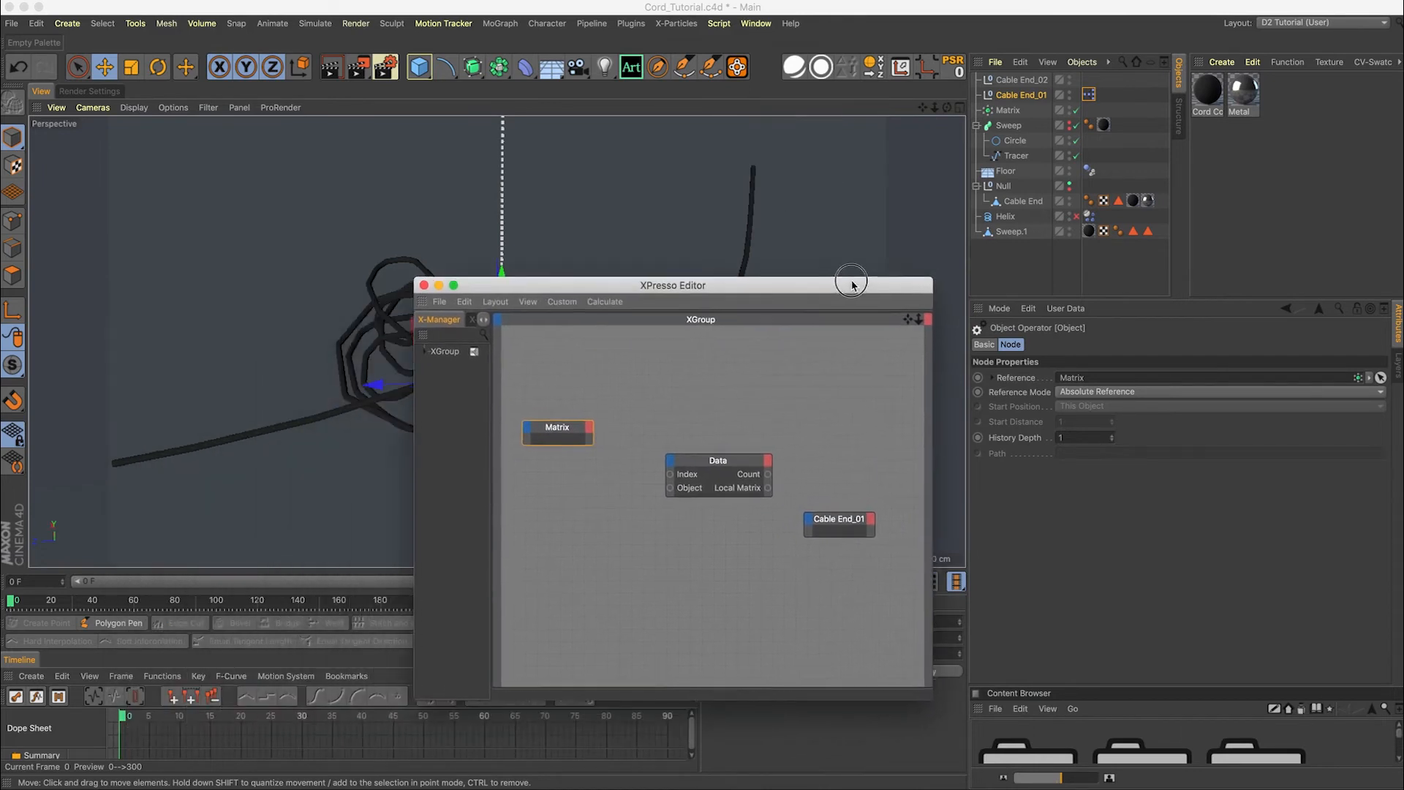
{"action": "left_click", "coordinate": [1008, 109]}
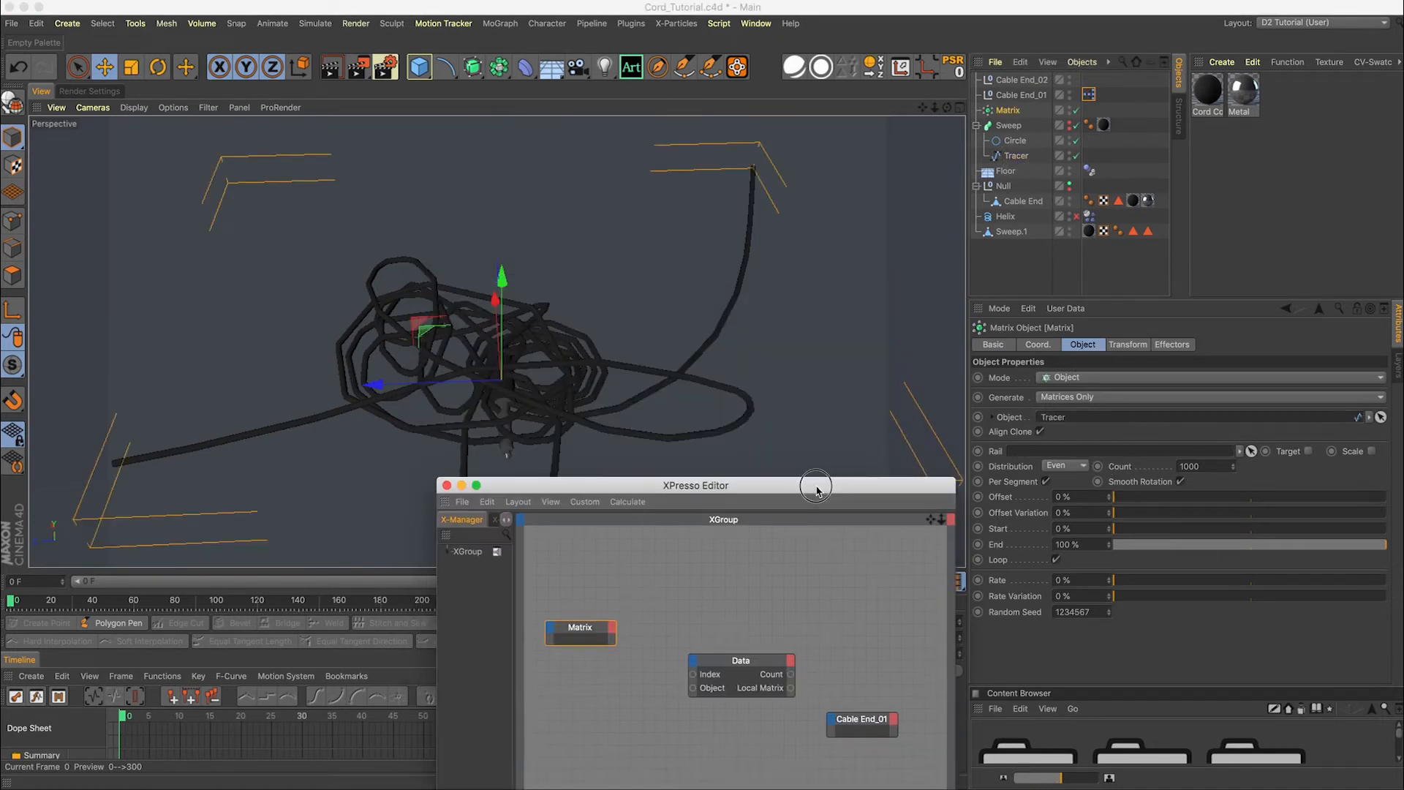
Set the Matrix Transform display to Index and move the Tracer back under the Sweep
{"action": "left_click_drag", "start_coordinate": [814, 485], "coordinate": [749, 325]}
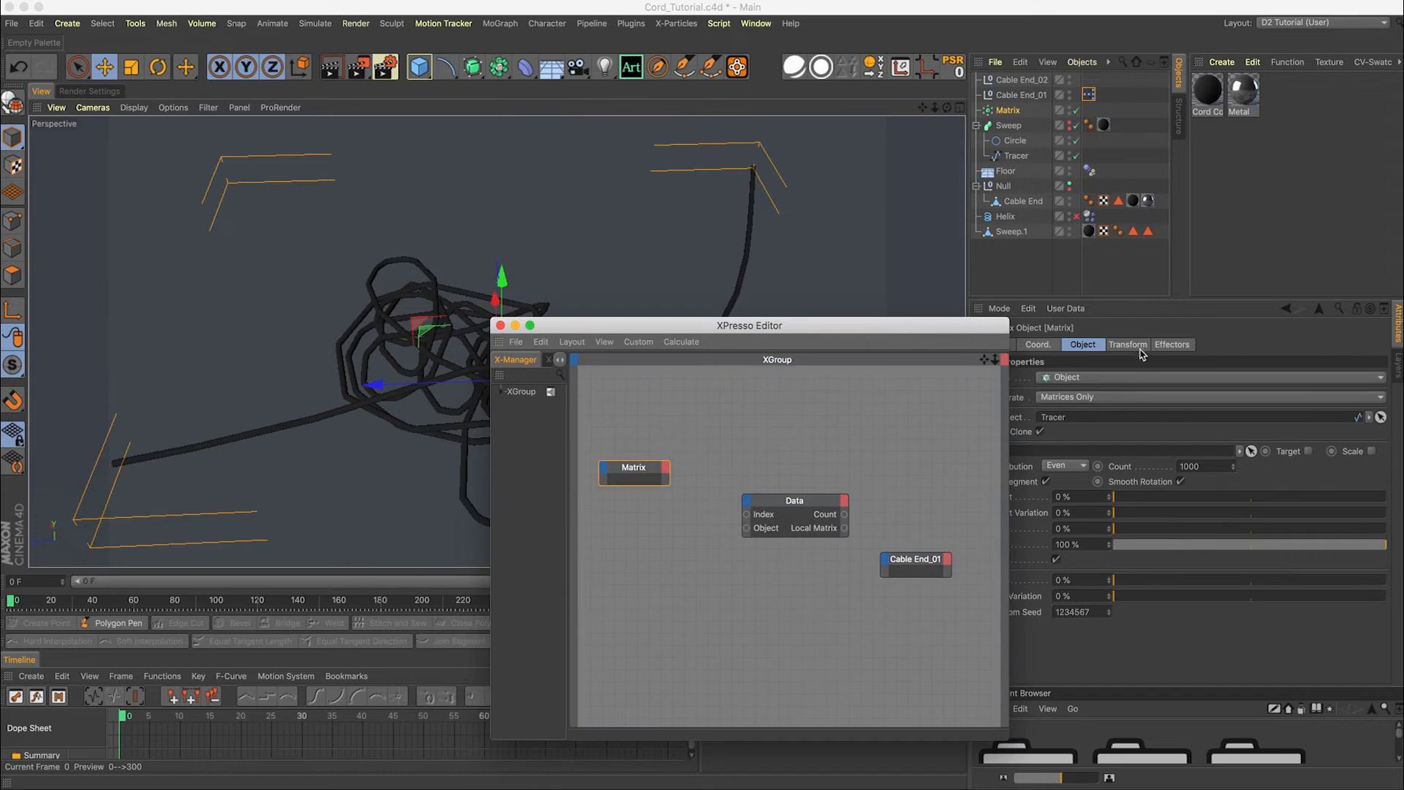
{"action": "left_click", "coordinate": [1127, 343]}
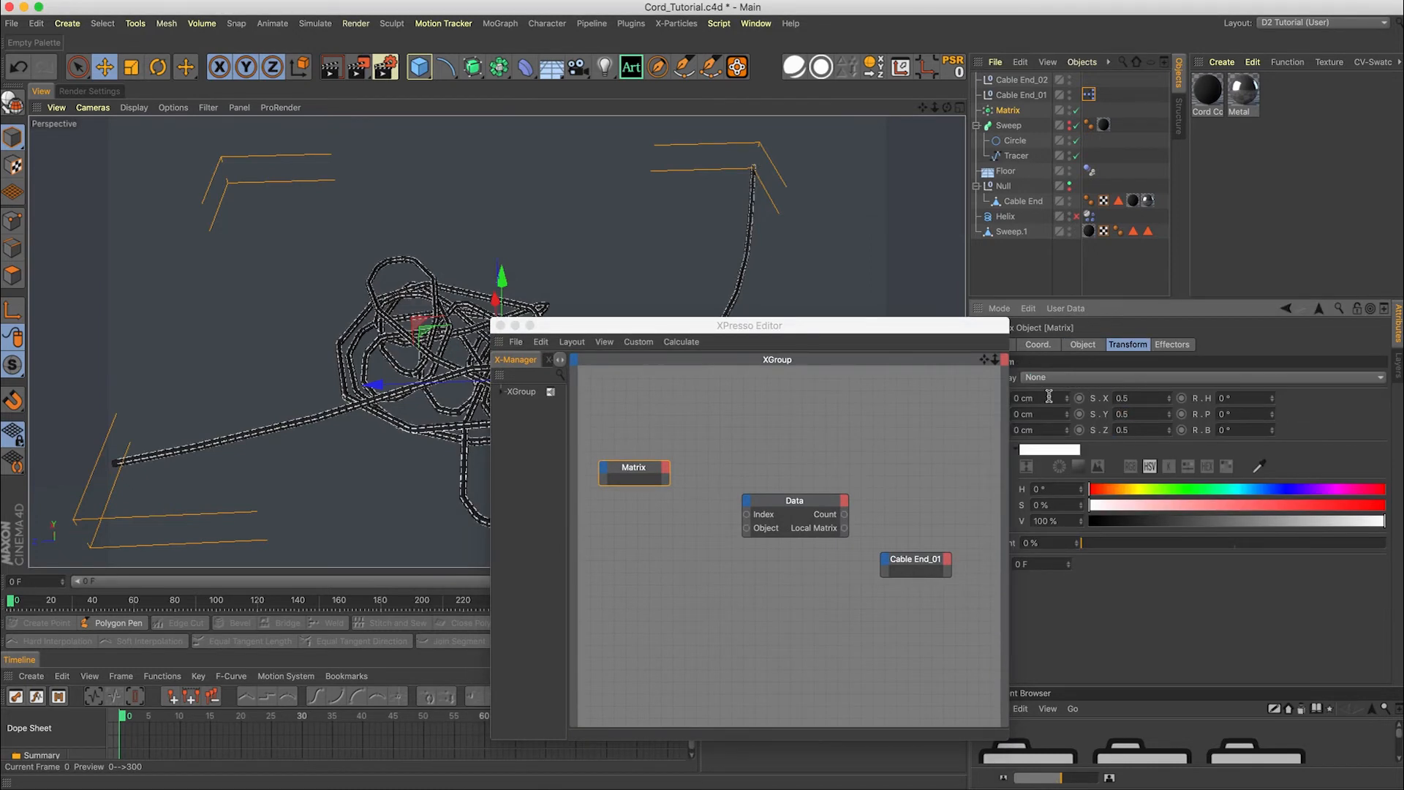
{"action": "left_click_drag", "start_coordinate": [749, 325], "coordinate": [707, 374]}
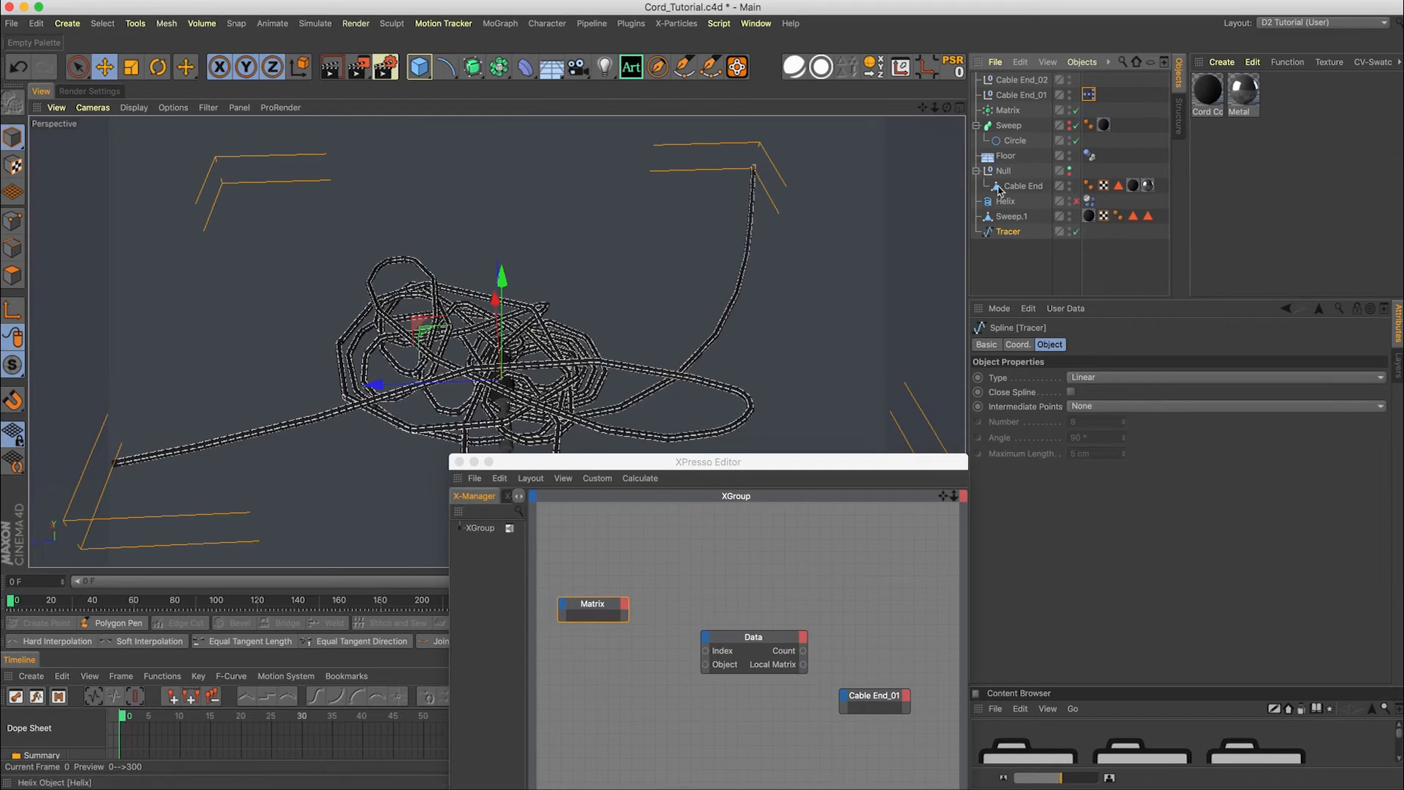
{"action": "left_click", "coordinate": [1013, 216]}
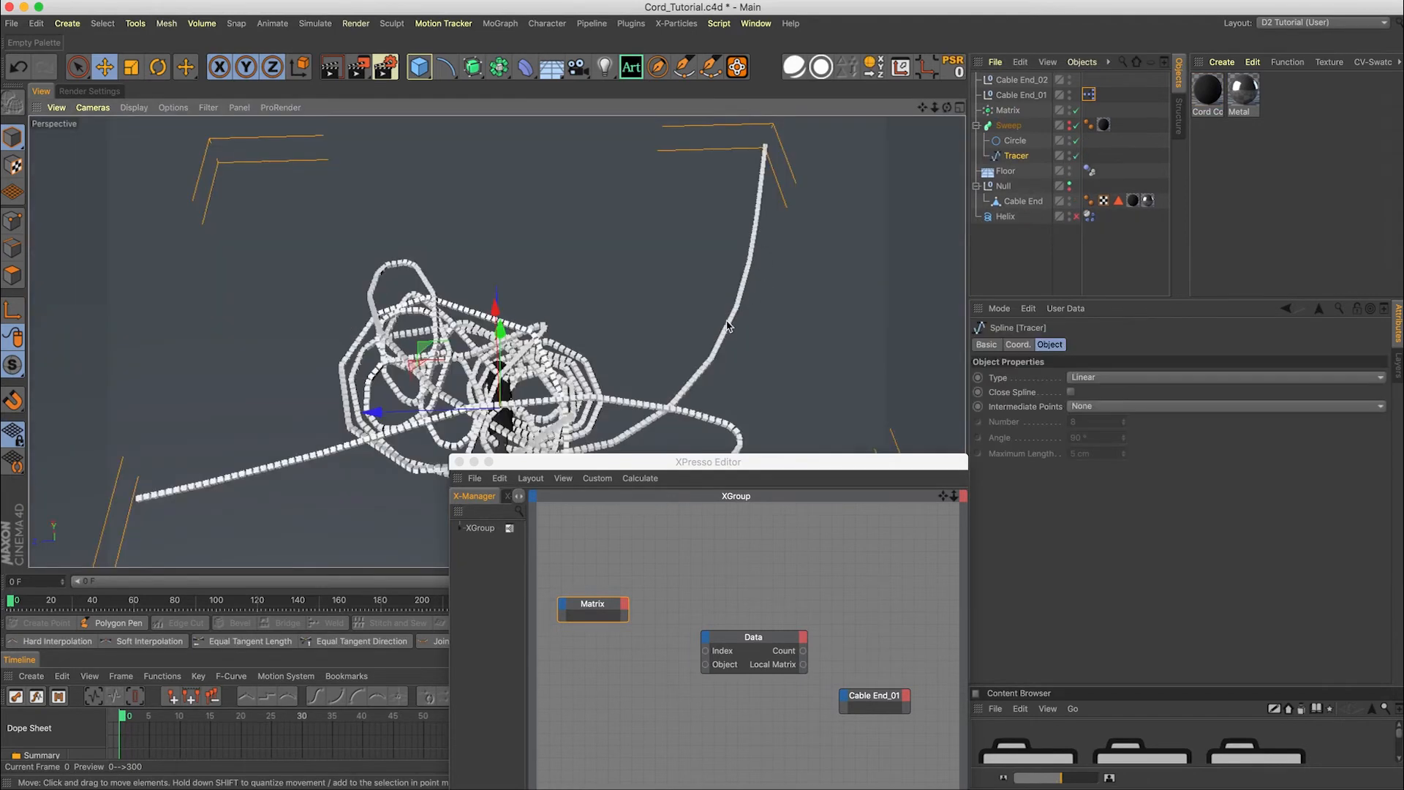
{"action": "left_click_drag", "start_coordinate": [730, 327], "coordinate": [687, 284]}
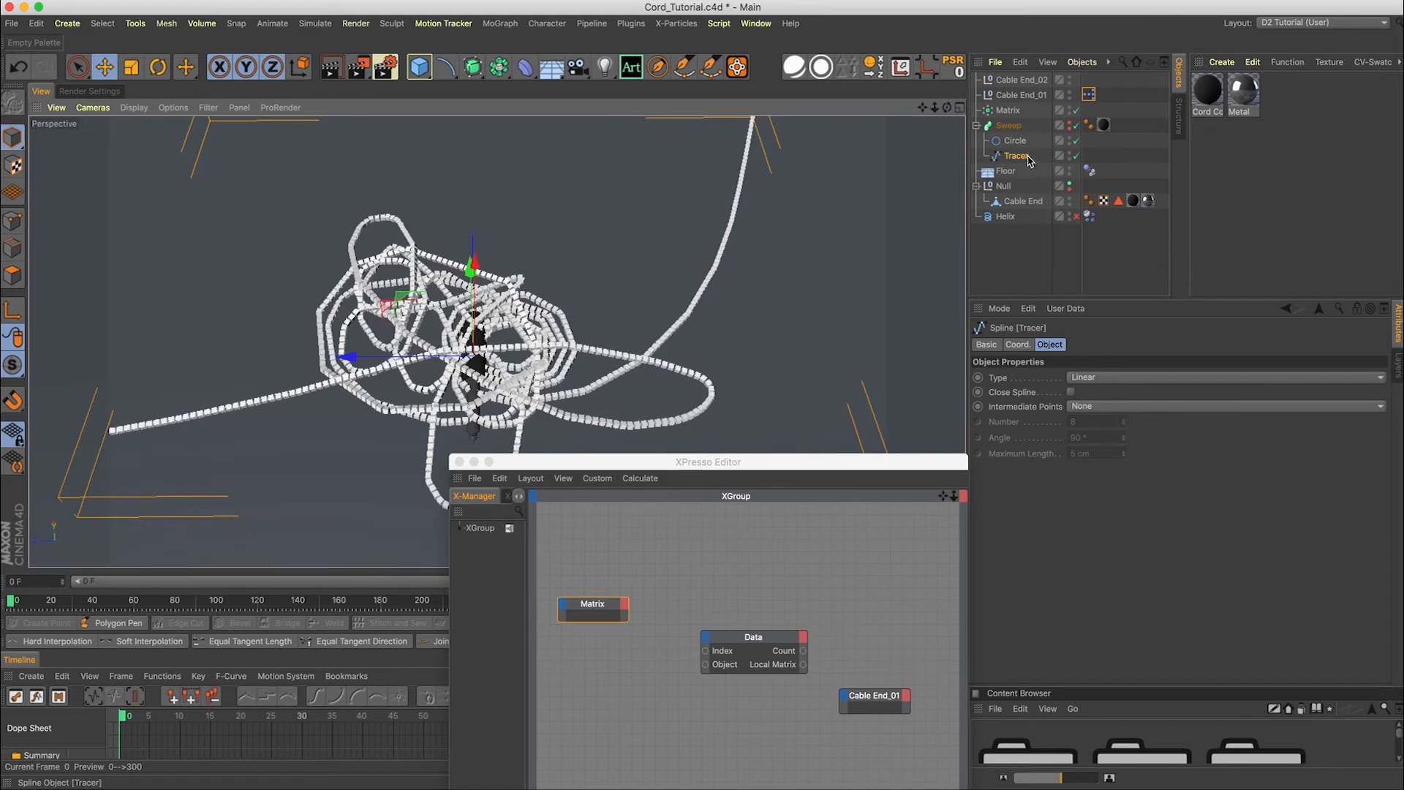
{"action": "mouse_move", "coordinate": [1005, 216]}
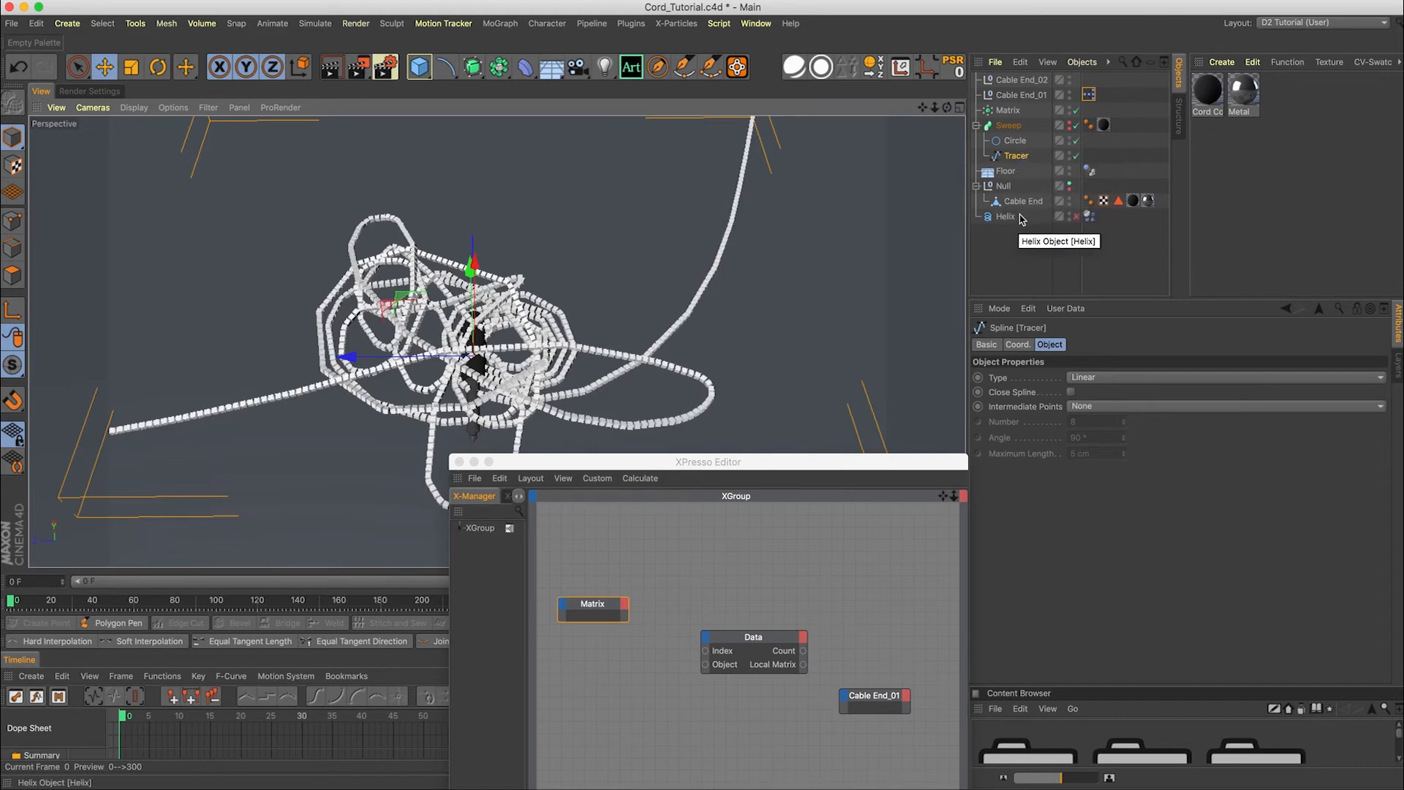
{"action": "left_click", "coordinate": [1008, 108]}
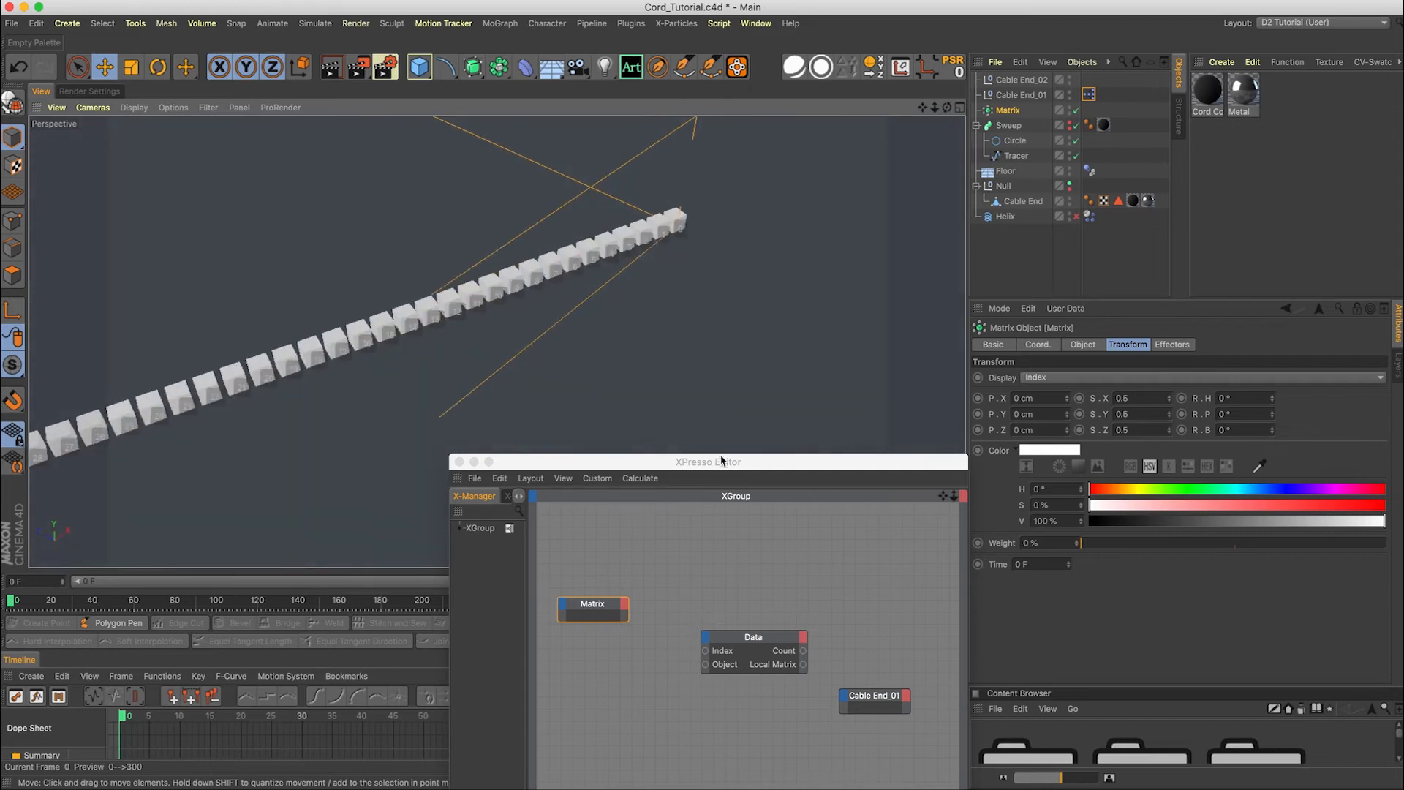
Add an Object output to the Matrix node and wire it to Data's Object input
{"action": "left_click_drag", "start_coordinate": [707, 462], "coordinate": [683, 348]}
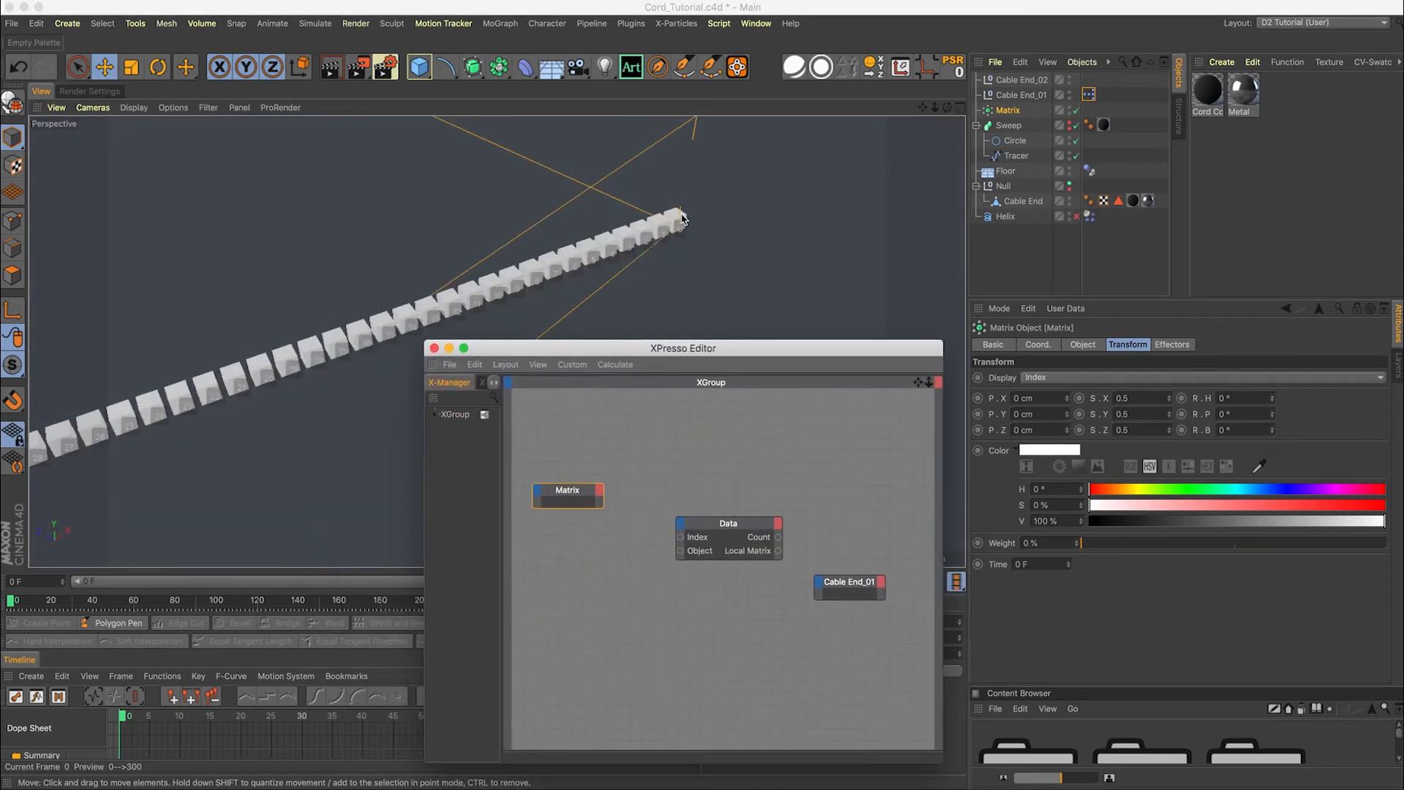
{"action": "left_click", "coordinate": [1018, 95]}
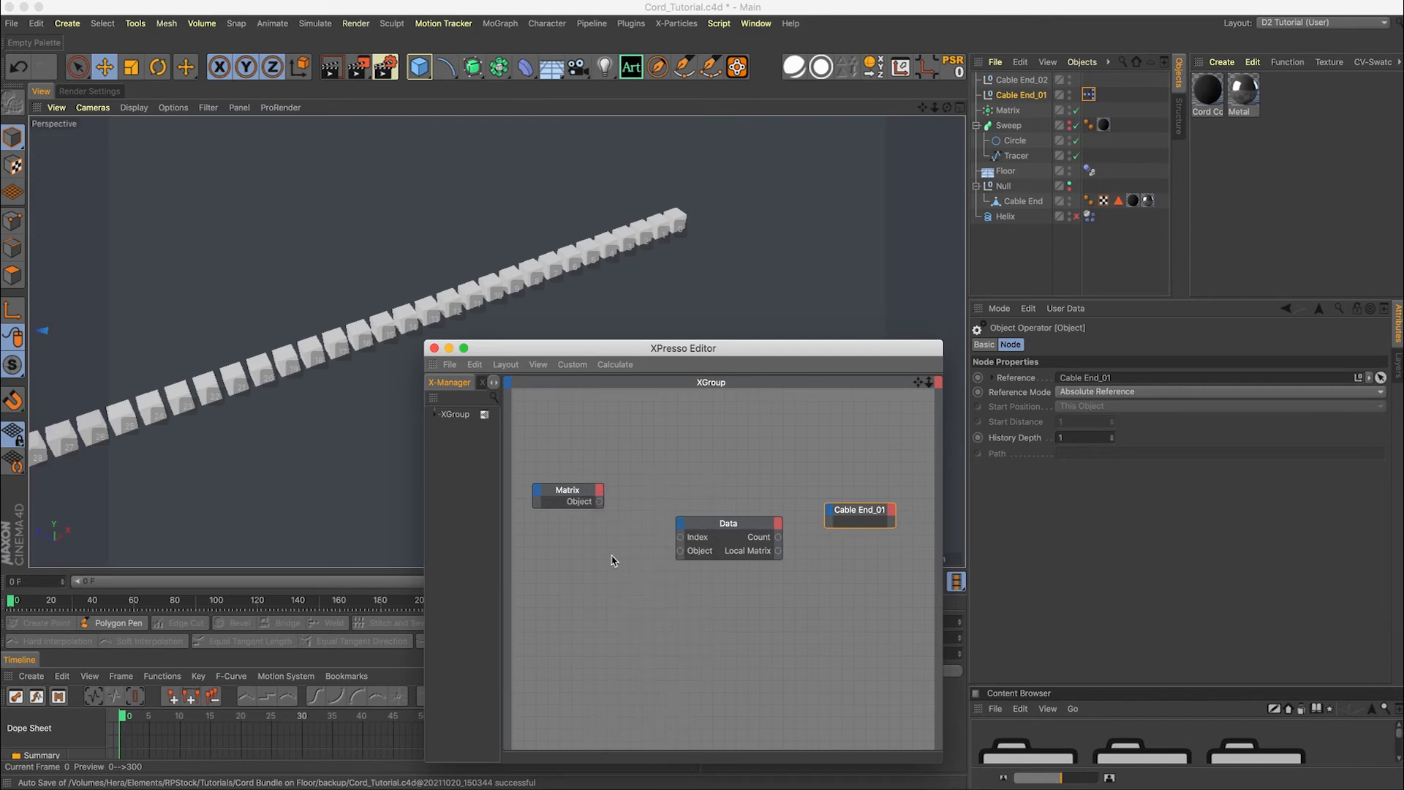
{"action": "left_click_drag", "start_coordinate": [598, 501], "coordinate": [681, 549]}
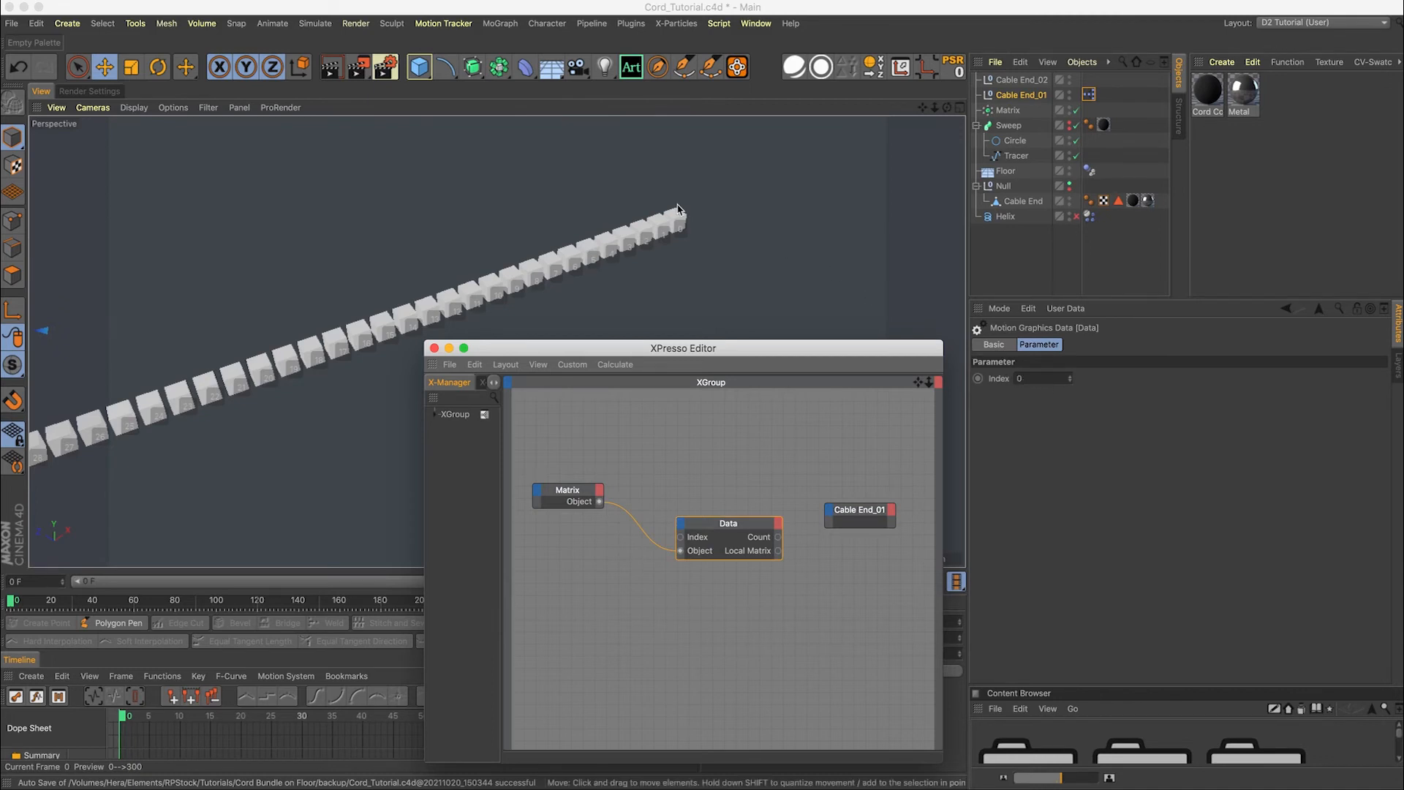
{"action": "mouse_move", "coordinate": [696, 250]}
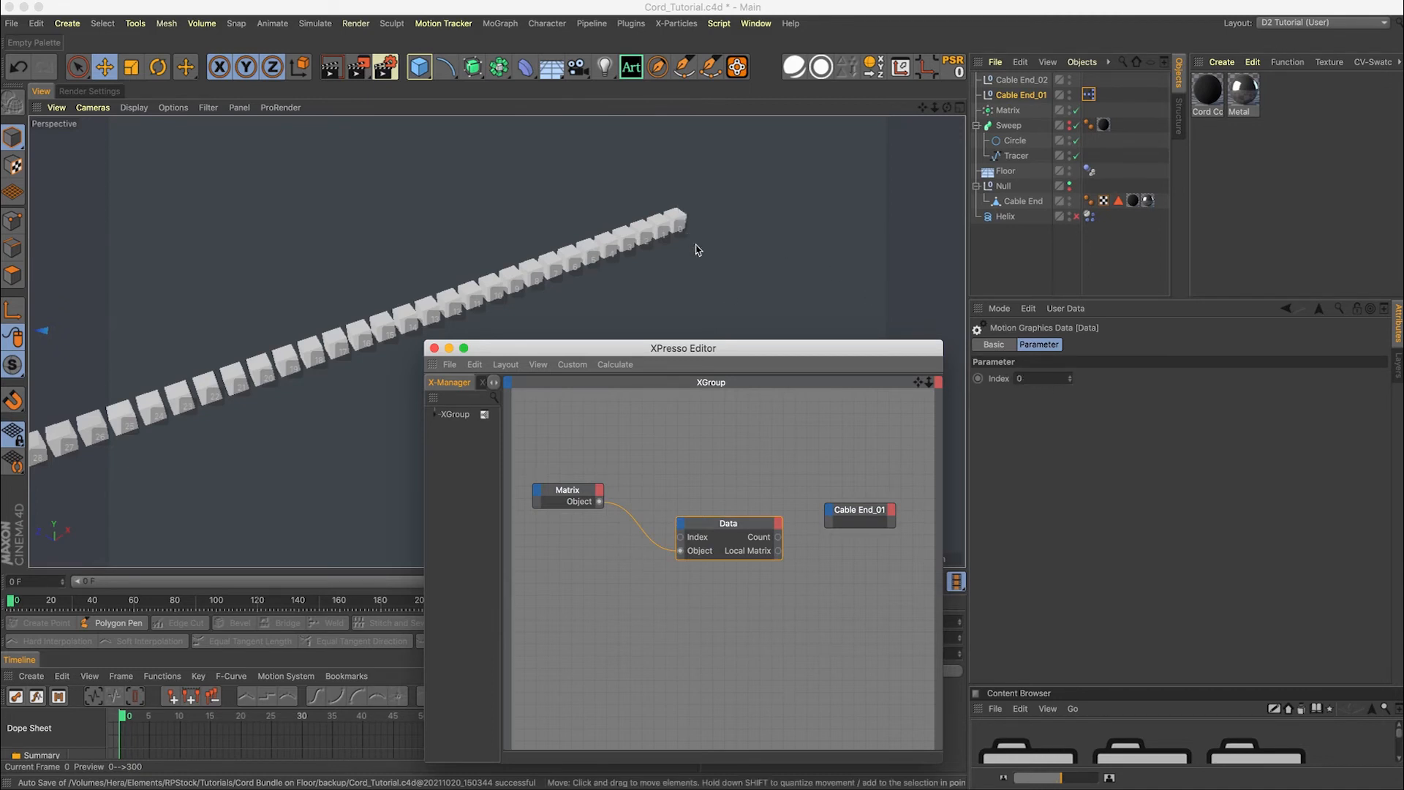
Wire Data's Local Matrix into Cable End_01's Global Matrix input
{"action": "left_click_drag", "start_coordinate": [728, 523], "coordinate": [695, 510]}
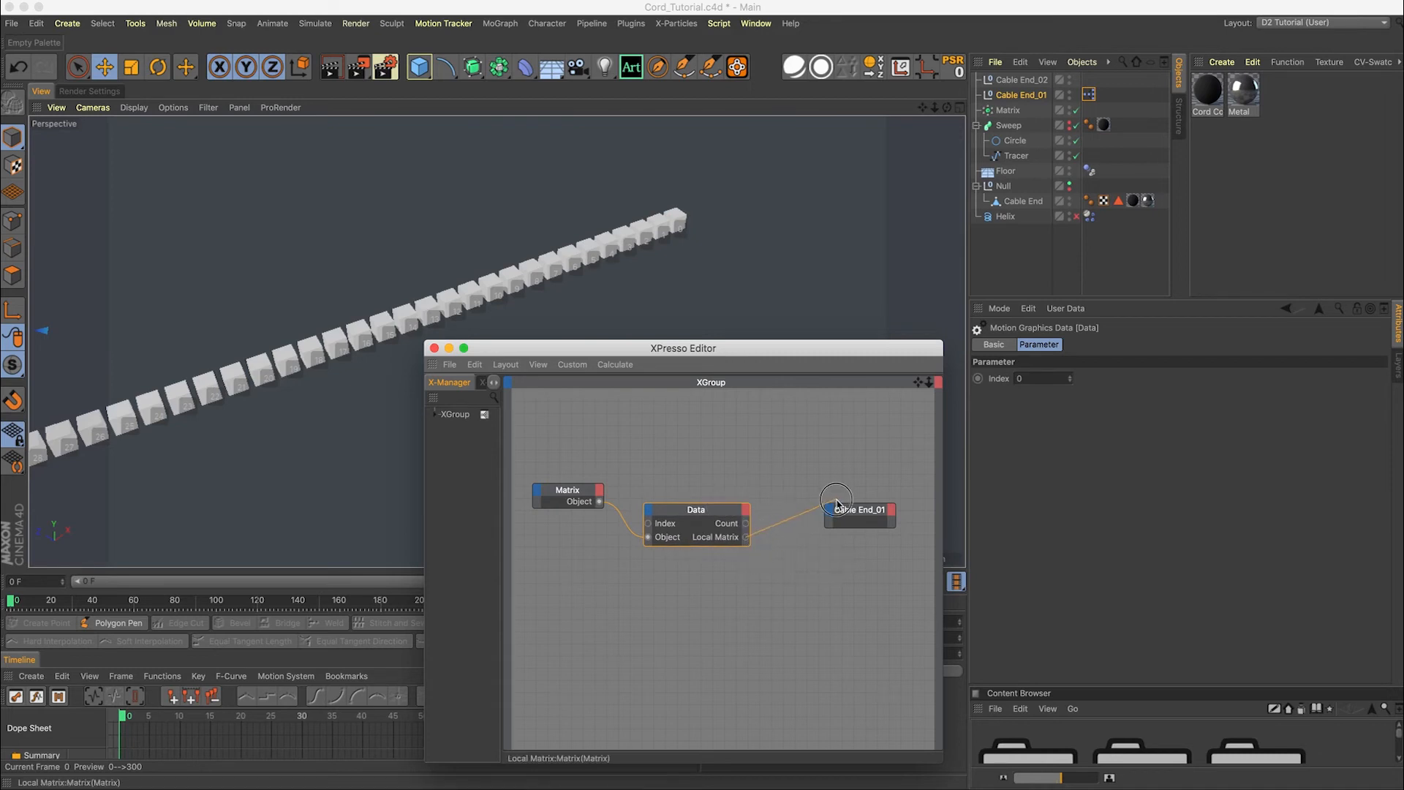
{"action": "left_click", "coordinate": [835, 509]}
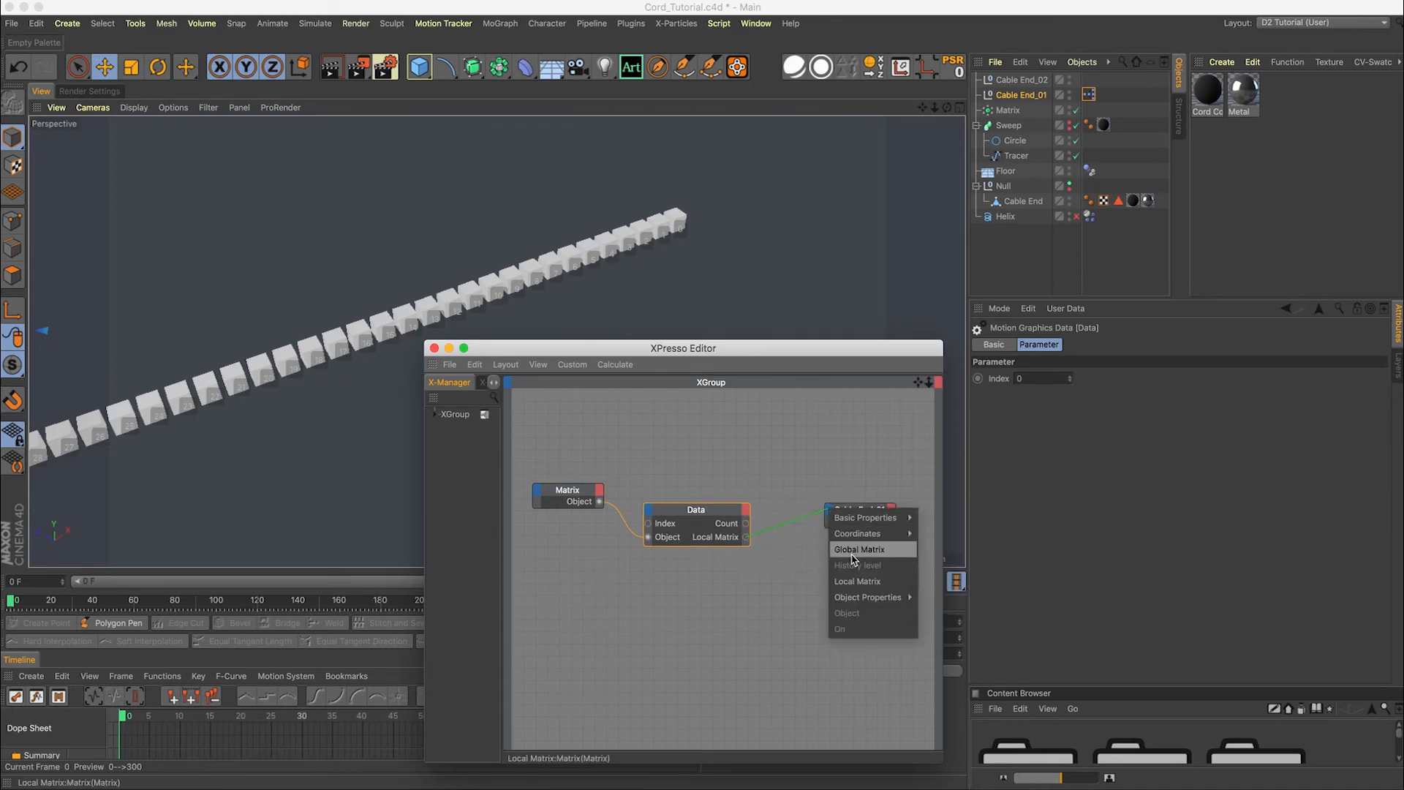
{"action": "left_click", "coordinate": [860, 549]}
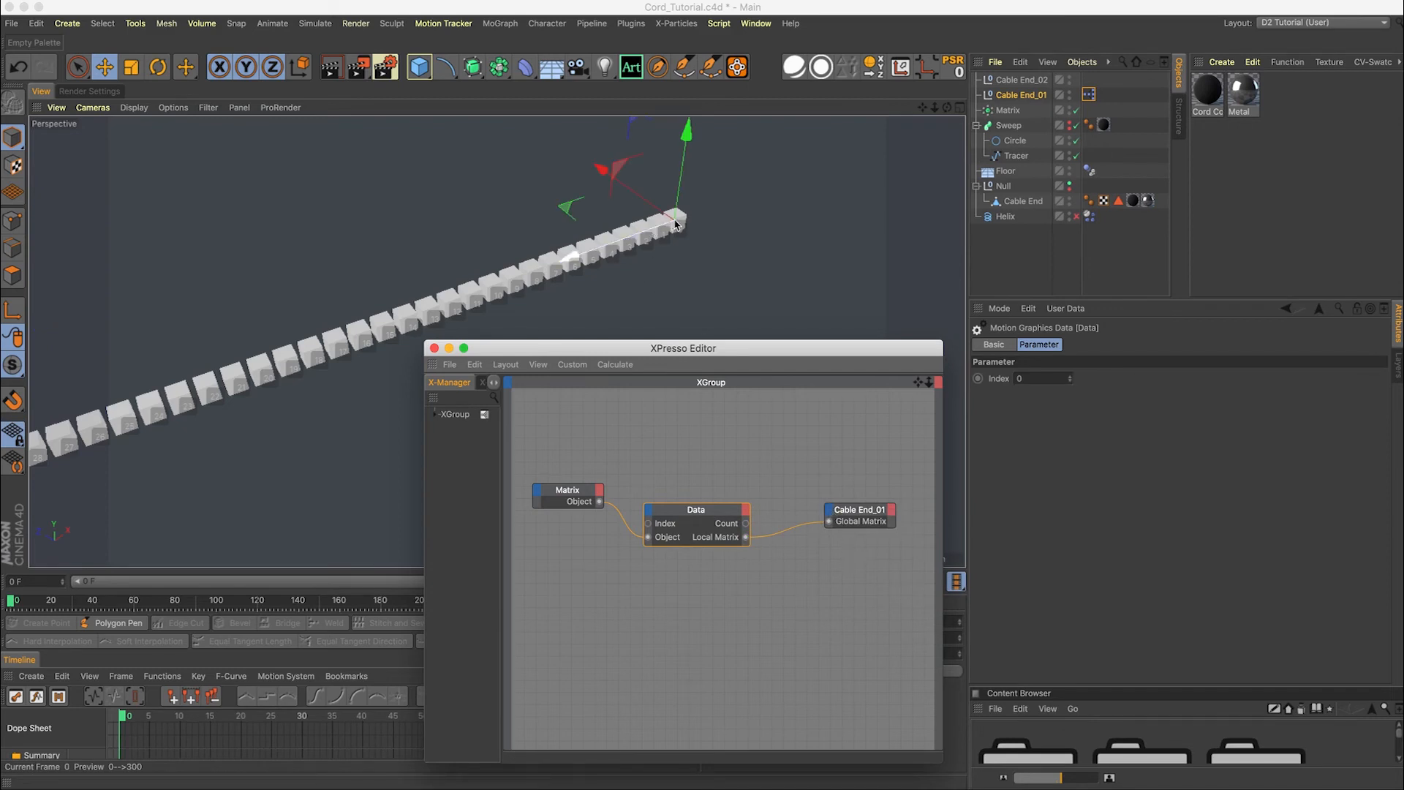
{"action": "left_click", "coordinate": [1024, 95]}
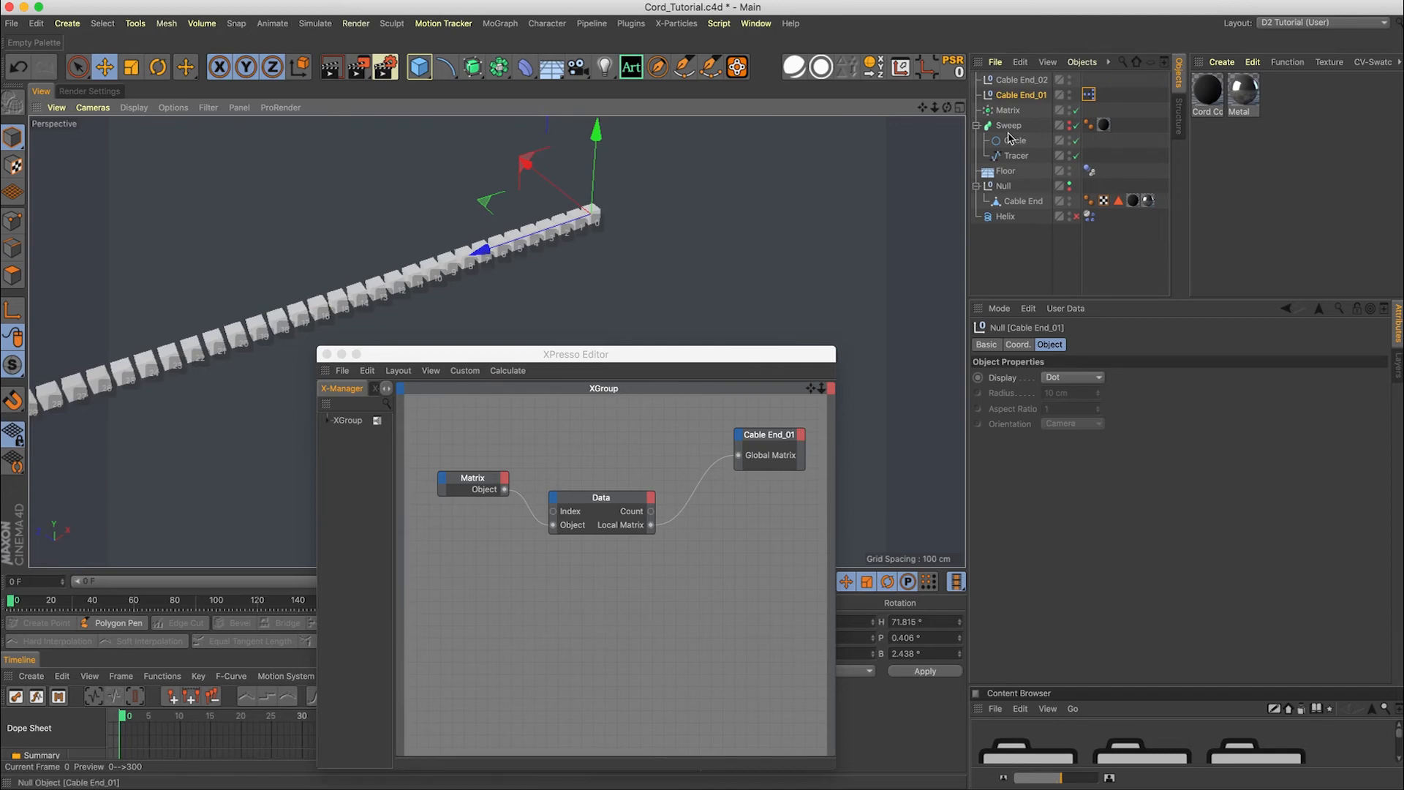
{"action": "mouse_move", "coordinate": [409, 292]}
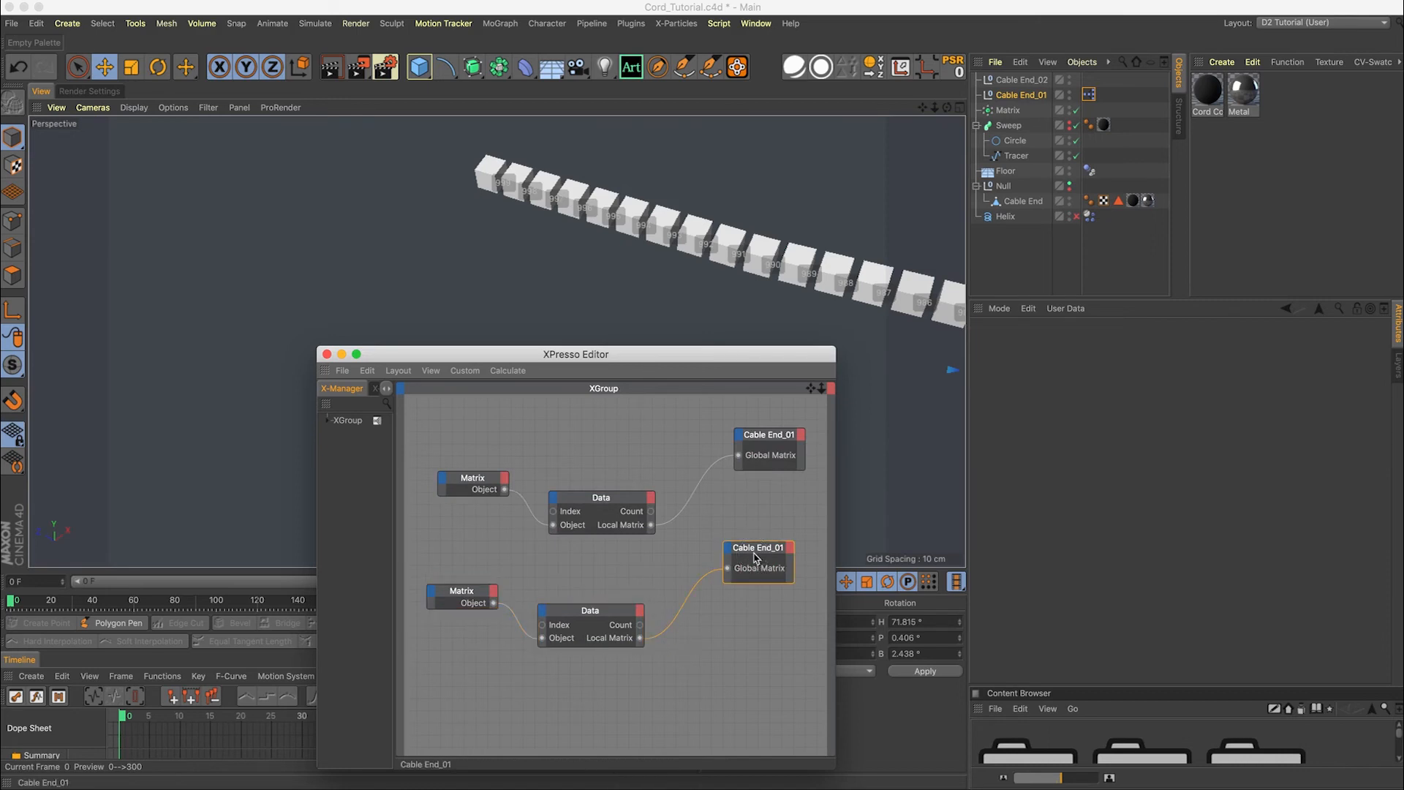
Set the second Data node's index to 999 and close the XPresso editor
{"action": "left_click", "coordinate": [1010, 81]}
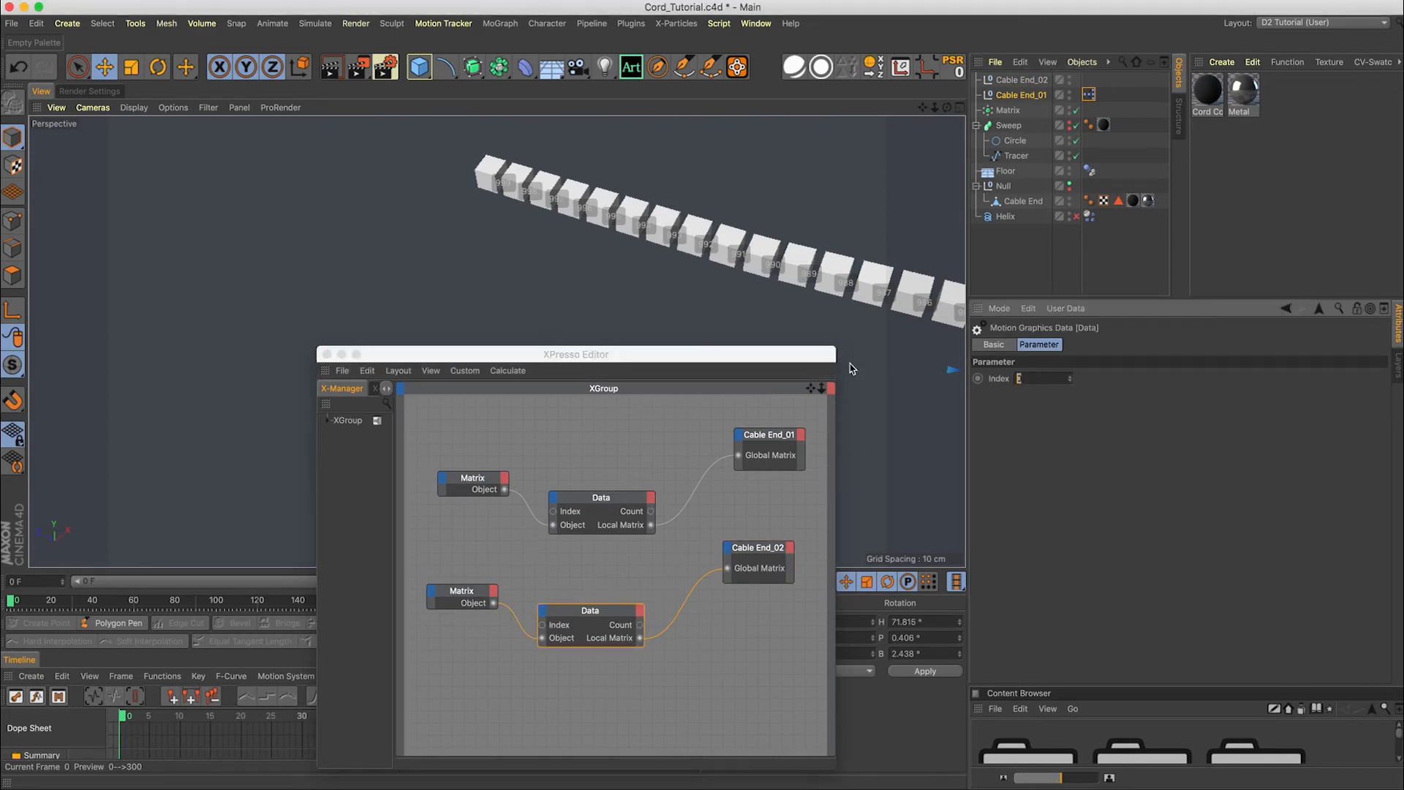
{"action": "type", "text": "999"}
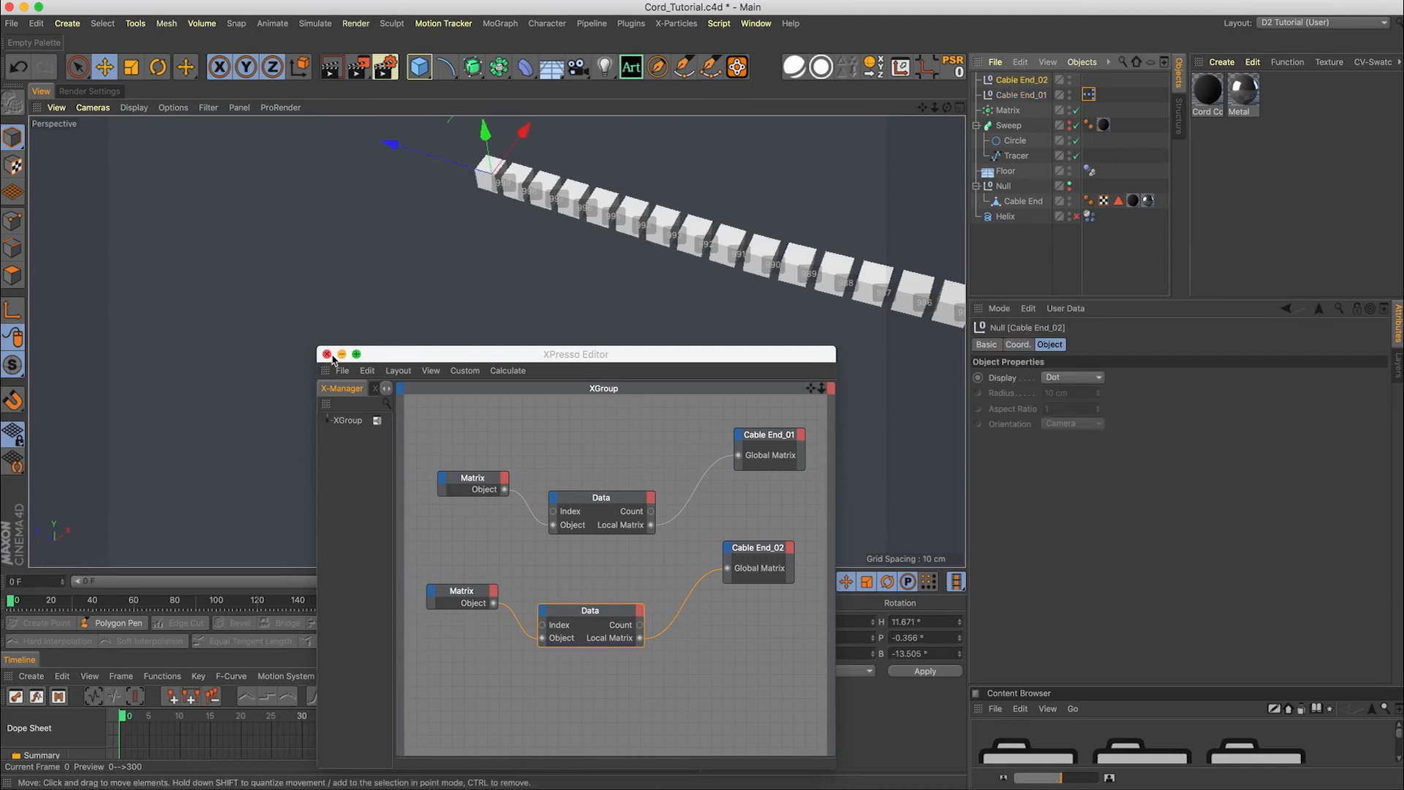
{"action": "left_click", "coordinate": [328, 354]}
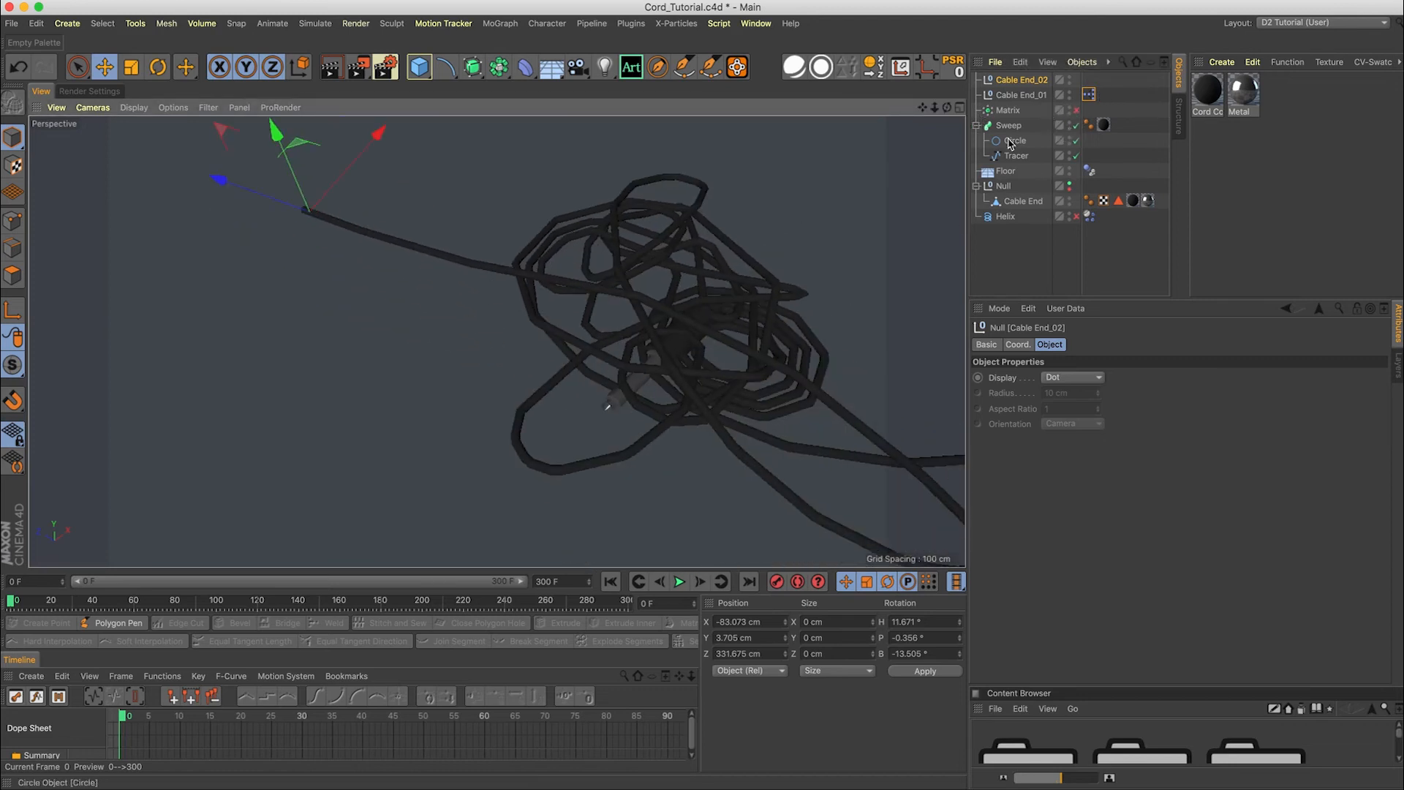
Rotate the Cable End plug -90° on H so it lines up with the cord
{"action": "left_click", "coordinate": [1020, 201]}
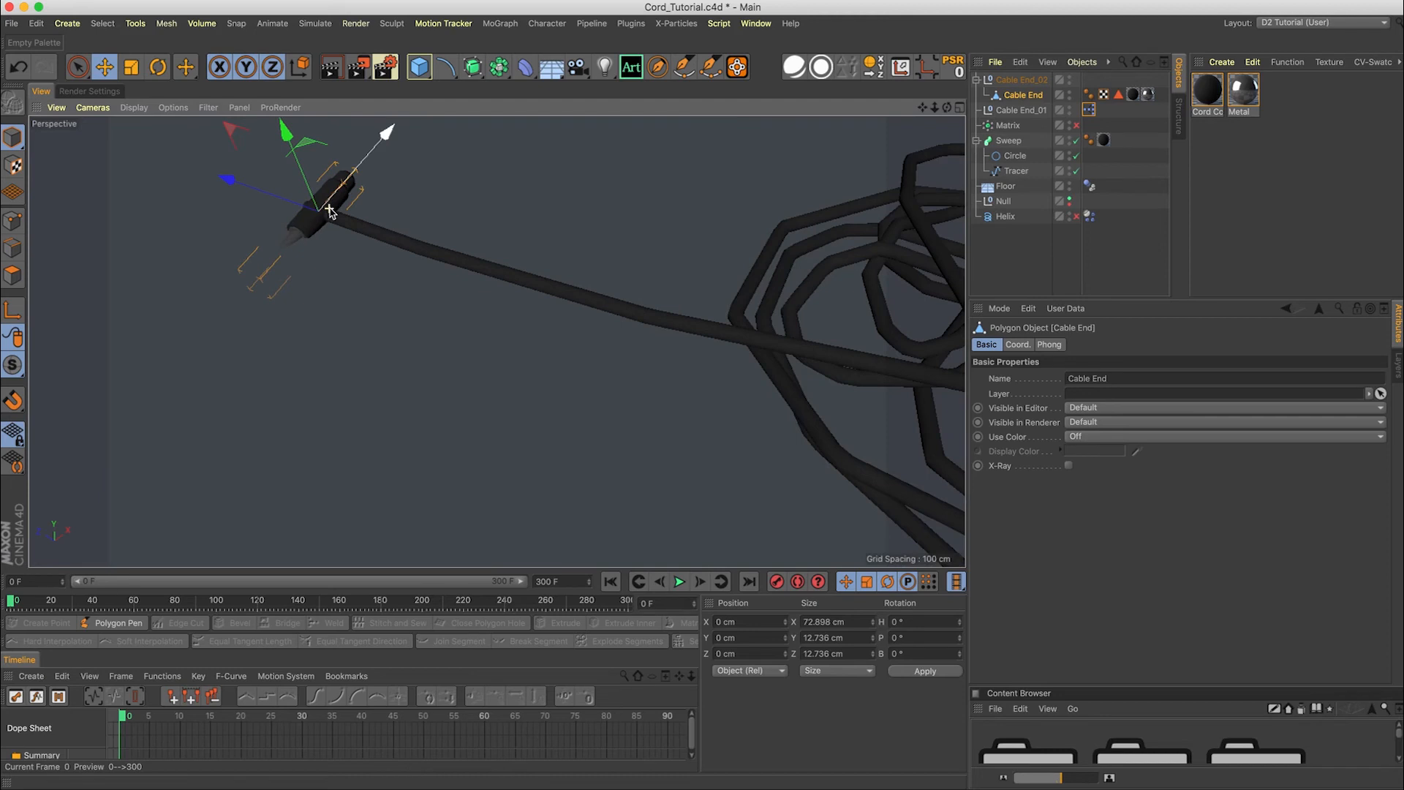
{"action": "left_click", "coordinate": [104, 67]}
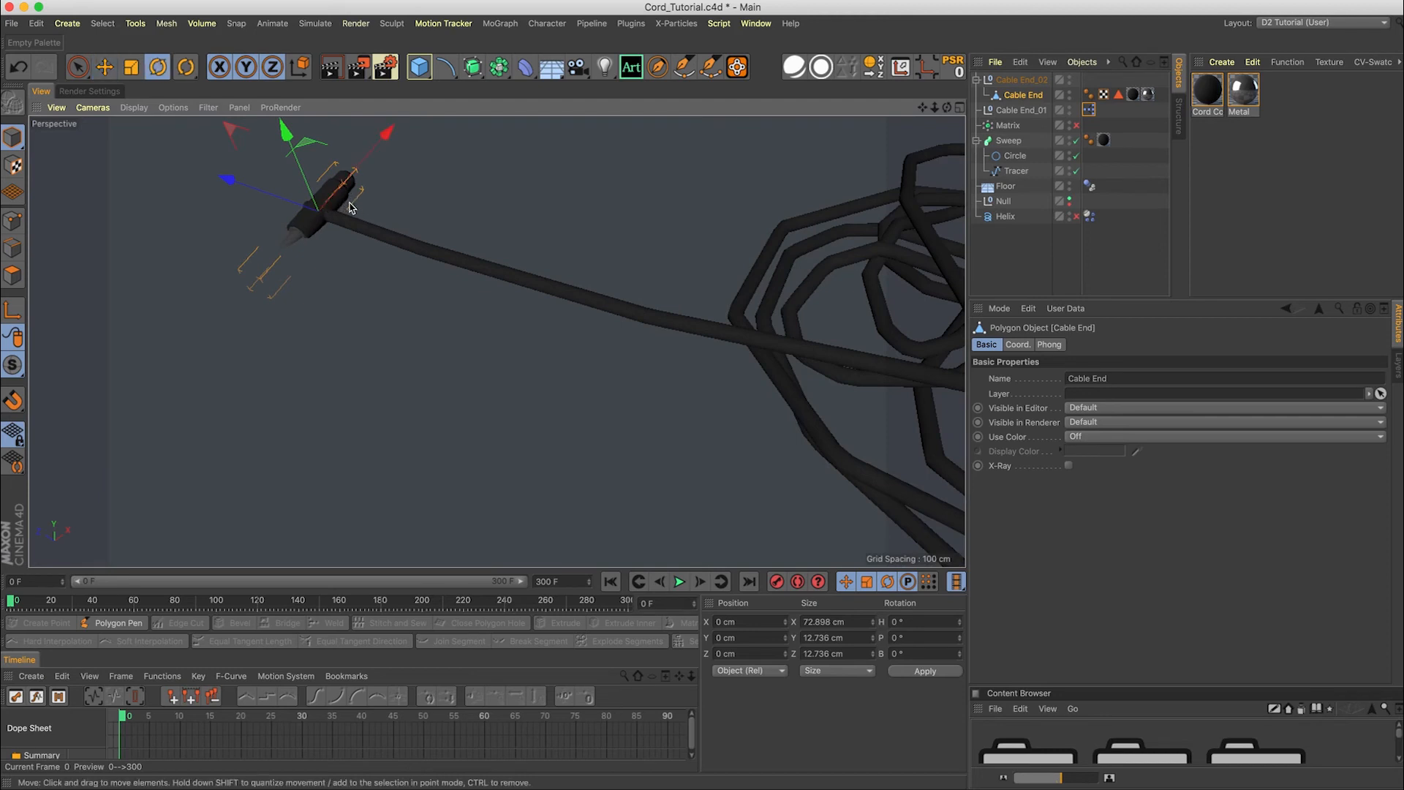
{"action": "left_click_drag", "start_coordinate": [350, 183], "coordinate": [219, 278]}
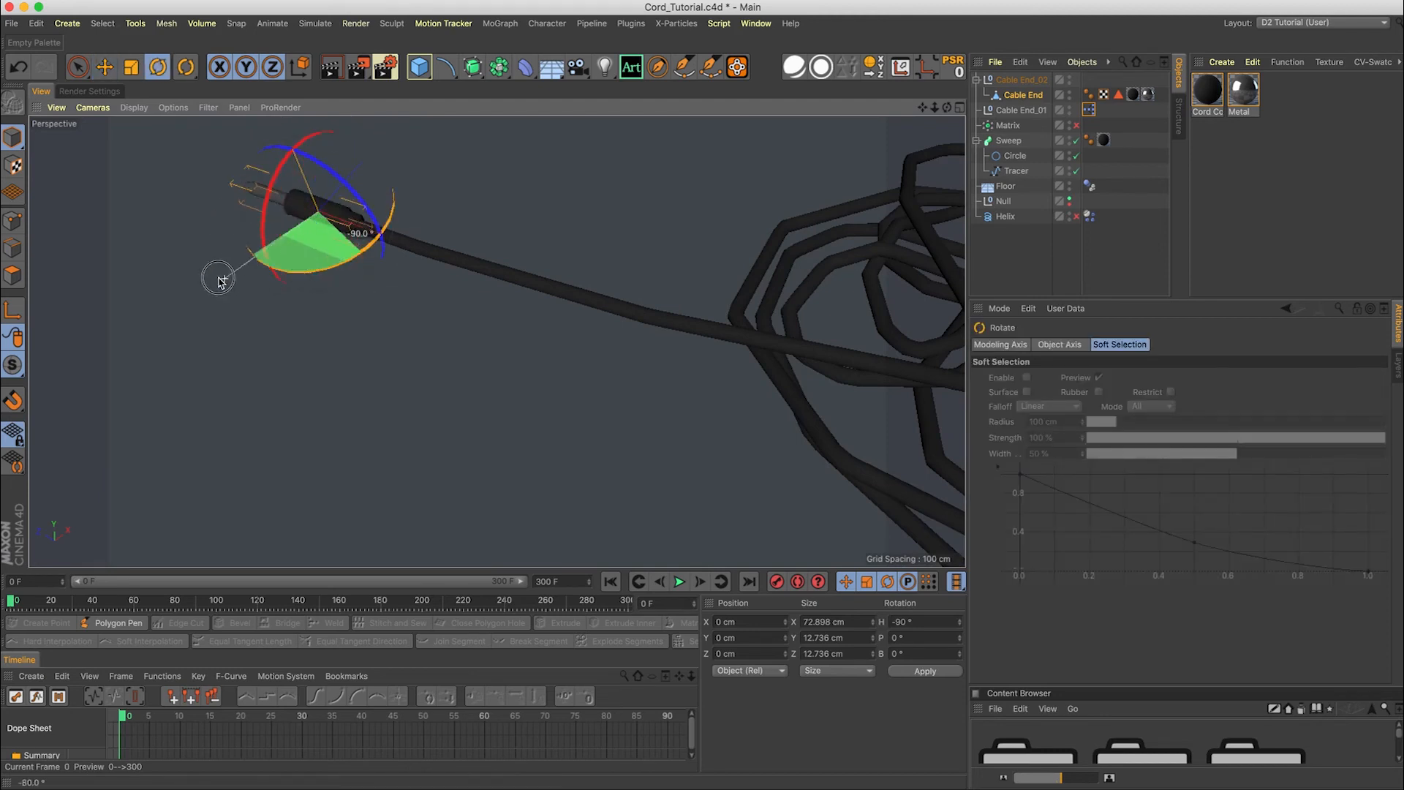
{"action": "left_click_drag", "start_coordinate": [219, 277], "coordinate": [416, 264]}
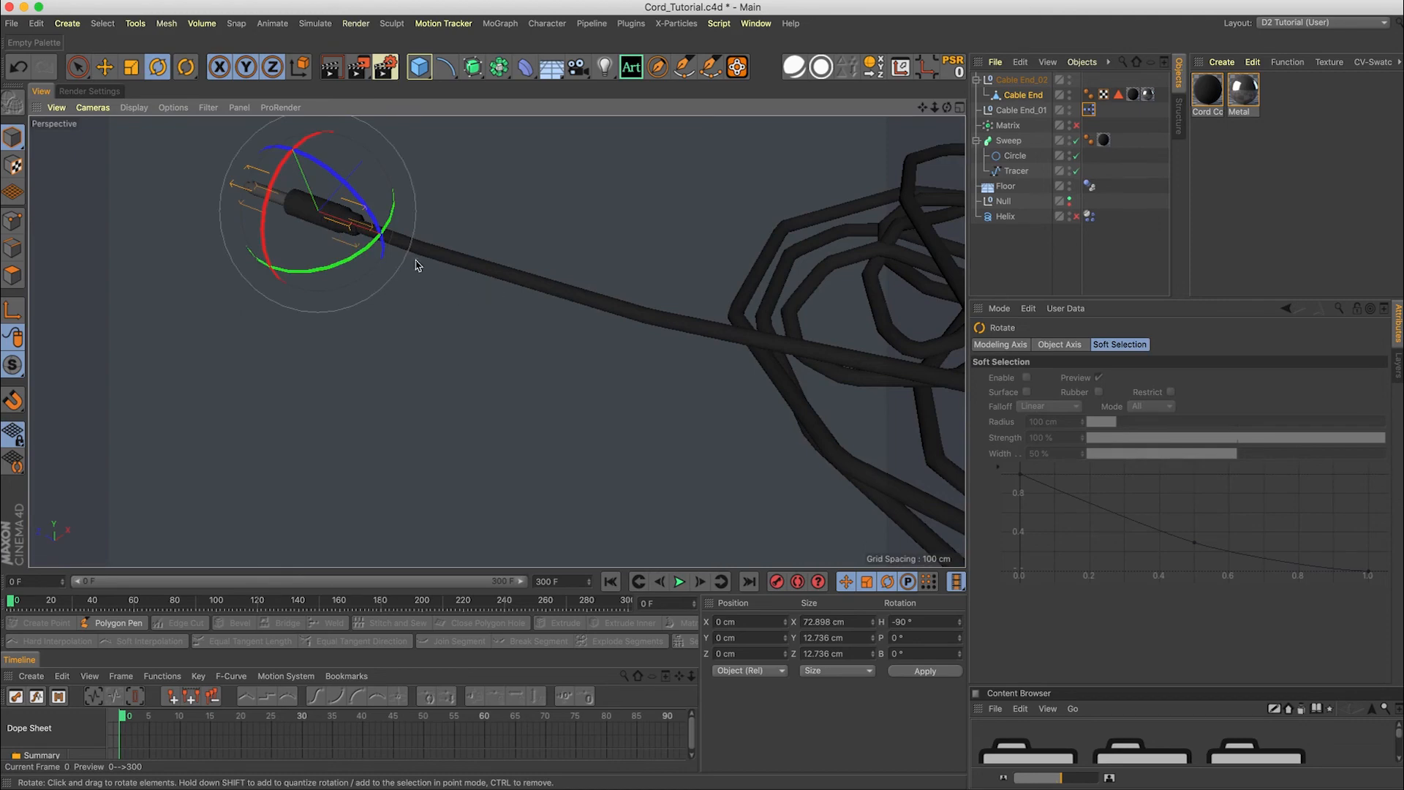
{"action": "left_click_drag", "start_coordinate": [416, 264], "coordinate": [517, 231]}
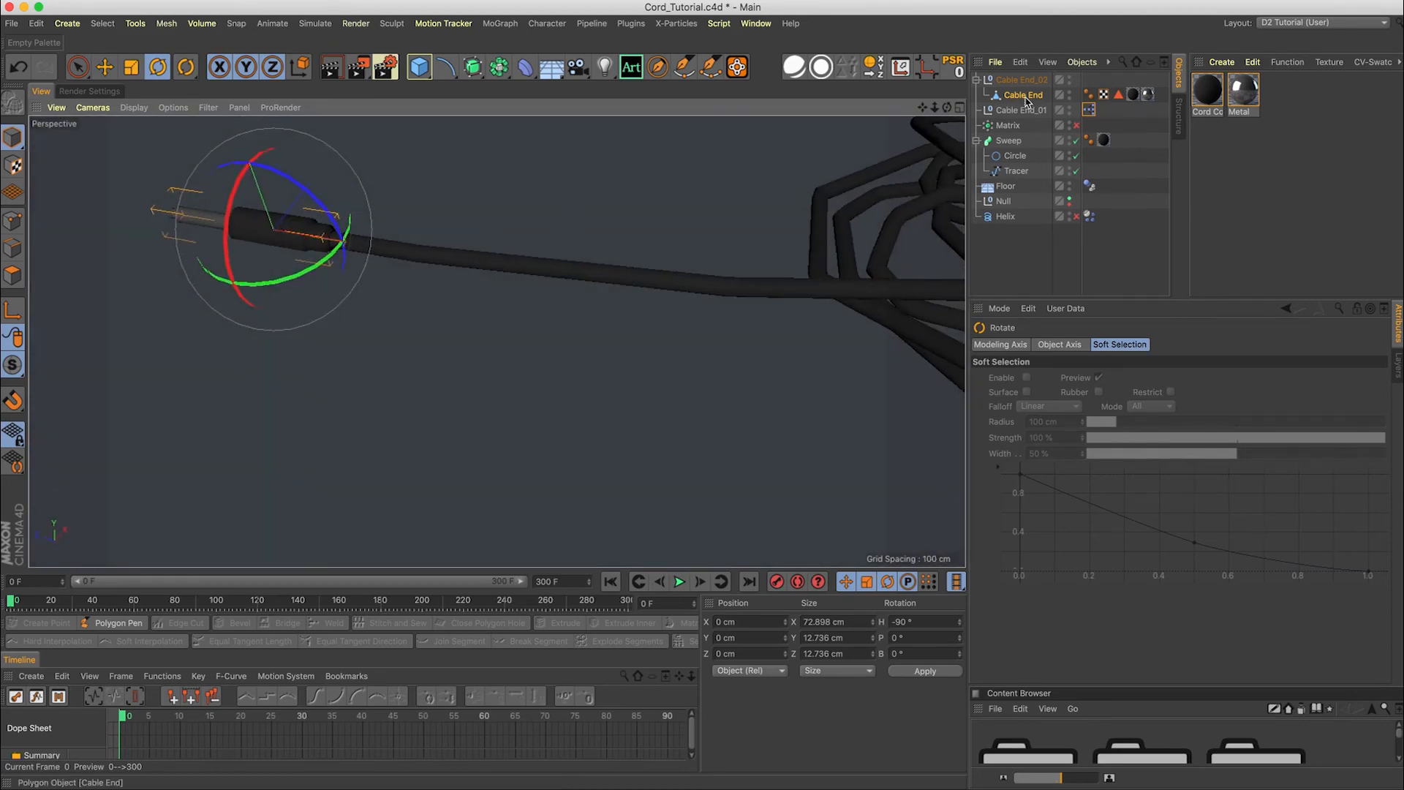
{"action": "mouse_move", "coordinate": [1022, 95]}
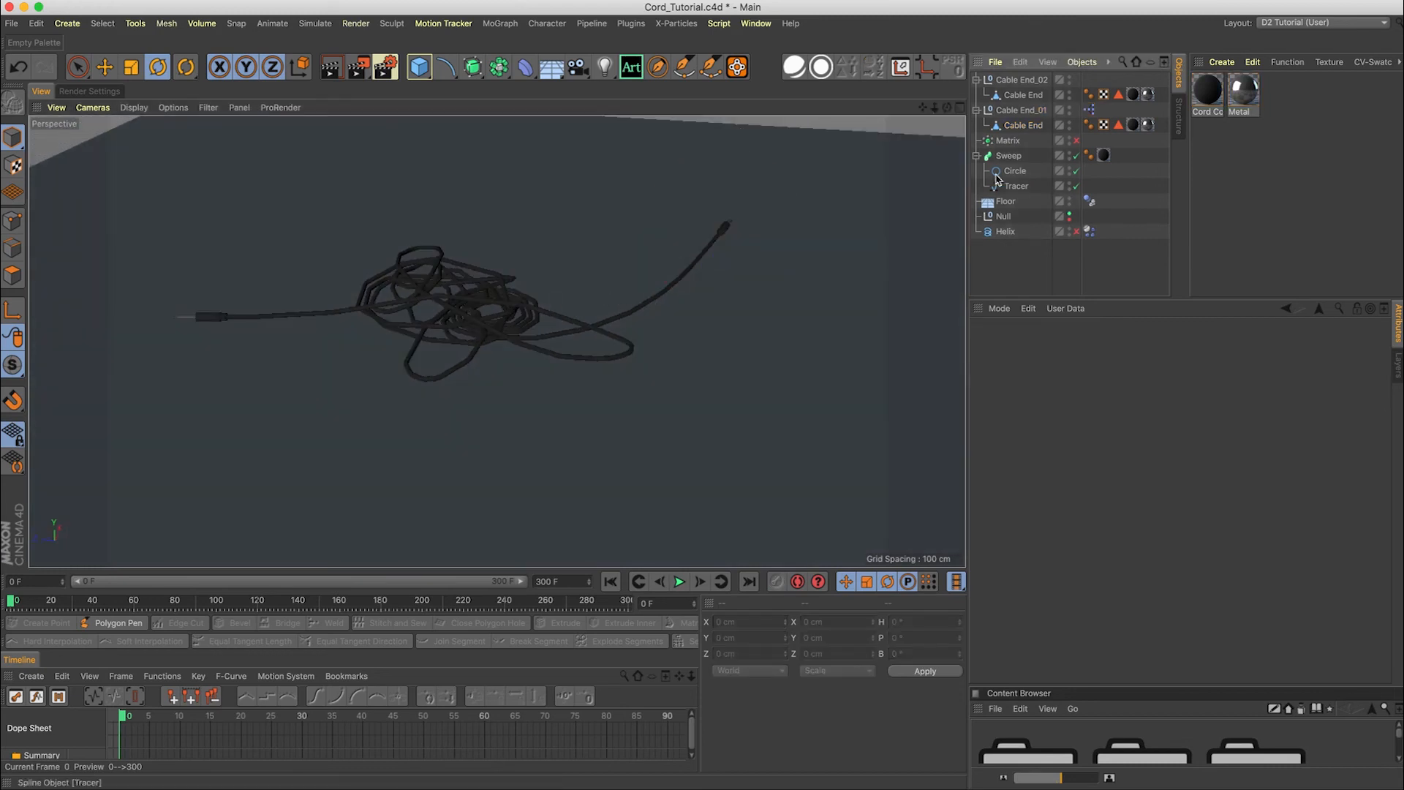
Group Cable End_02, Cable End_01 and Sweep into Null.1, then apply Current State to Object
{"action": "left_click", "coordinate": [1025, 79]}
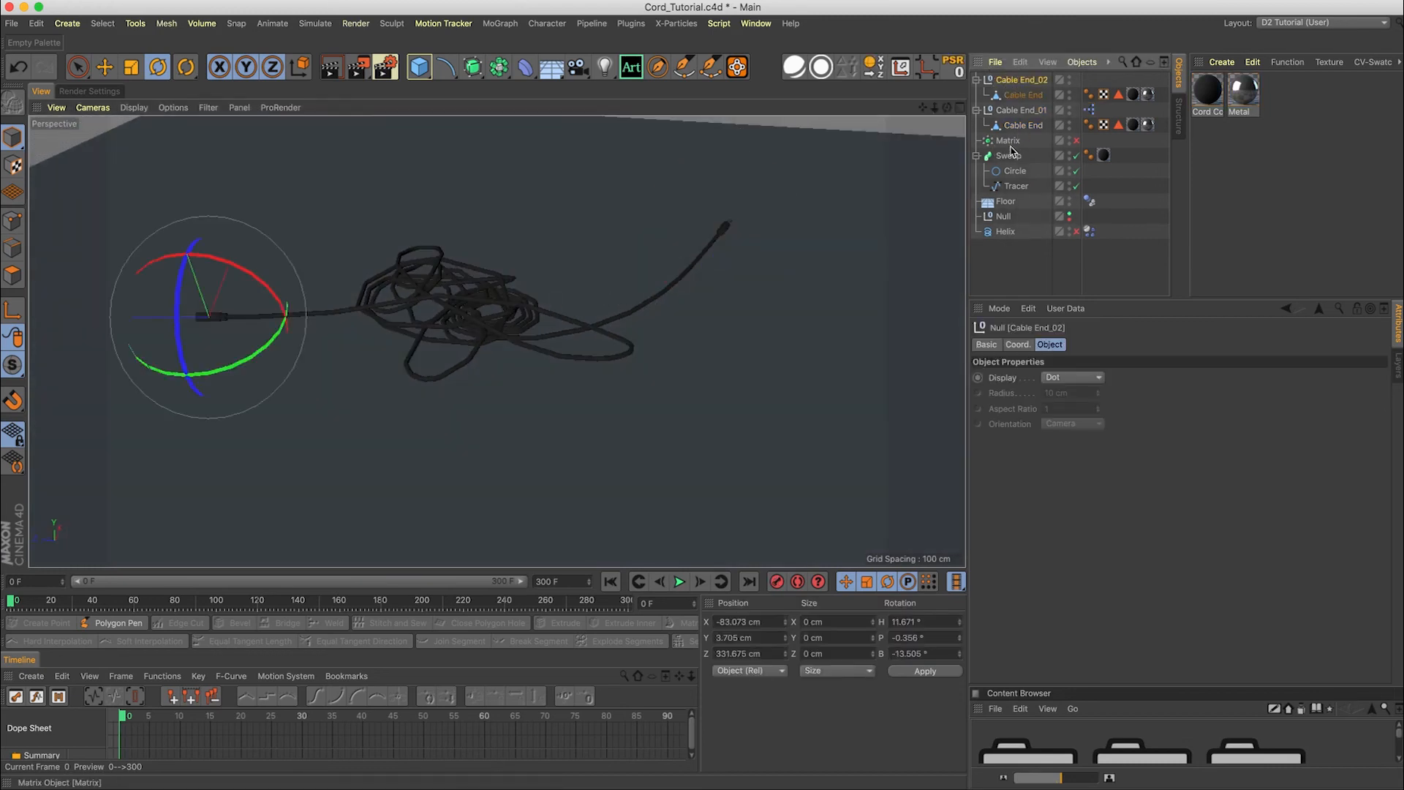
{"action": "left_click", "coordinate": [1008, 231]}
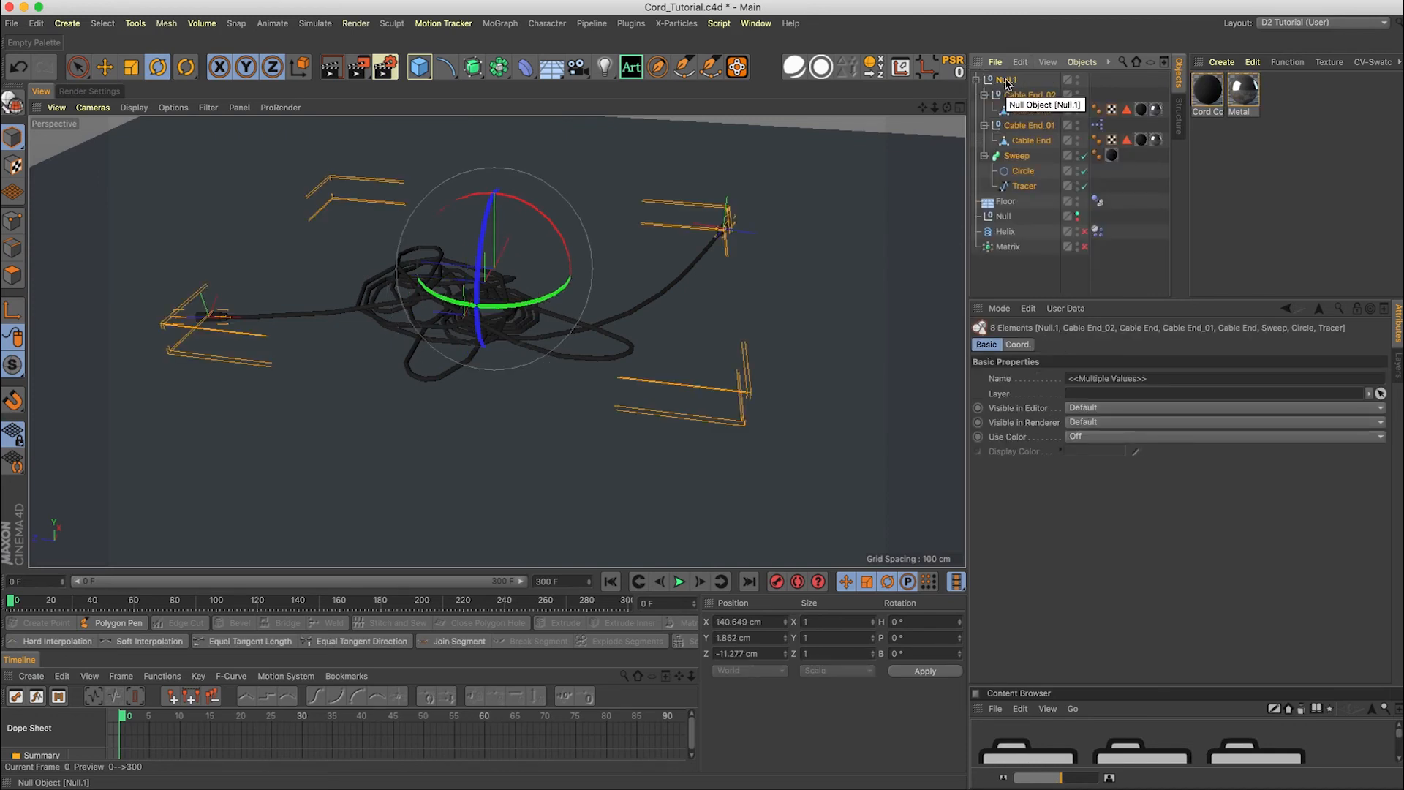
{"action": "left_click", "coordinate": [1082, 61]}
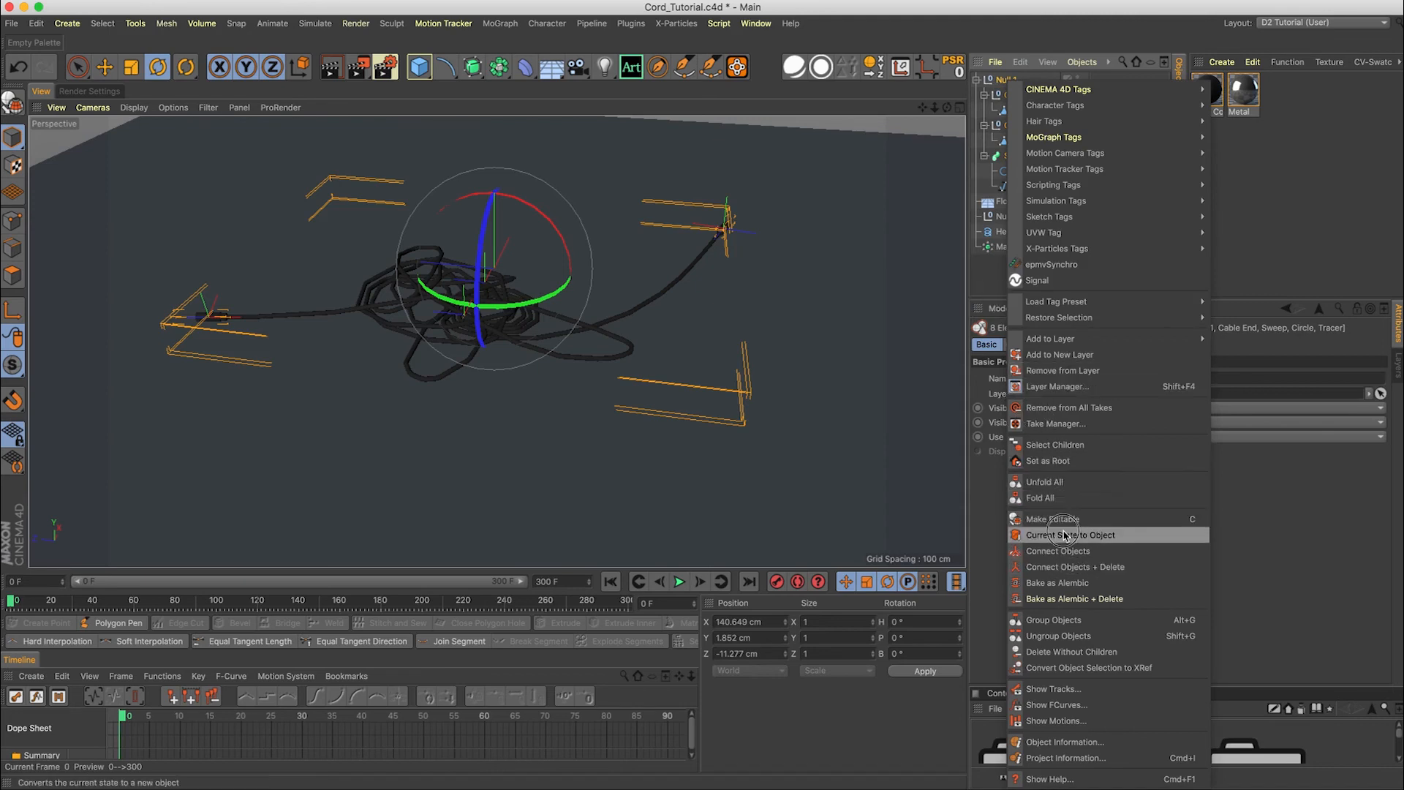
{"action": "left_click", "coordinate": [1069, 535]}
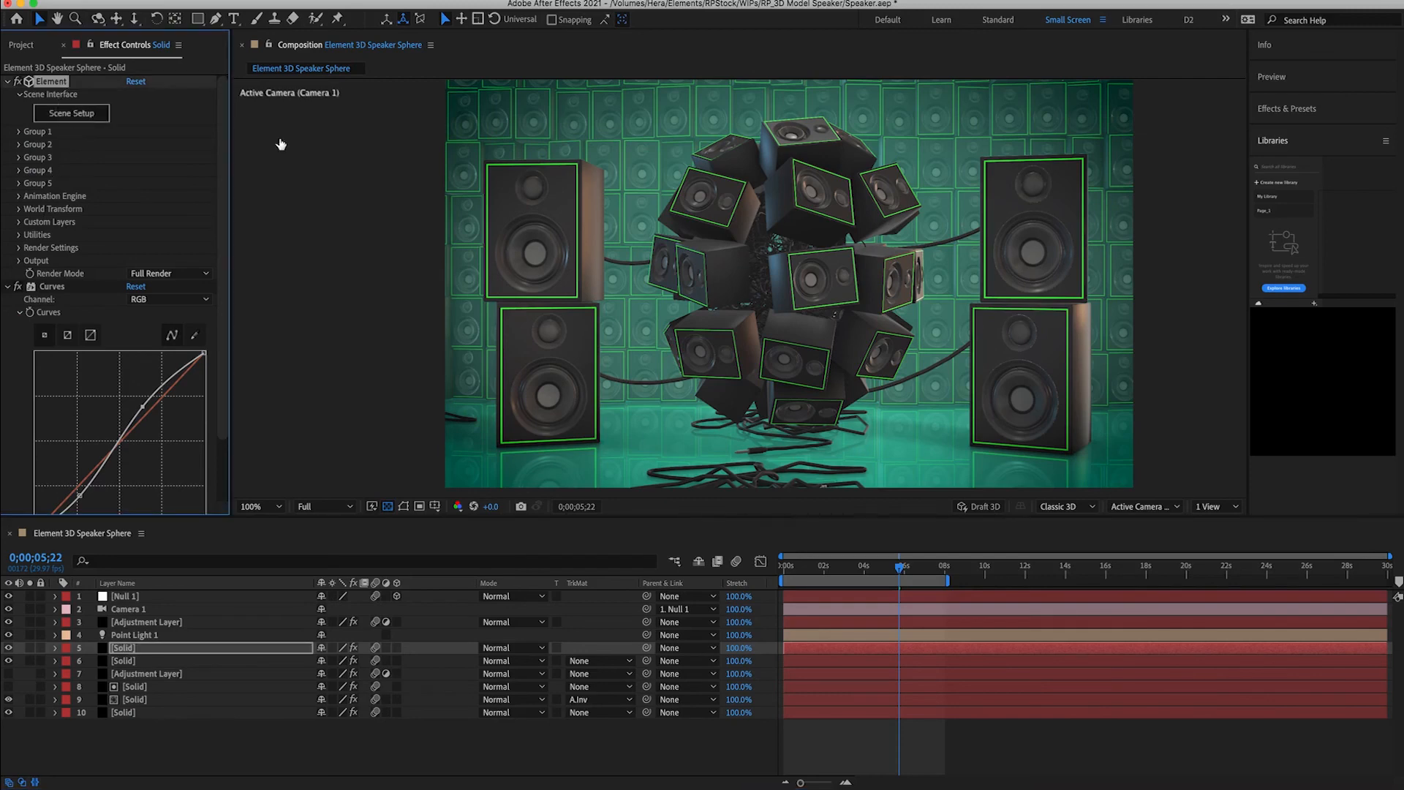
Open Element 3D Scene Setup and orbit the Speaker Cable_Pile_CSO preview
{"action": "left_click", "coordinate": [71, 112]}
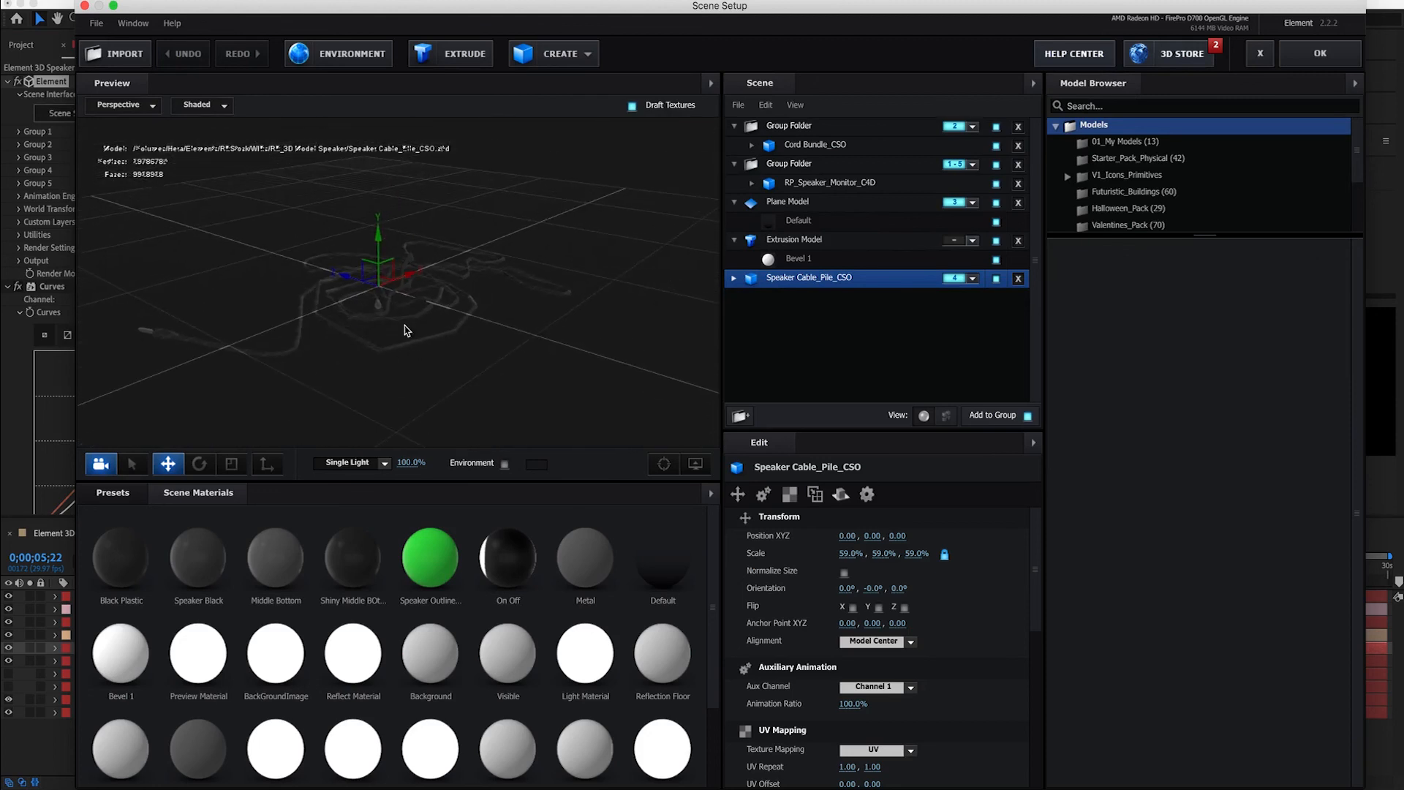
{"action": "left_click_drag", "start_coordinate": [403, 331], "coordinate": [443, 339]}
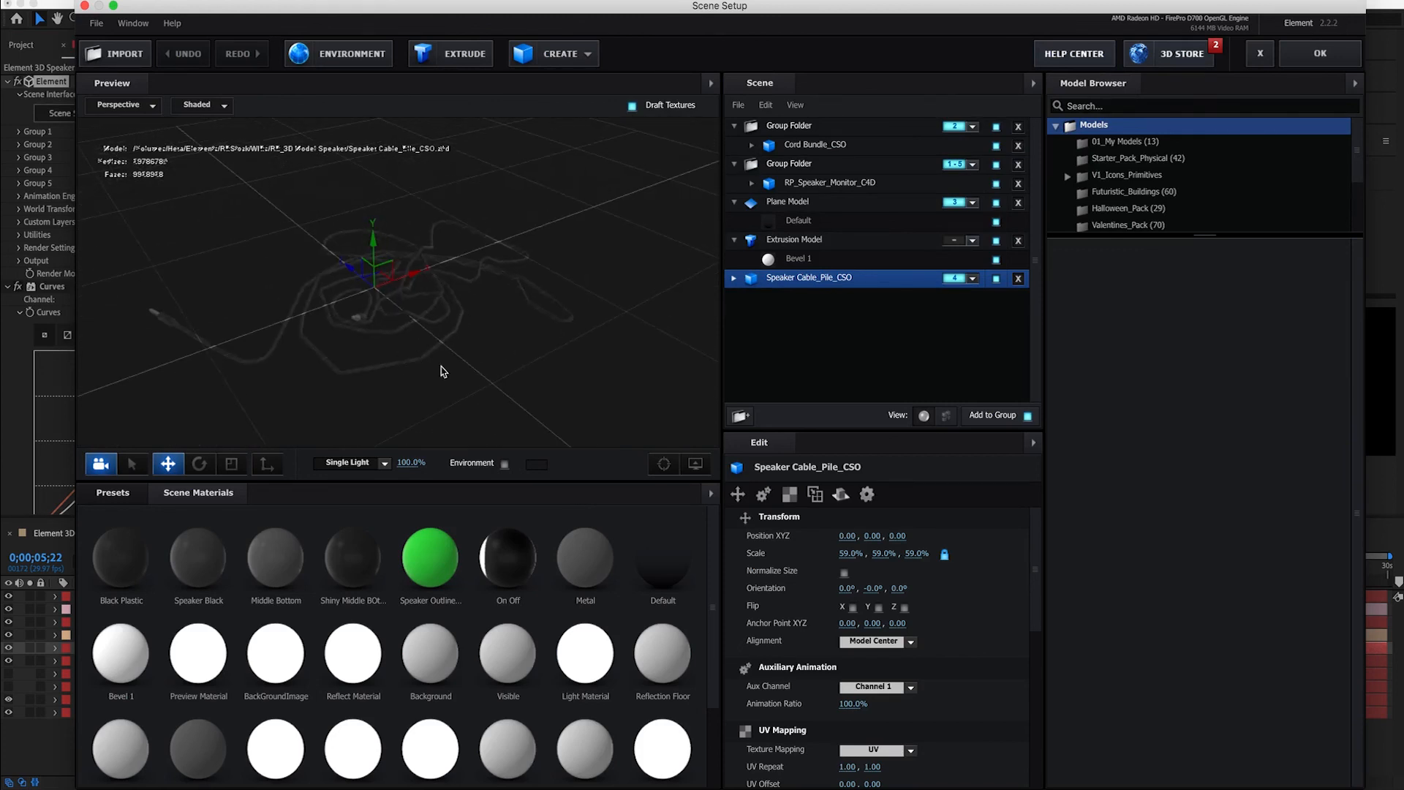
{"action": "mouse_move", "coordinate": [402, 355]}
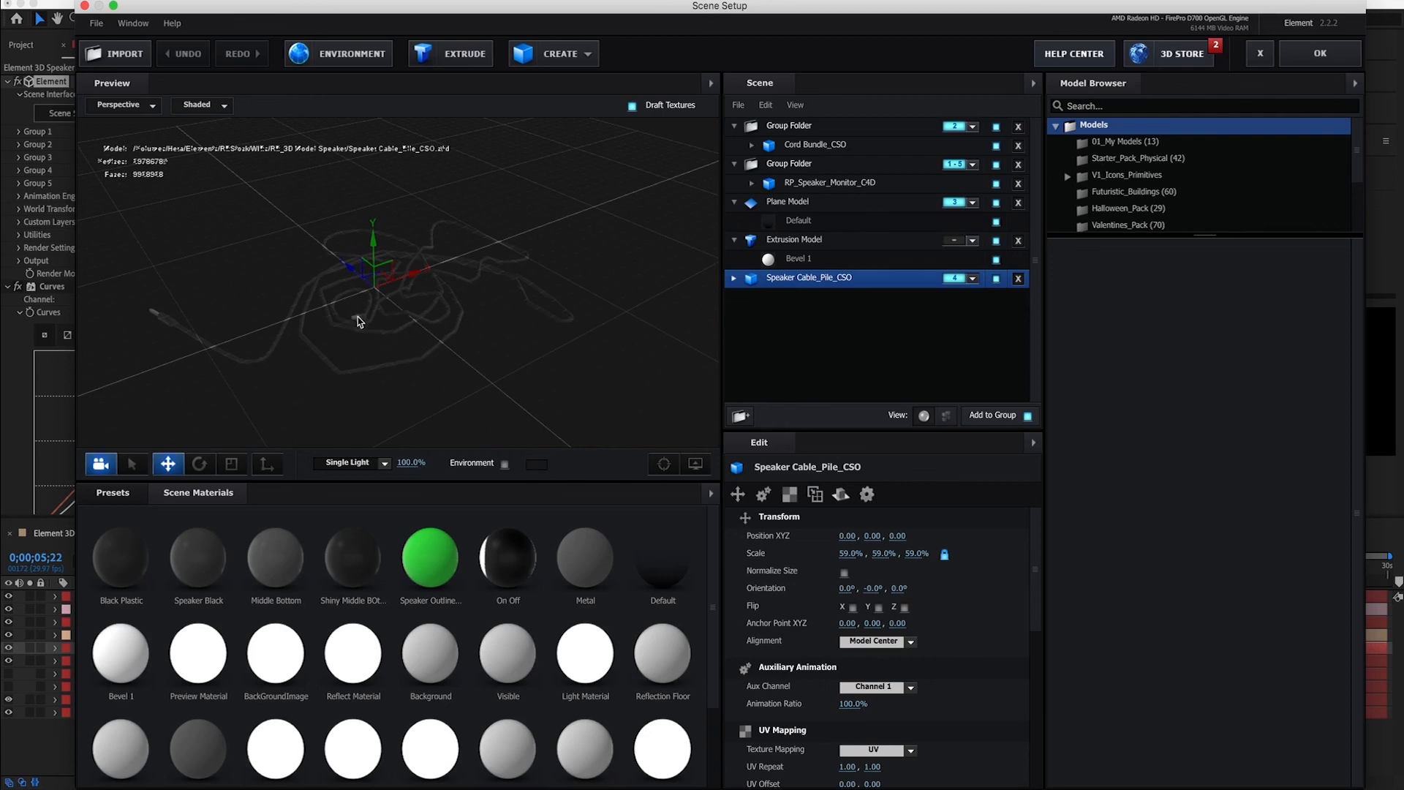
{"action": "mouse_move", "coordinate": [391, 346]}
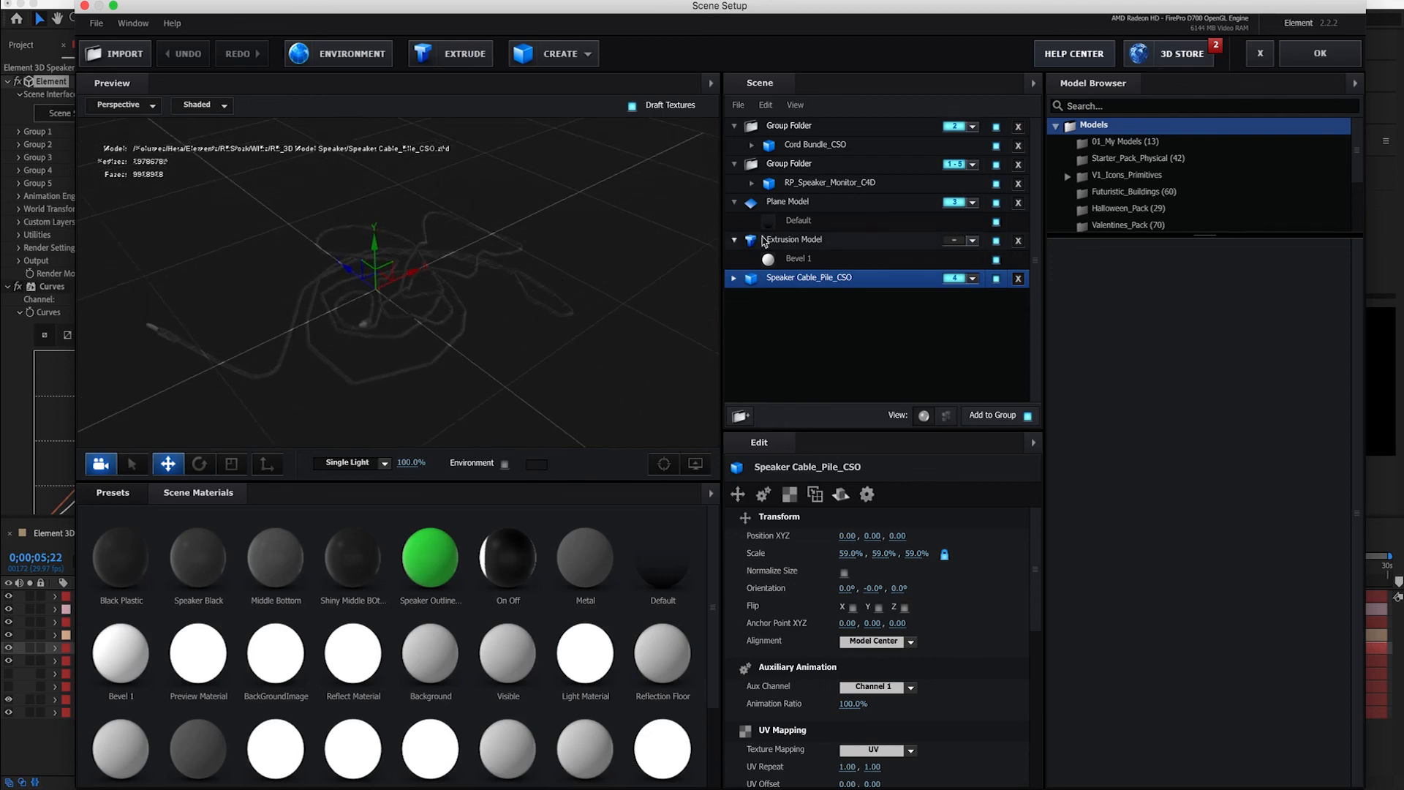
{"action": "left_click", "coordinate": [828, 182]}
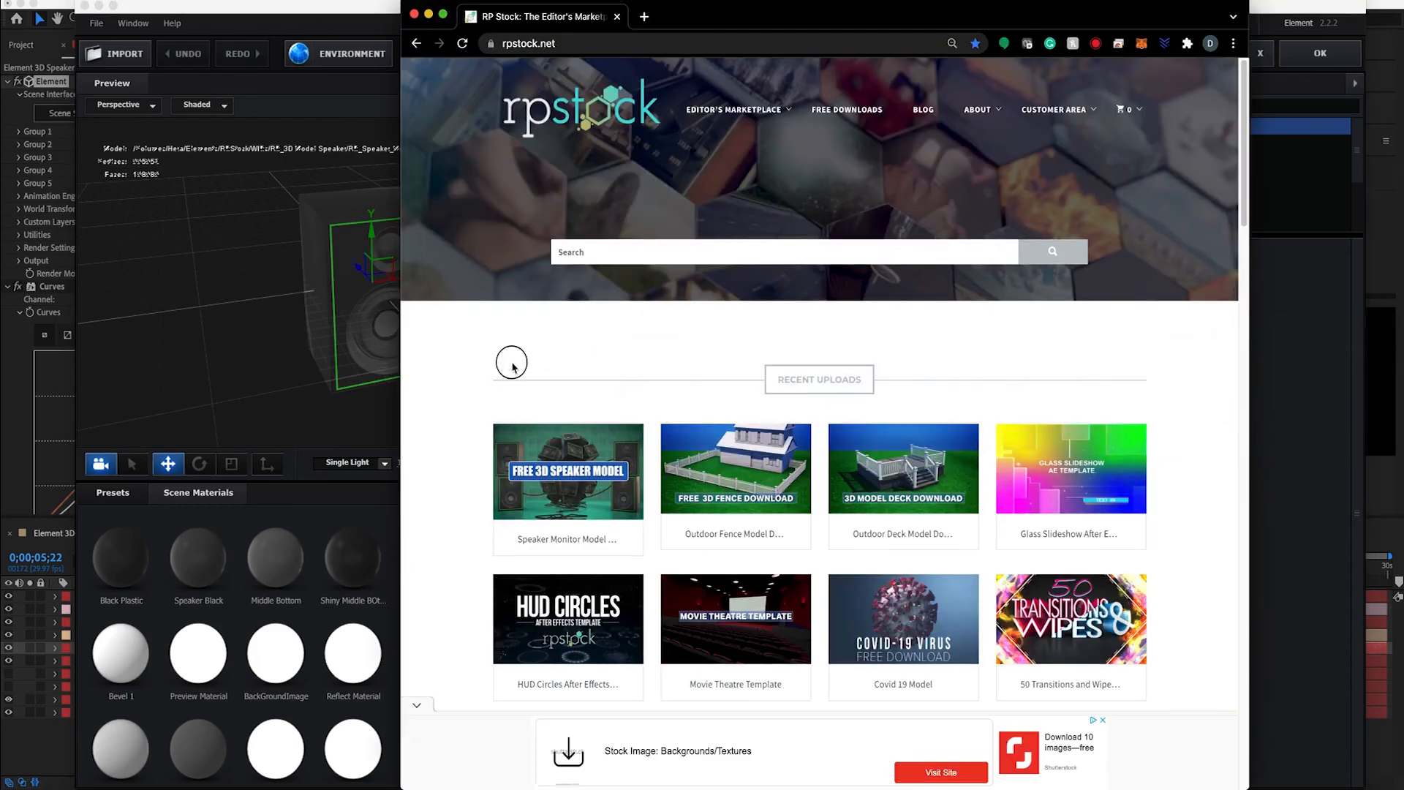
Open the Details page of the Speaker Monitor Model on rpstock.net
{"action": "scroll", "scroll_direction": "down", "scroll_amount": 3}
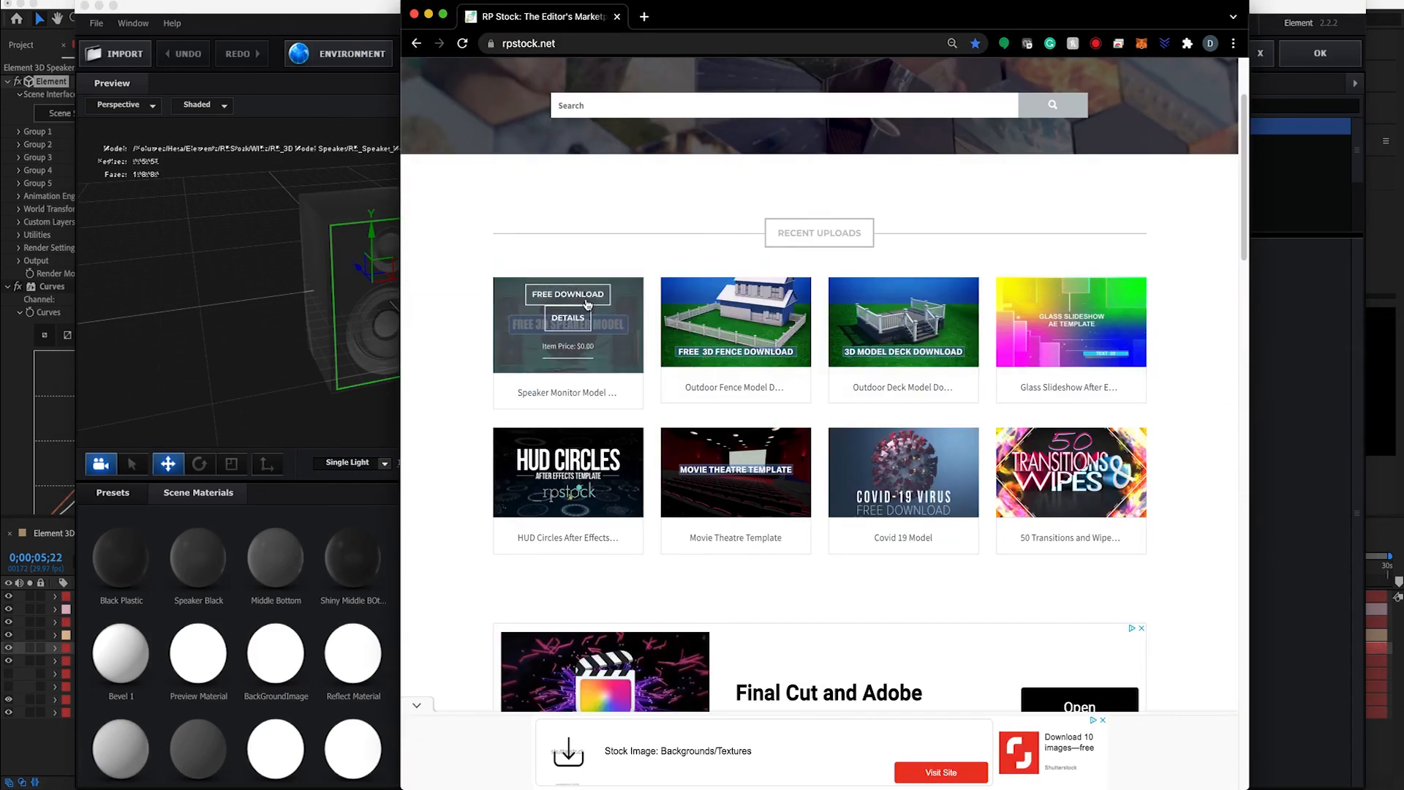
{"action": "left_click", "coordinate": [566, 319]}
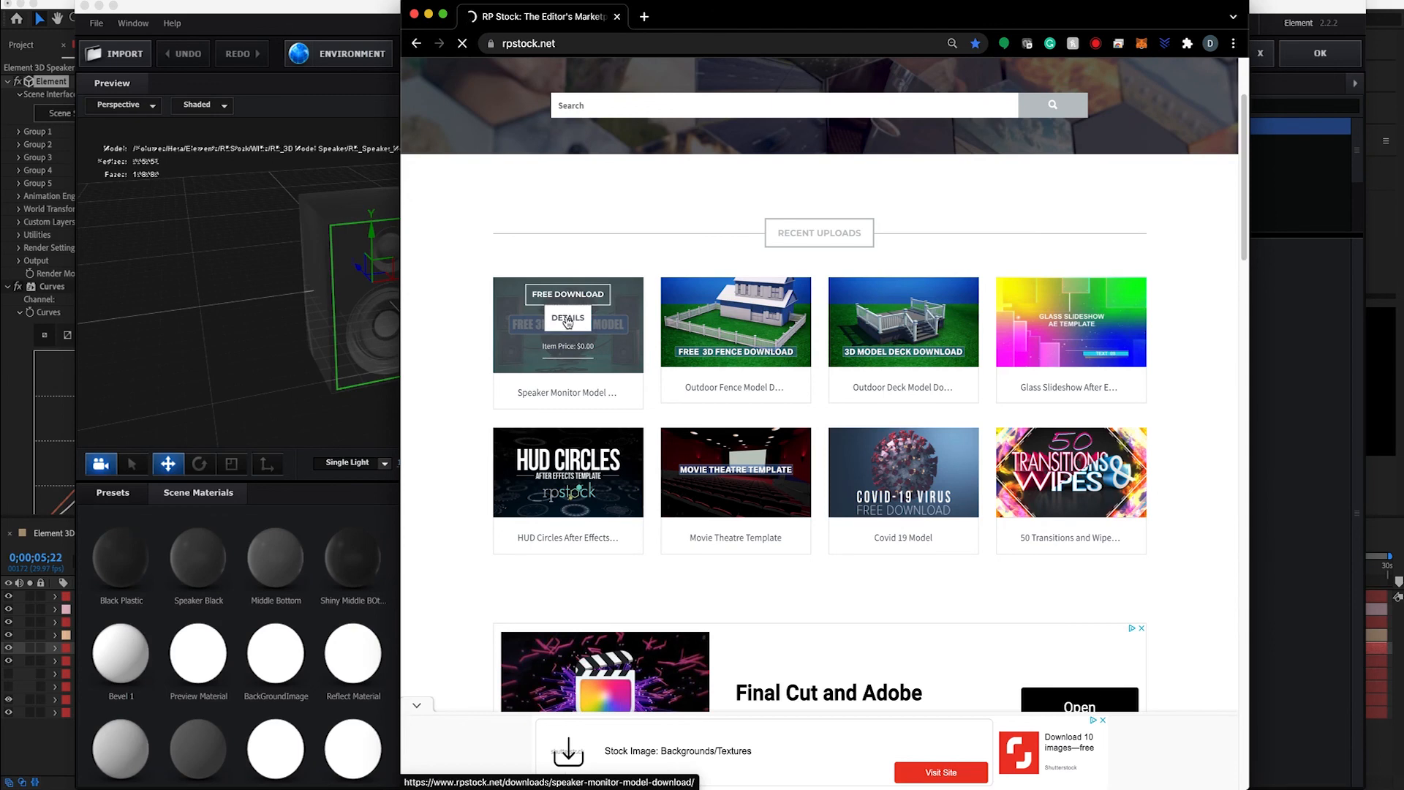
{"action": "left_click", "coordinate": [567, 318]}
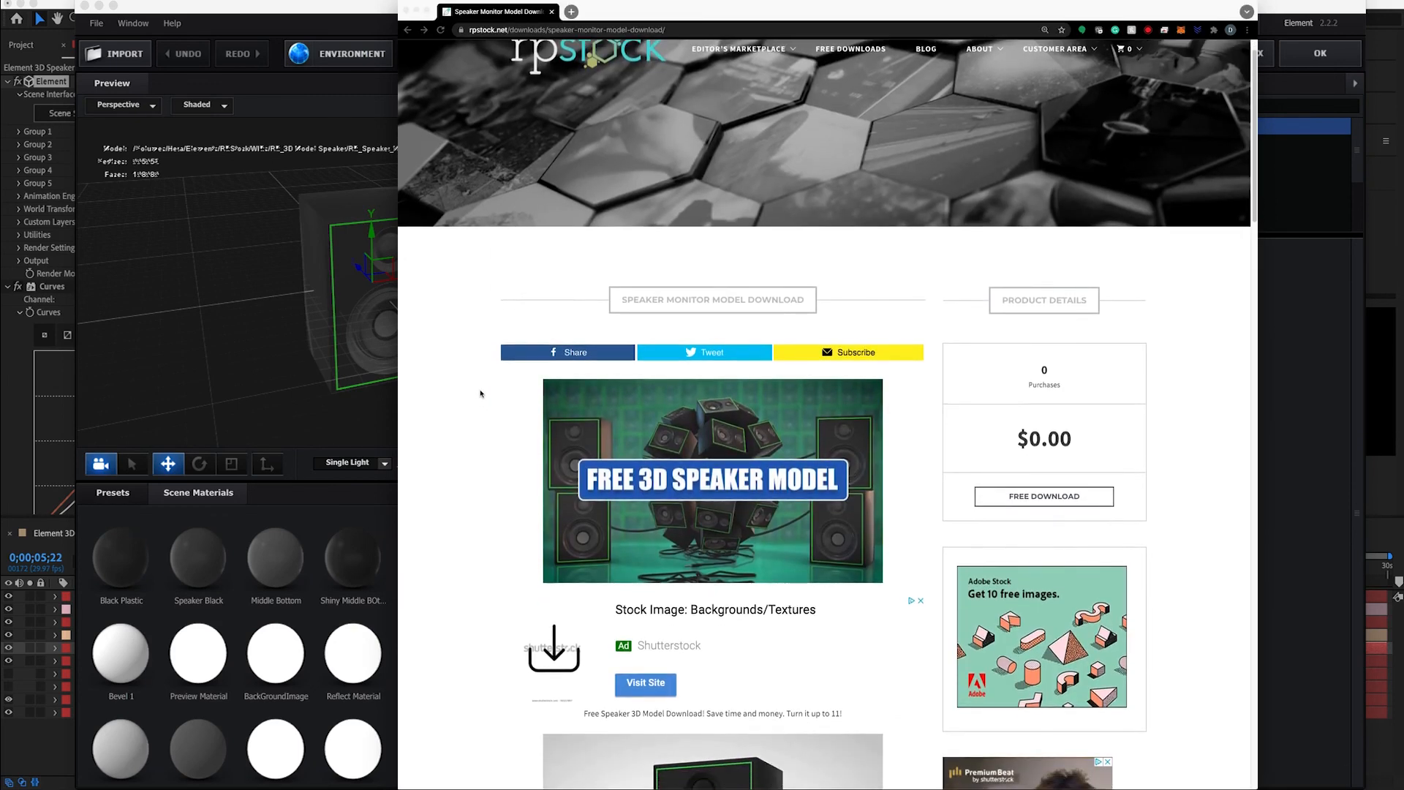
Scroll through the speaker monitor model's product page
{"action": "scroll", "scroll_direction": "down", "scroll_amount": 3}
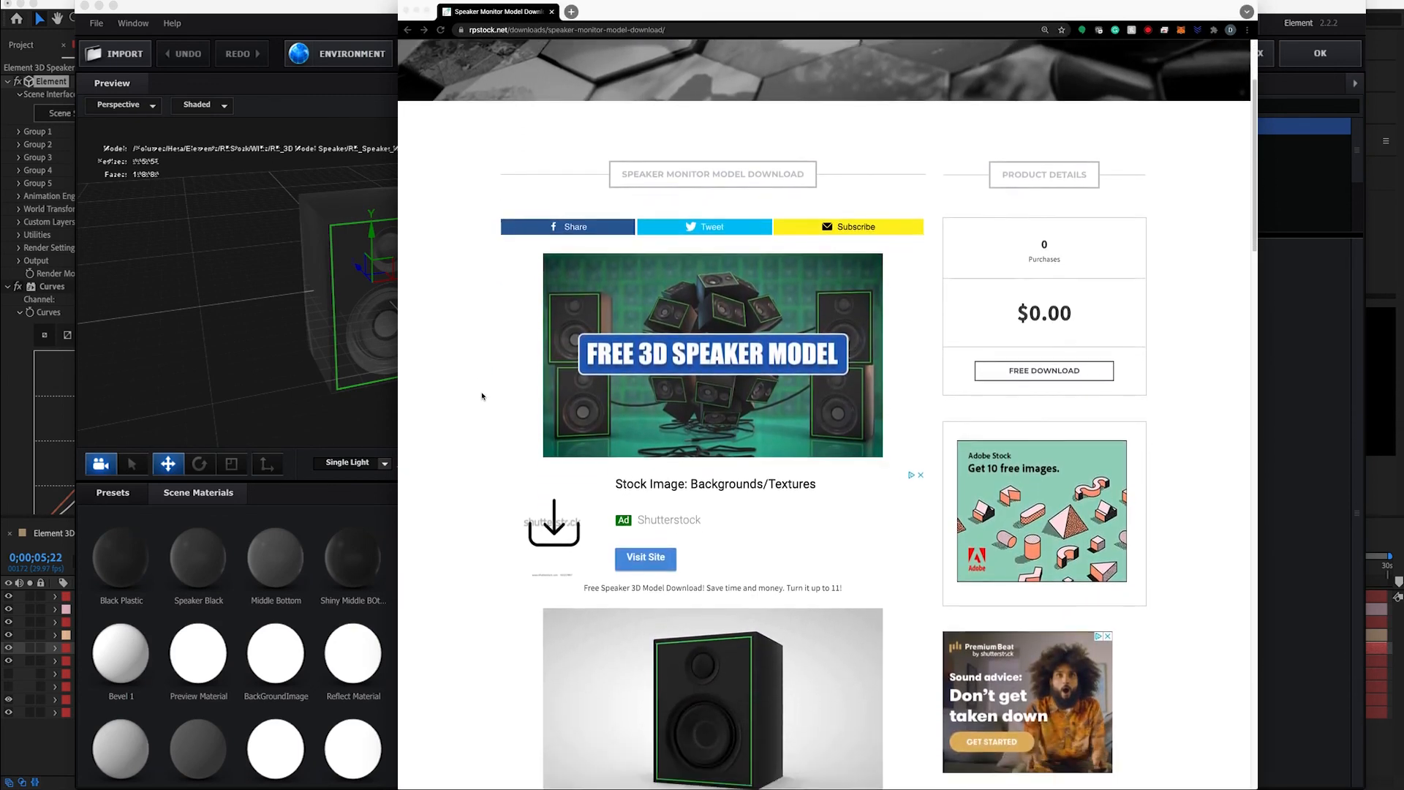
{"action": "scroll", "scroll_direction": "down", "scroll_amount": 3}
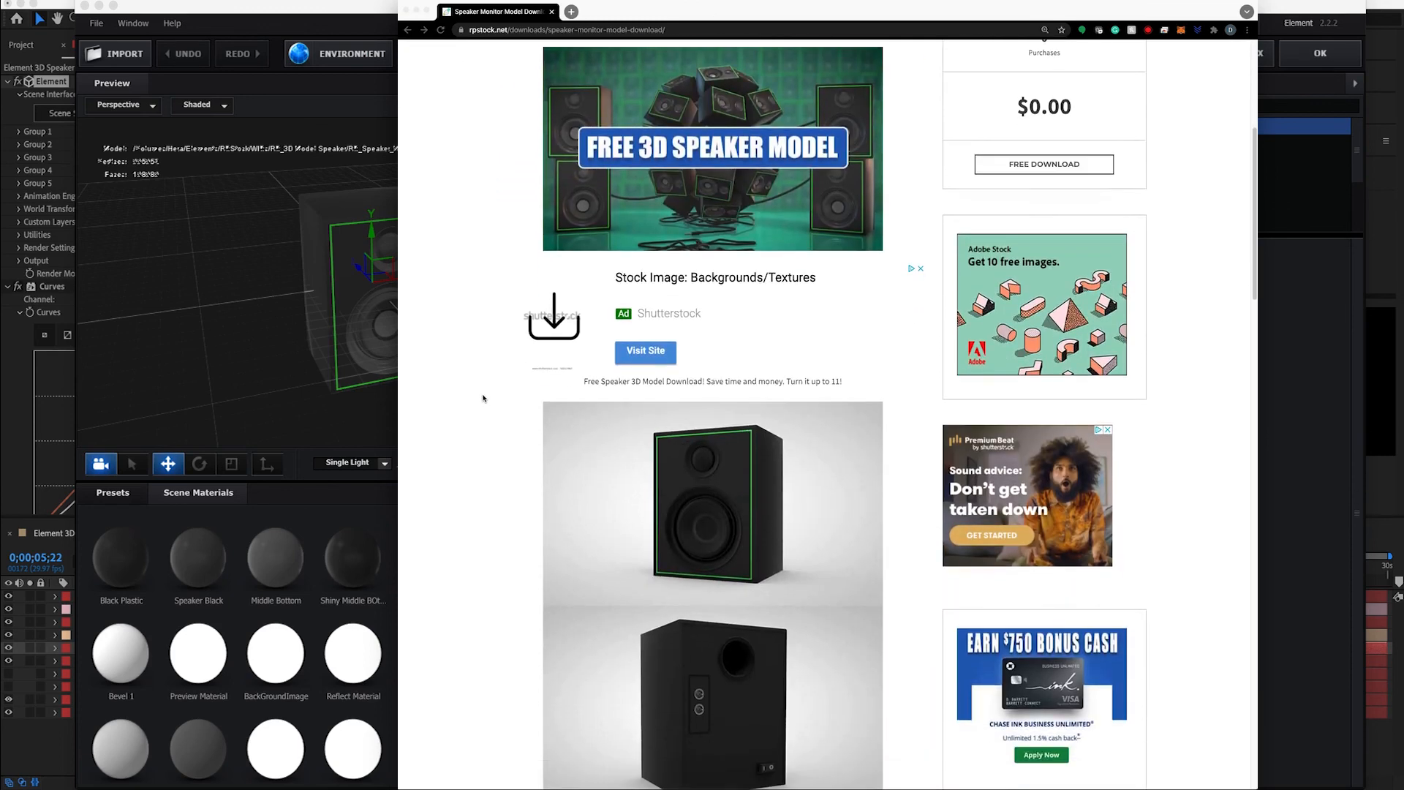
{"action": "scroll", "scroll_direction": "down", "scroll_amount": 3}
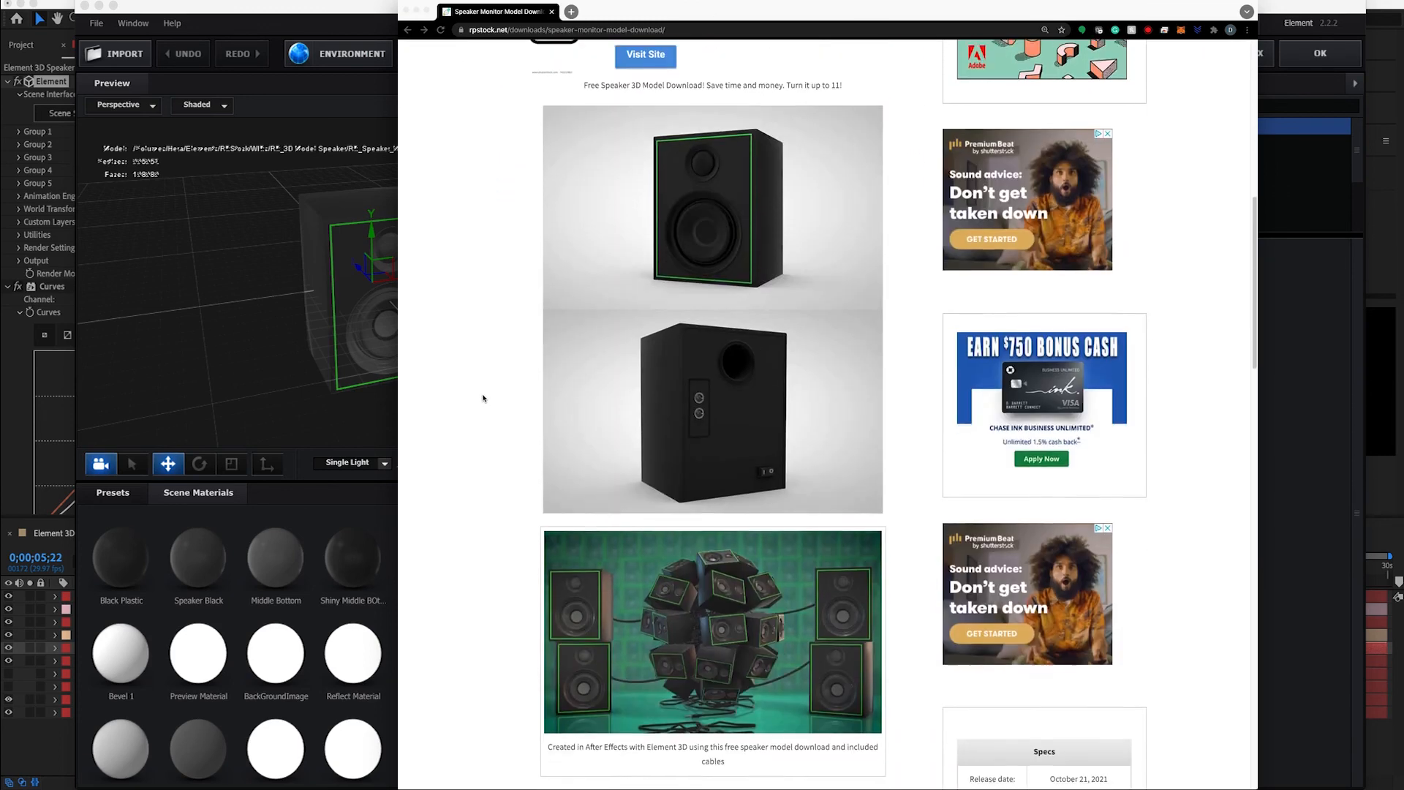
{"action": "scroll", "scroll_direction": "down", "scroll_amount": 3}
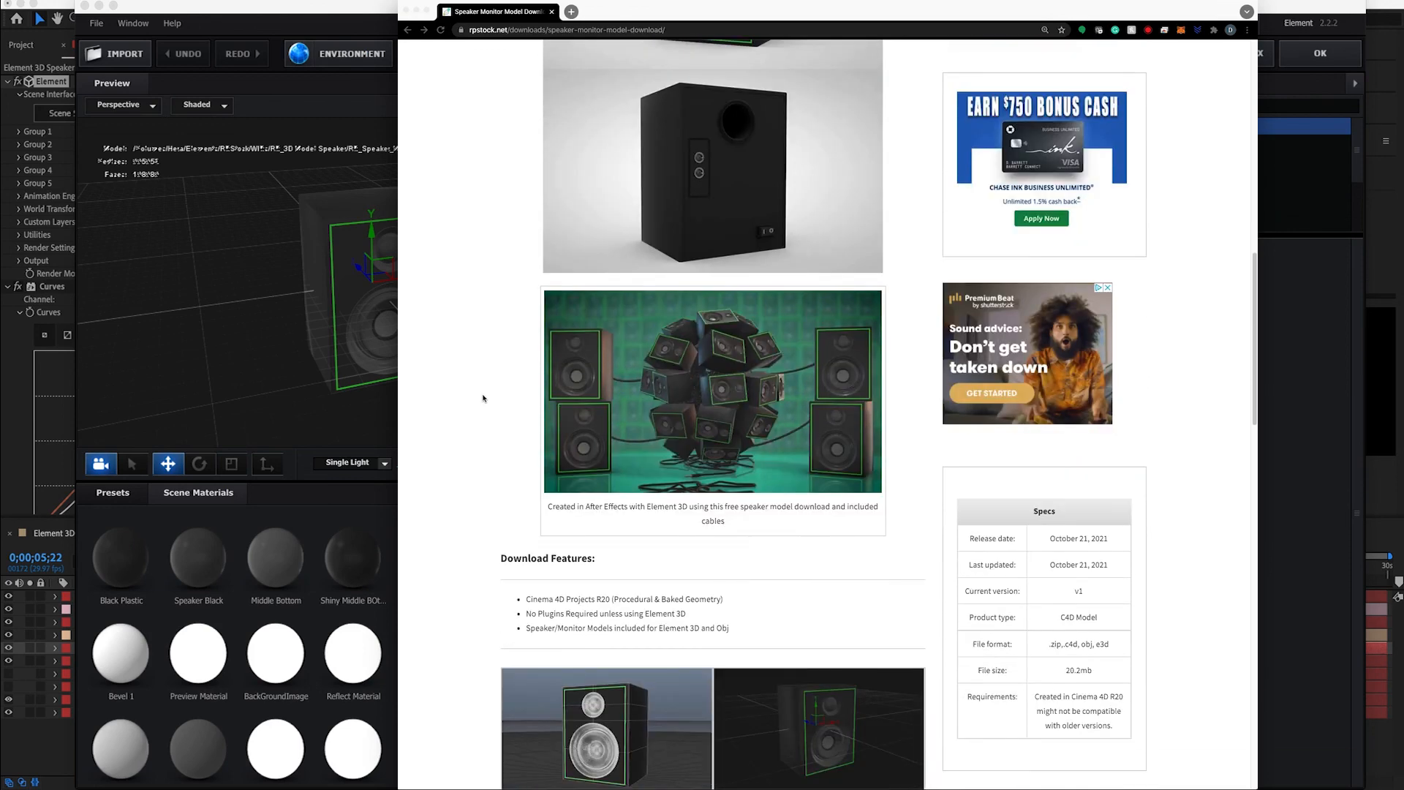
{"action": "scroll", "scroll_direction": "down", "scroll_amount": 3}
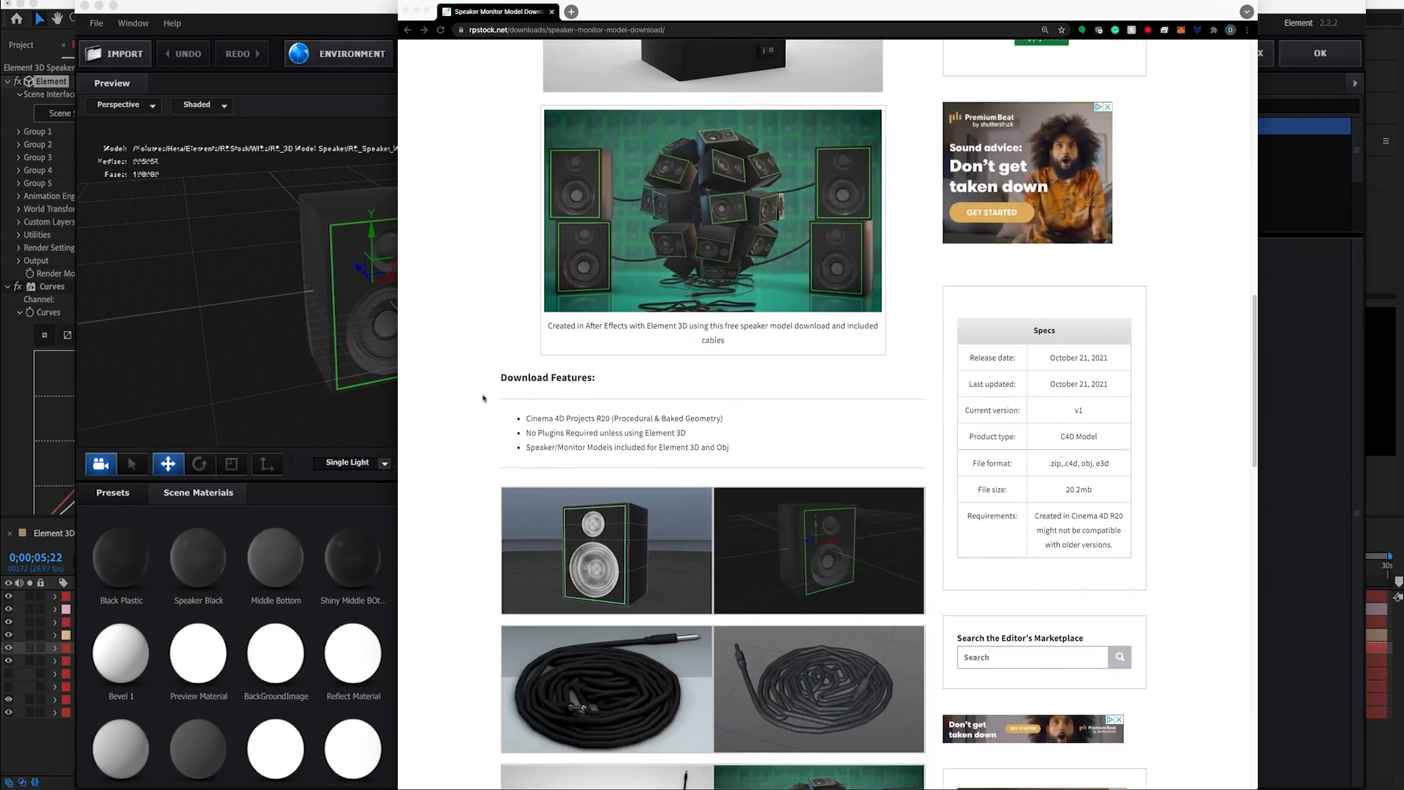
{"action": "scroll", "scroll_direction": "down", "scroll_amount": 3}
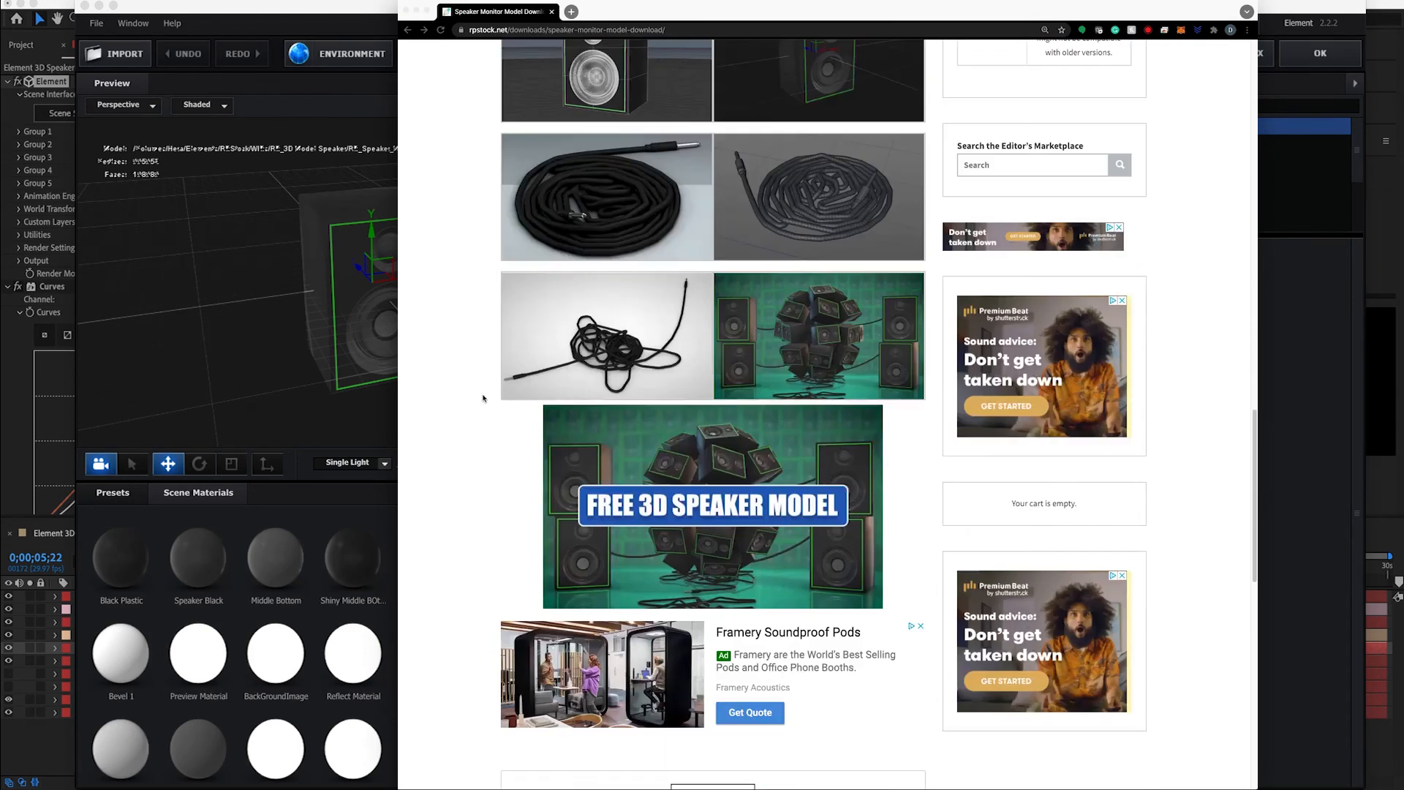
{"action": "scroll", "scroll_direction": "down", "scroll_amount": 3}
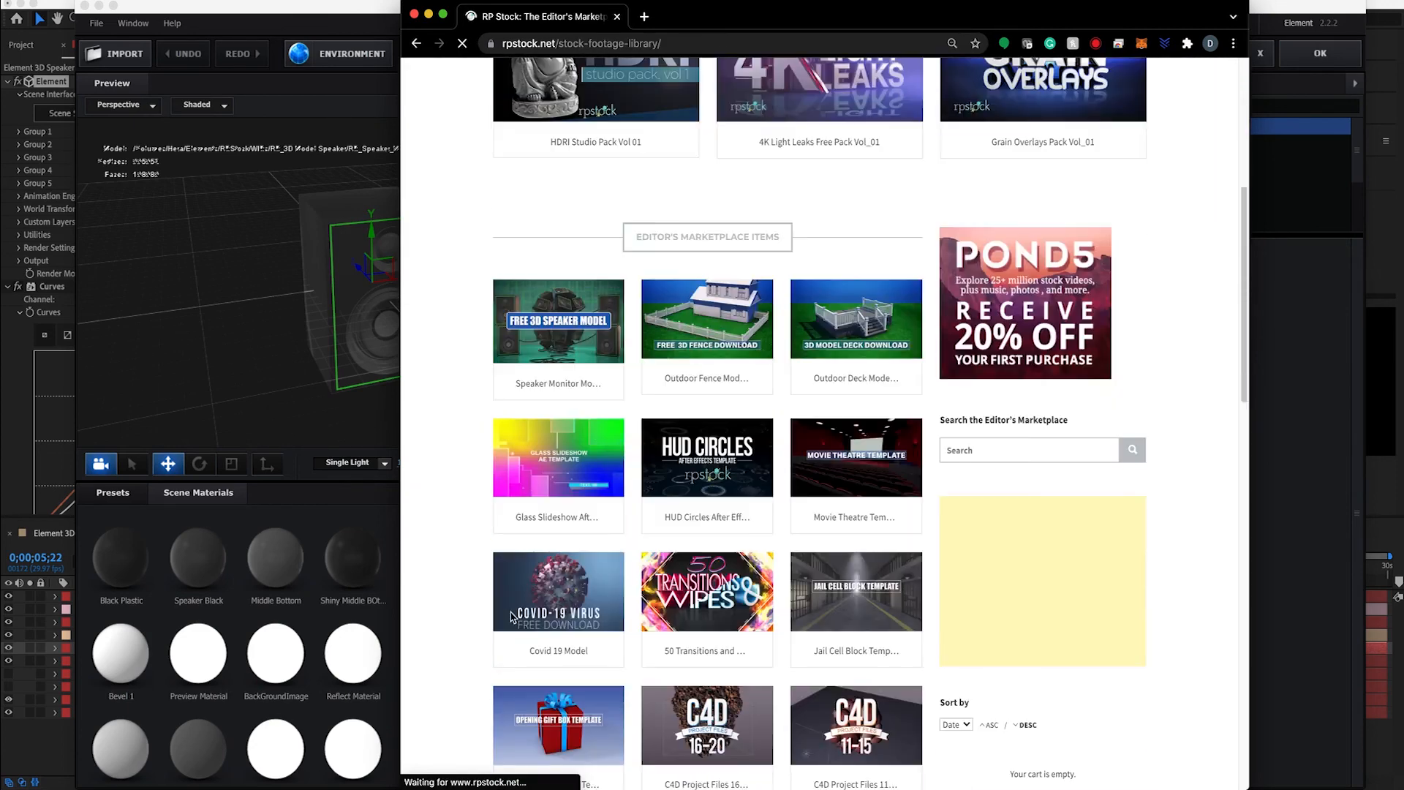
{"action": "scroll", "scroll_direction": "down", "scroll_amount": 3}
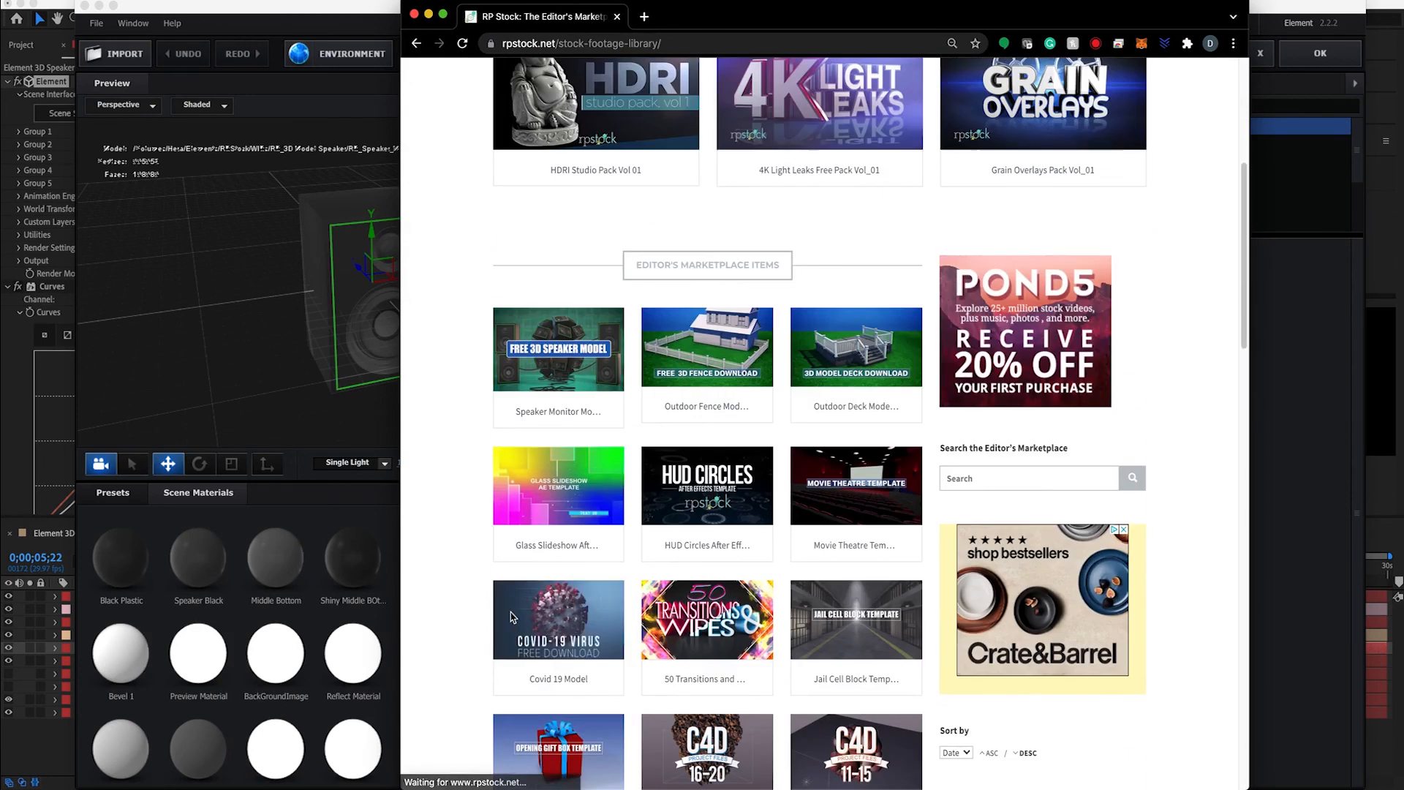
{"action": "scroll", "scroll_direction": "up", "scroll_amount": 3}
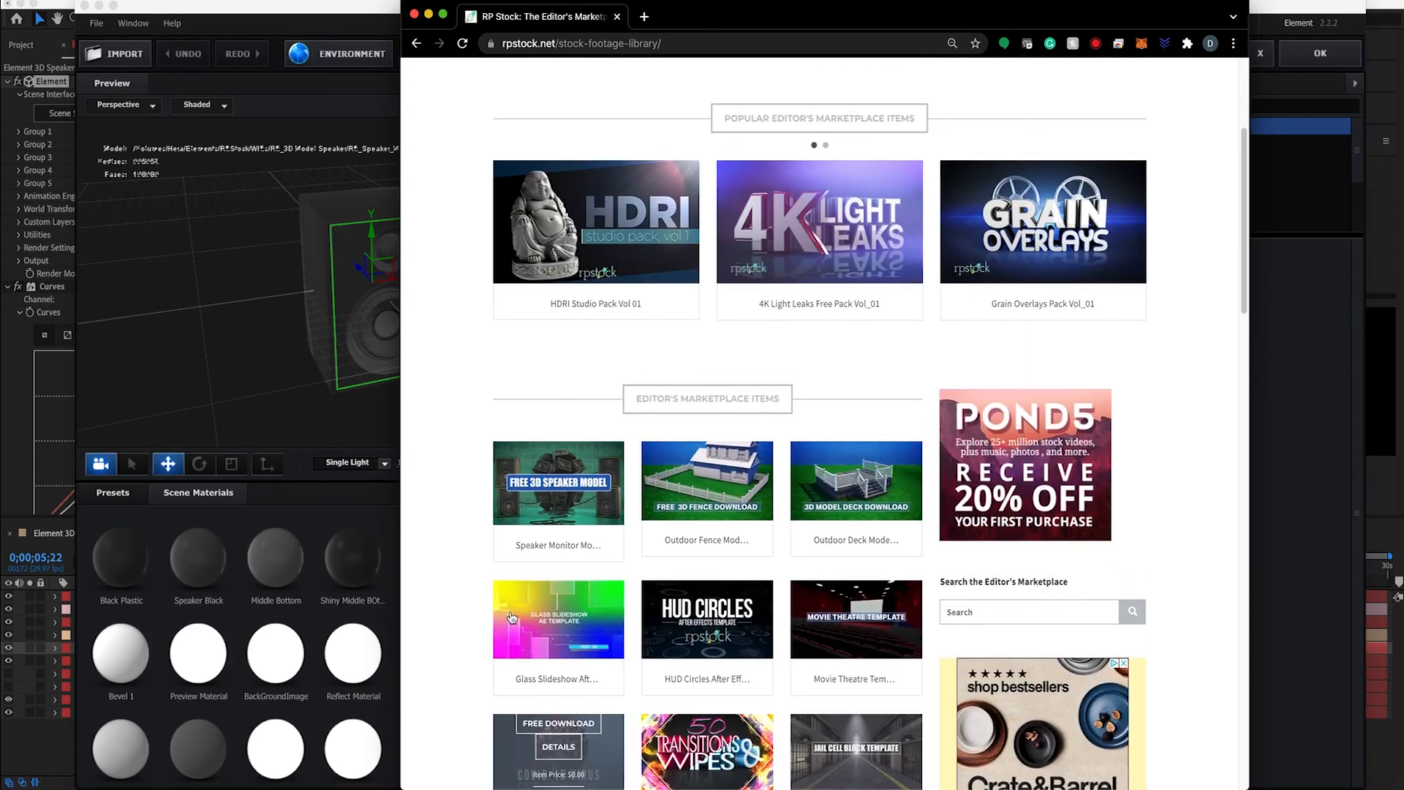
{"action": "scroll", "scroll_direction": "down", "scroll_amount": 3}
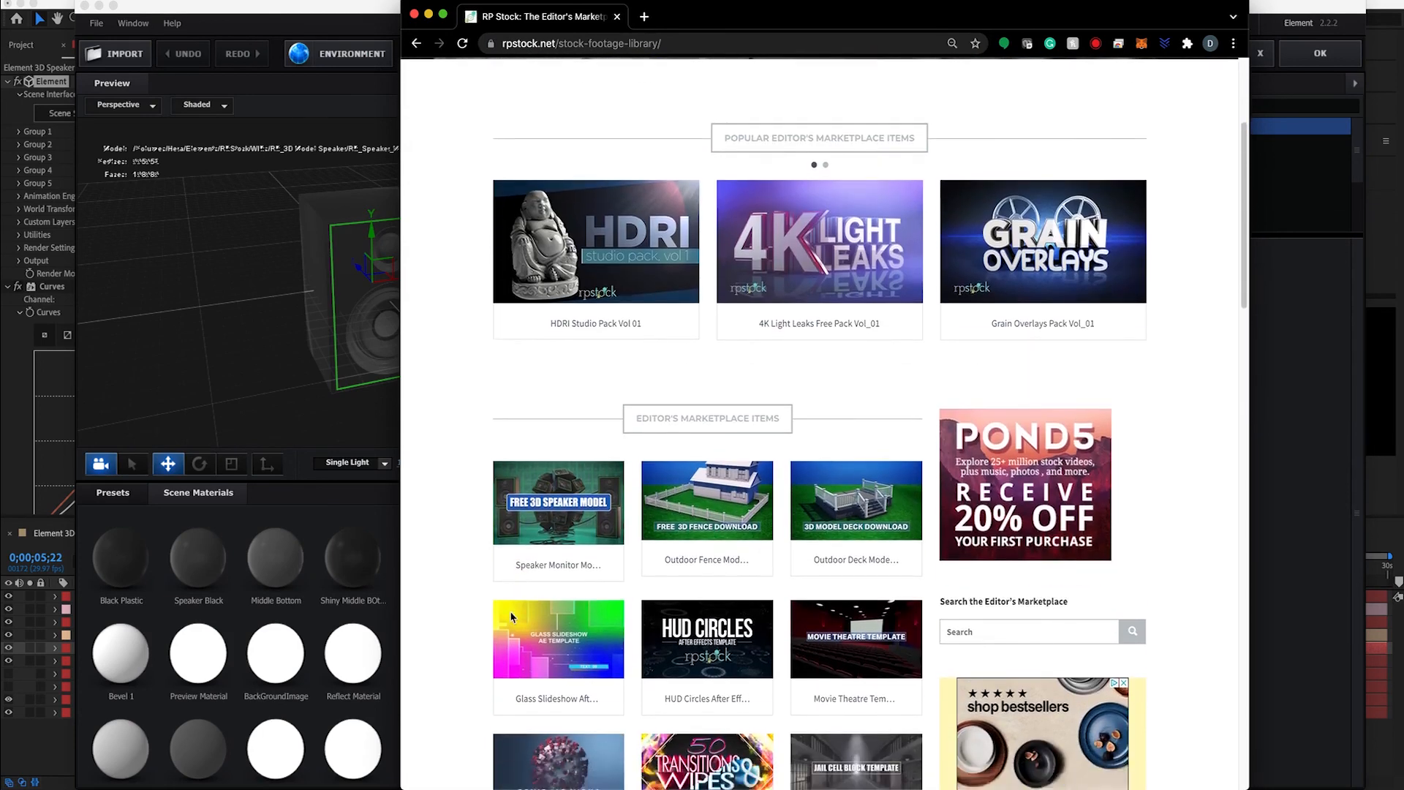